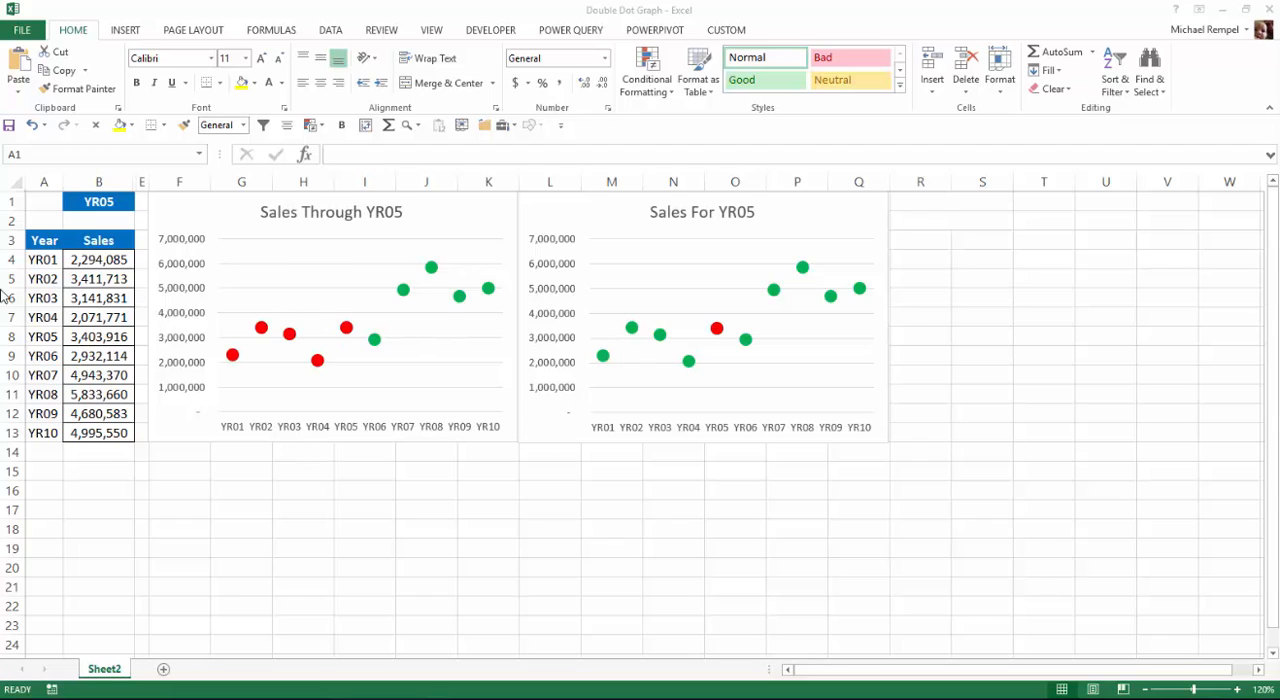
pyautogui.moveTo(64, 382)
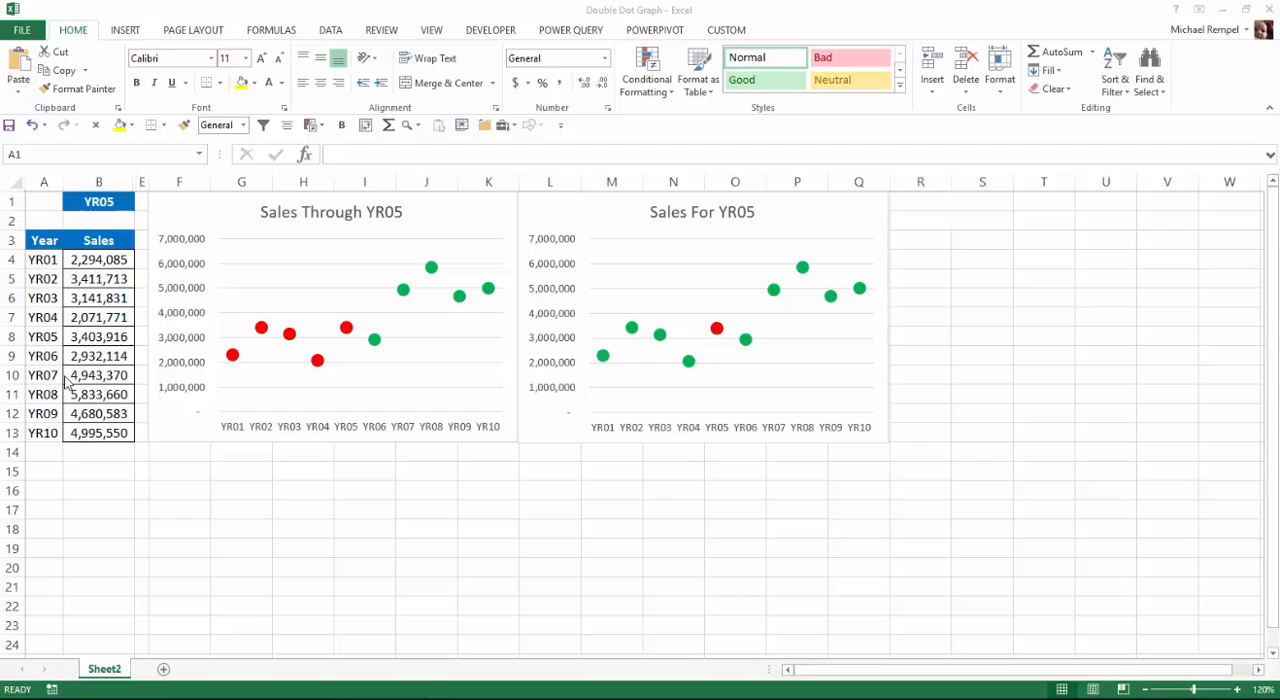
# - Choose YR07 then YR09 in the B1 year dropdown so both charts update
pyautogui.click(44, 200)
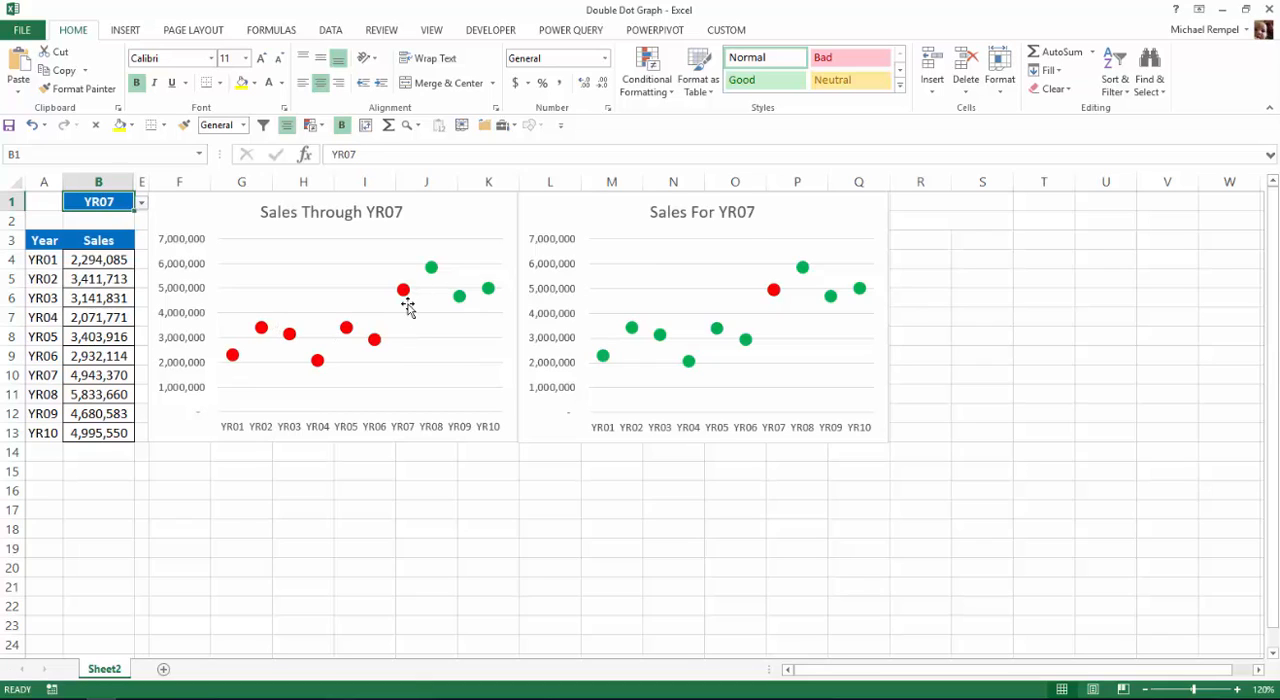
pyautogui.moveTo(402, 288)
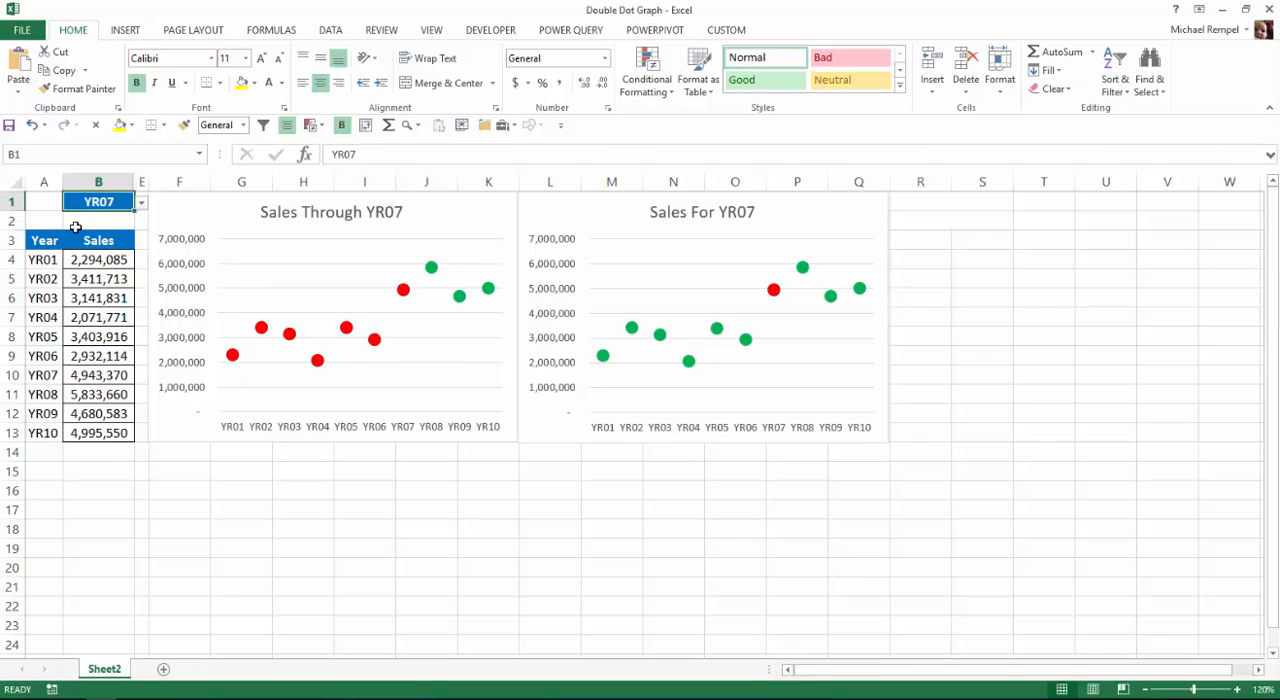
pyautogui.moveTo(816, 310)
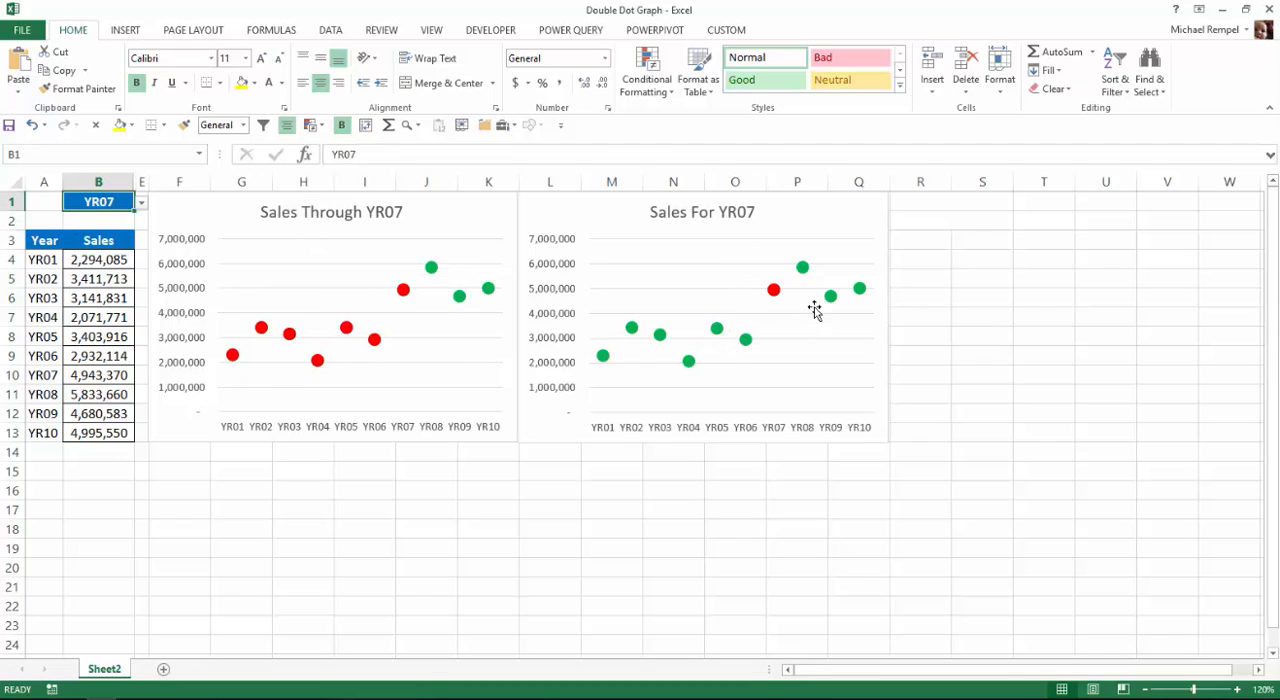
pyautogui.moveTo(116, 224)
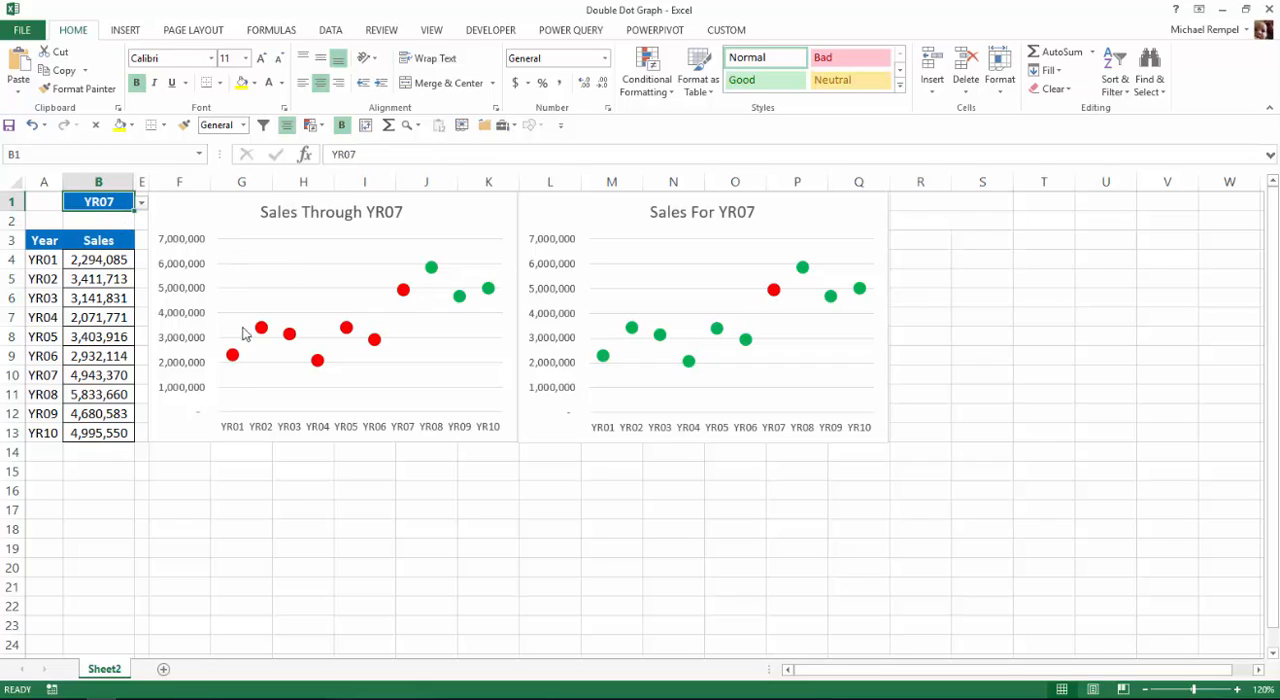
pyautogui.moveTo(402, 304)
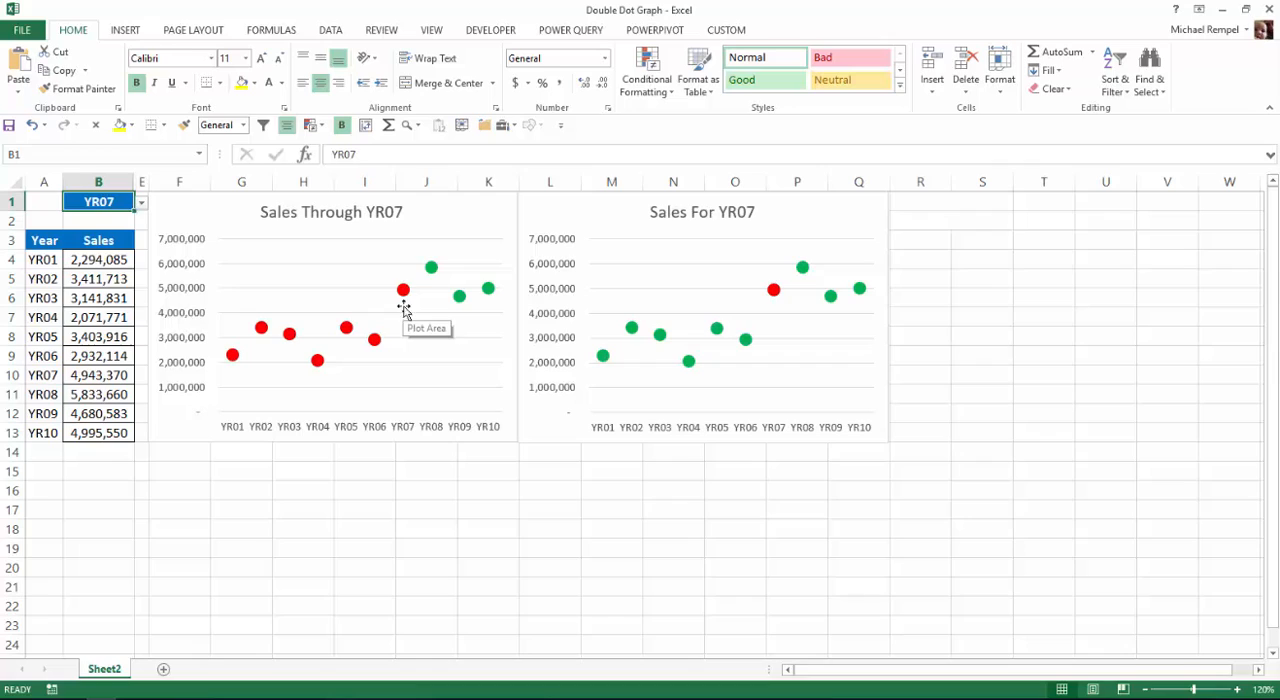
pyautogui.moveTo(776, 300)
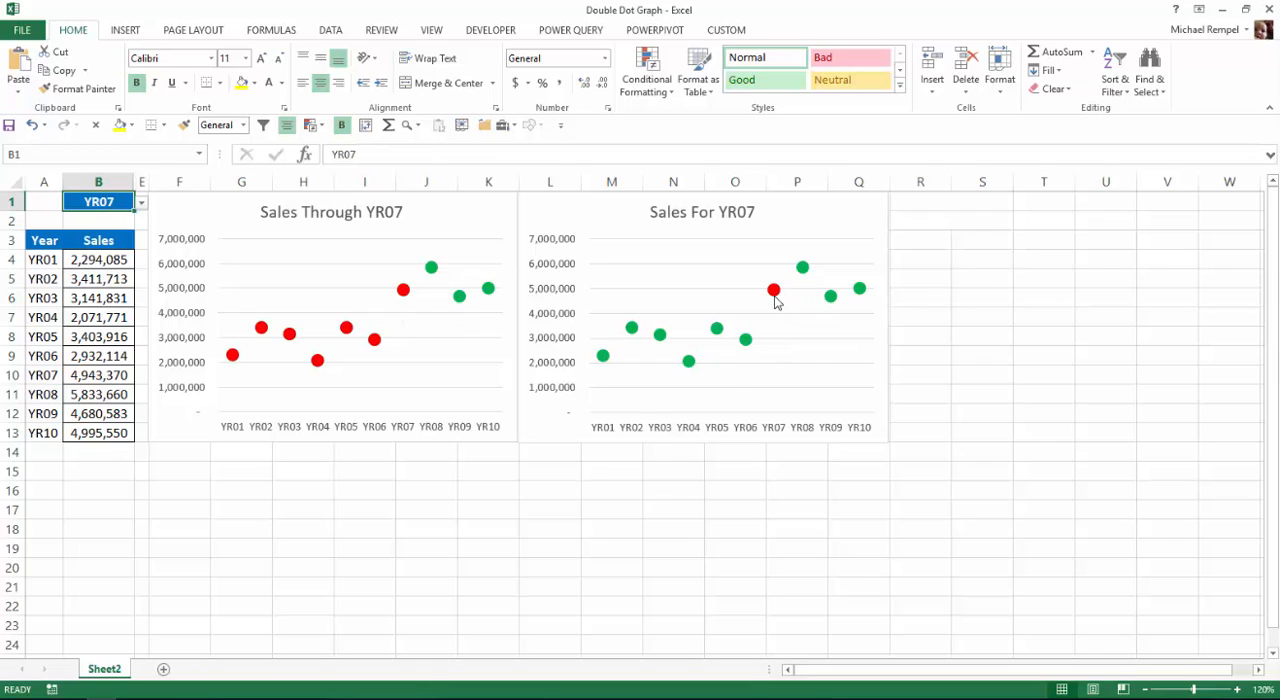
pyautogui.moveTo(764, 312)
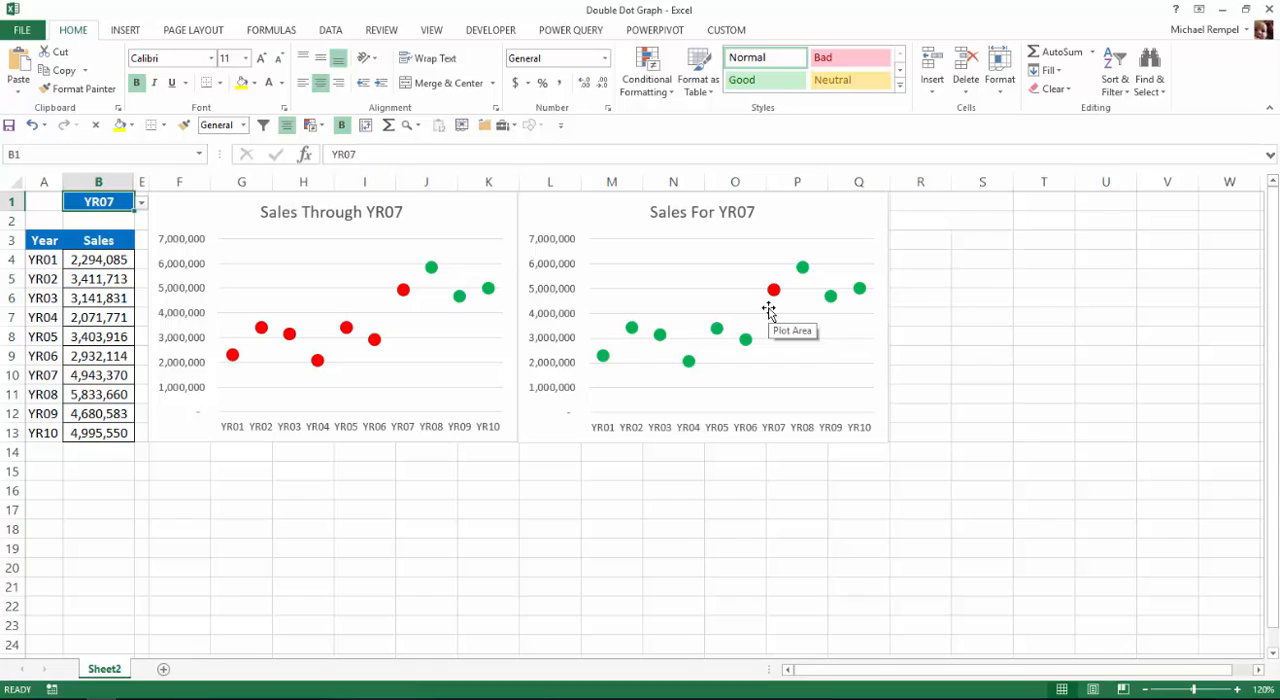
pyautogui.moveTo(308, 228)
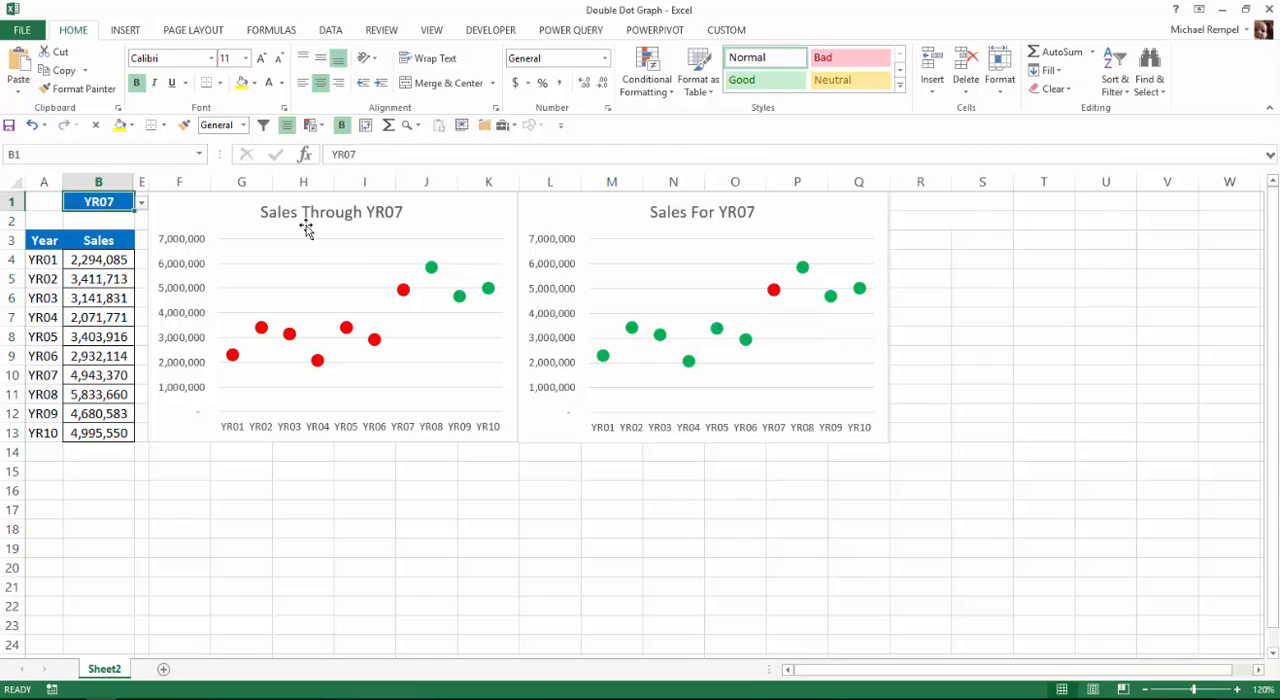
pyautogui.moveTo(684, 226)
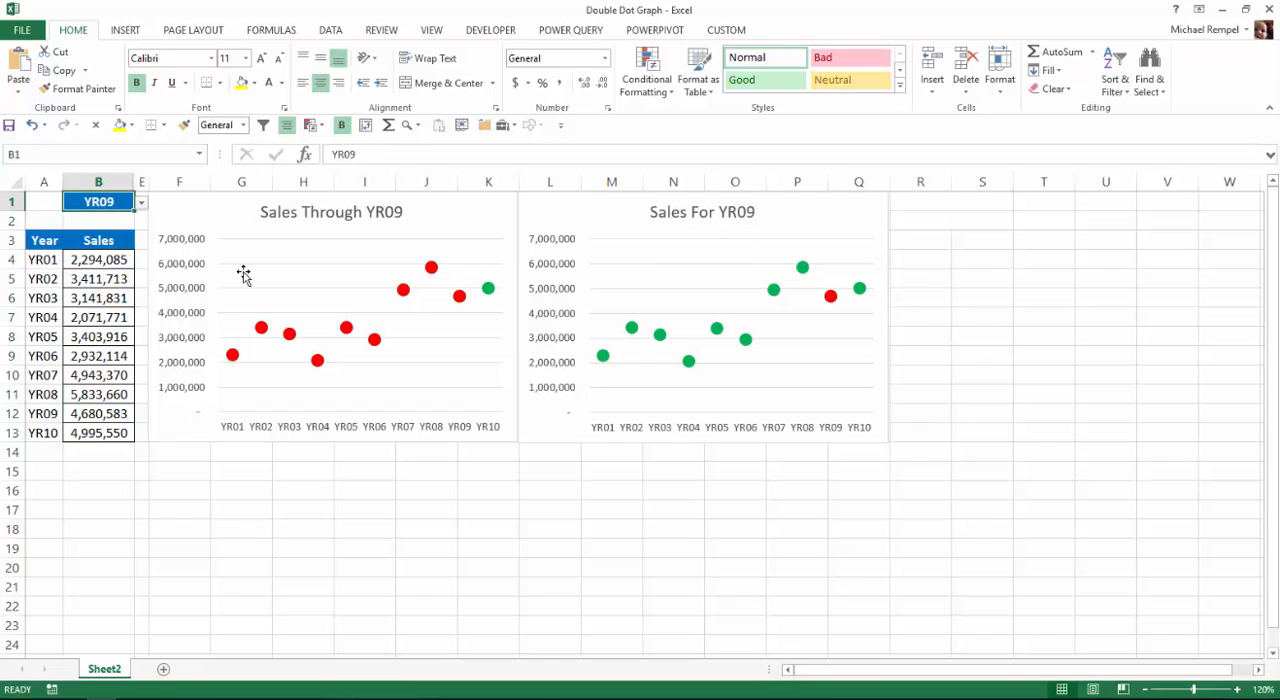
pyautogui.moveTo(736, 232)
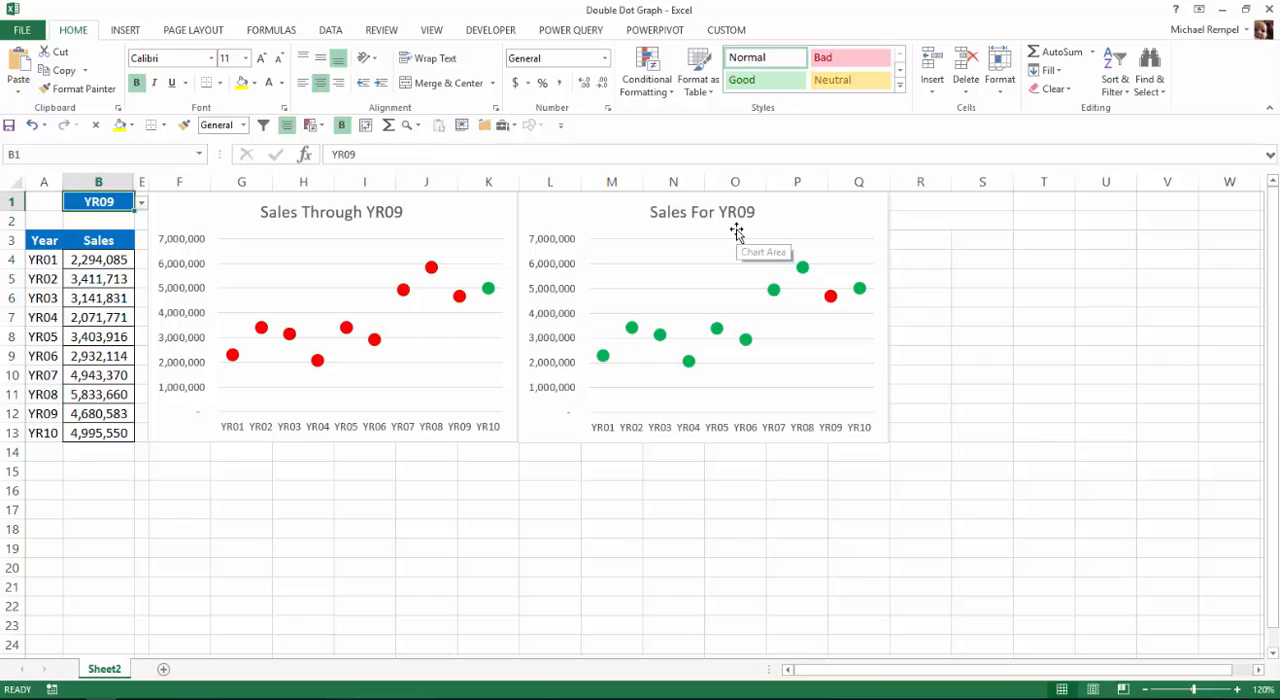
pyautogui.moveTo(676, 300)
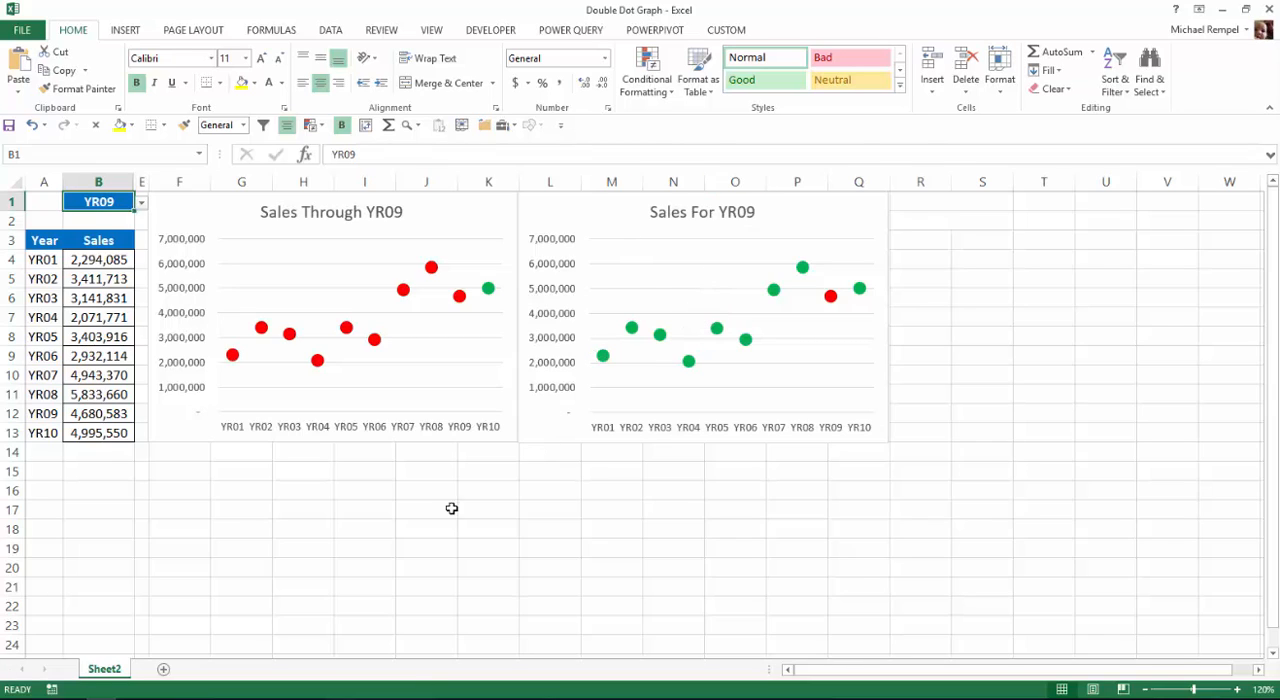
pyautogui.moveTo(404, 472)
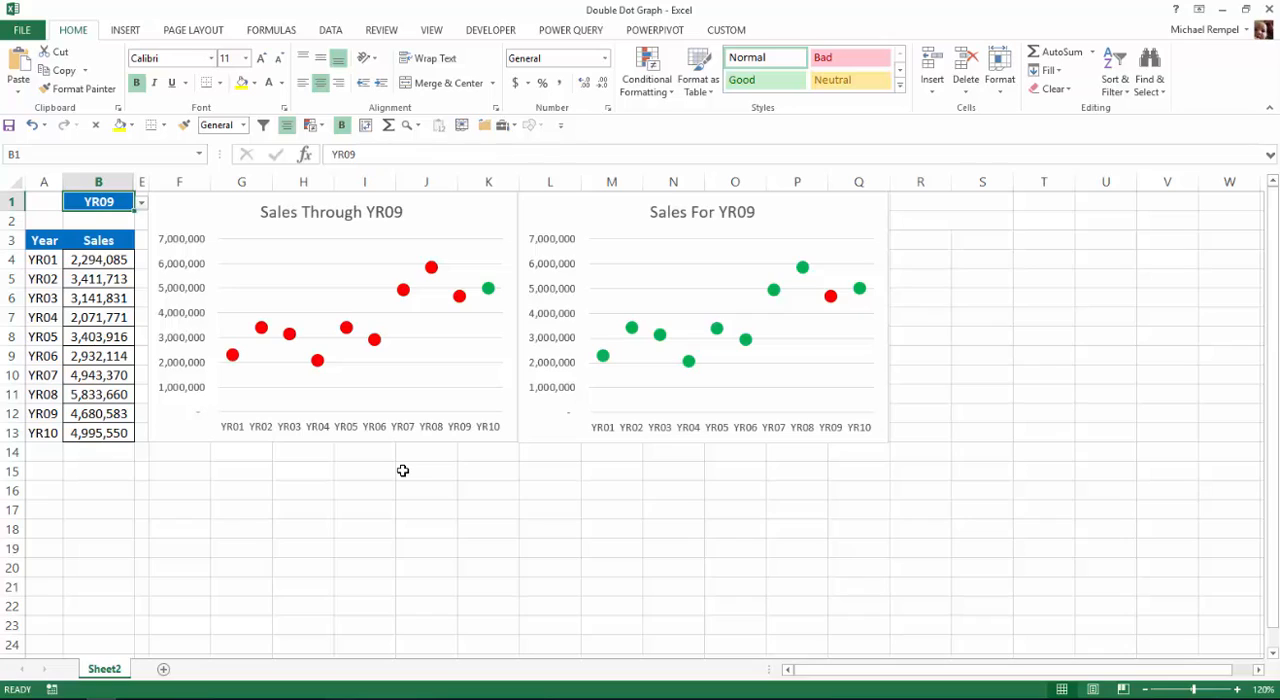
pyautogui.moveTo(98, 182)
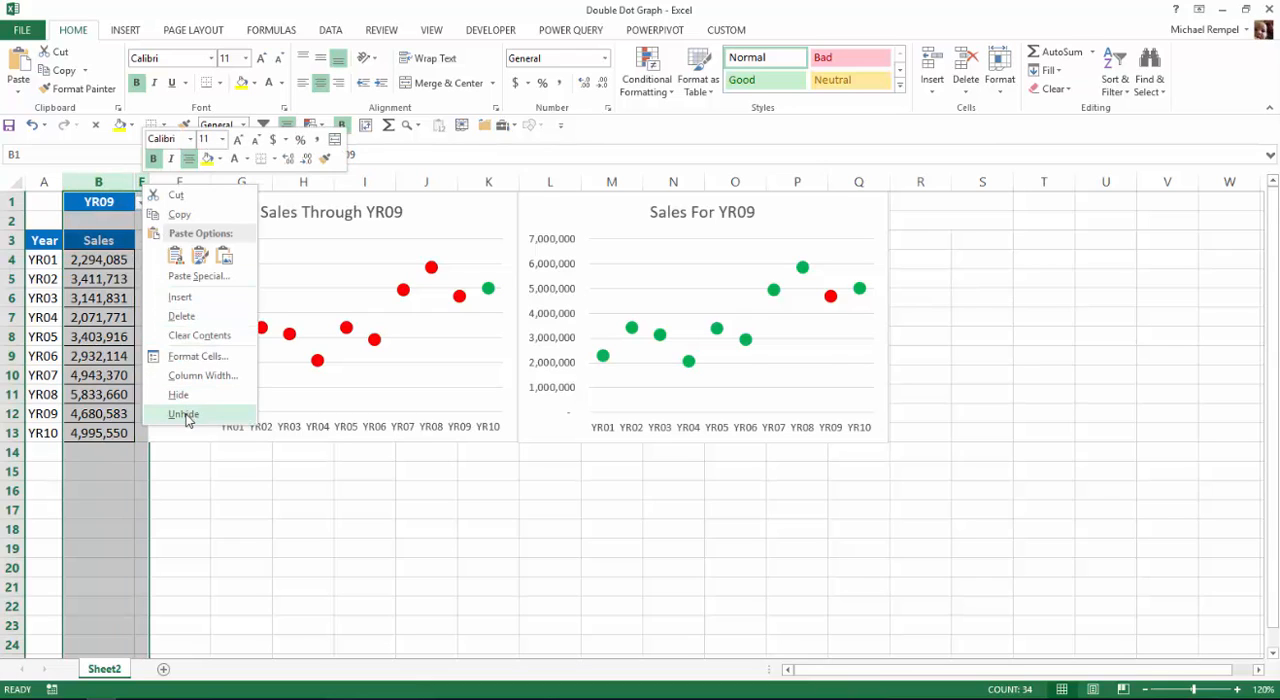
# - Unhide the Value2 and Value3 helper columns and copy the Year and Sales table A3:B13
pyautogui.click(184, 412)
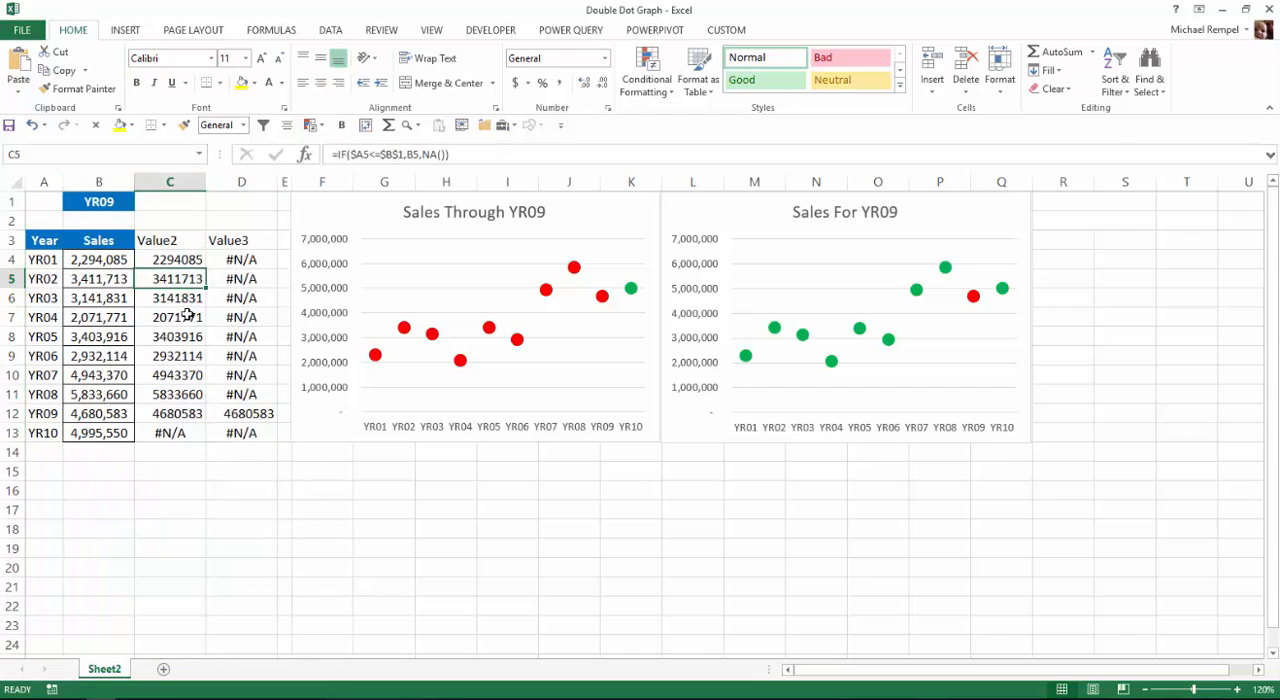
pyautogui.moveTo(178, 260)
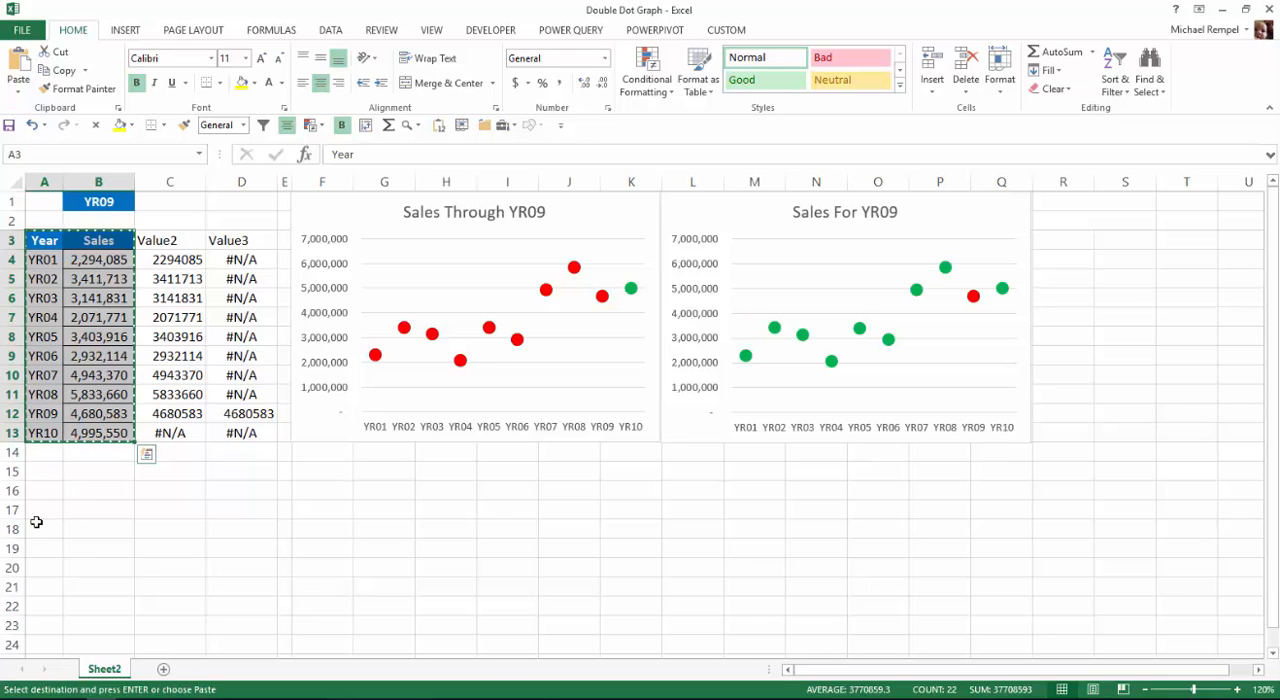
# - Paste the table at A17 and begin a List data validation on cell B15
pyautogui.click(48, 512)
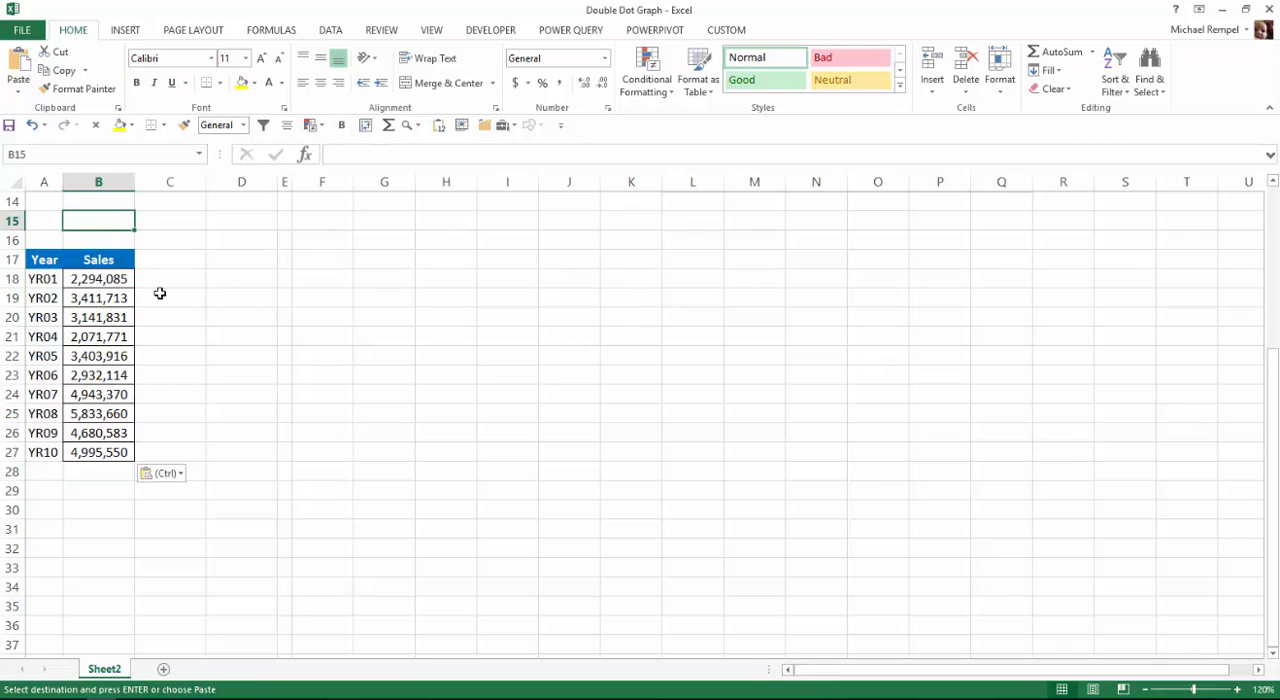
pyautogui.click(330, 28)
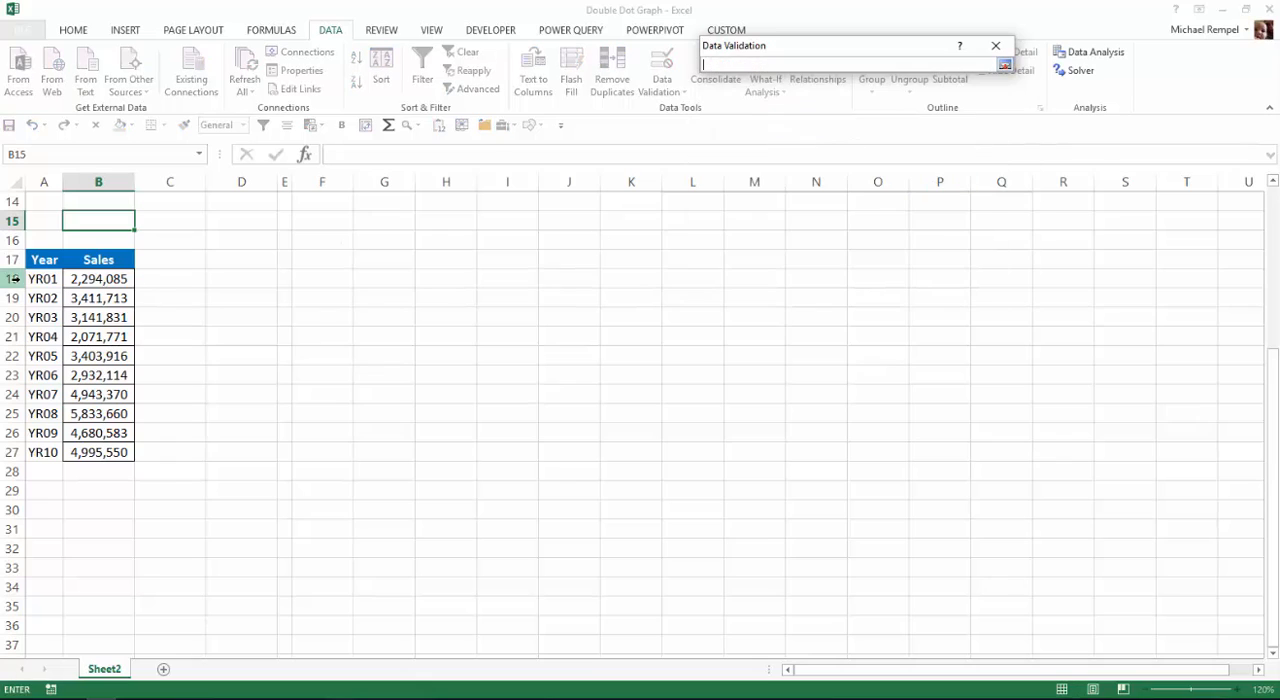
# - Use years A18:A27 as the validation list source for B15 and confirm it
pyautogui.moveTo(44, 280); pyautogui.dragTo(44, 452)
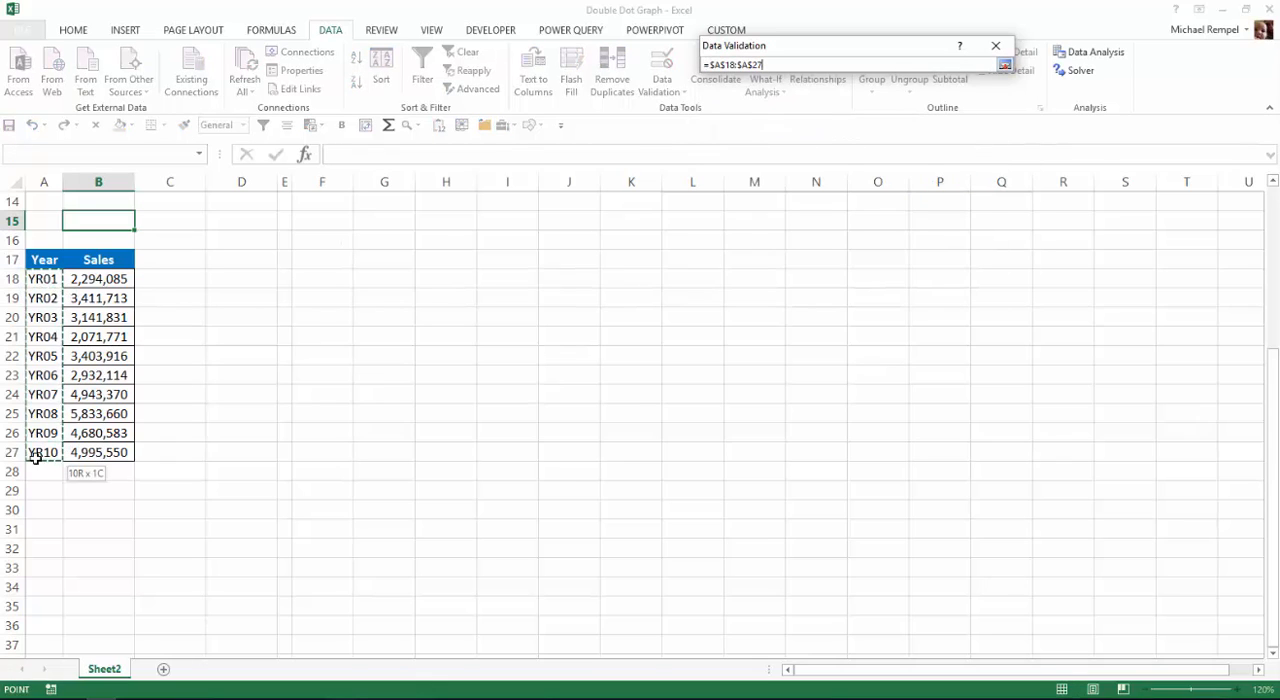
pyautogui.click(1004, 64)
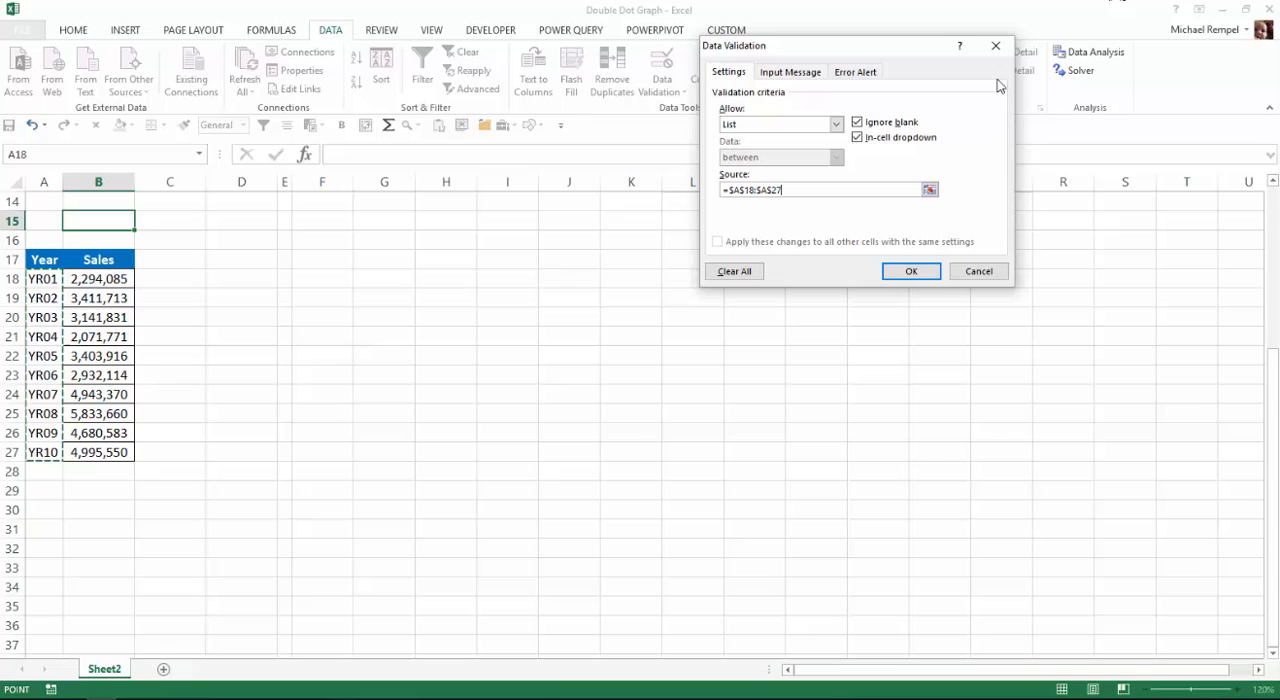
pyautogui.click(910, 272)
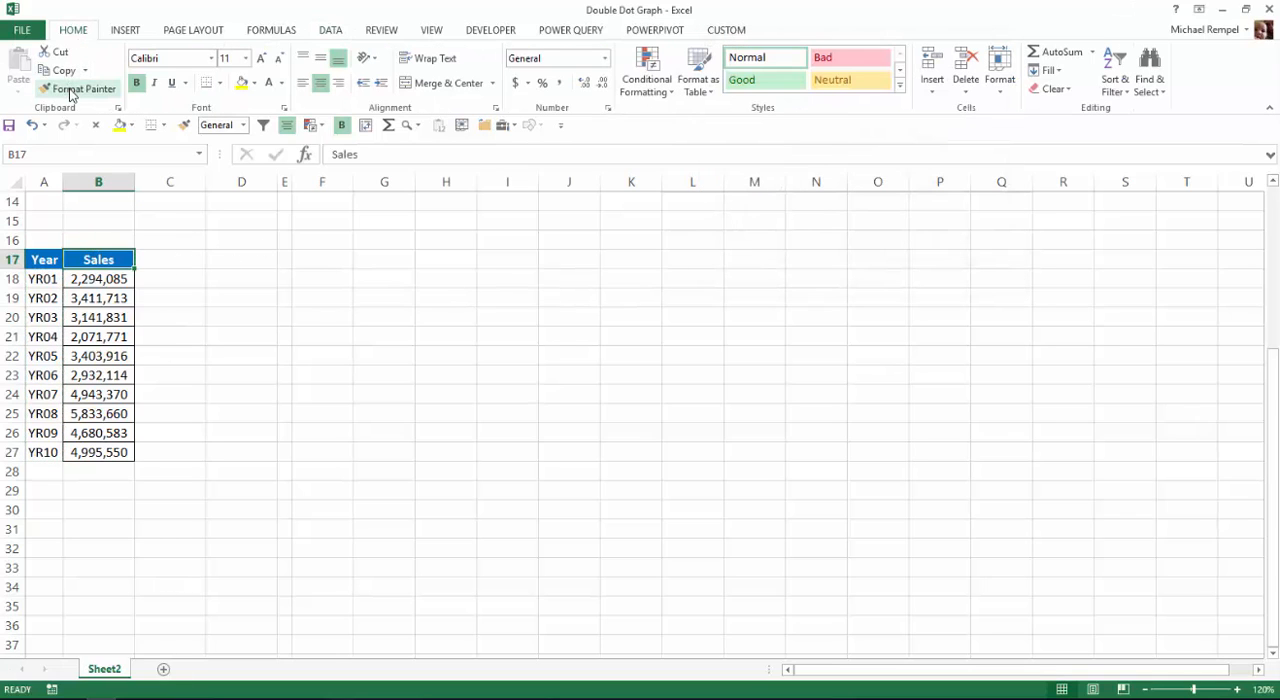
# - Paint B15 with the blue header format and pick YR07 from its new dropdown
pyautogui.click(96, 220)
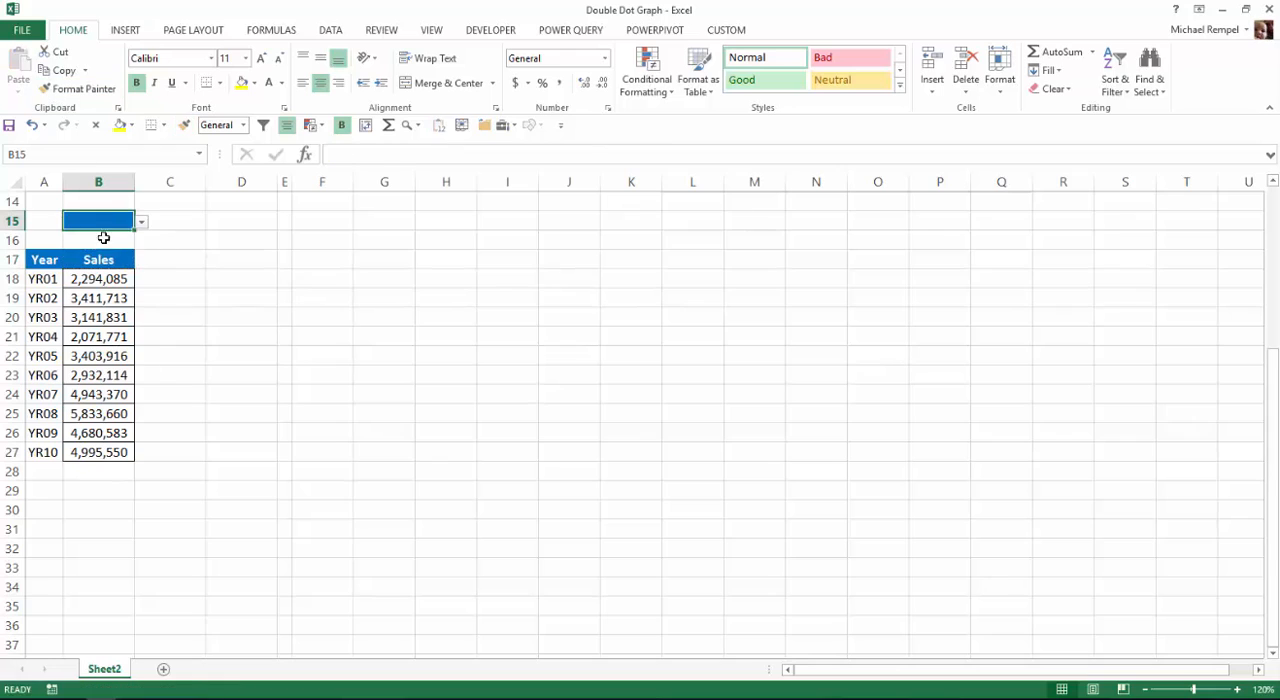
pyautogui.click(140, 220)
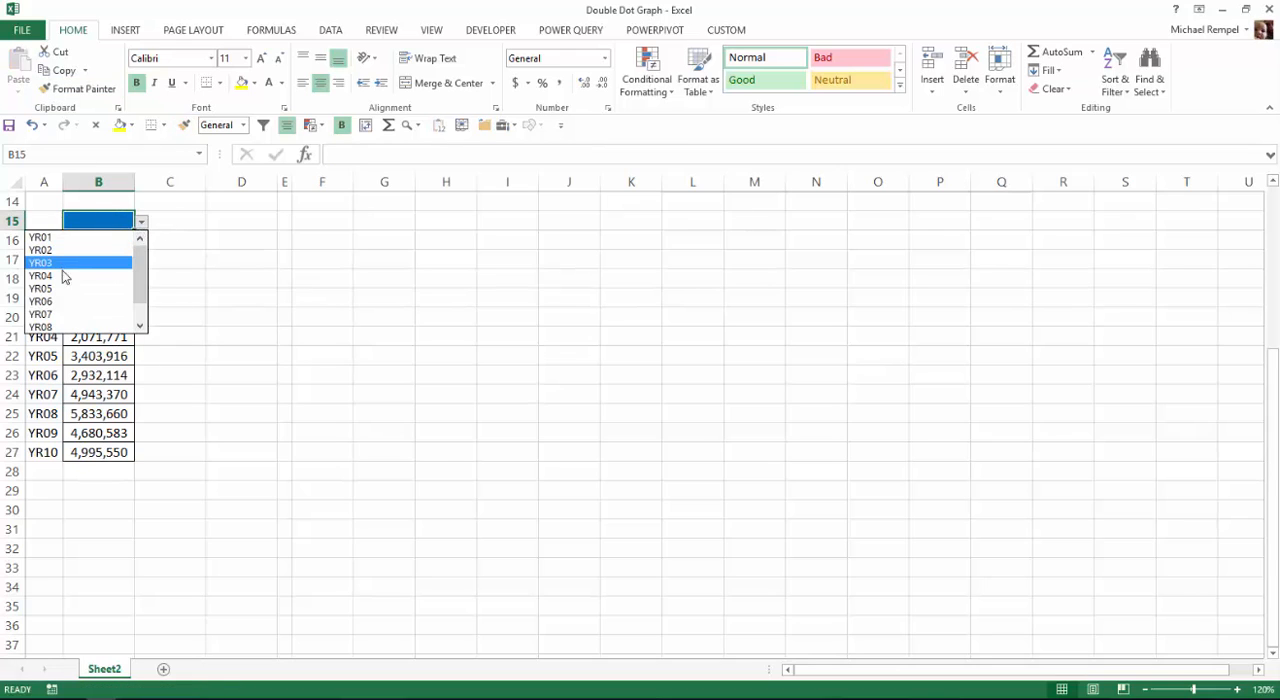
pyautogui.click(40, 276)
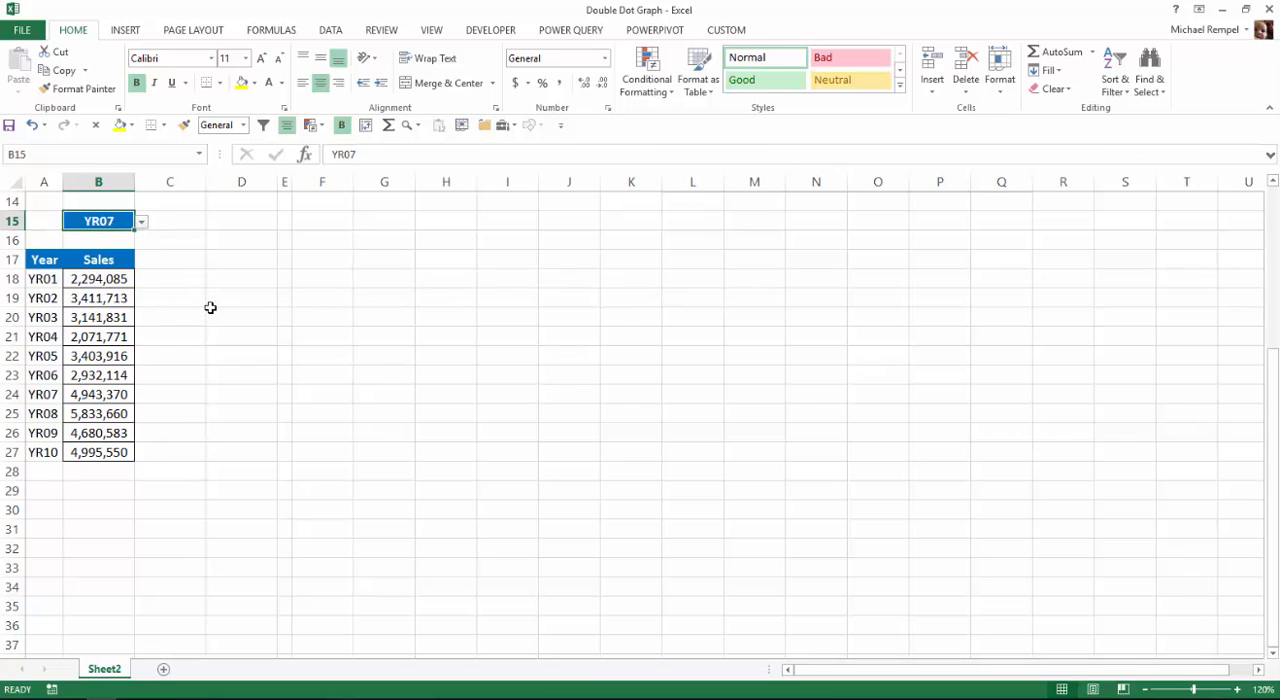
pyautogui.moveTo(160, 310)
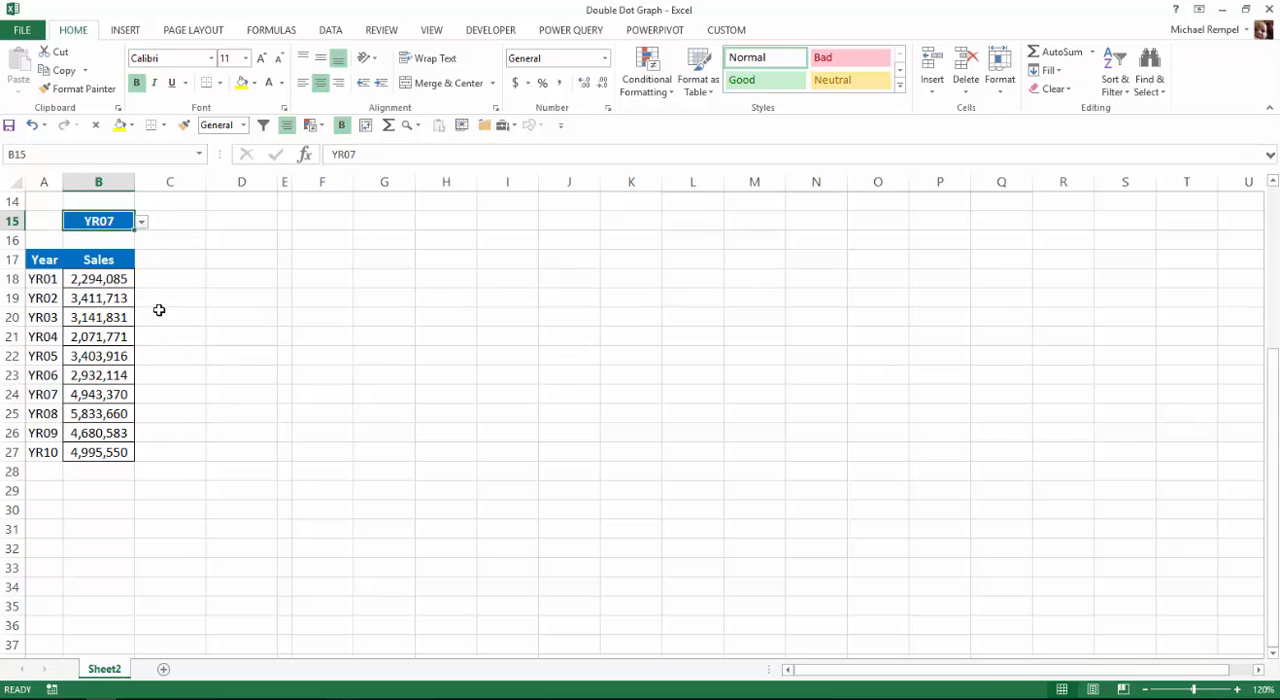
# - Enter =IF(A18<=$B$15,B18,NA()) in C18 and fill it down to C27
pyautogui.click(170, 278)
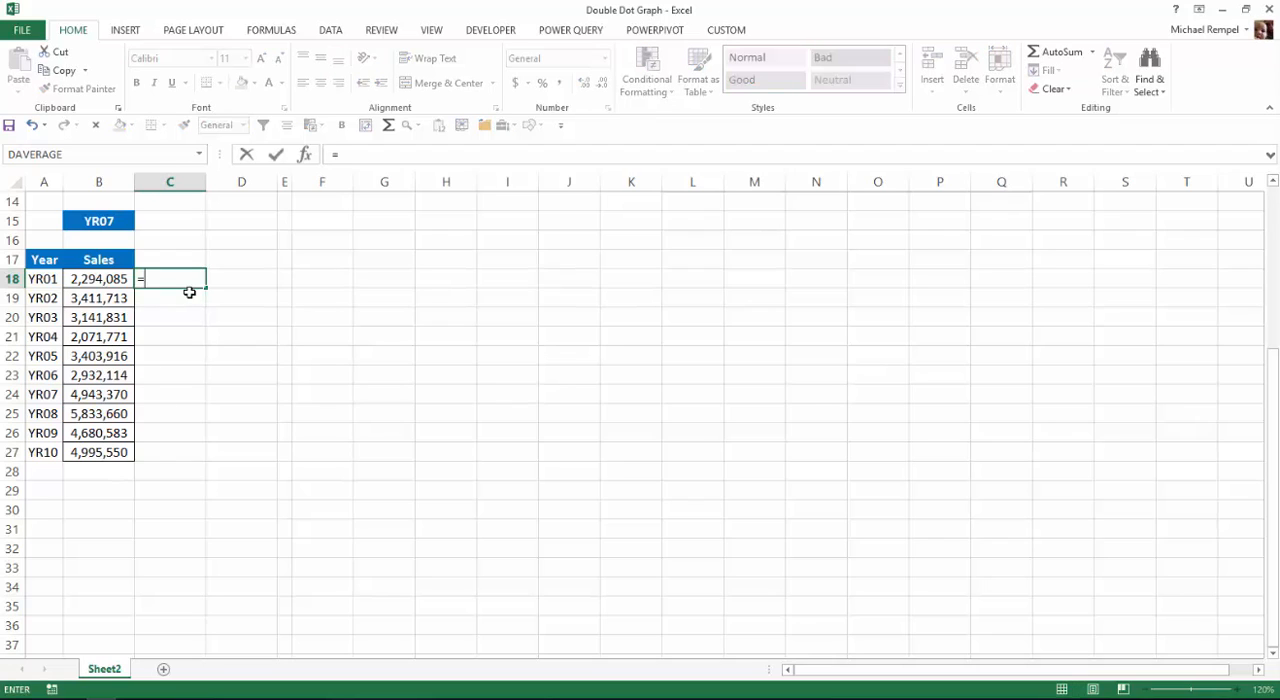
pyautogui.write('=IF(')
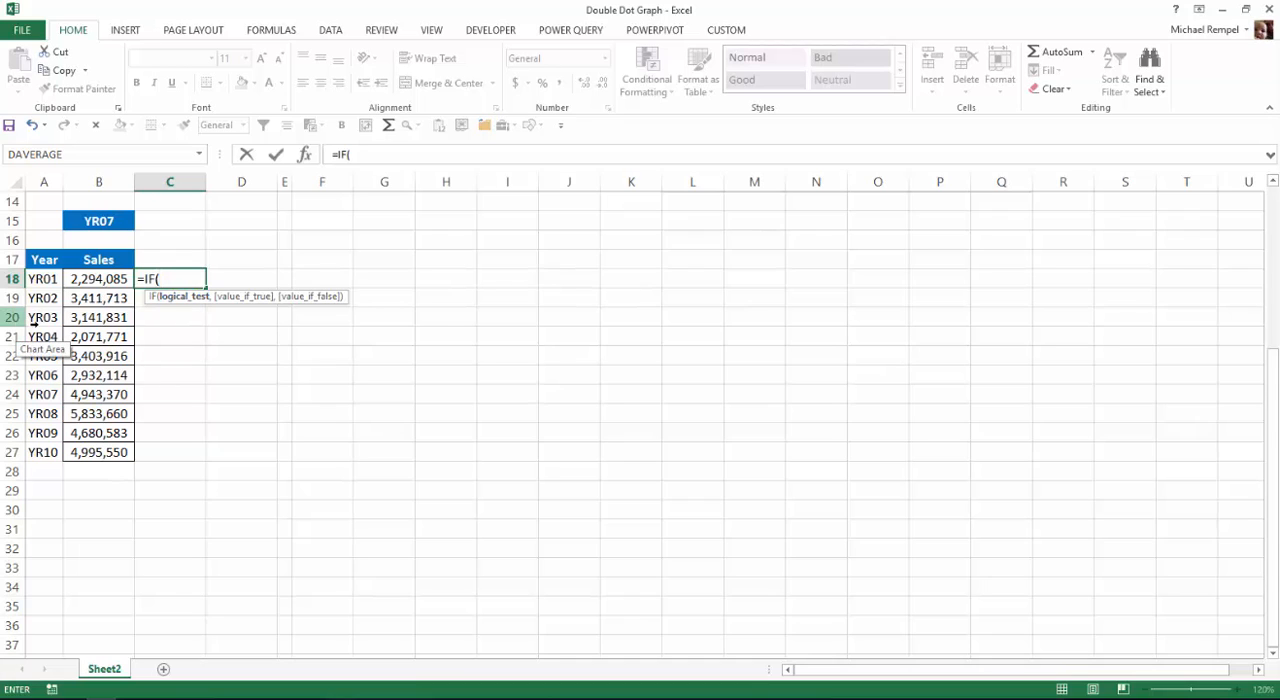
pyautogui.click(44, 278)
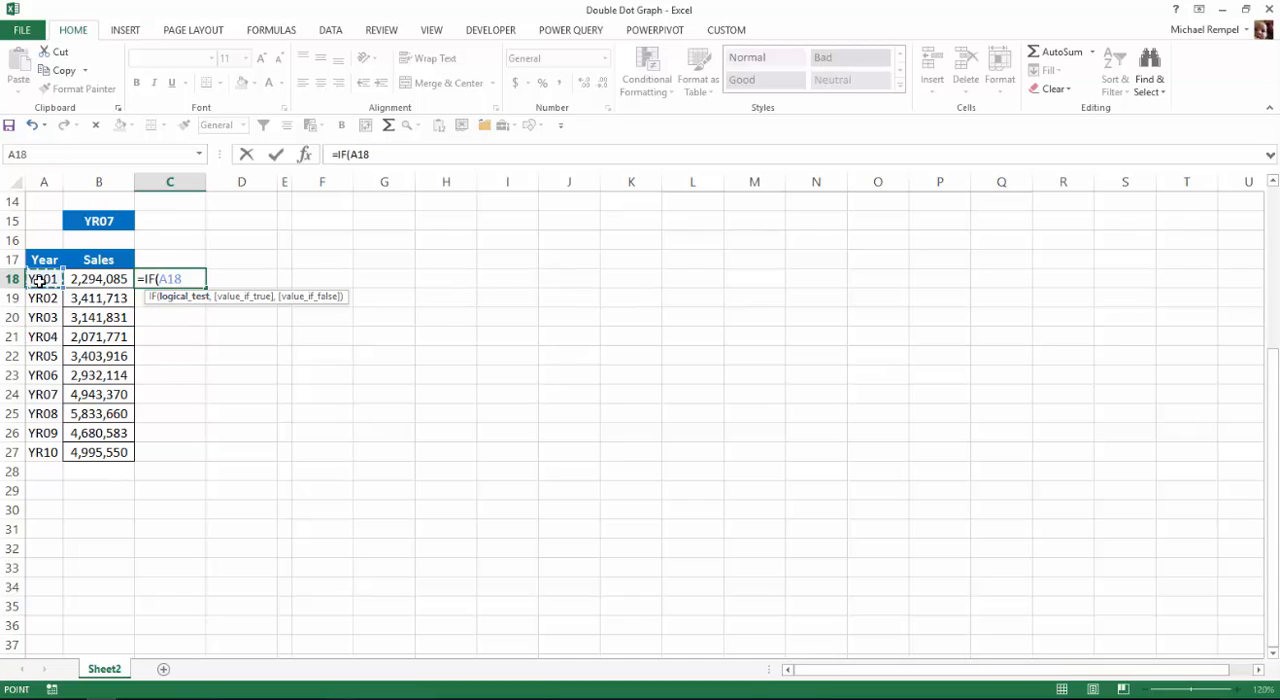
pyautogui.write('<')
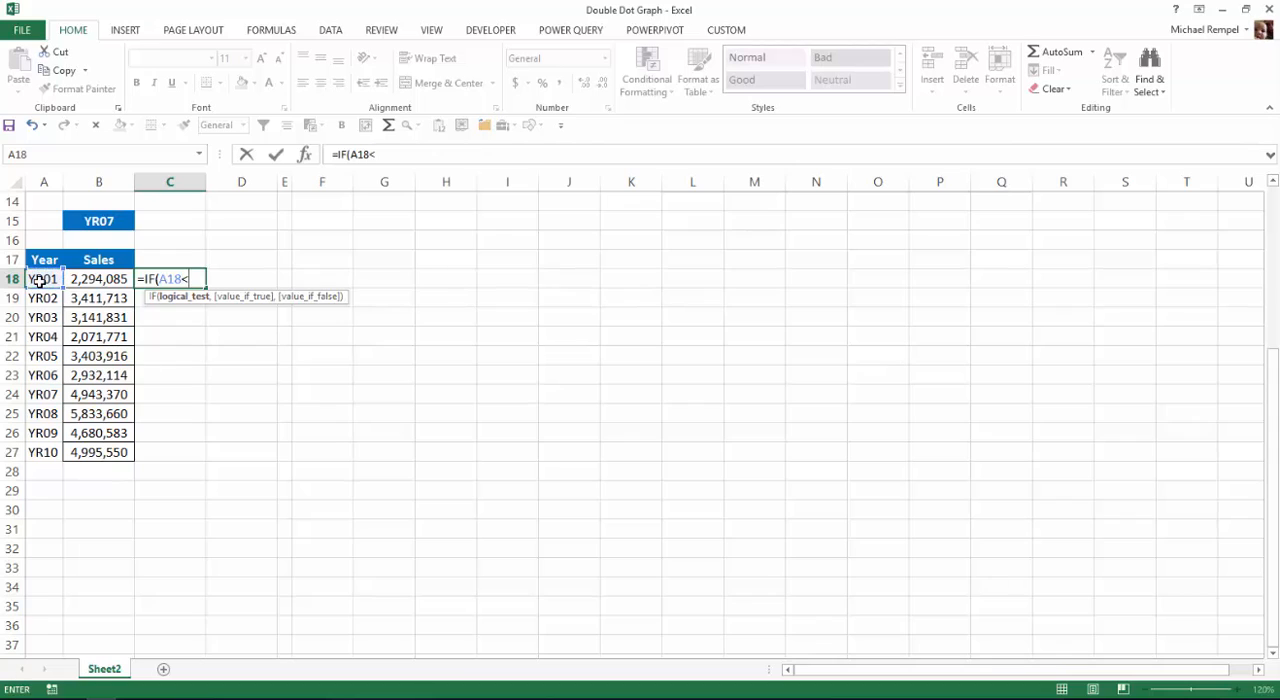
pyautogui.click(98, 220)
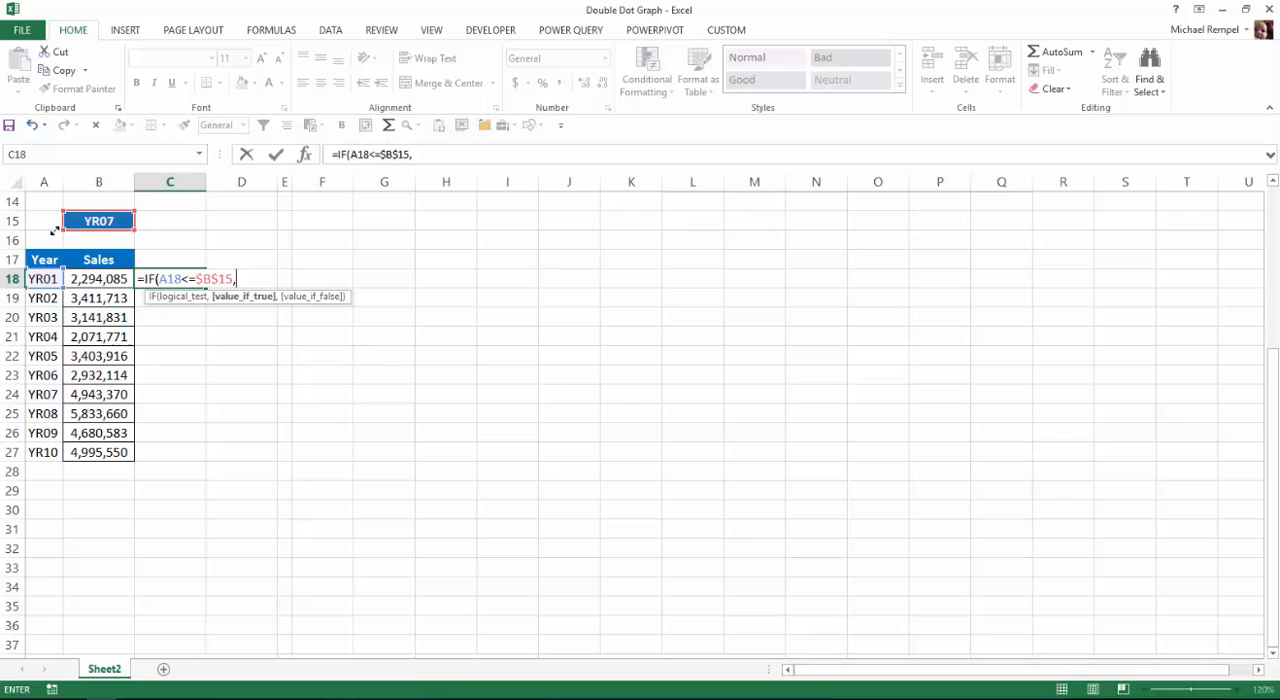
pyautogui.click(96, 278)
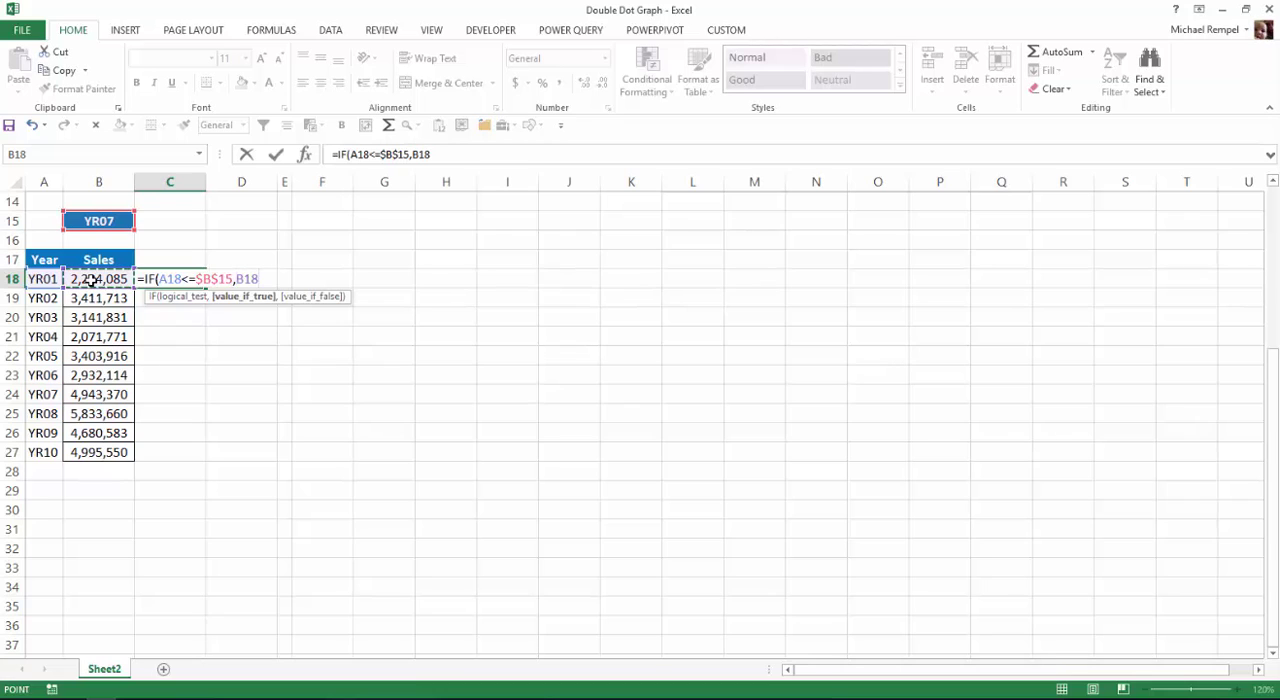
pyautogui.write(',na')
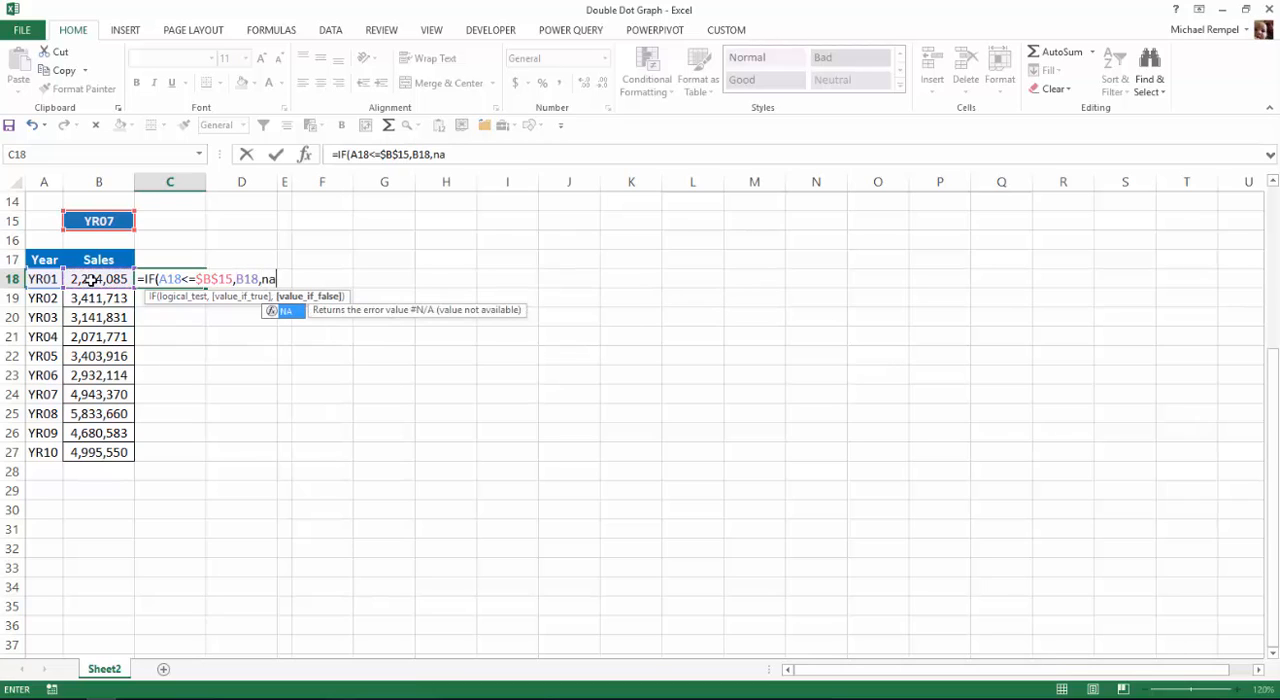
pyautogui.write('())')
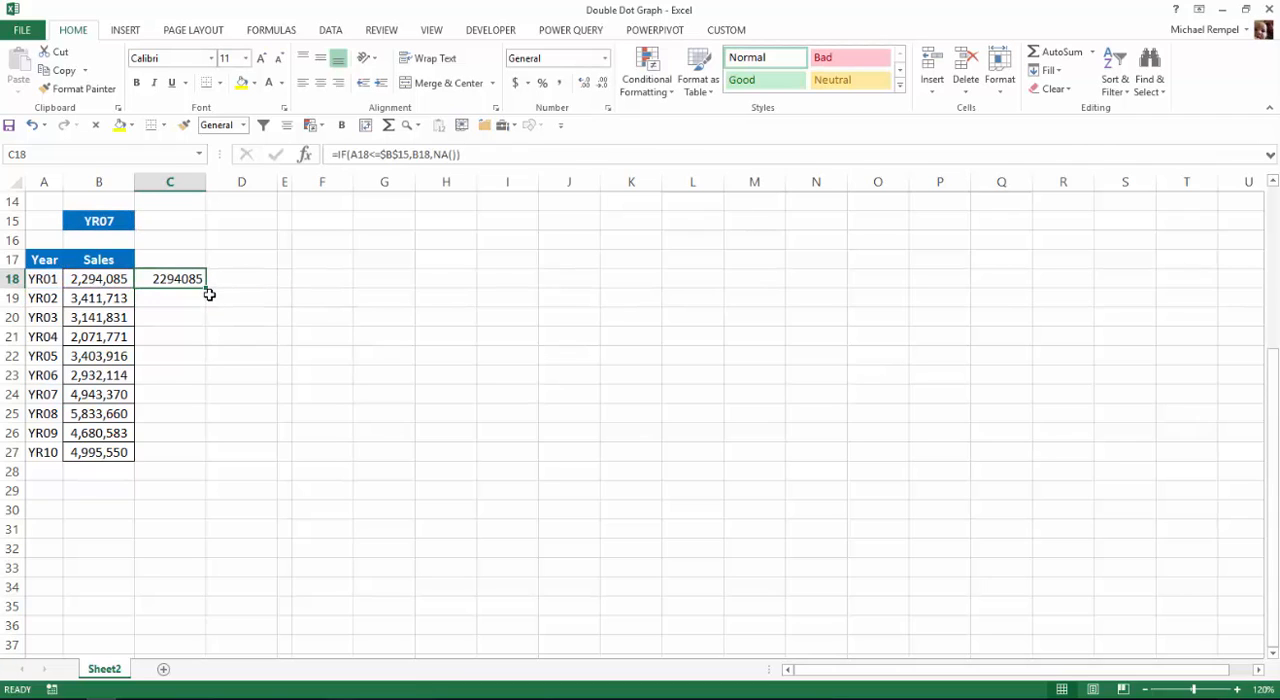
pyautogui.moveTo(170, 278); pyautogui.dragTo(170, 452)
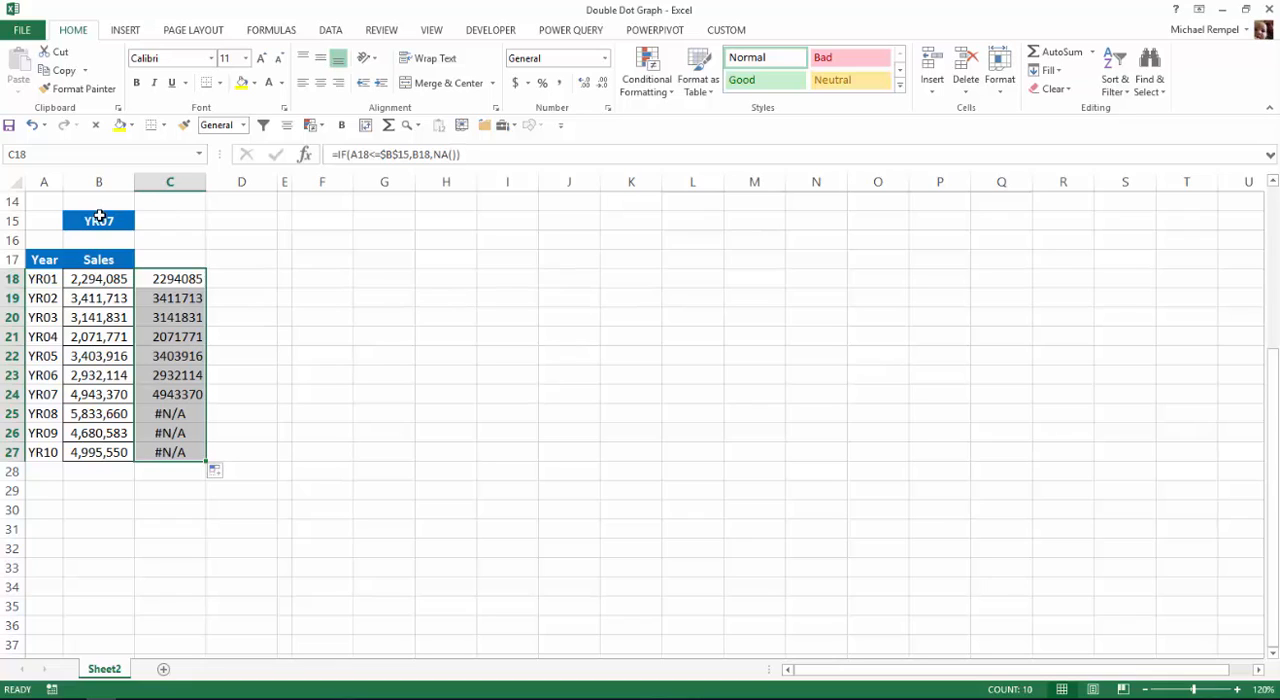
pyautogui.moveTo(56, 410)
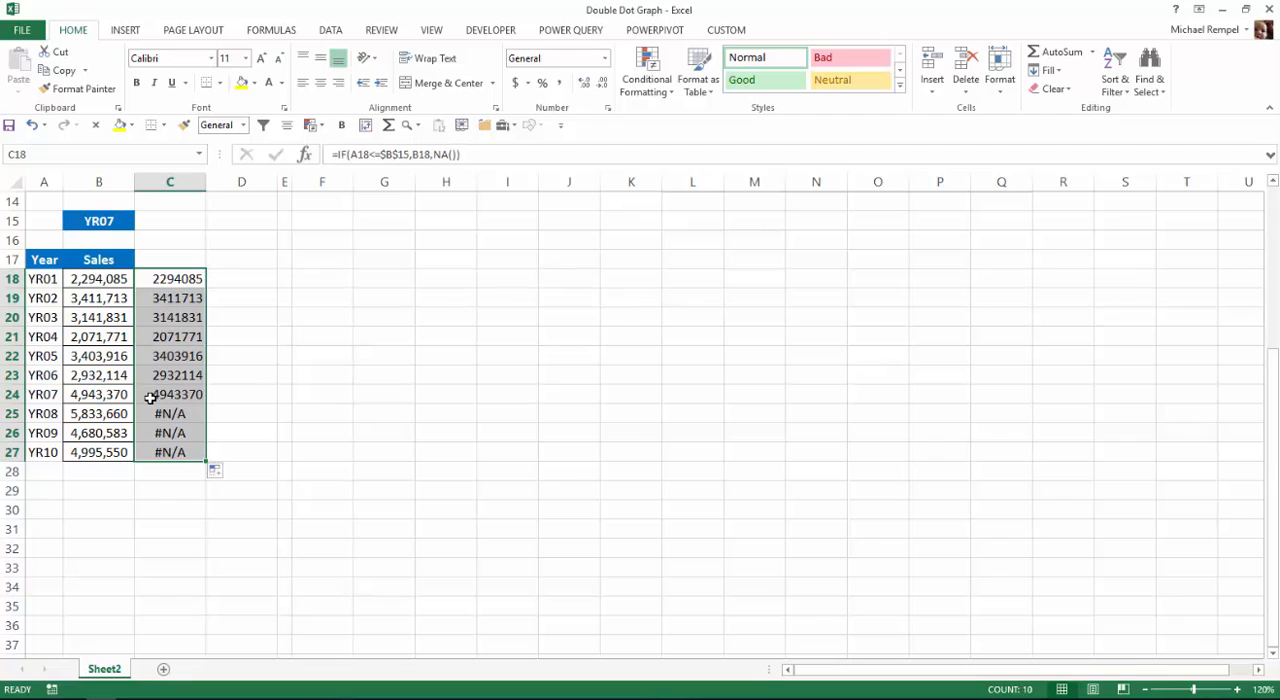
pyautogui.moveTo(170, 432)
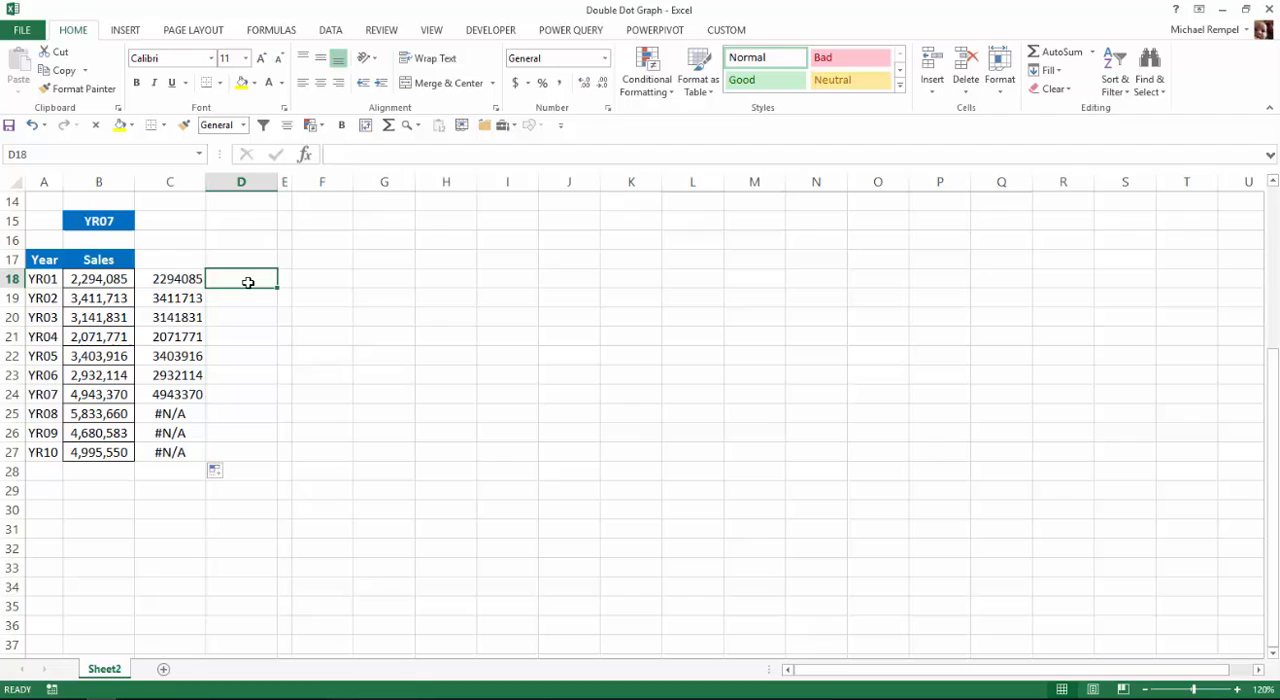
# - Enter =IF(A18=$B$15,B18,NA()) in D18 with an absolute B15 reference
pyautogui.write('=if')
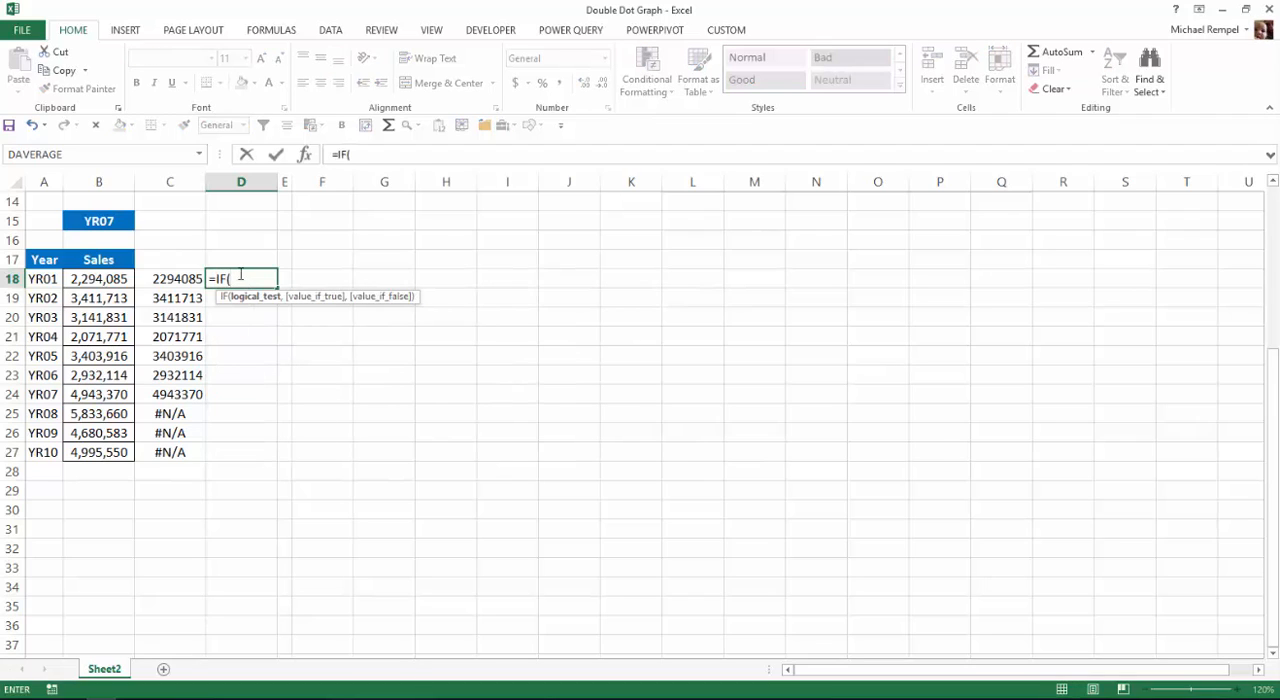
pyautogui.click(44, 278)
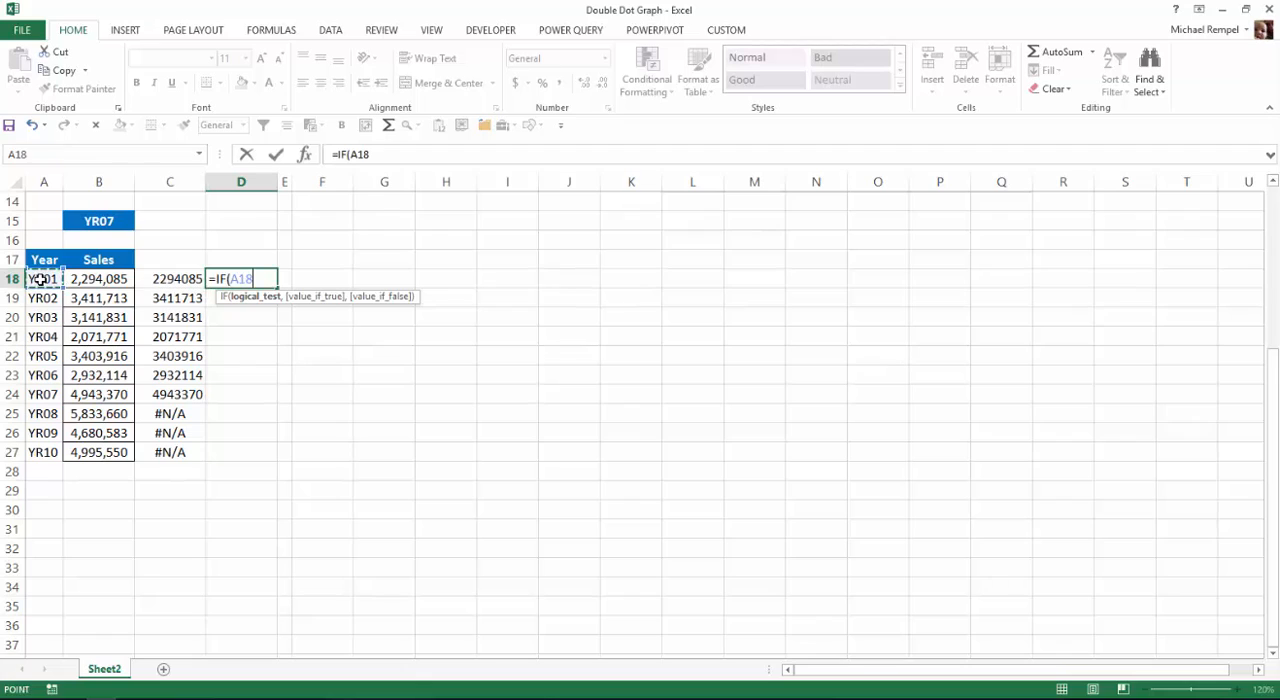
pyautogui.click(98, 220)
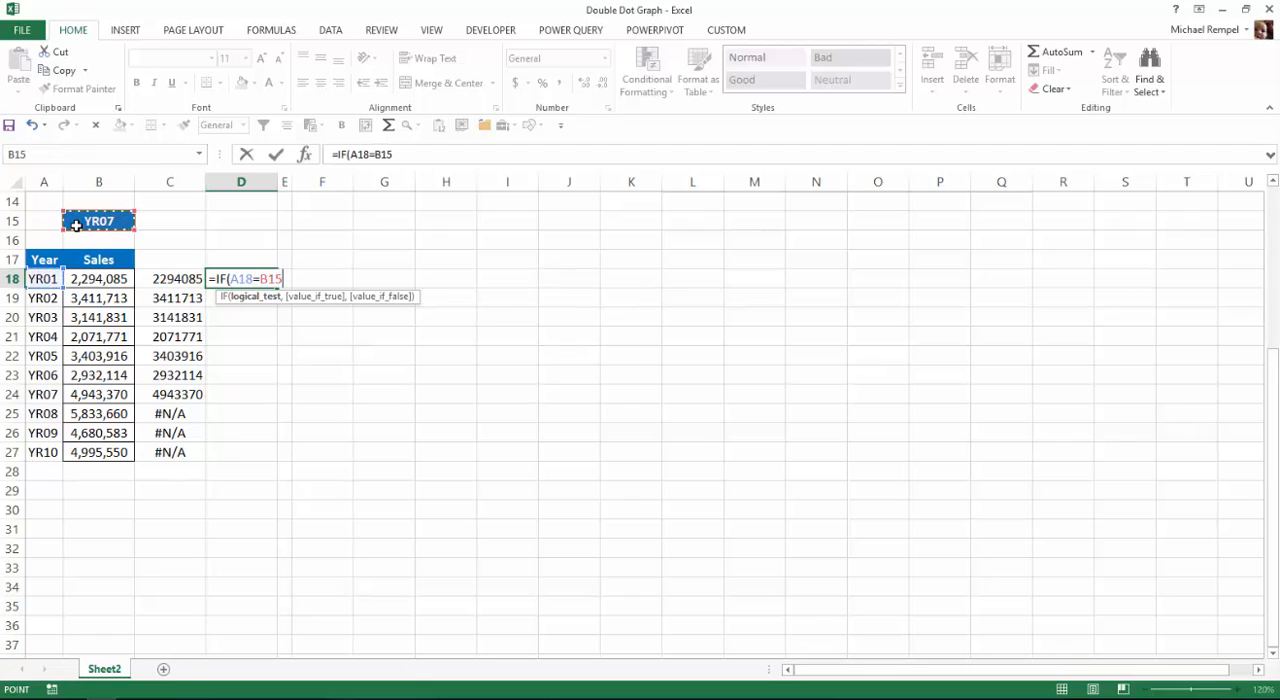
pyautogui.press('F4')
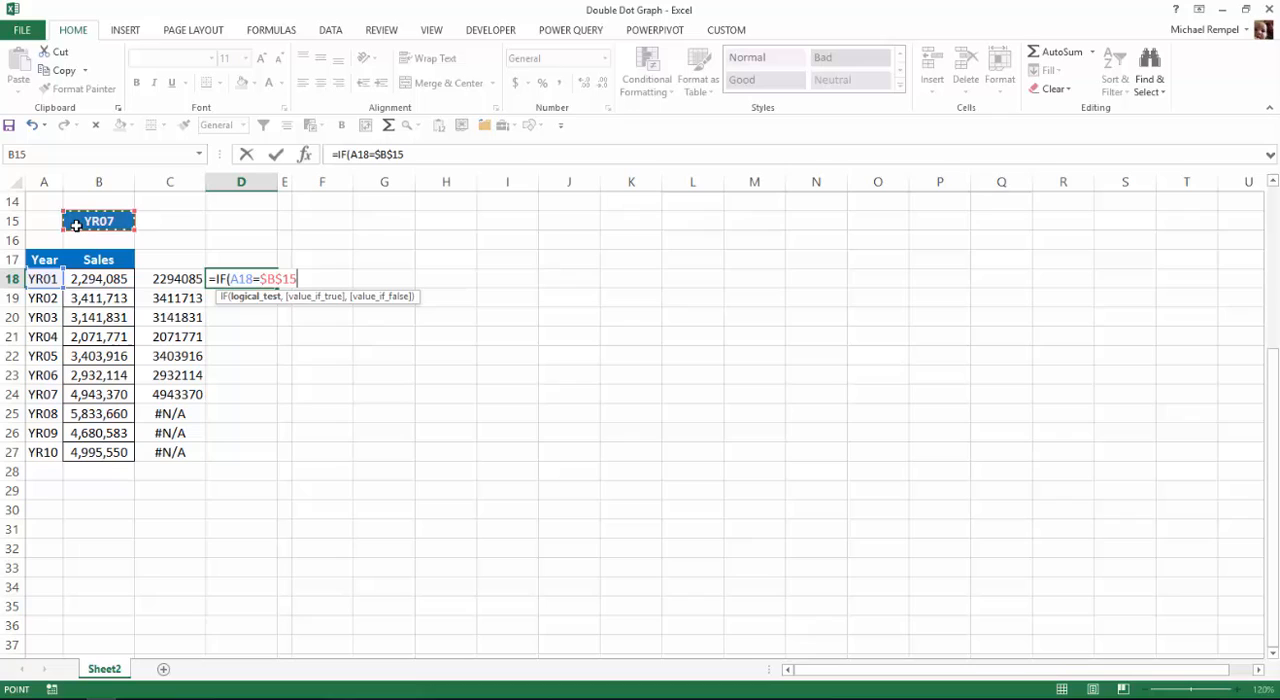
pyautogui.write(',')
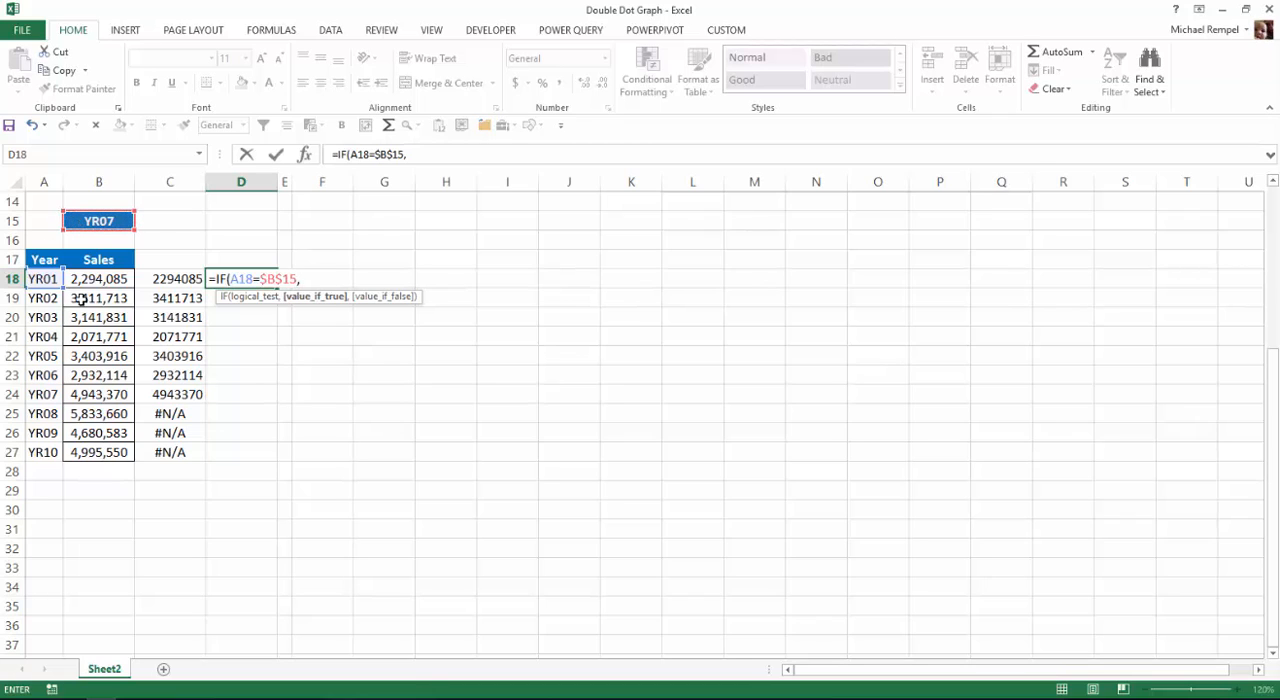
pyautogui.click(96, 278)
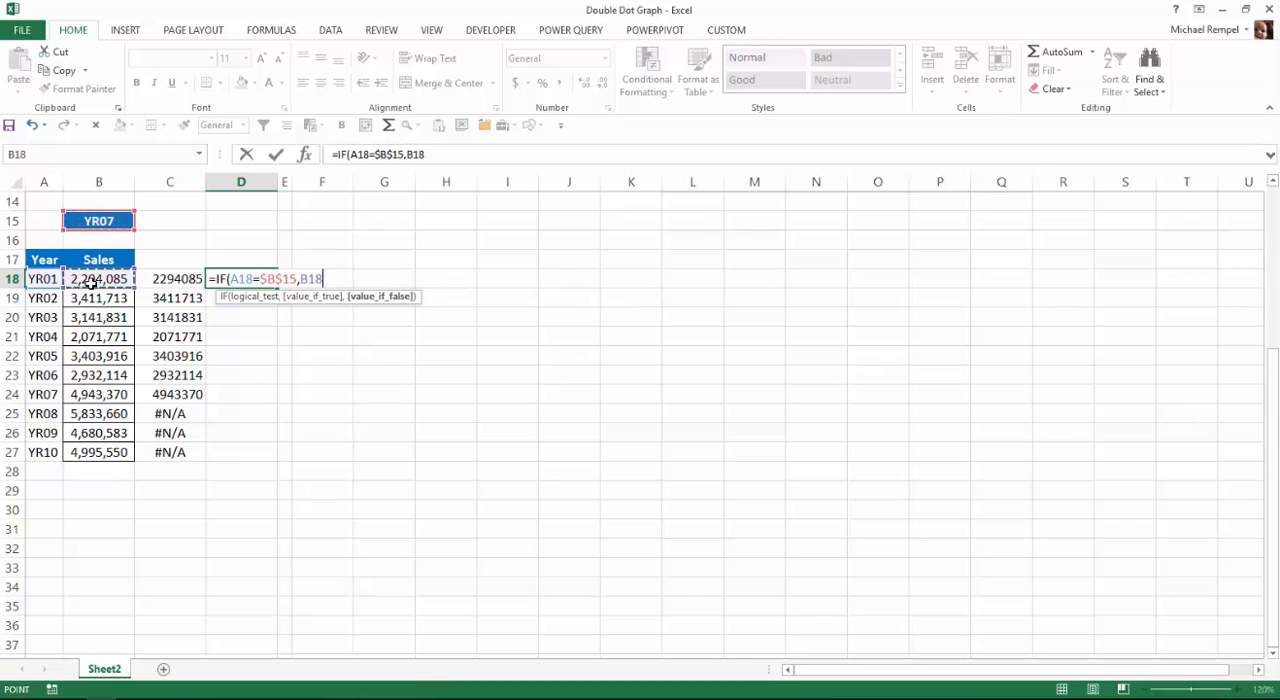
pyautogui.write(',na()')
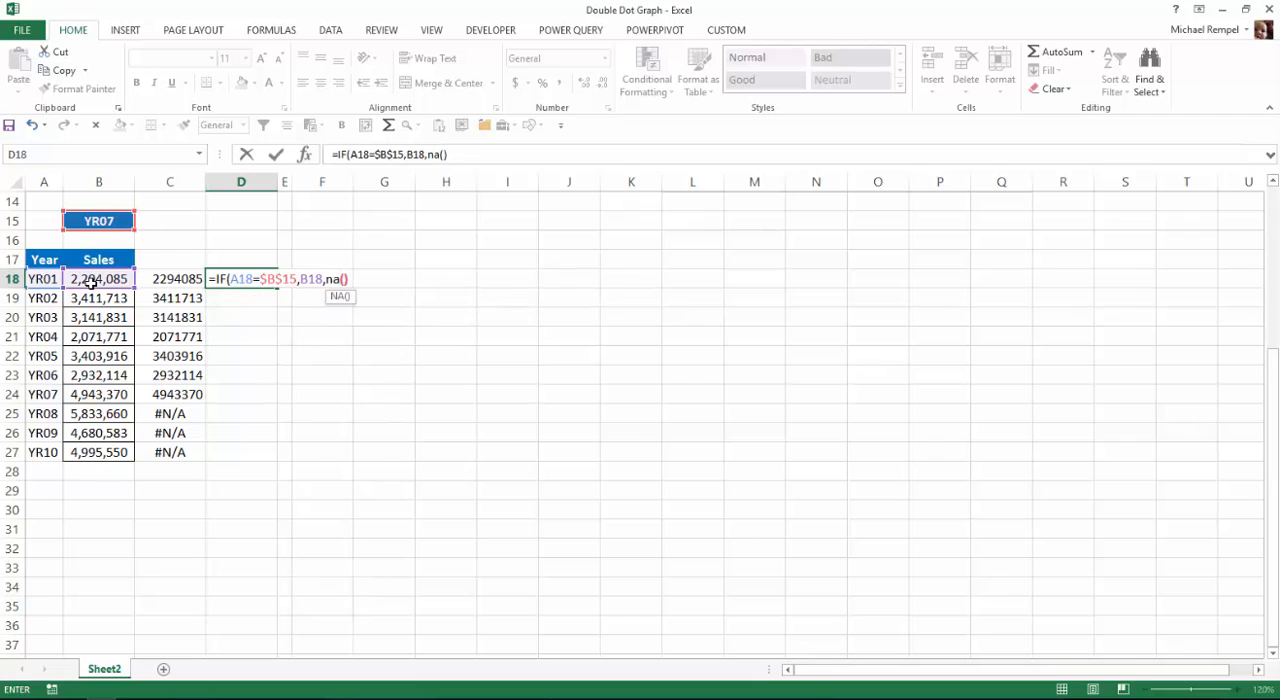
pyautogui.press('Enter')
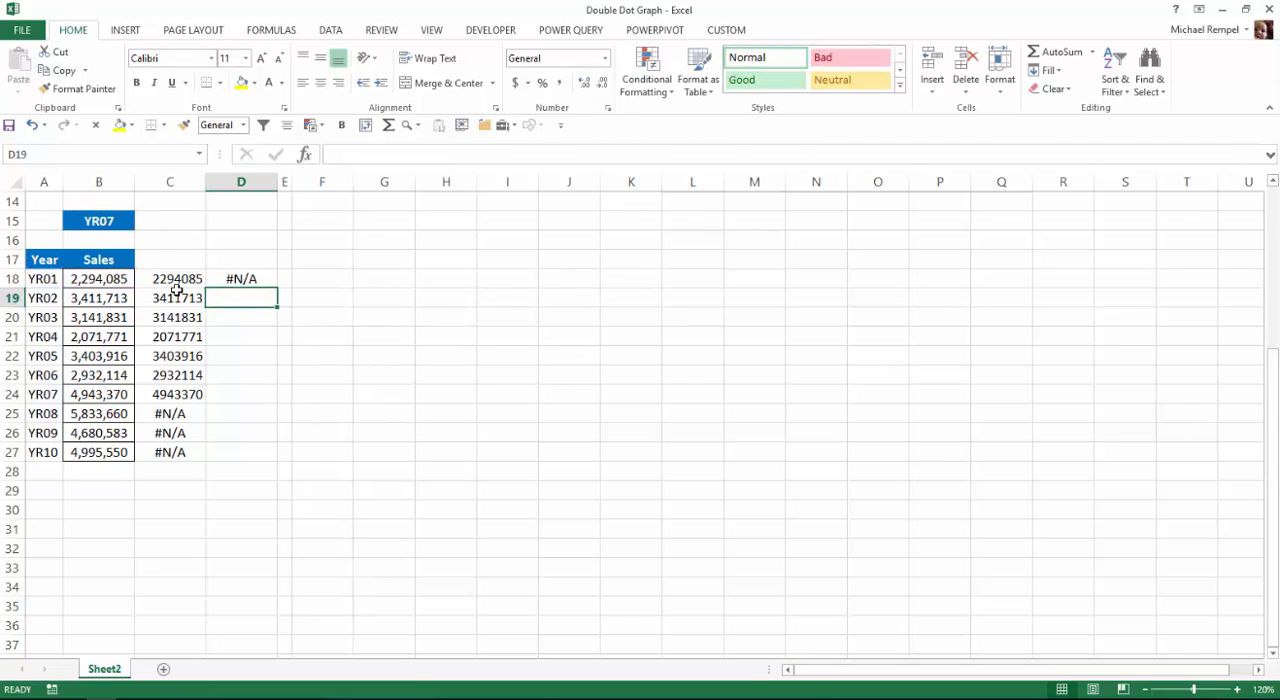
# - Fill the D18 formula down to D27 and check the YR07 row shows its sales value
pyautogui.click(240, 278)
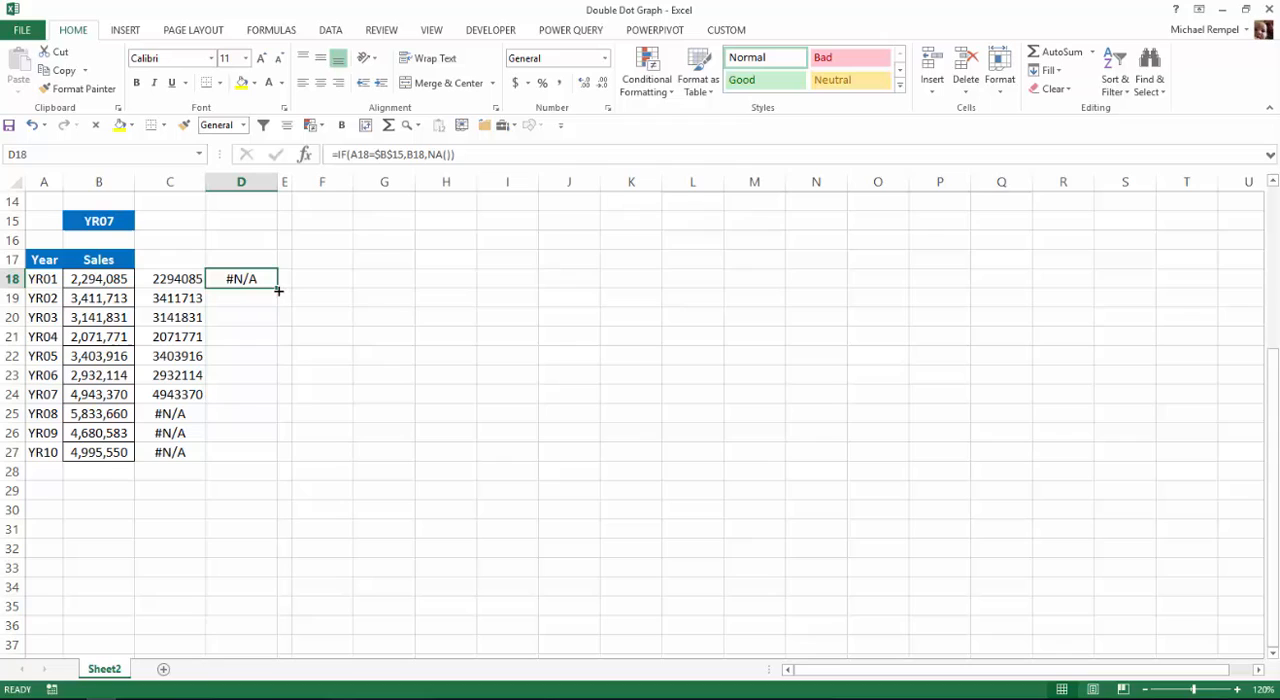
pyautogui.moveTo(278, 292); pyautogui.dragTo(264, 452)
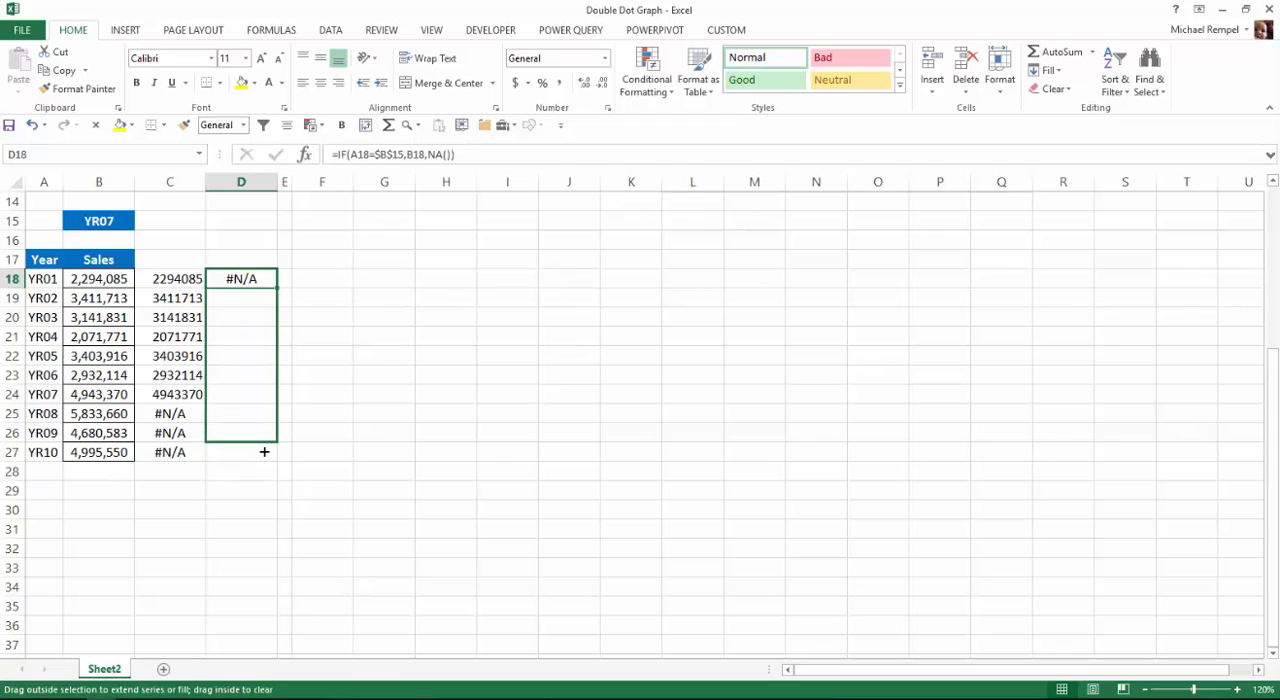
pyautogui.moveTo(264, 280); pyautogui.dragTo(264, 452)
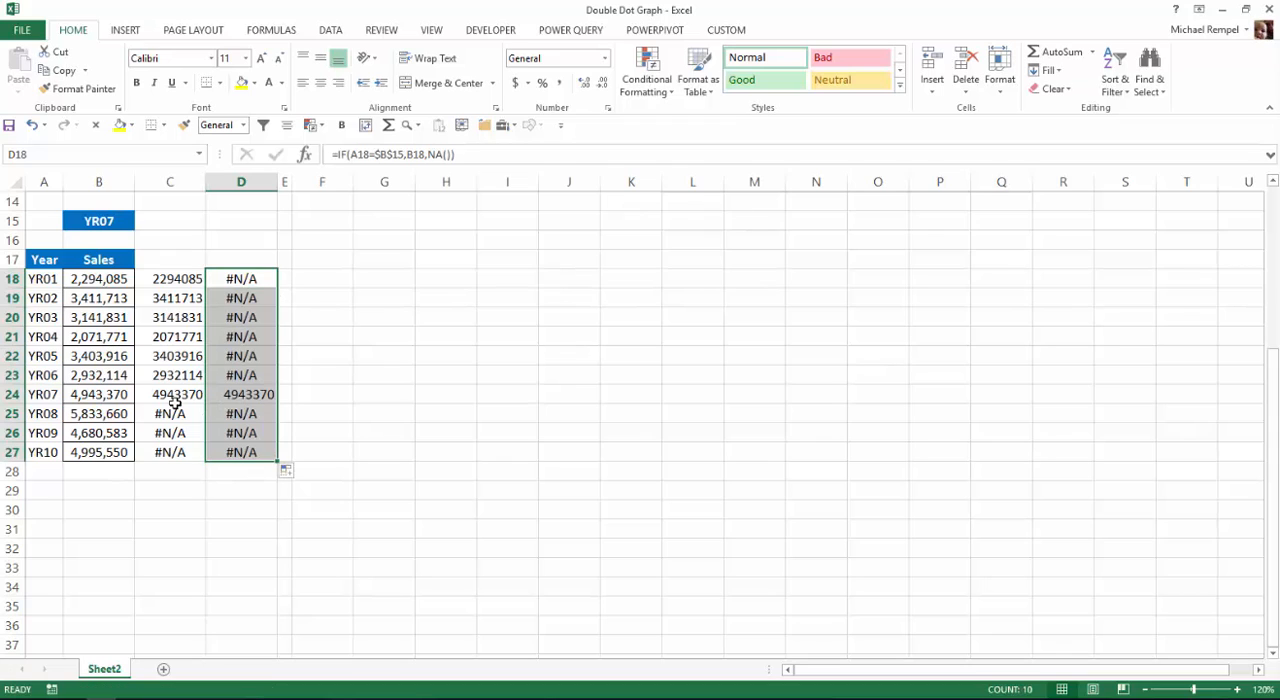
pyautogui.click(240, 394)
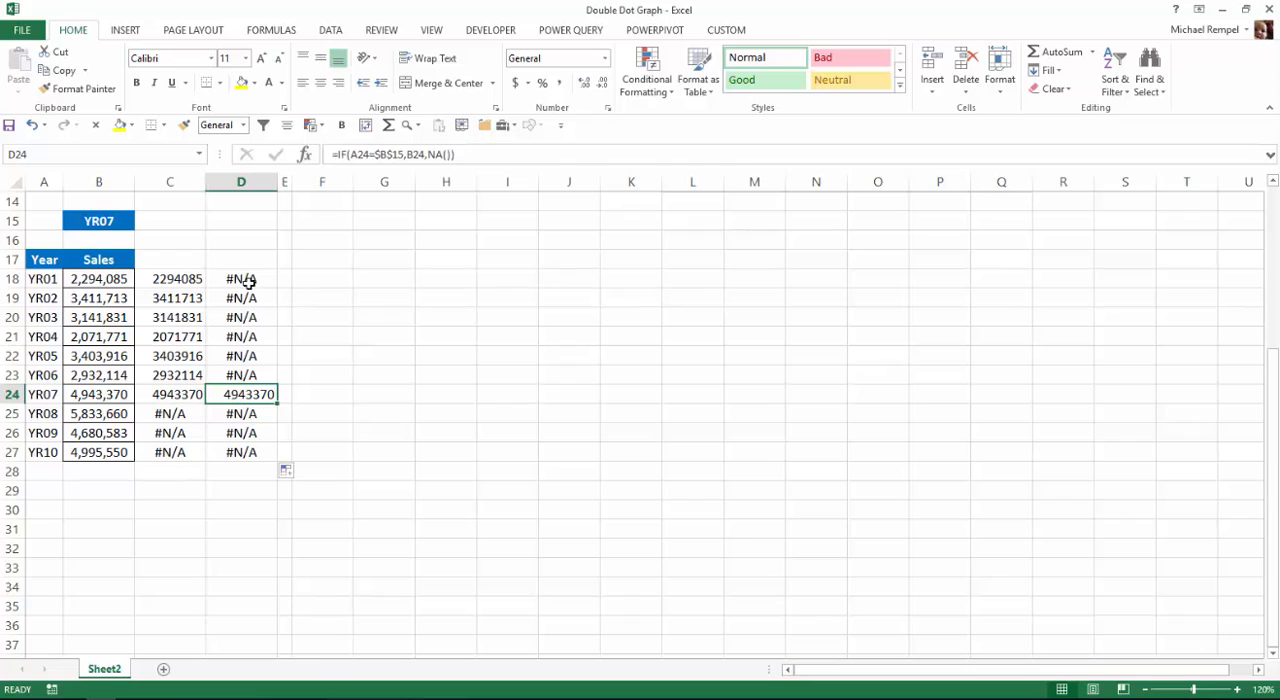
pyautogui.moveTo(184, 264)
pyautogui.write('Value1')
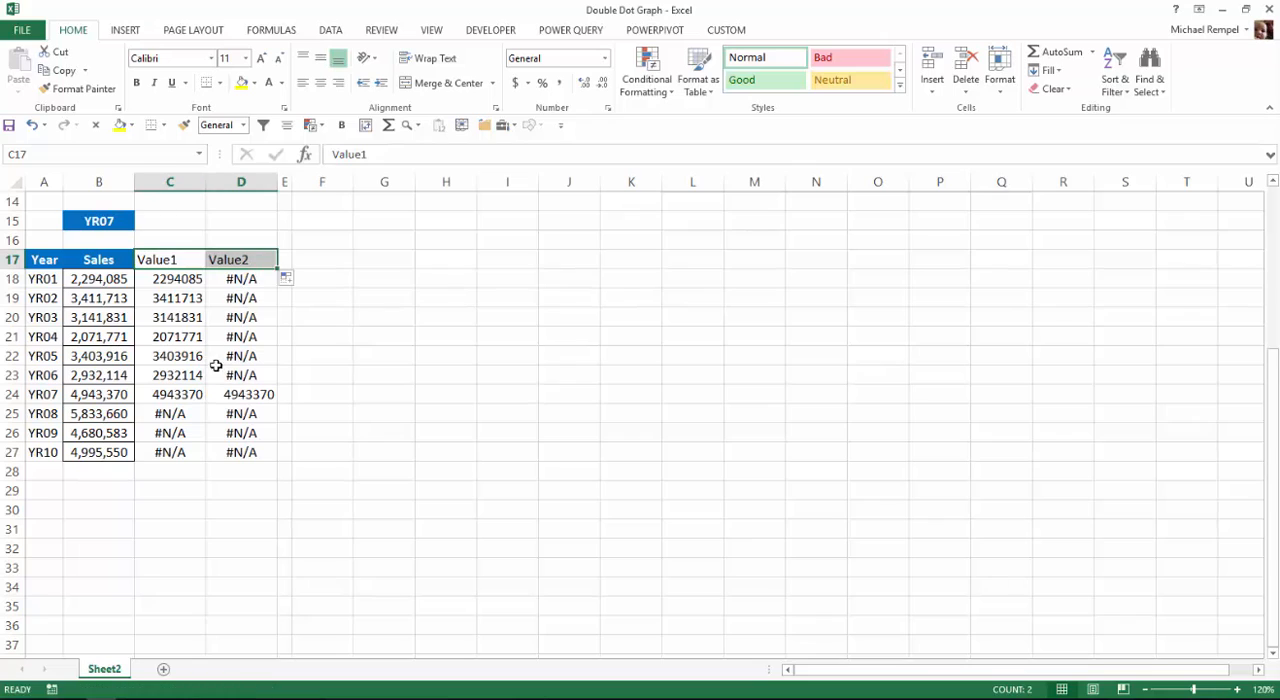
# - Insert a basic 2-D line chart of sales by year from A17:B27
pyautogui.click(168, 356)
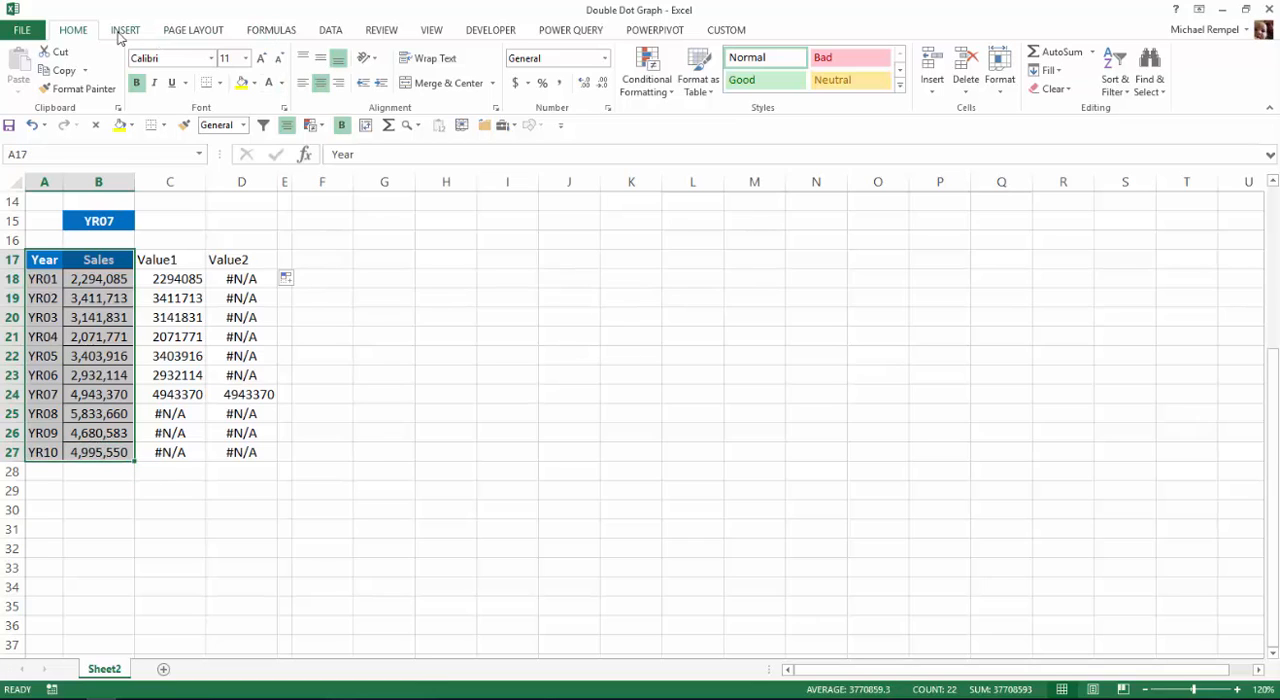
pyautogui.click(128, 28)
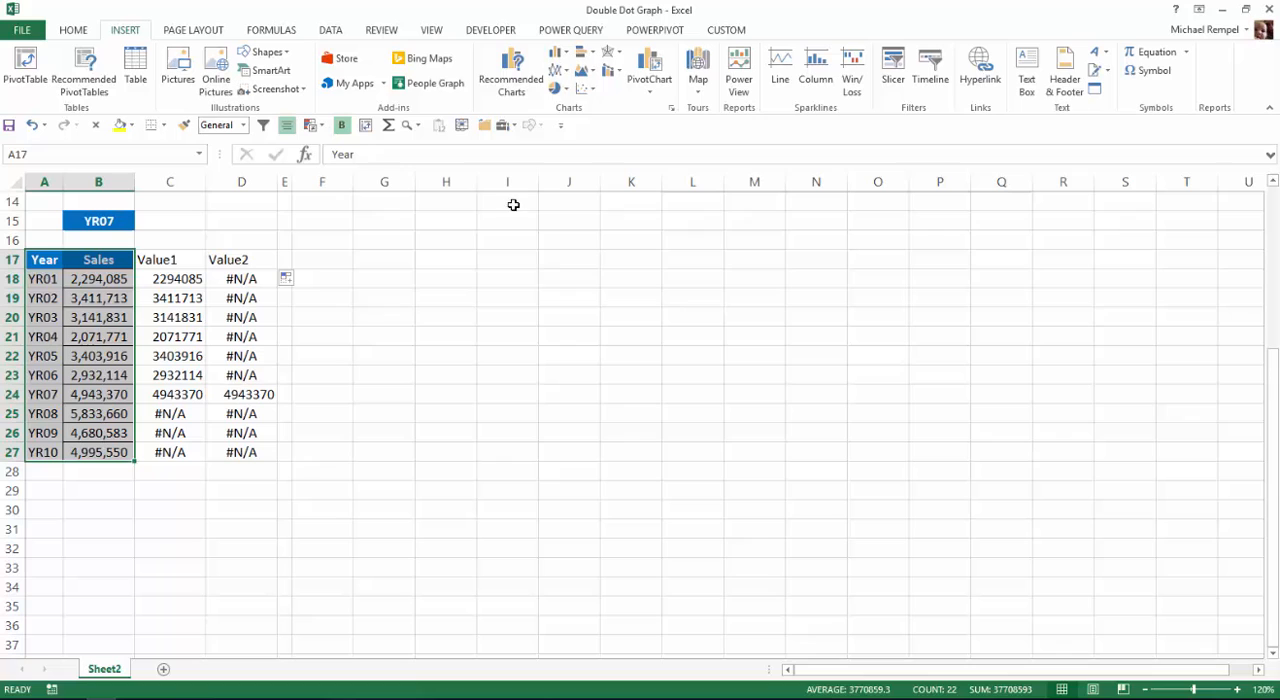
pyautogui.click(552, 62)
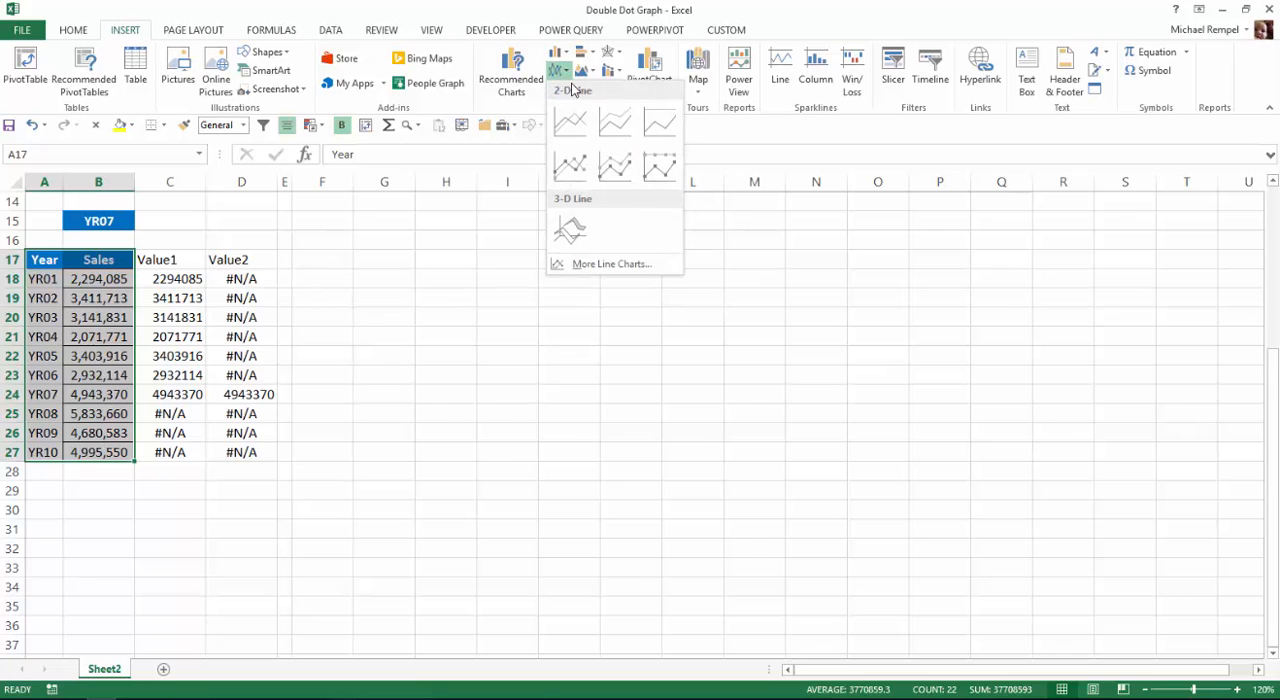
pyautogui.click(570, 164)
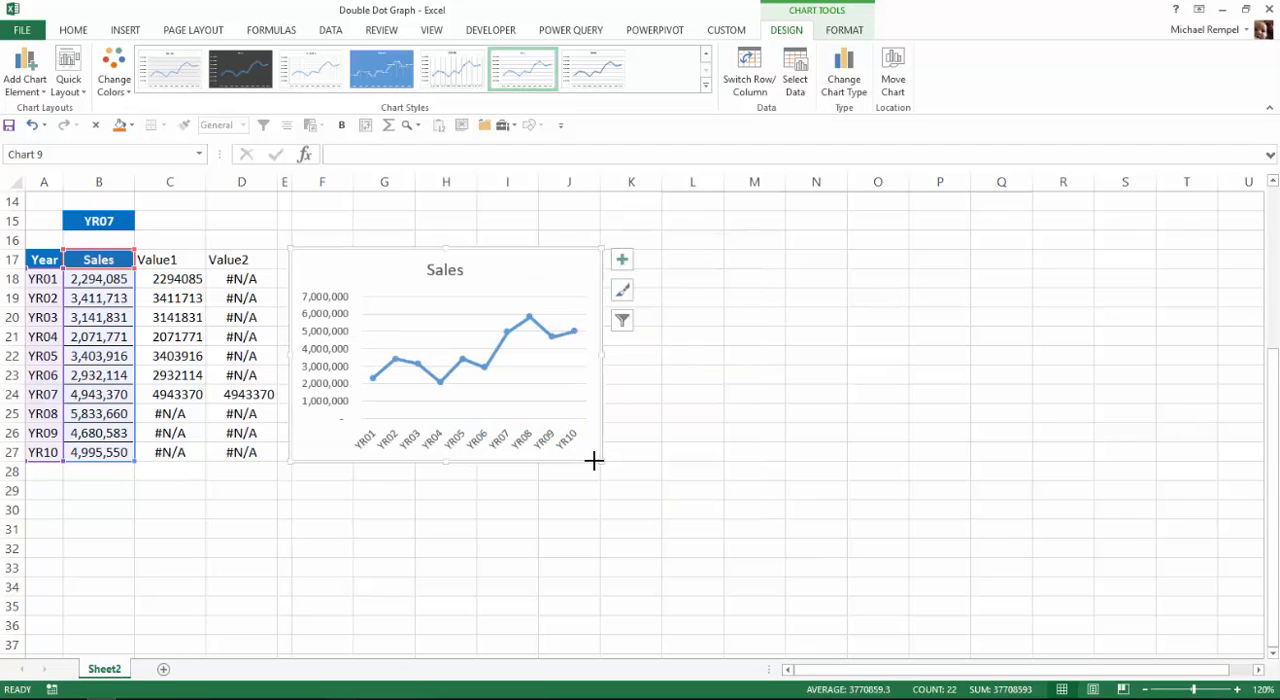
pyautogui.moveTo(496, 356)
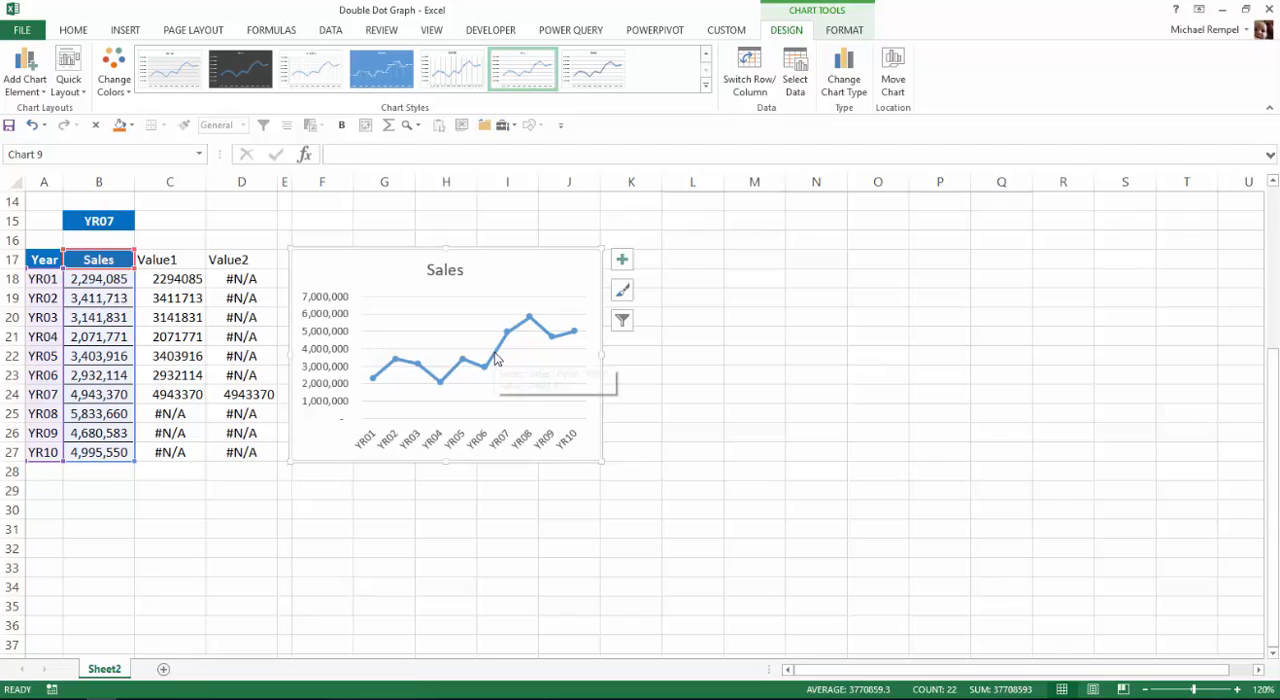
# - Remove the Sales series' connecting line so only its markers remain
pyautogui.click(498, 356)
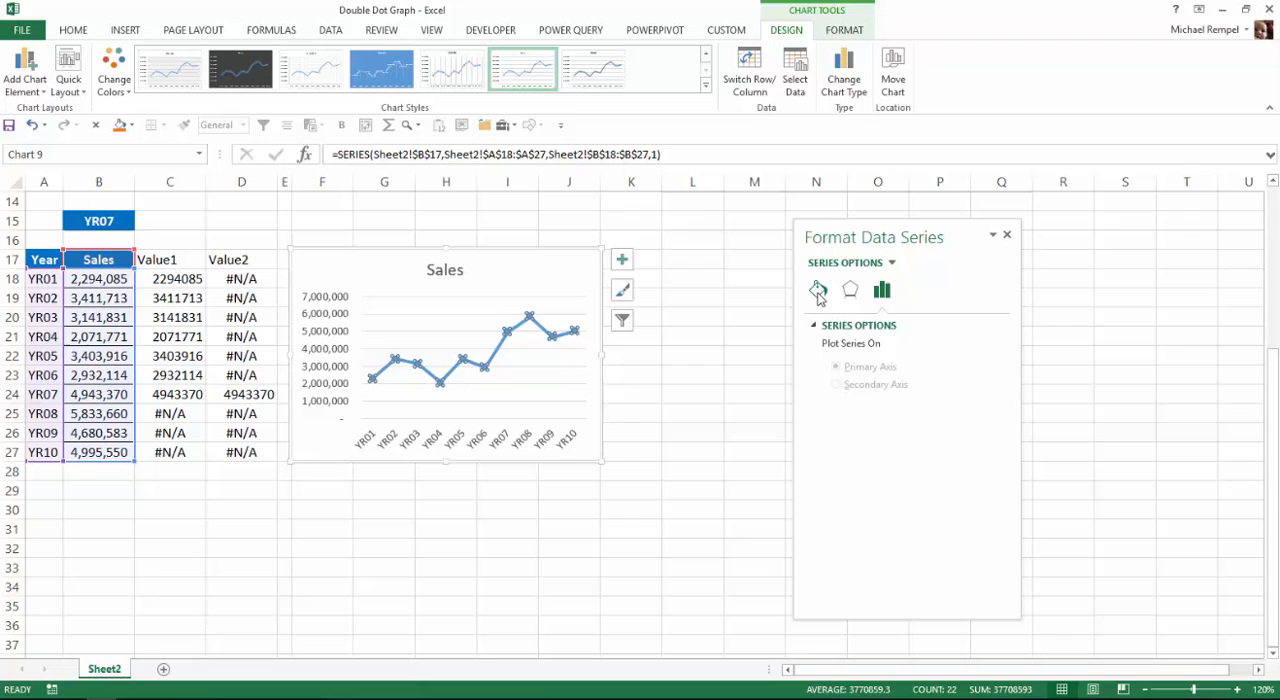
pyautogui.click(816, 288)
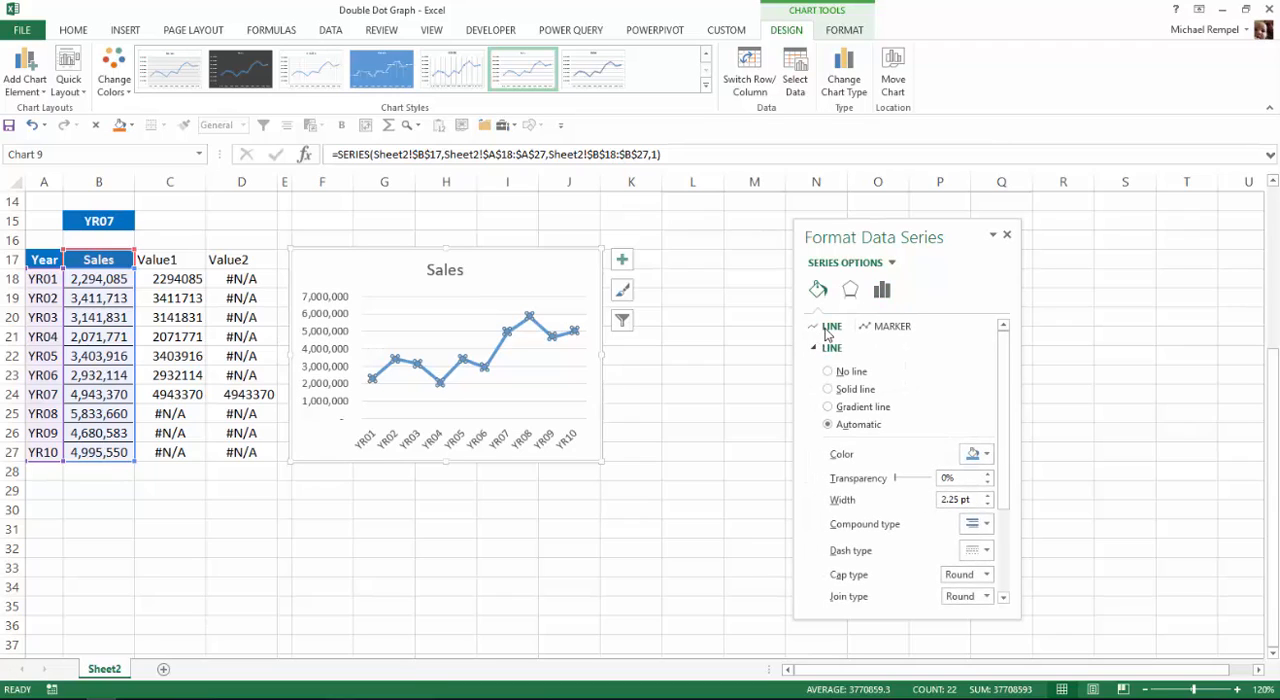
pyautogui.click(828, 372)
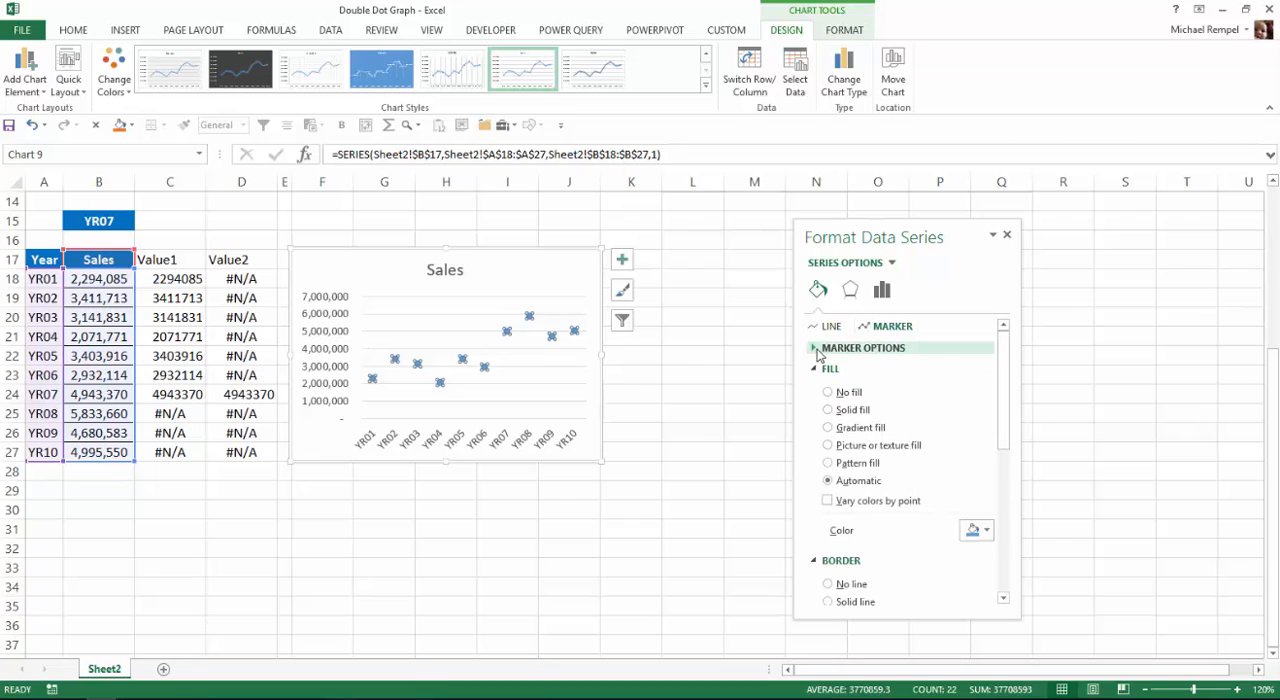
# - Make the Sales markers built-in size 10 with a solid green fill and no border
pyautogui.click(816, 348)
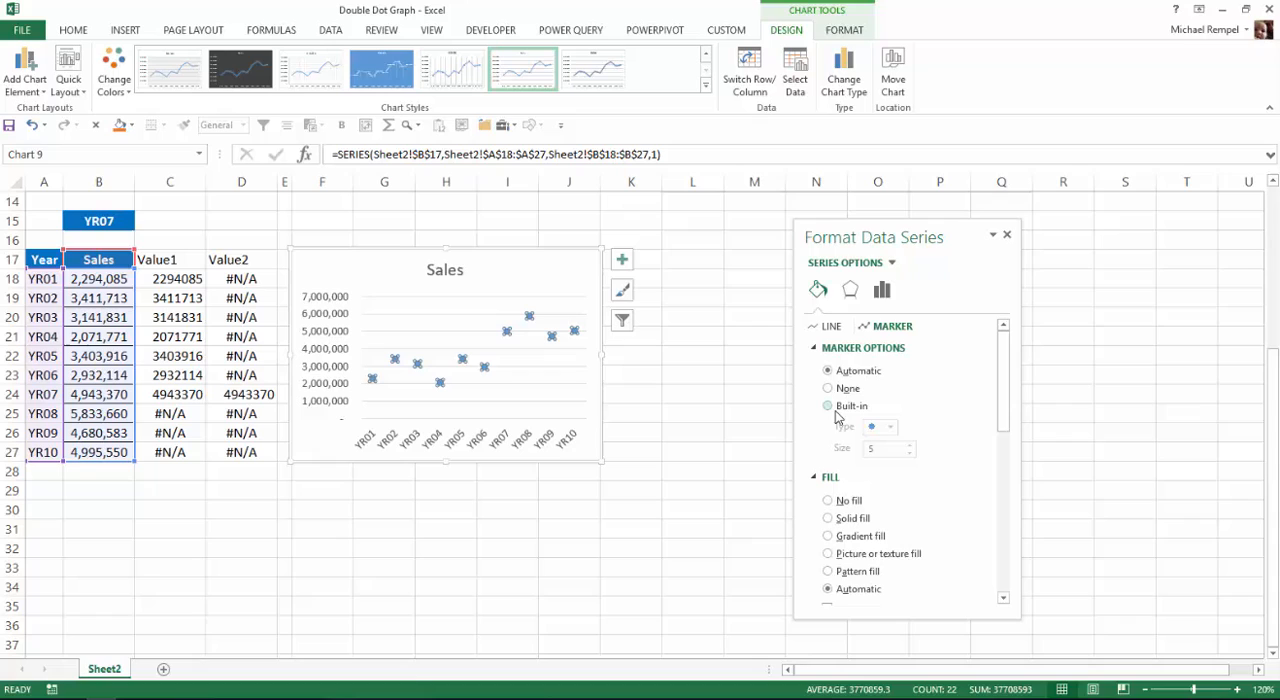
pyautogui.click(828, 406)
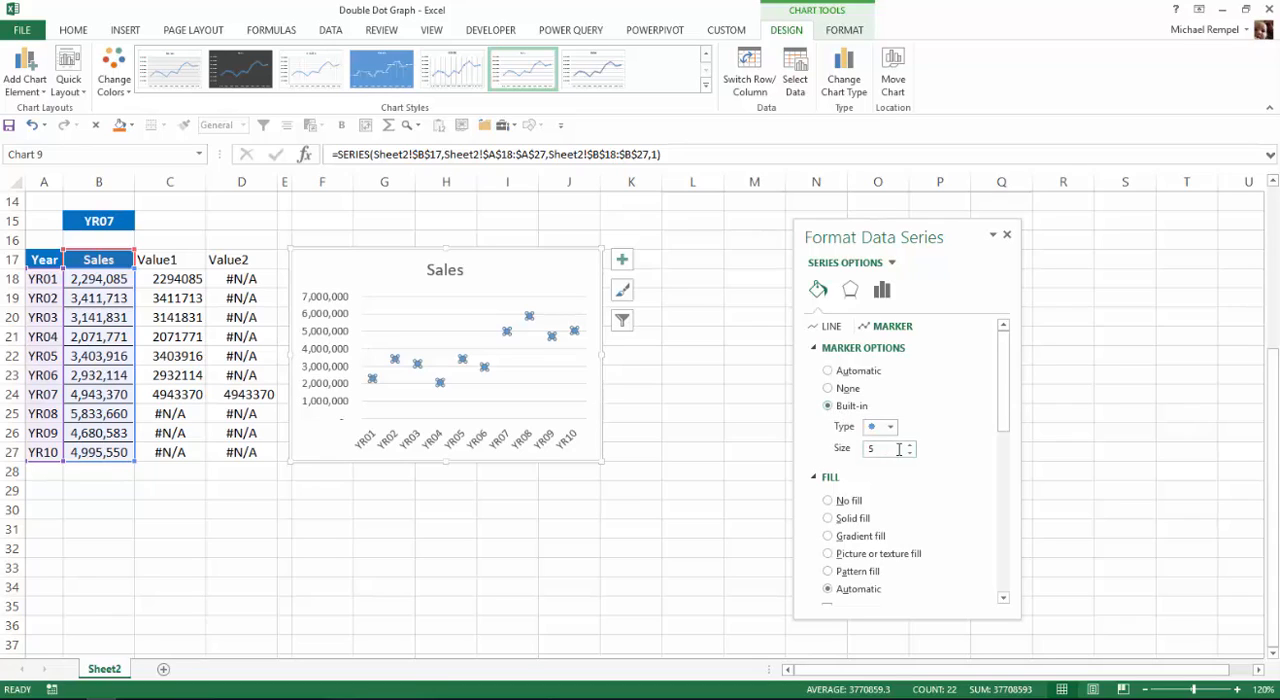
pyautogui.click(908, 444)
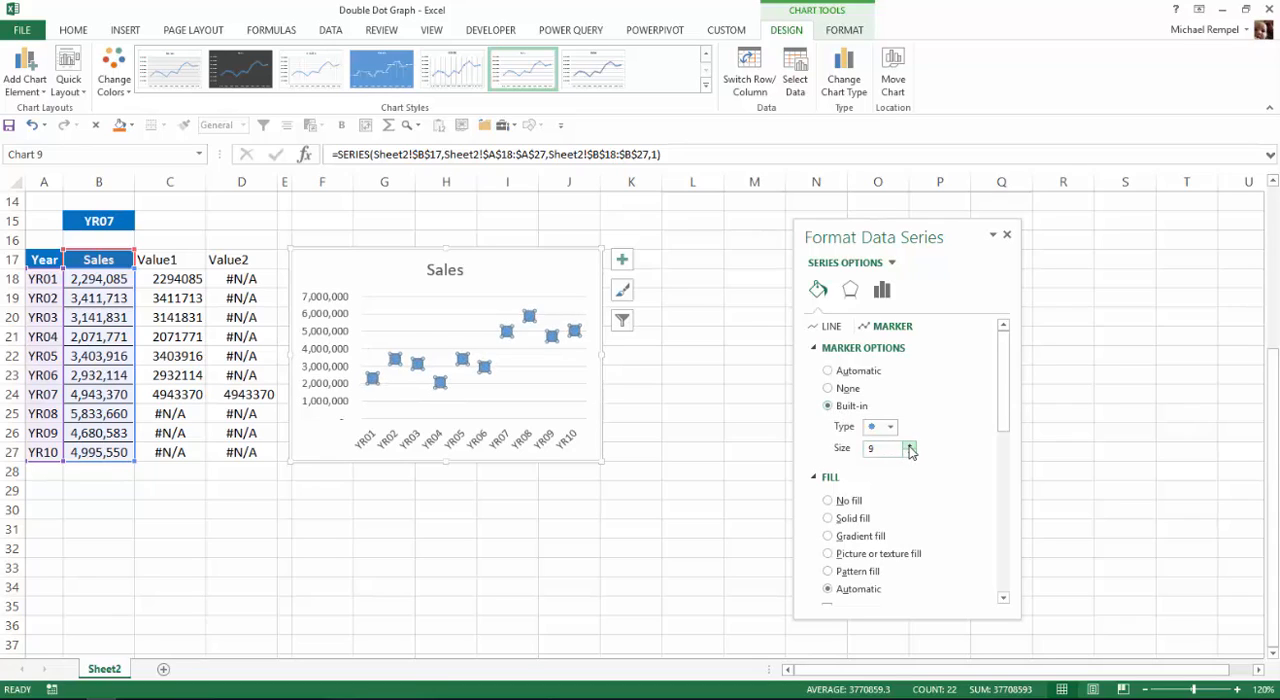
pyautogui.click(910, 444)
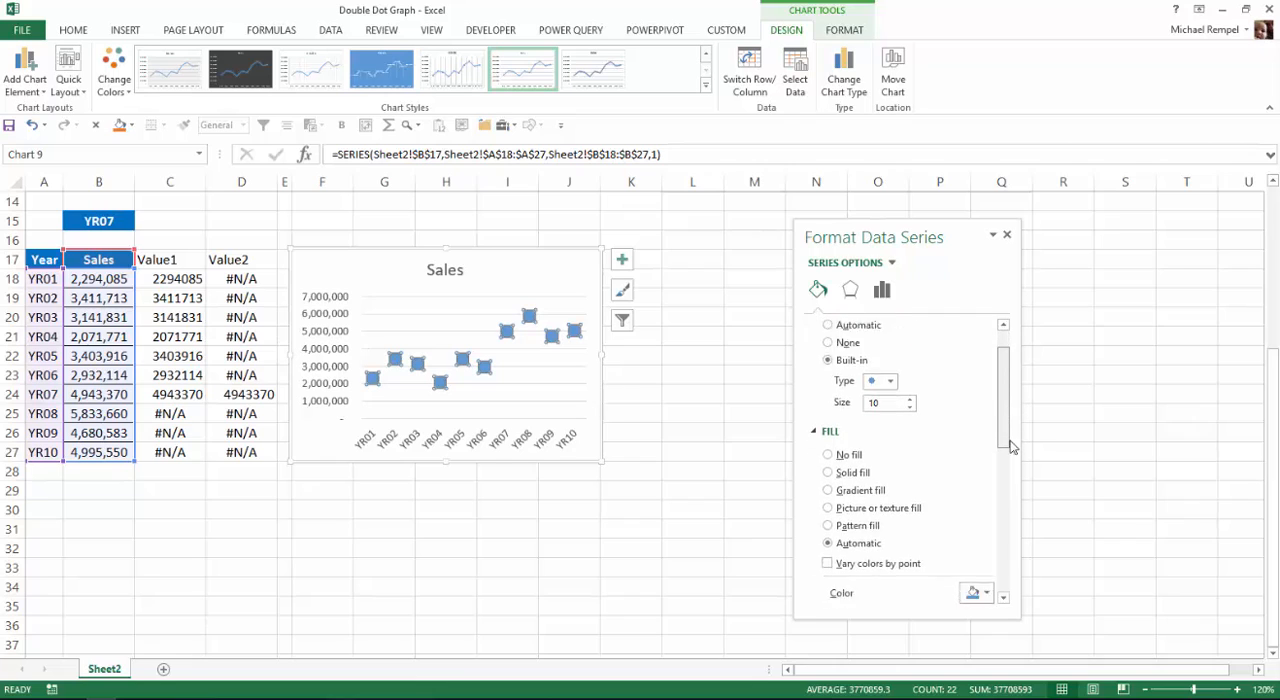
pyautogui.scroll(-3)
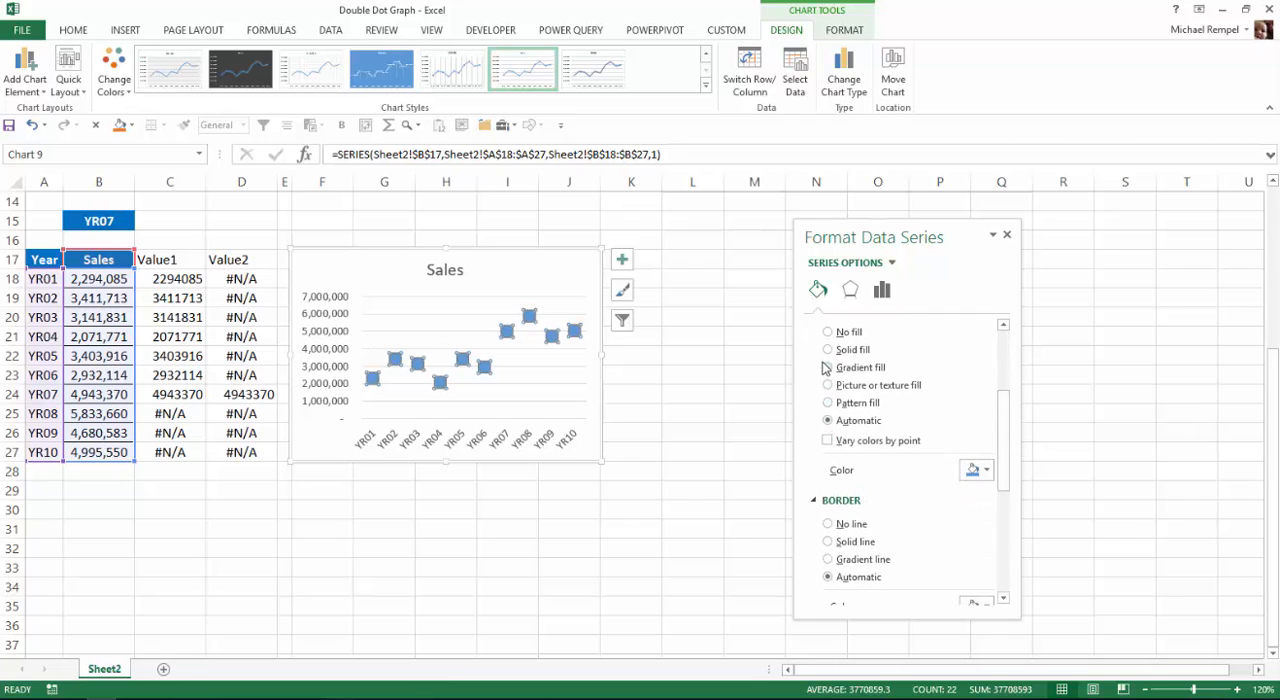
pyautogui.click(828, 348)
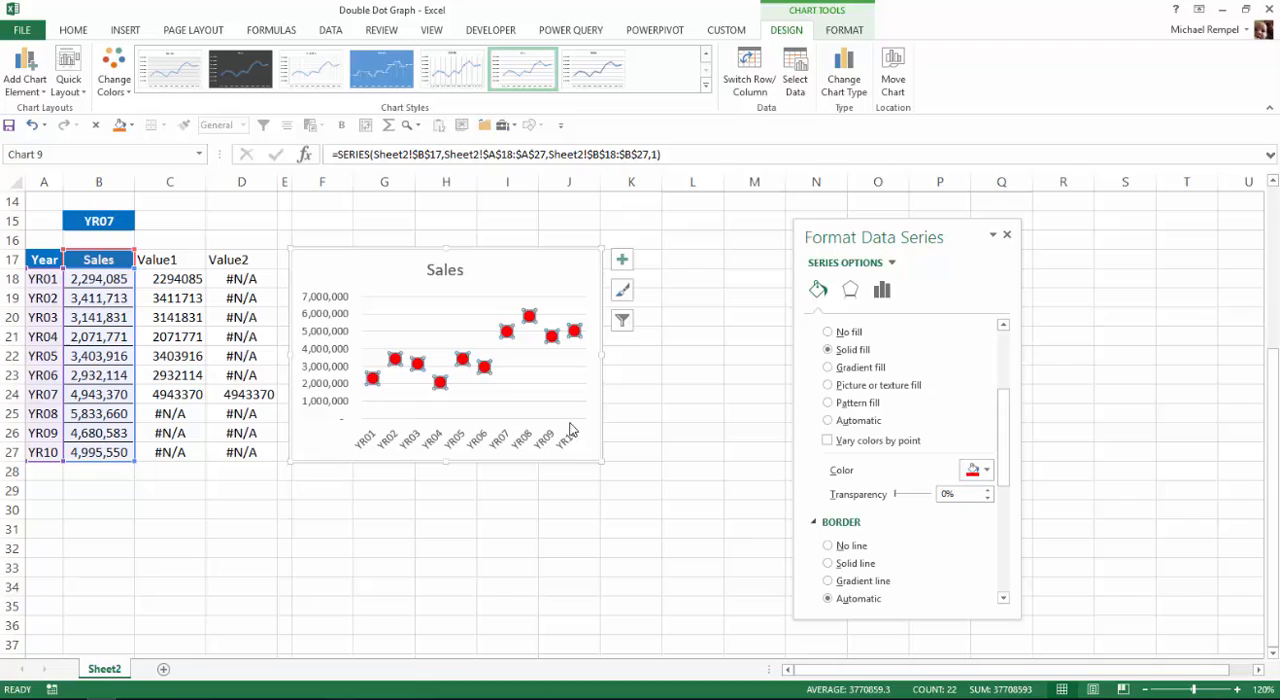
pyautogui.moveTo(984, 476)
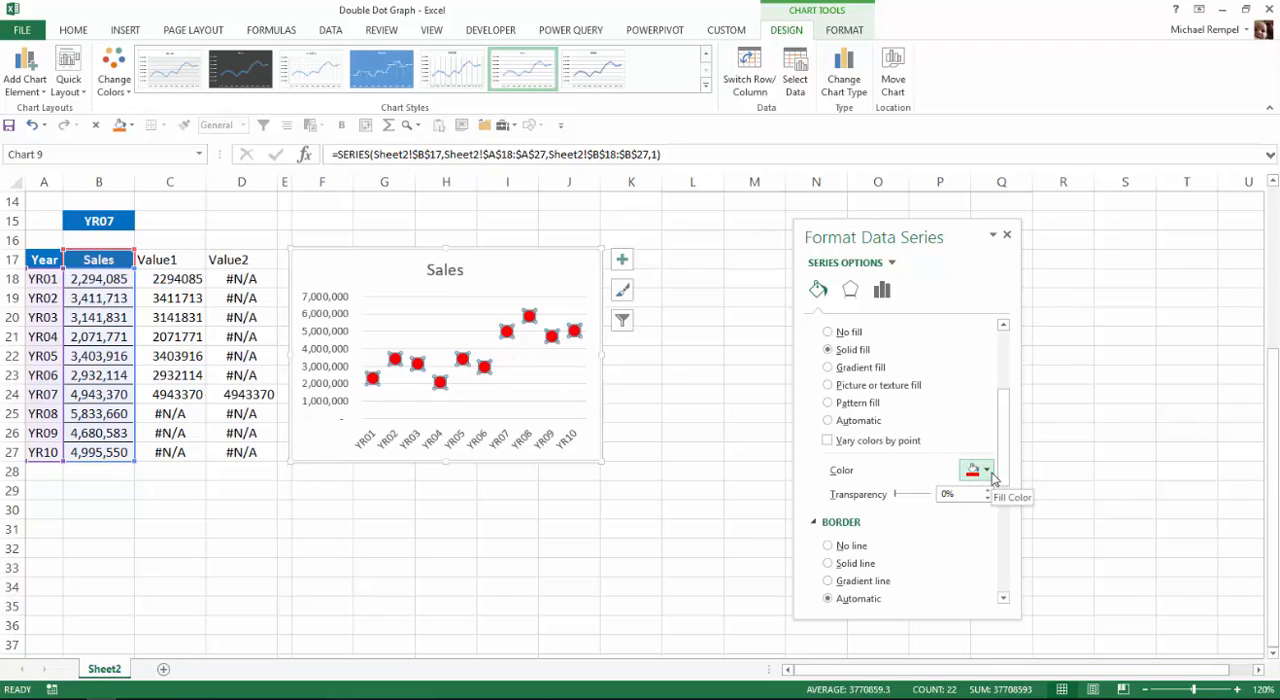
pyautogui.click(988, 470)
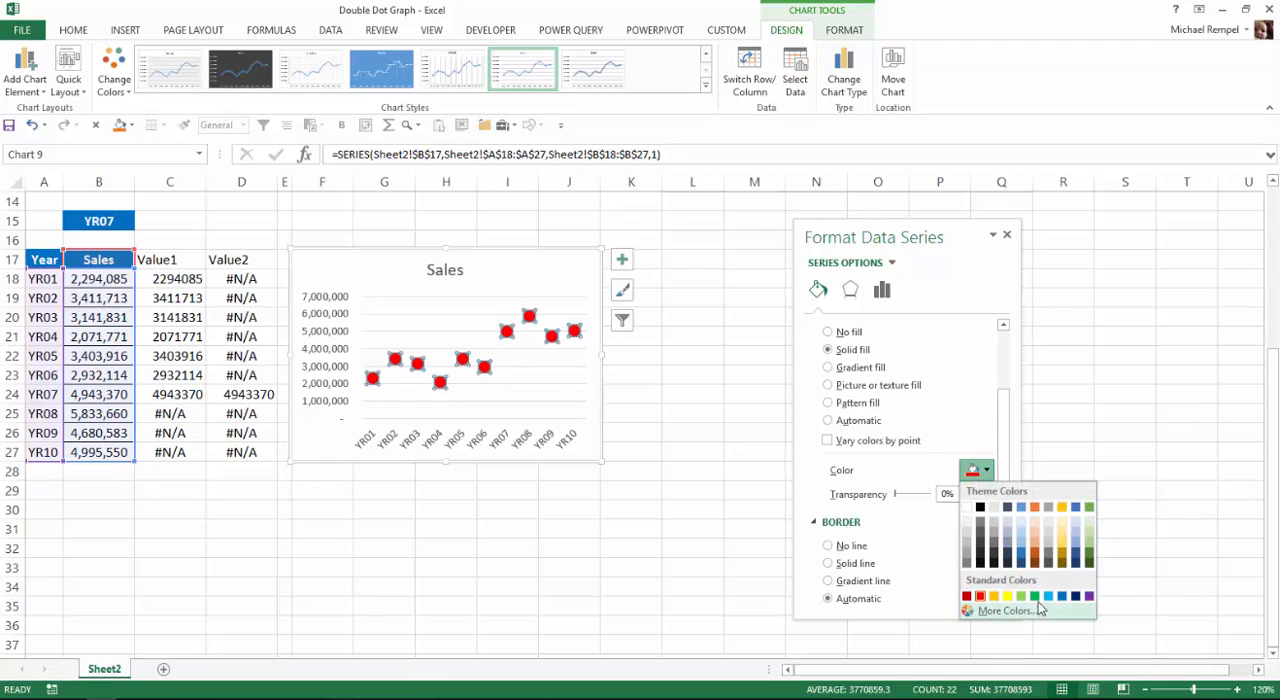
pyautogui.click(1036, 590)
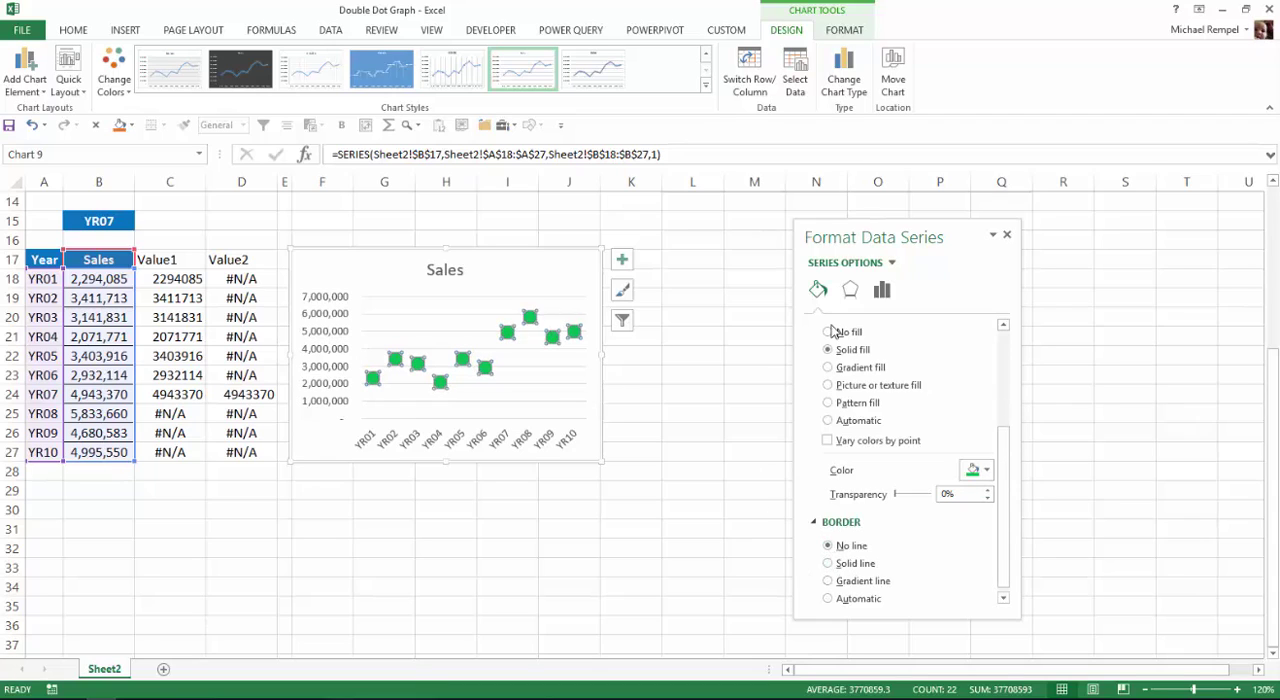
pyautogui.click(368, 592)
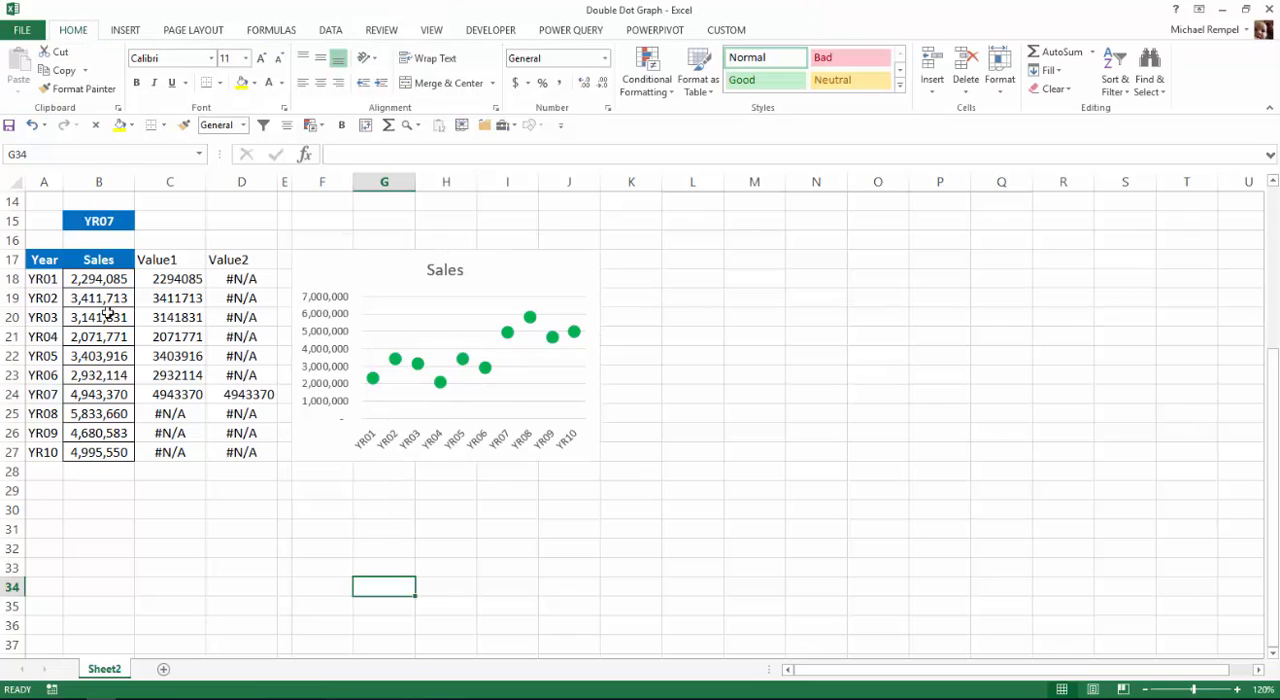
pyautogui.moveTo(184, 572)
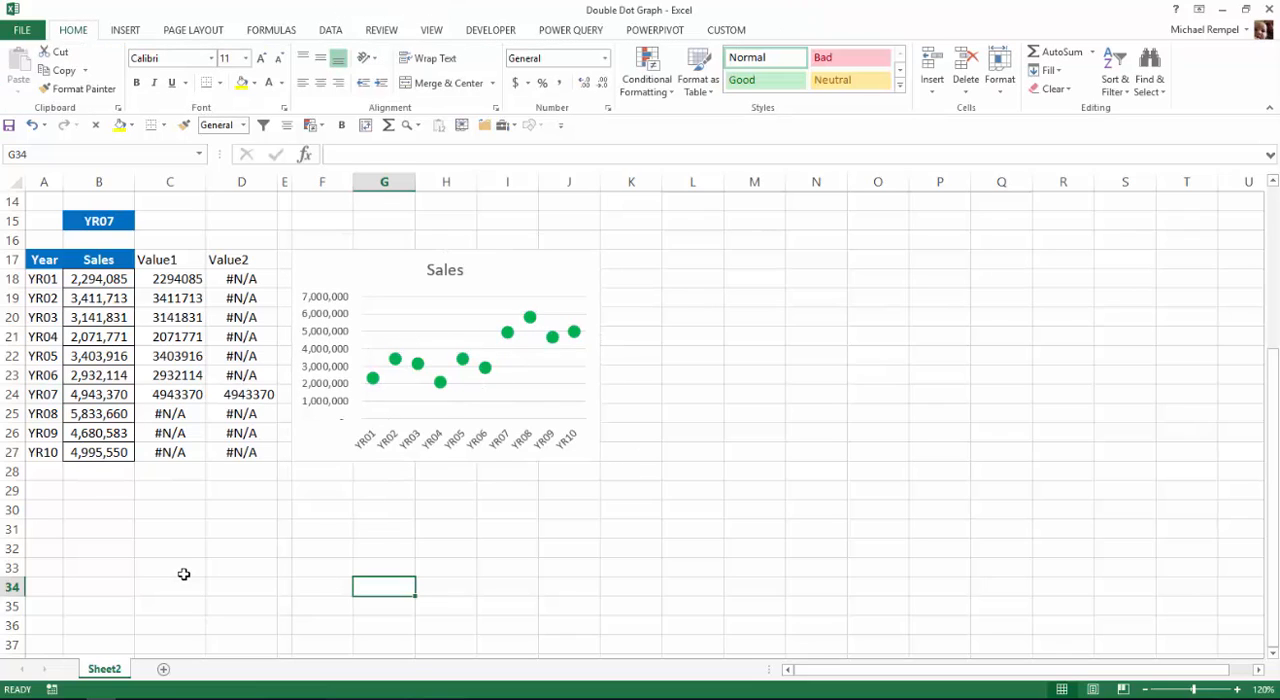
# - Add a Value1 series to the Sales chart using C17 as name and C18:C27 as values
pyautogui.click(444, 350)
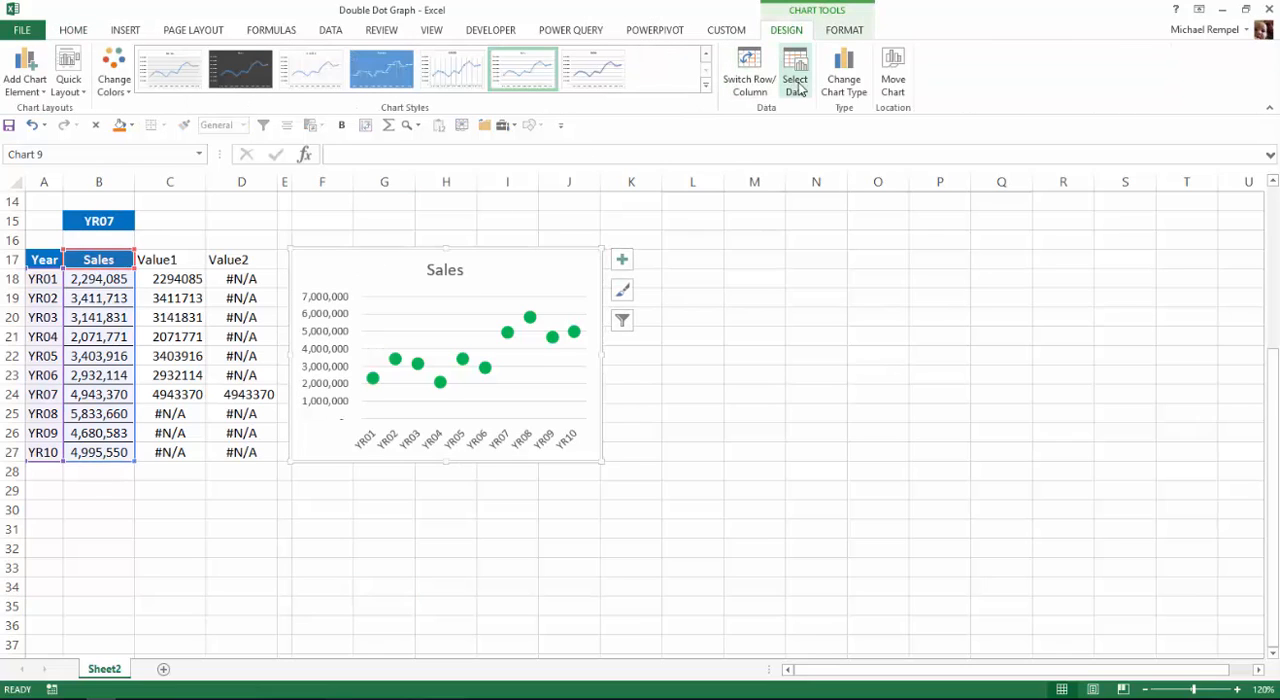
pyautogui.click(798, 72)
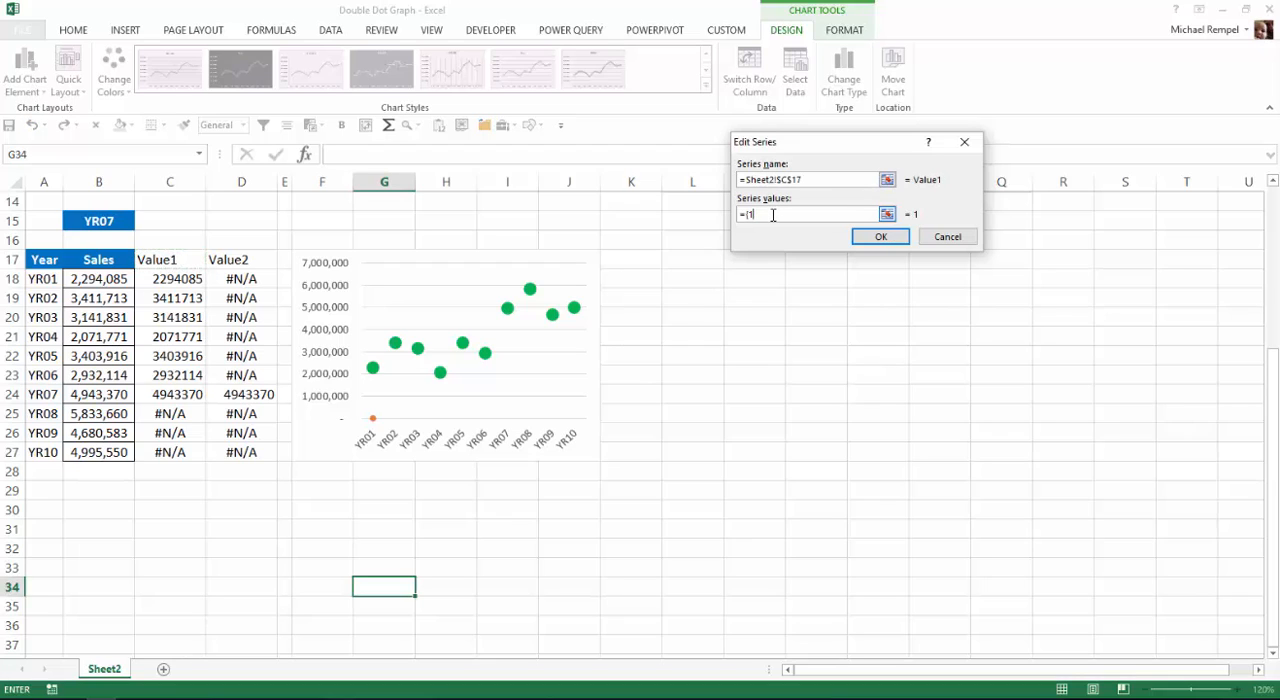
pyautogui.click(810, 214)
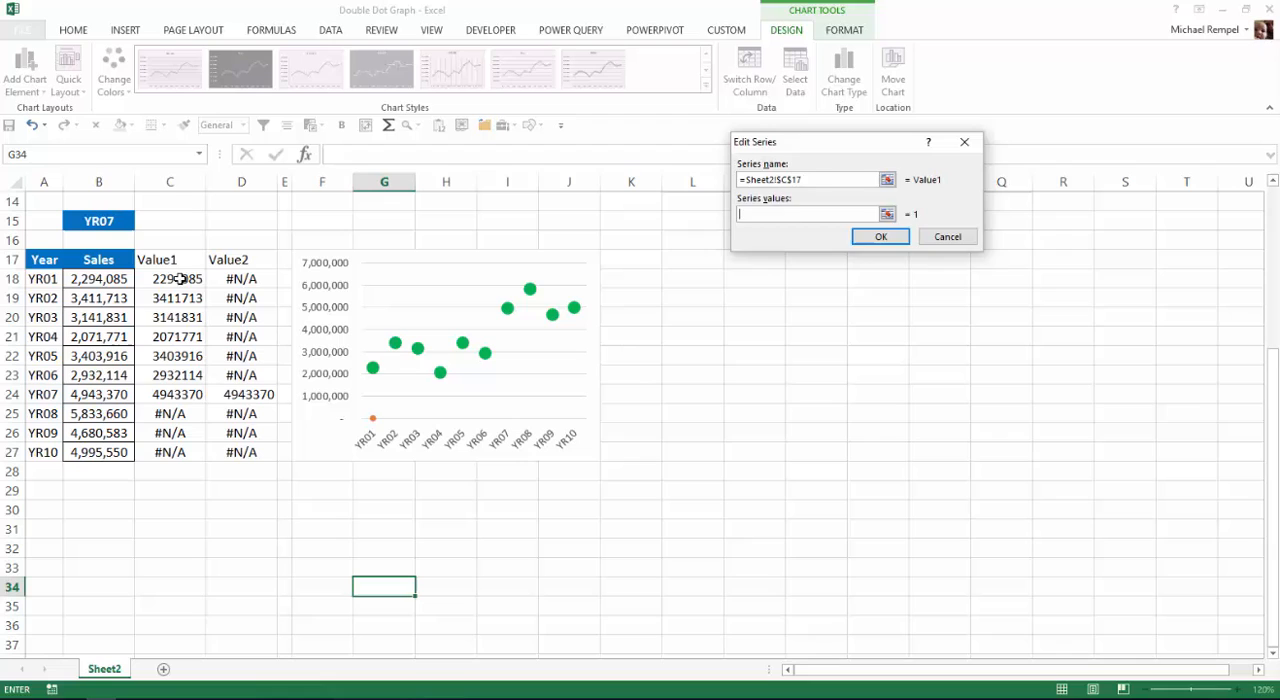
pyautogui.moveTo(170, 278); pyautogui.dragTo(170, 452)
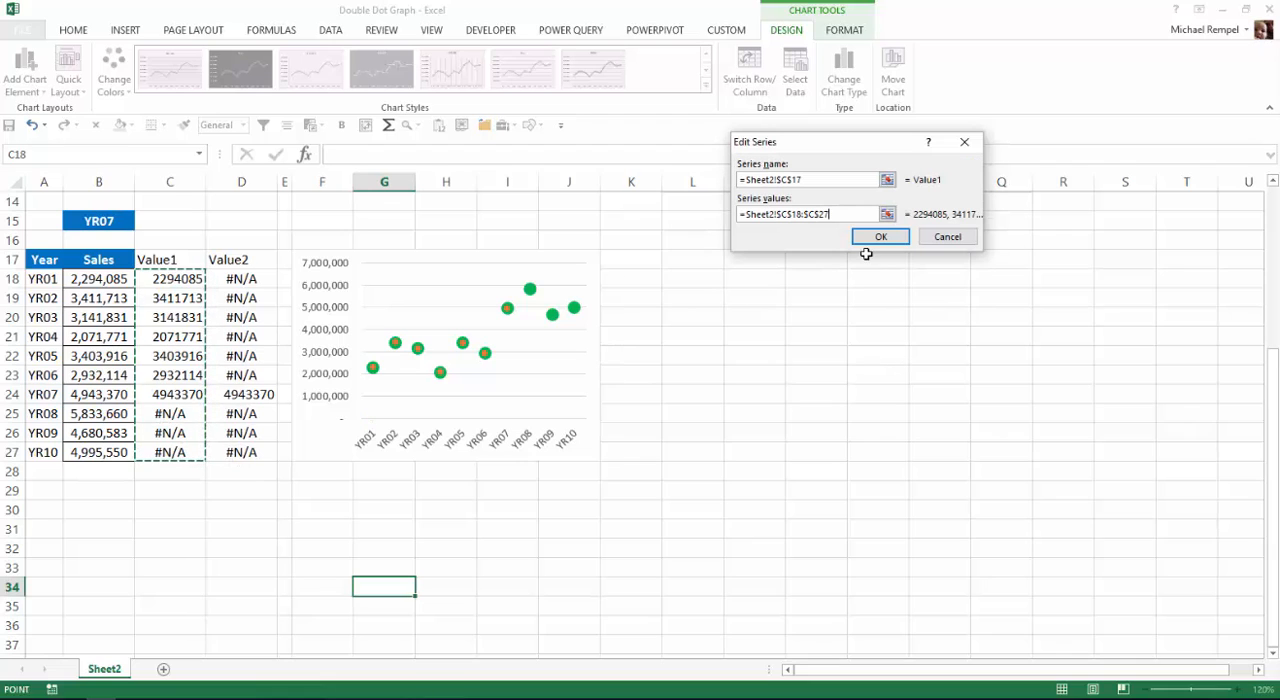
pyautogui.click(880, 236)
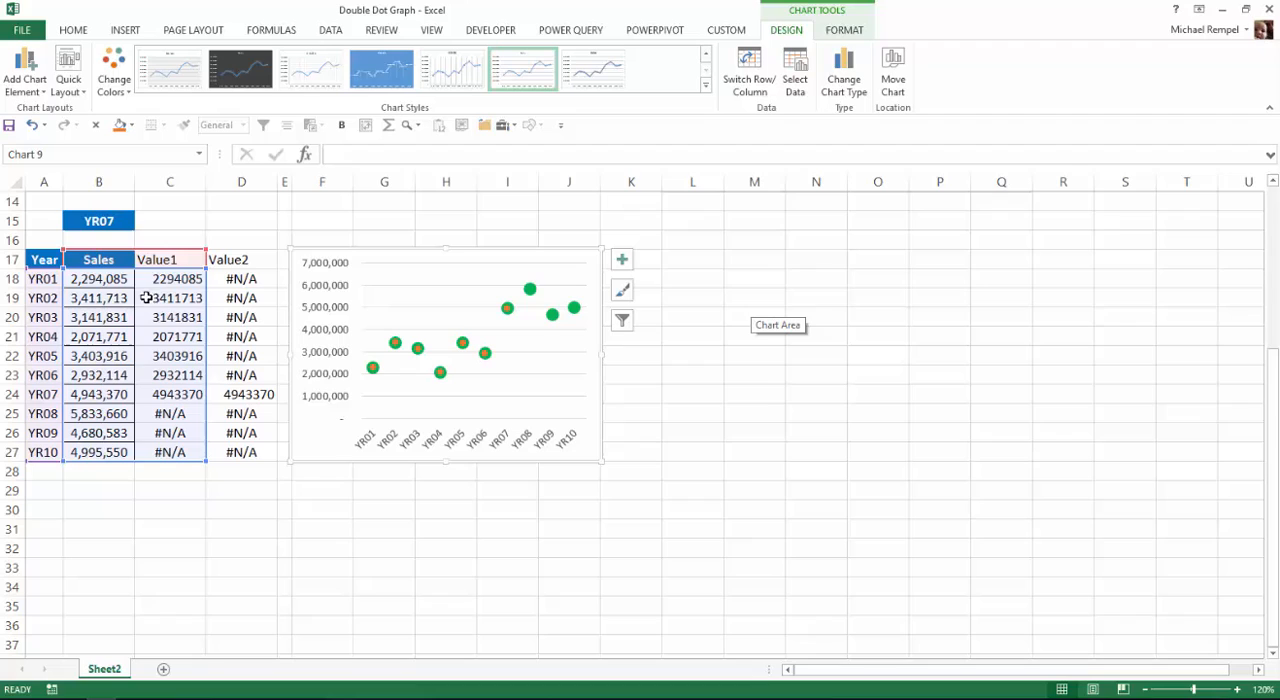
pyautogui.moveTo(472, 358)
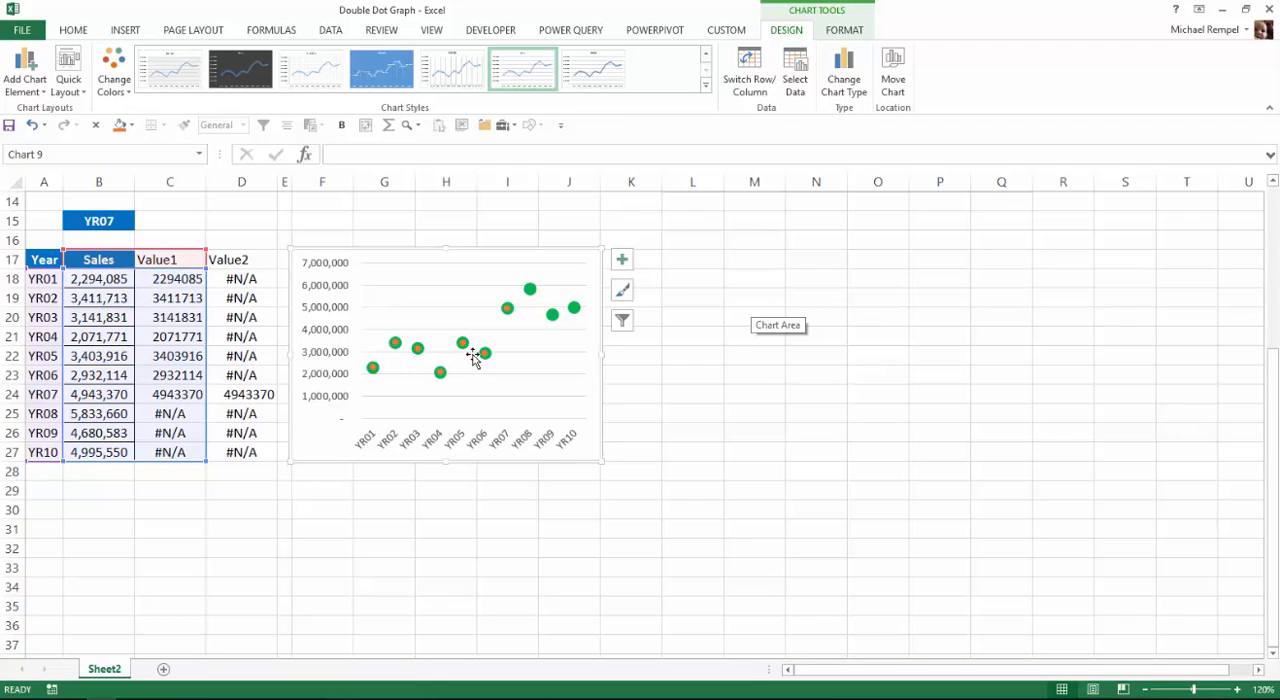
pyautogui.moveTo(504, 310)
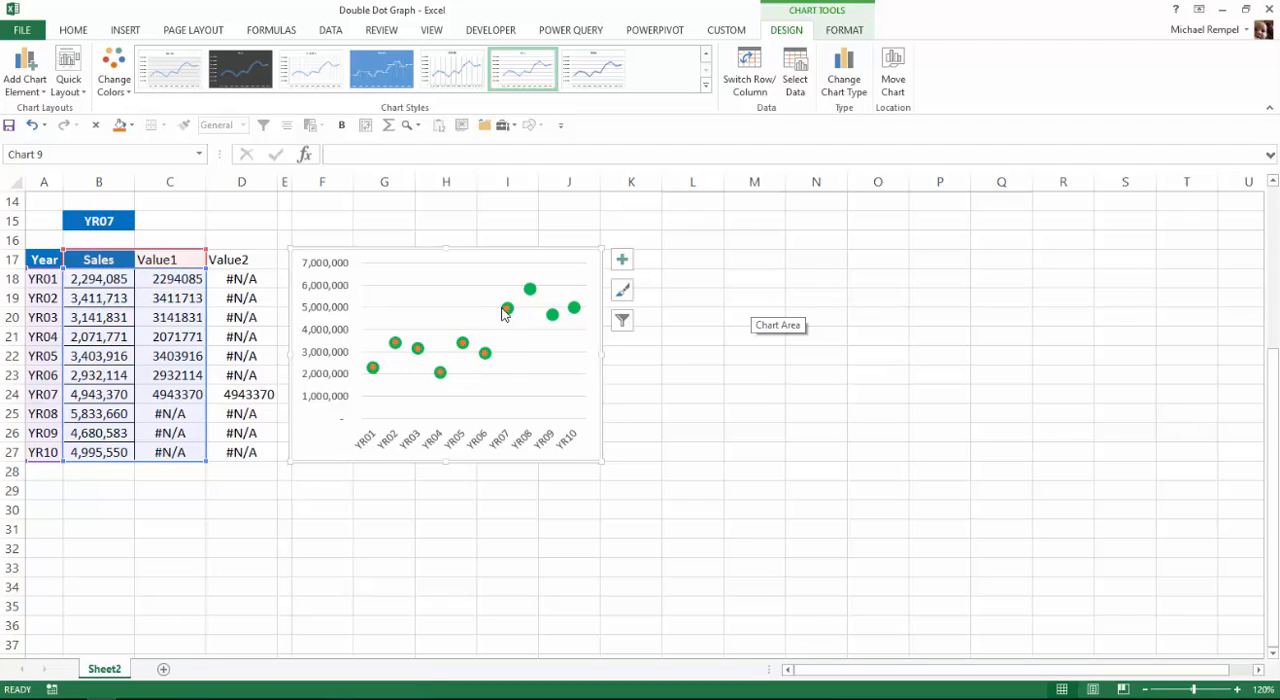
# - Make the Value1 markers built-in size 10 with a solid red fill and no line
pyautogui.rightClick(504, 308)
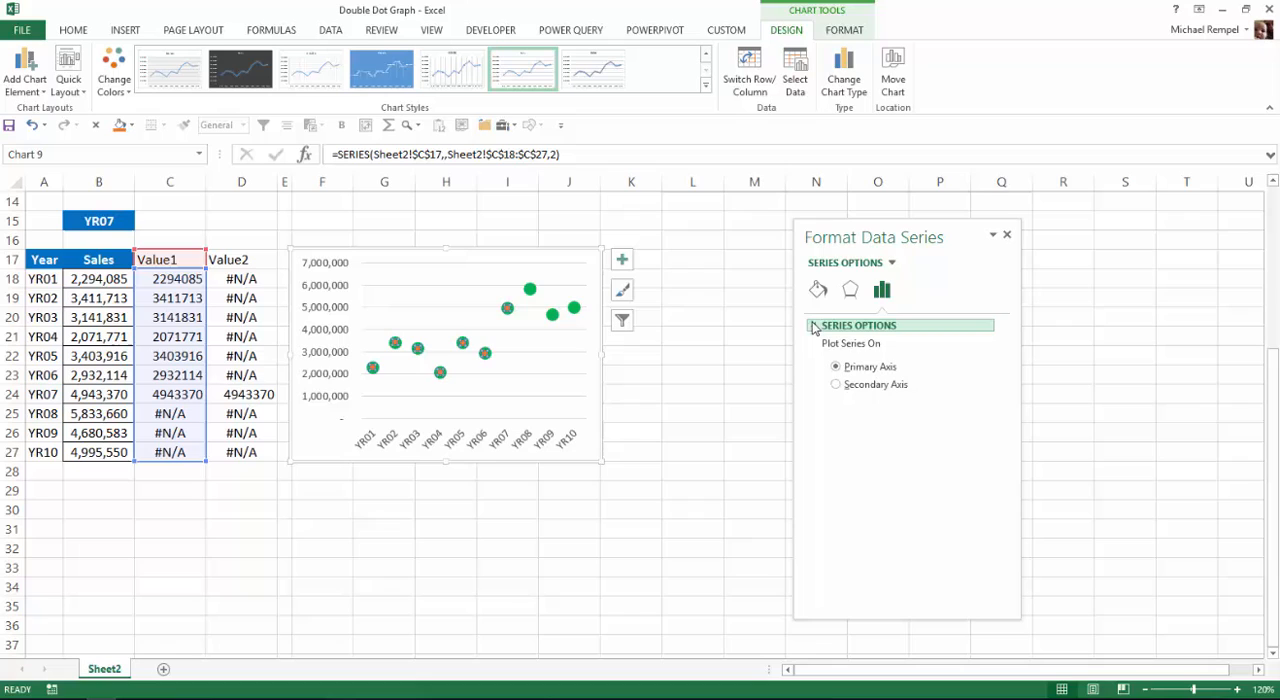
pyautogui.click(816, 290)
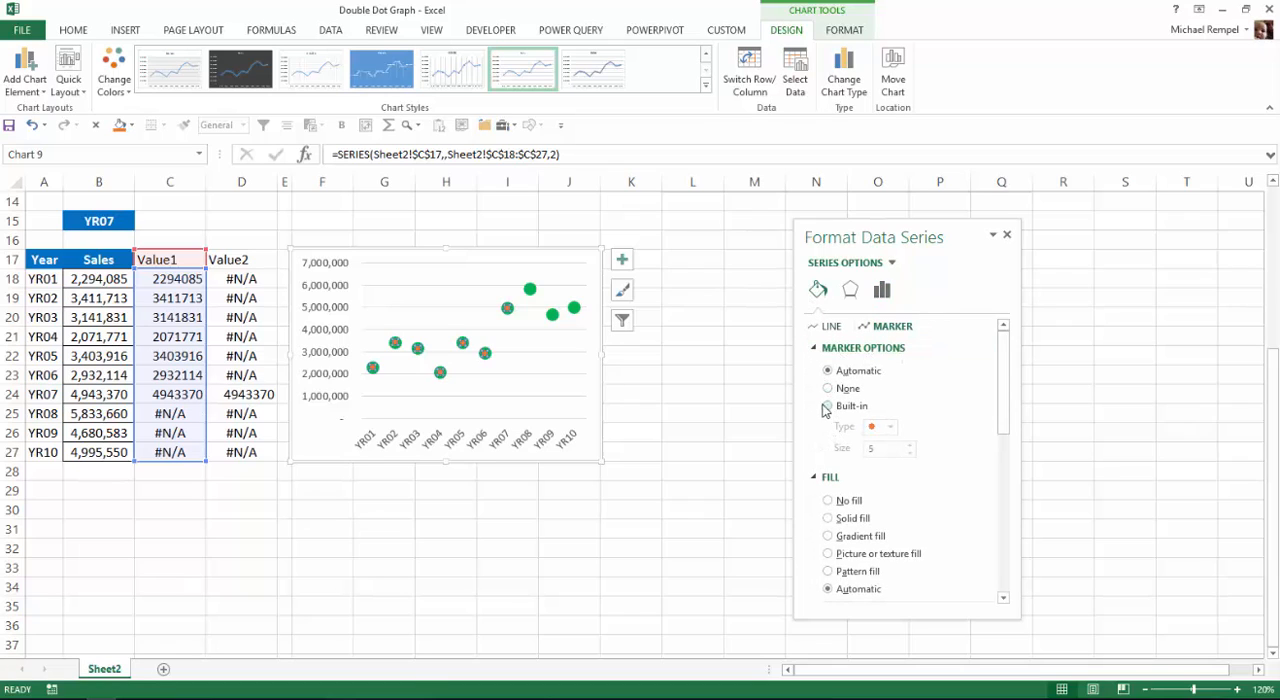
pyautogui.click(828, 406)
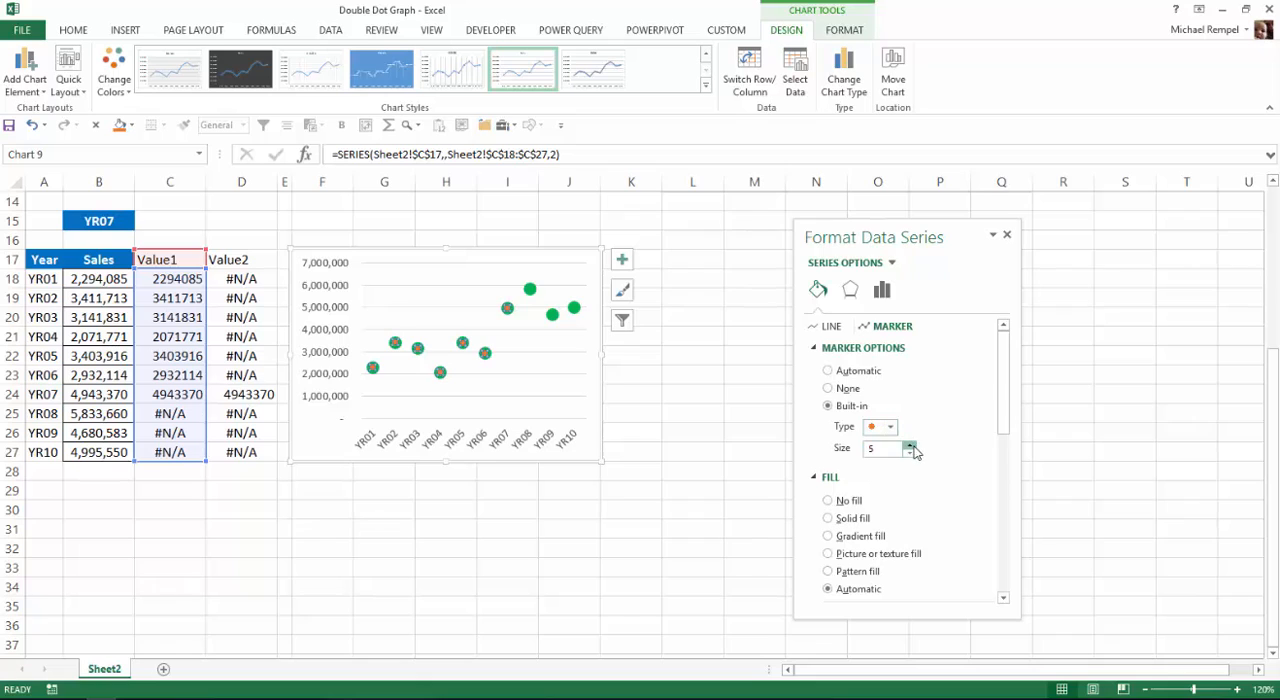
pyautogui.click(908, 444)
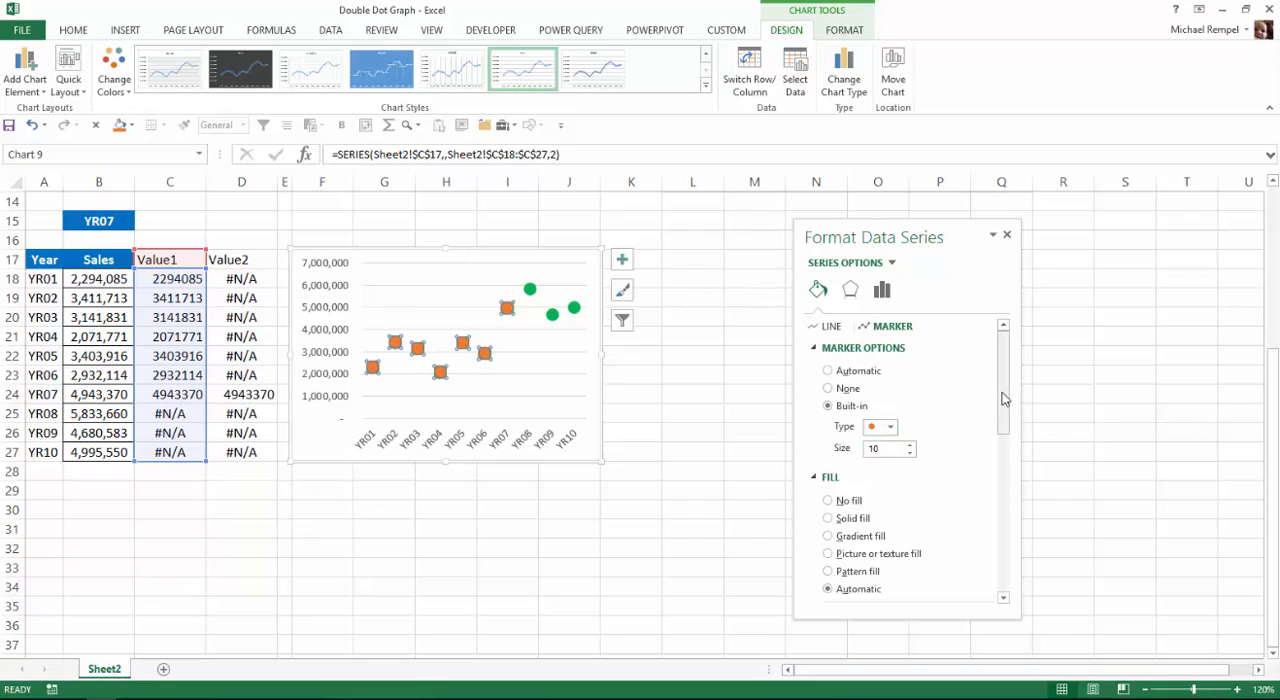
pyautogui.scroll(-3)
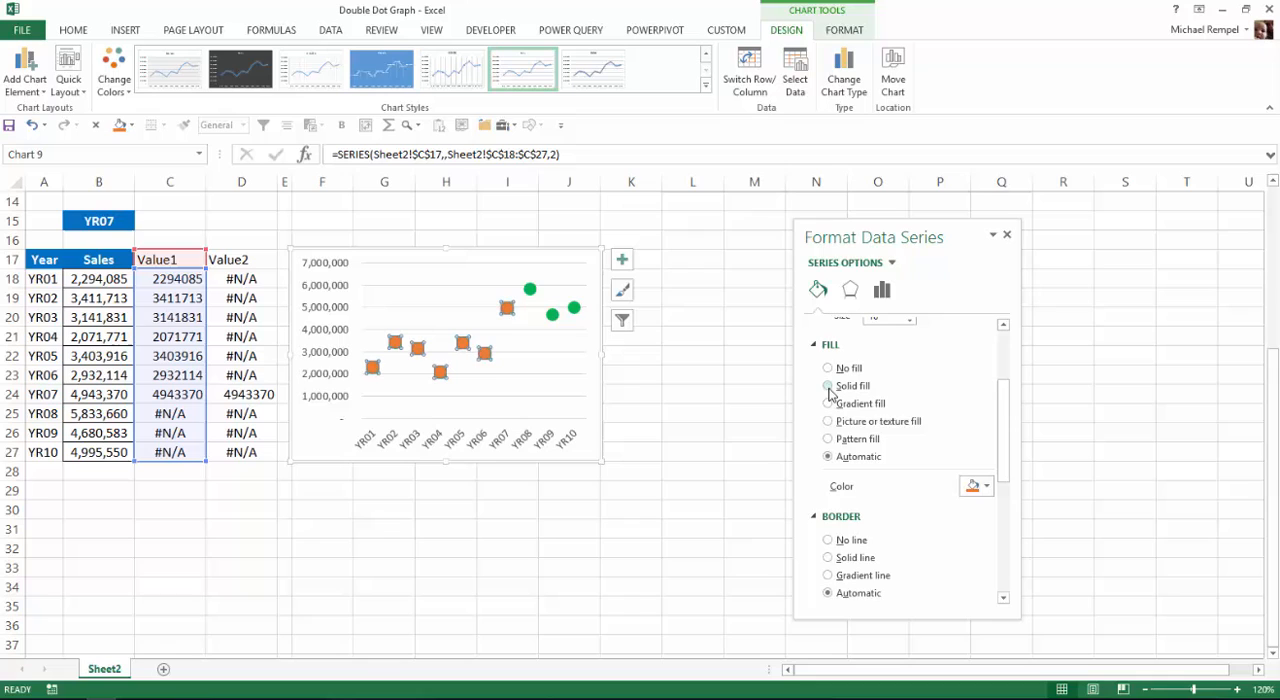
pyautogui.click(986, 486)
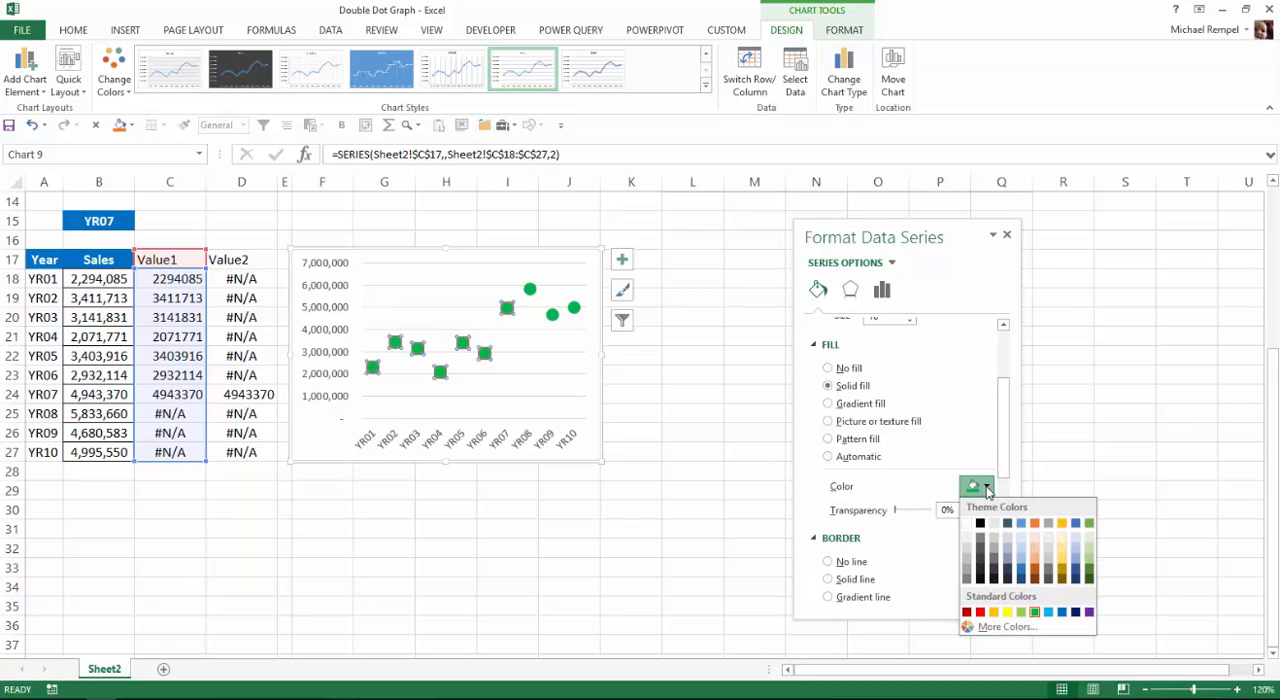
pyautogui.click(968, 608)
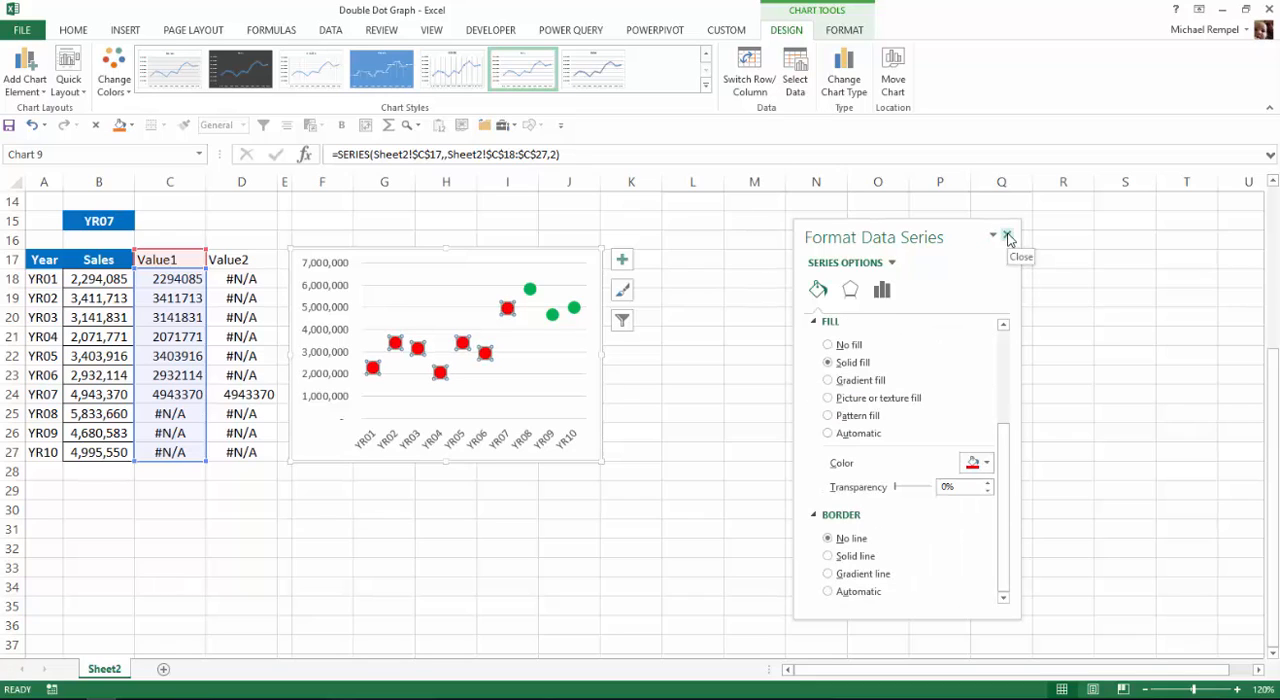
pyautogui.click(1008, 236)
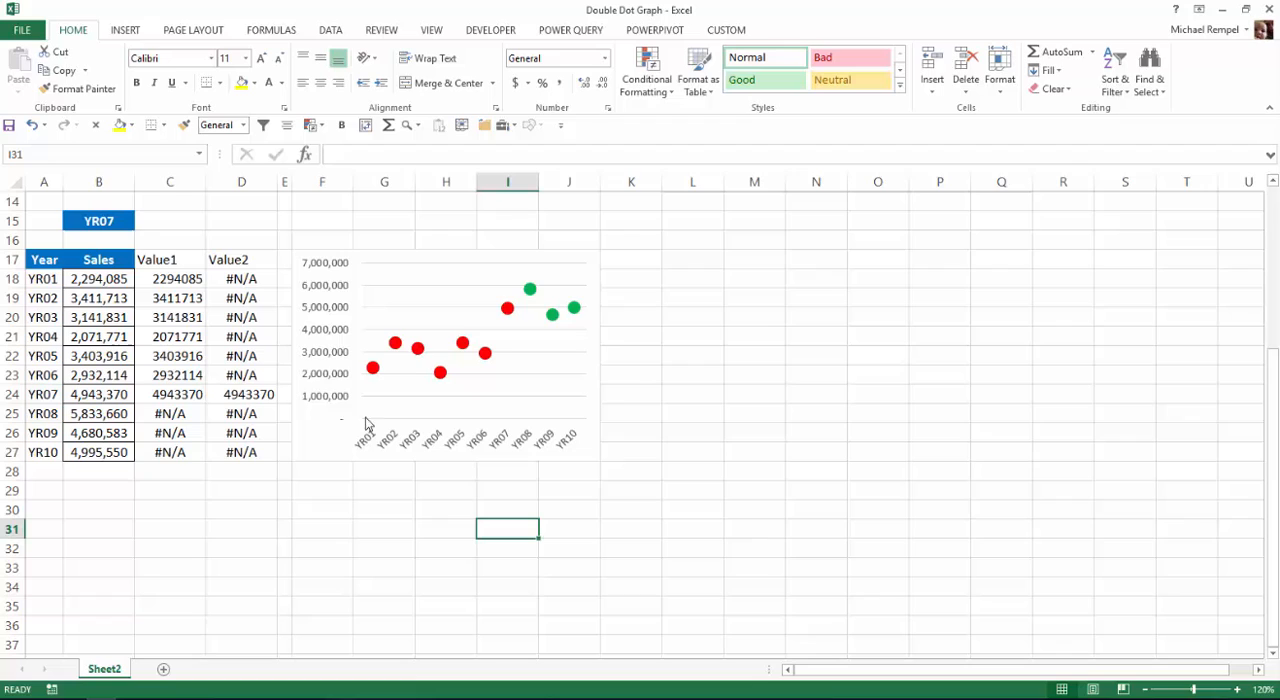
# - Switch the chosen year in B15 to YR05 so the dots turn red through YR05 and green after
pyautogui.click(98, 220)
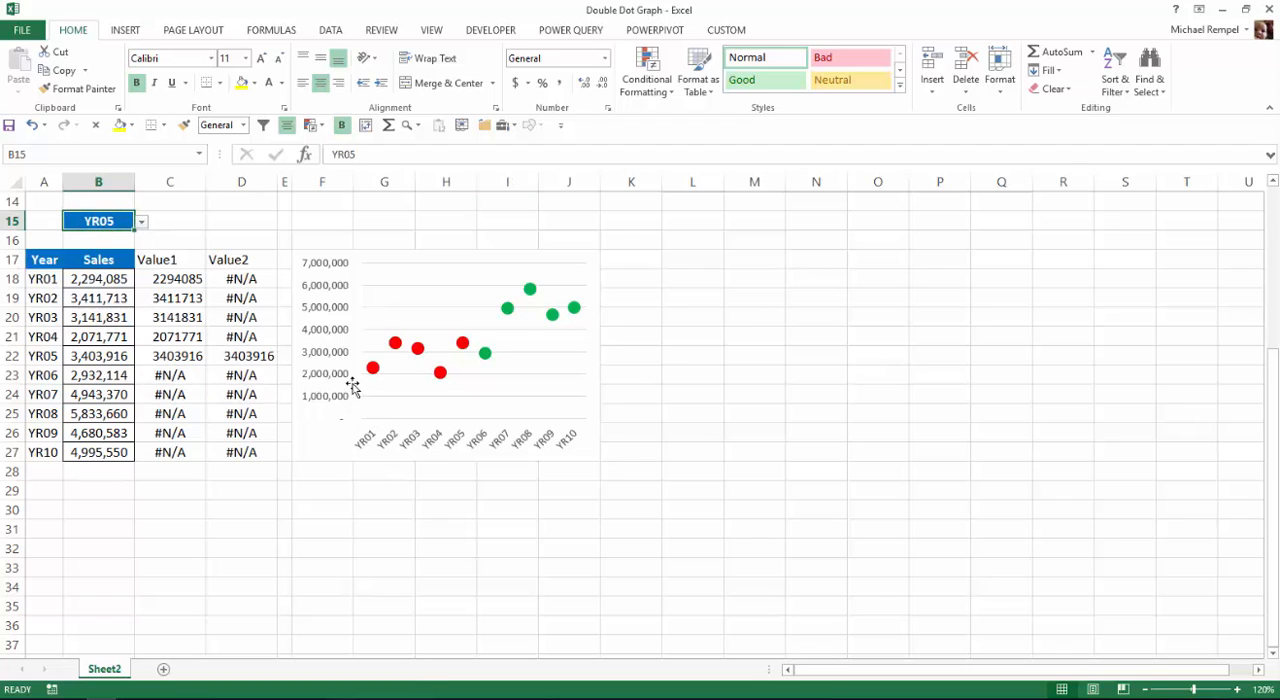
pyautogui.moveTo(168, 298)
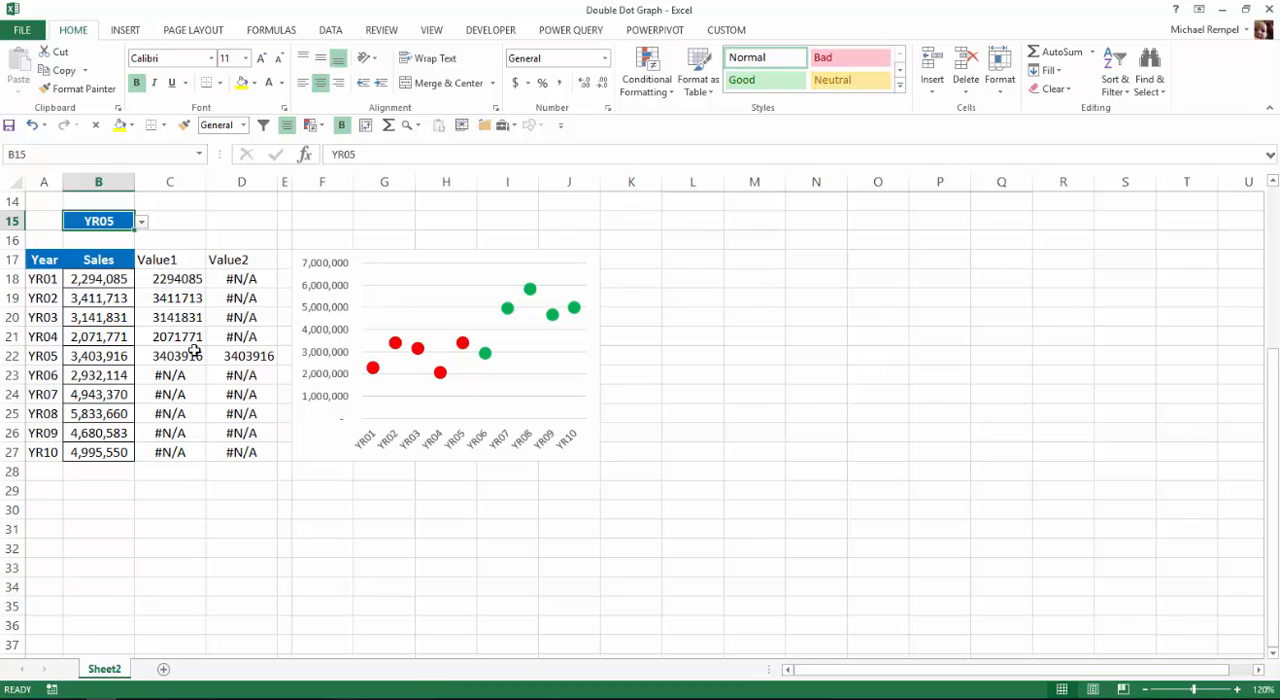
pyautogui.moveTo(98, 356)
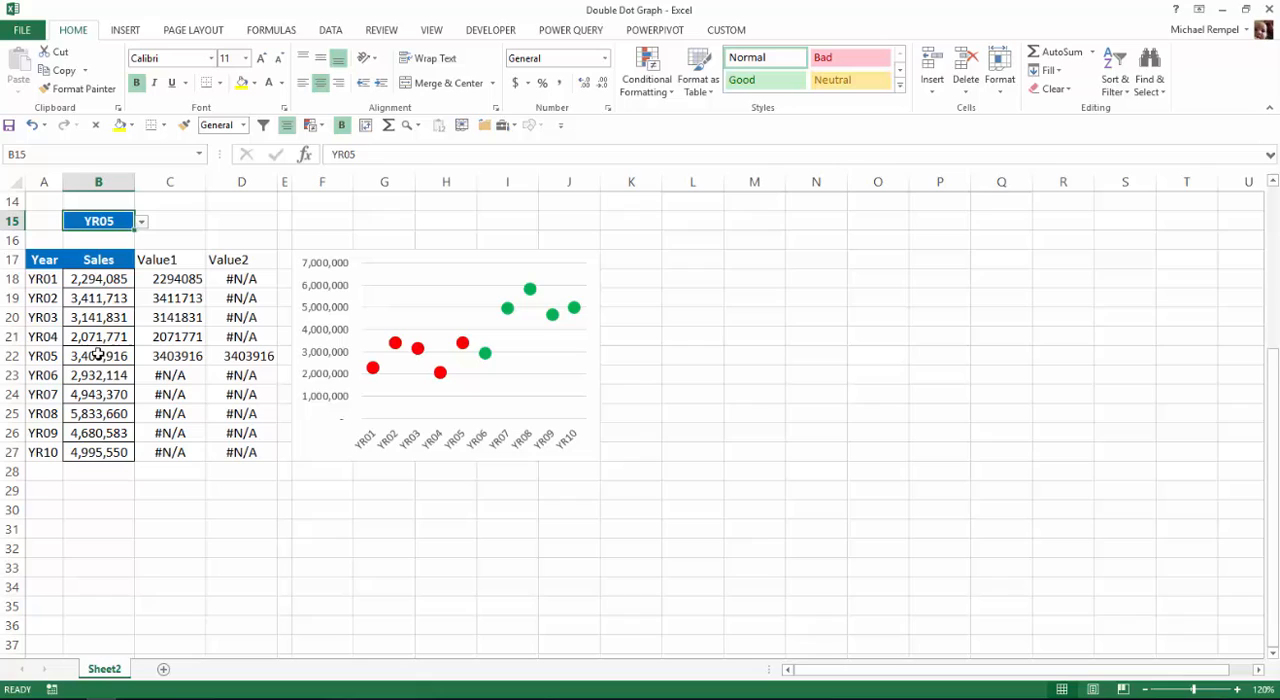
pyautogui.moveTo(70, 344)
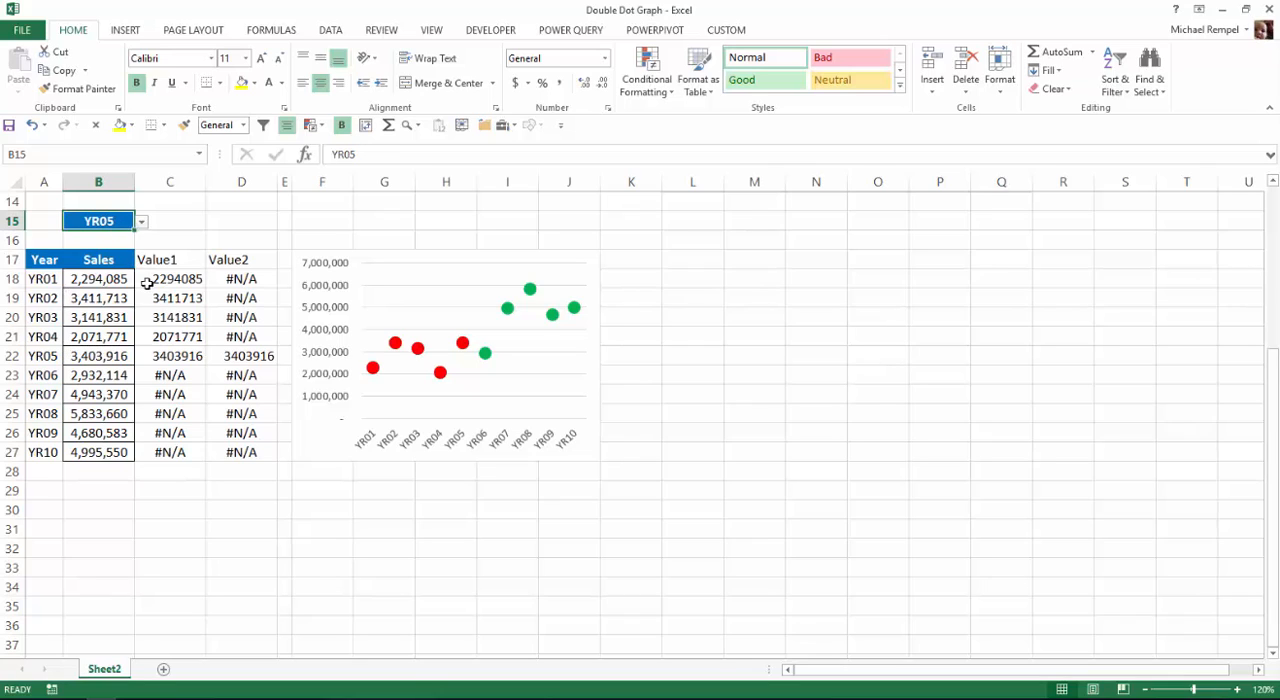
pyautogui.moveTo(358, 580)
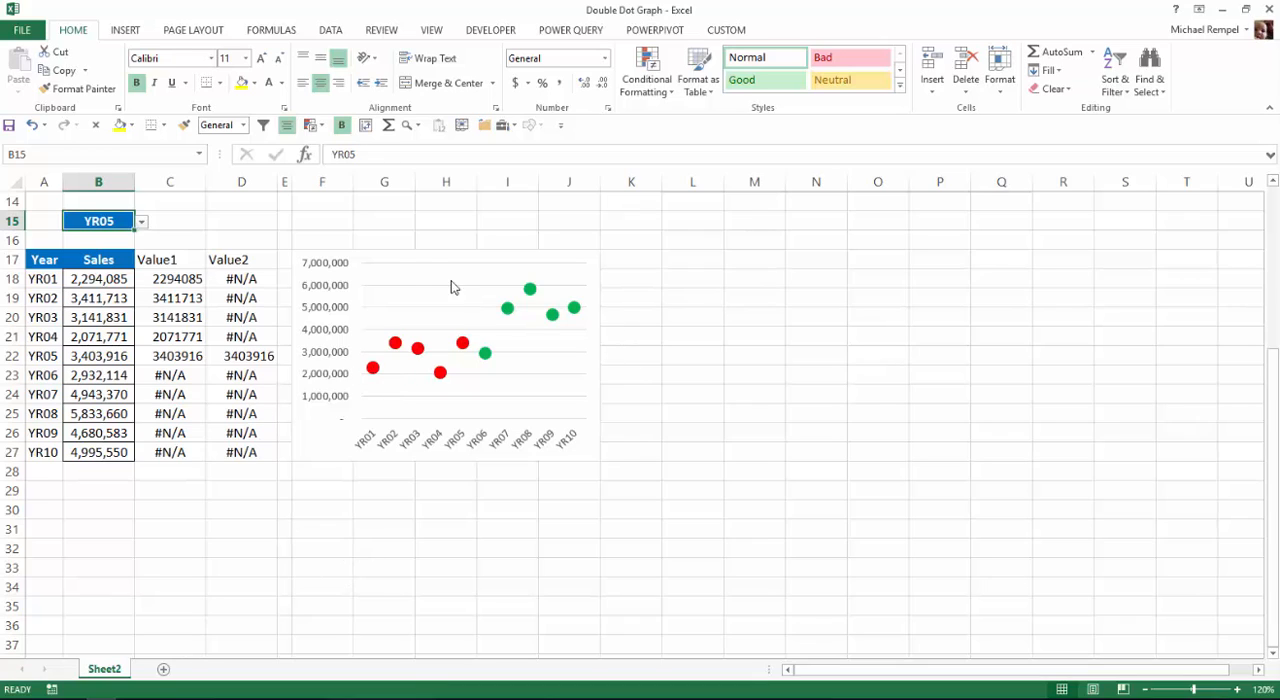
pyautogui.click(444, 350)
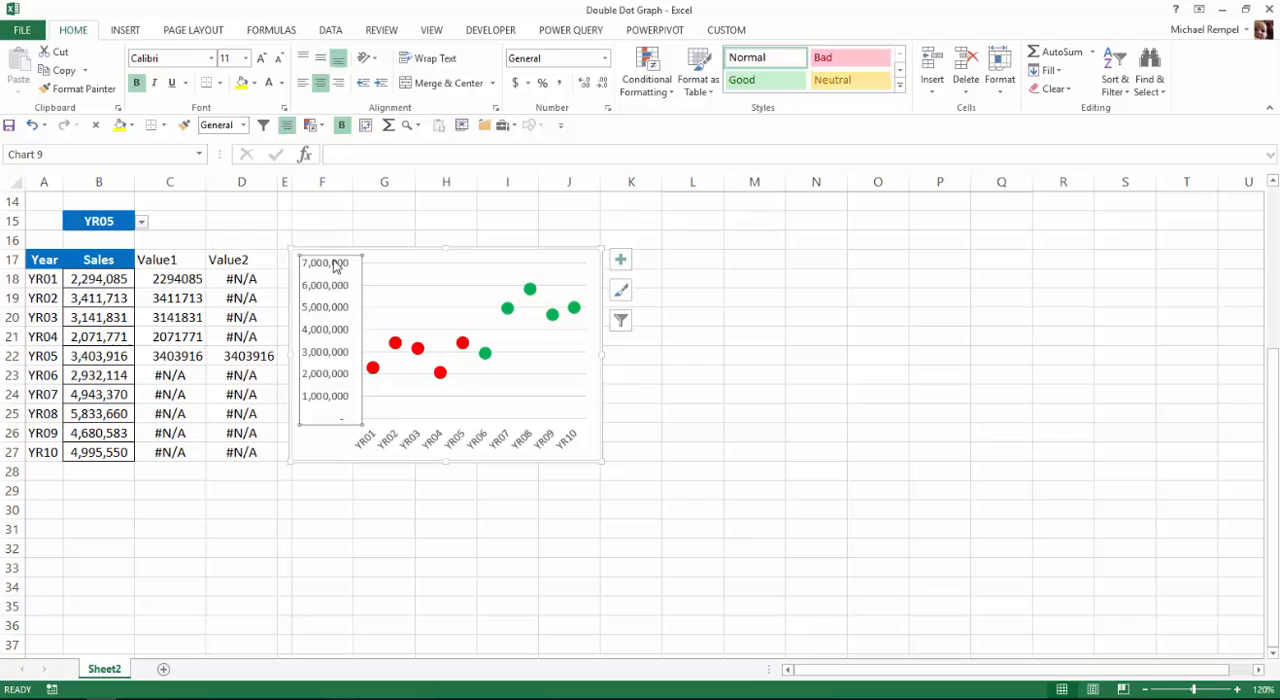
# - Select the whole dot chart and duplicate it beside the original
pyautogui.click(412, 252)
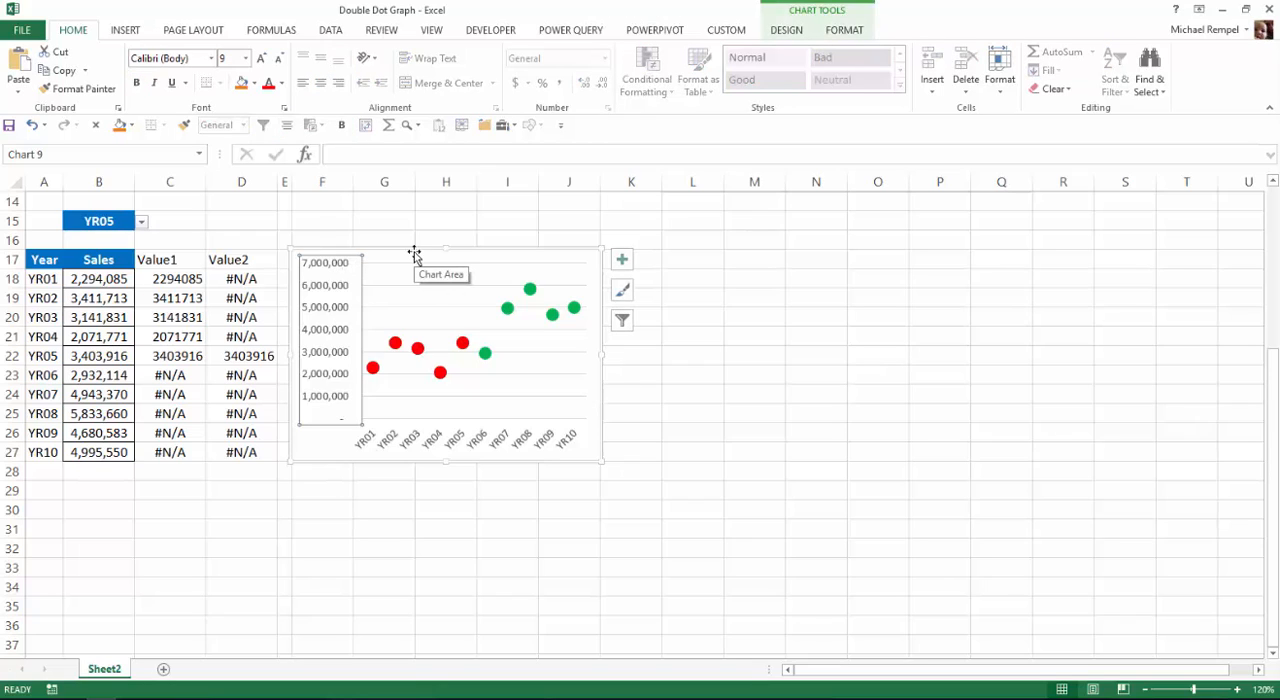
pyautogui.moveTo(642, 256)
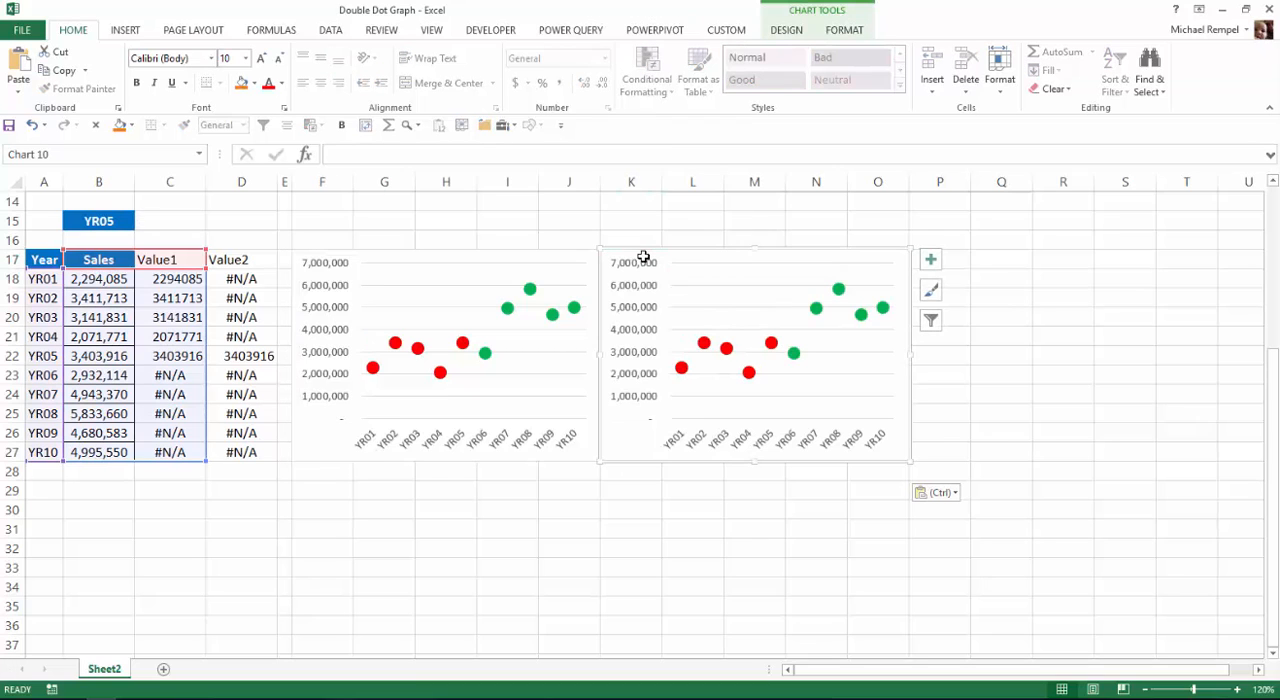
pyautogui.moveTo(788, 30)
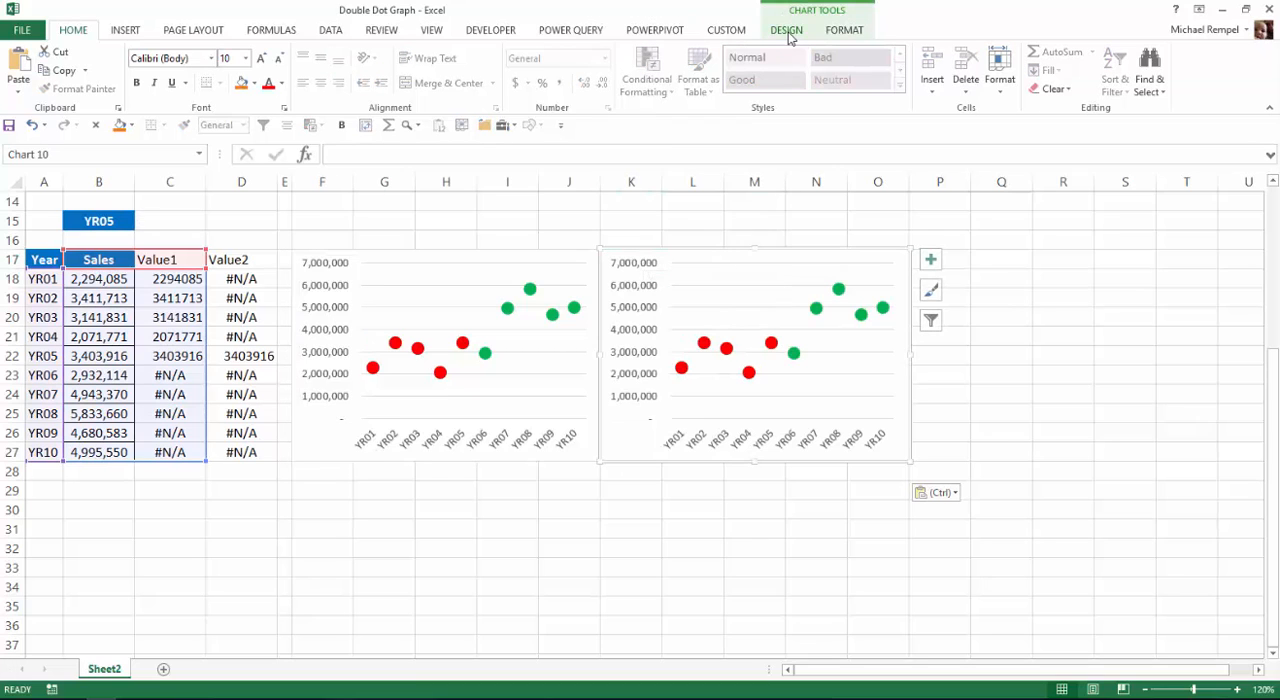
# - In Select Data for the copied chart, remove Value1 and add a series named D17 with values D18:D27
pyautogui.click(798, 30)
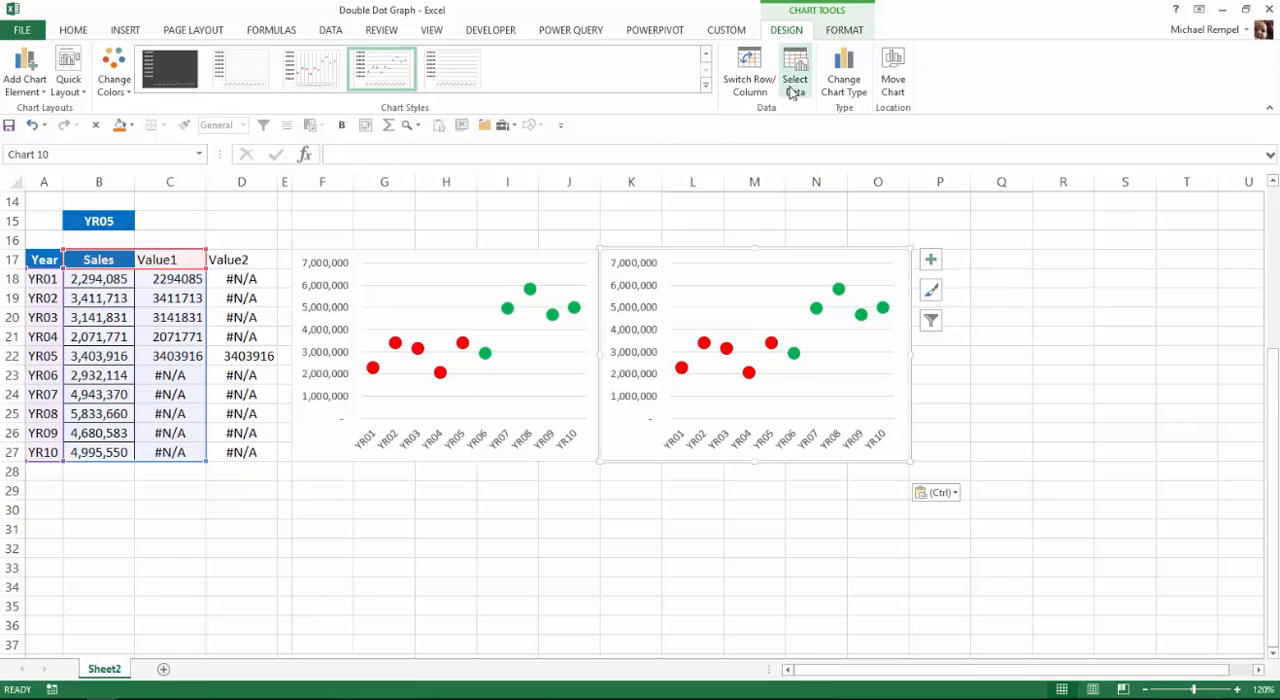
pyautogui.click(796, 76)
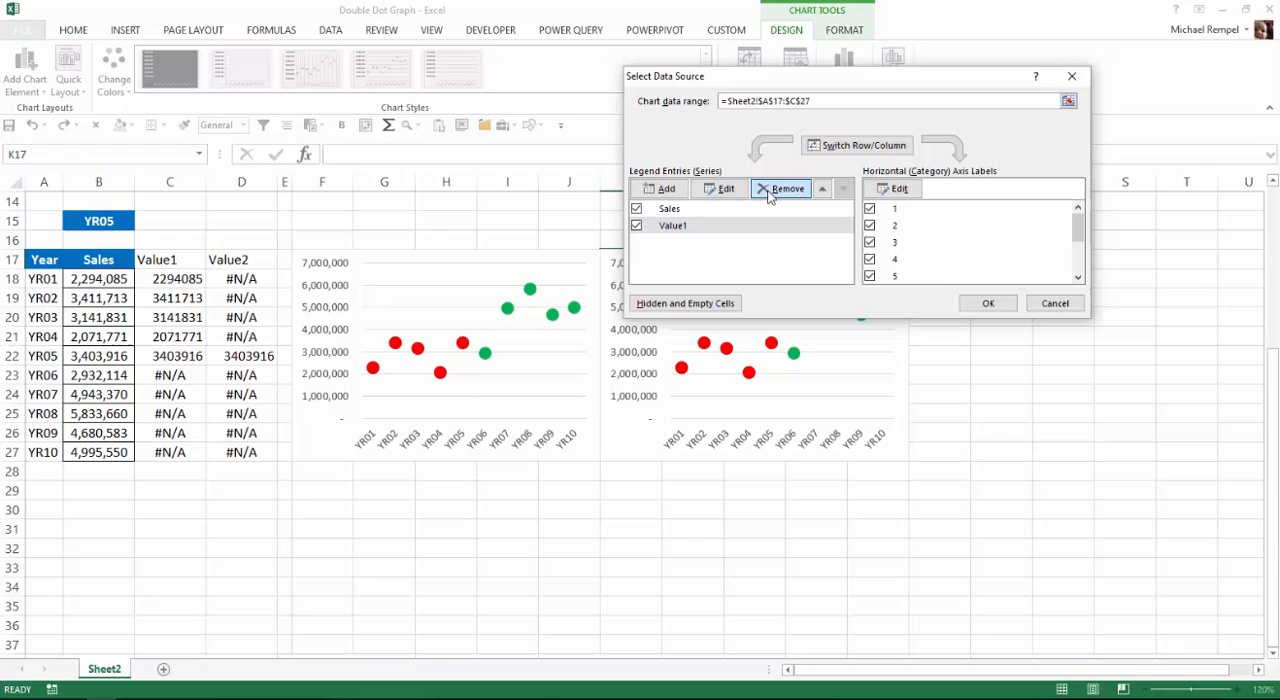
pyautogui.click(780, 188)
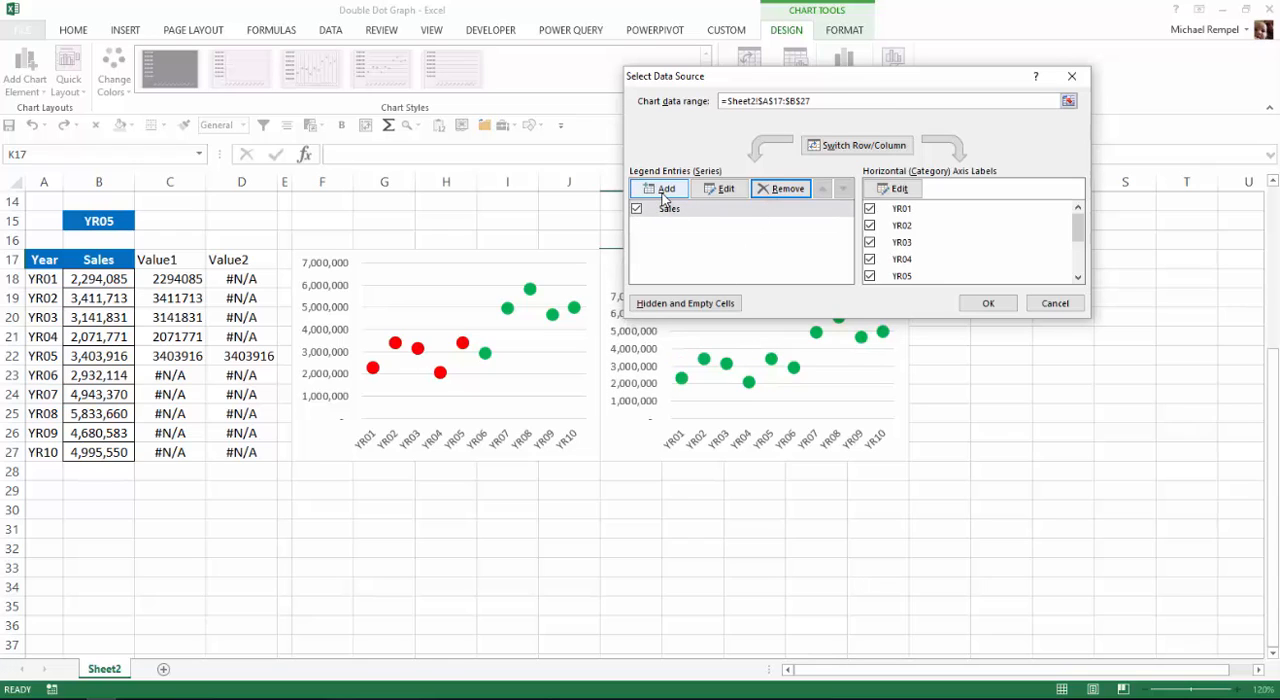
pyautogui.click(658, 188)
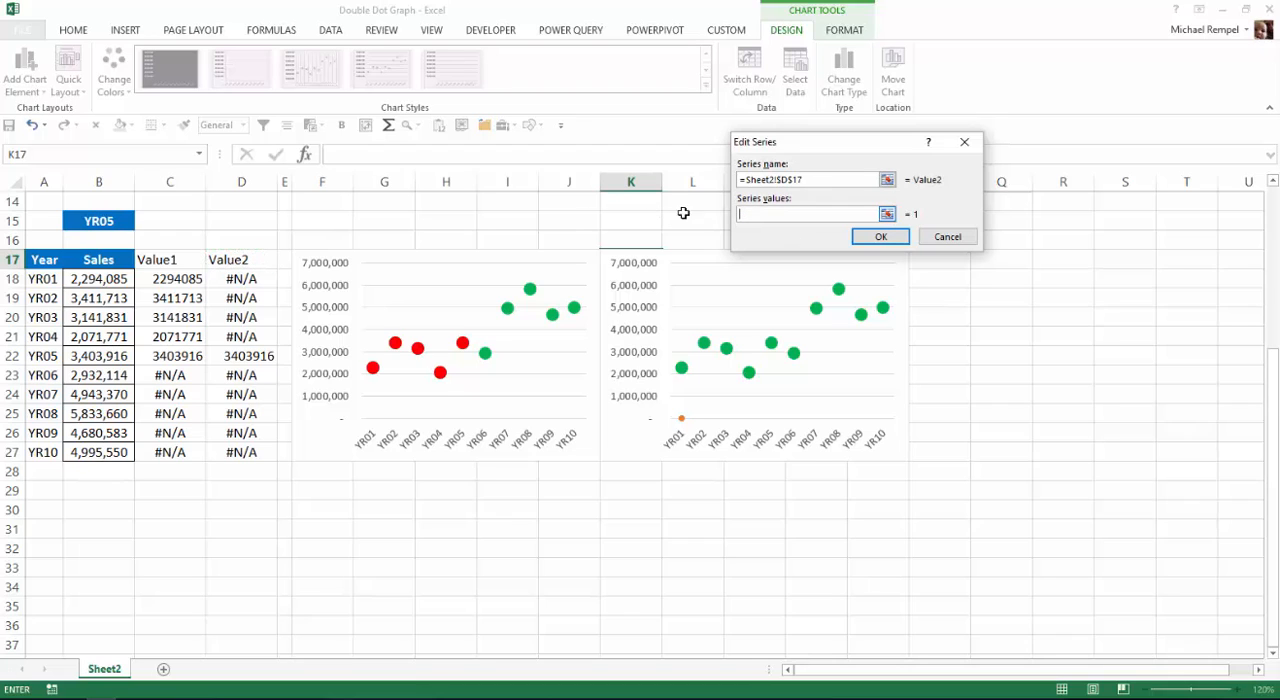
pyautogui.moveTo(240, 280); pyautogui.dragTo(240, 452)
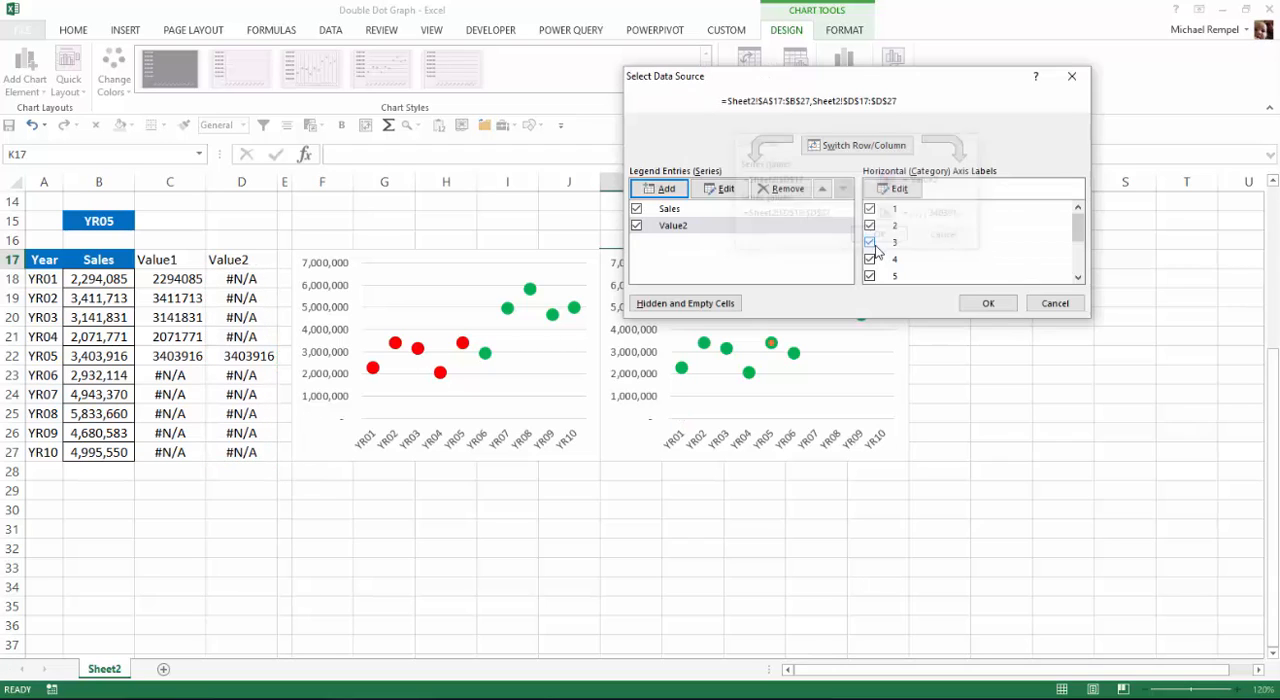
pyautogui.click(988, 304)
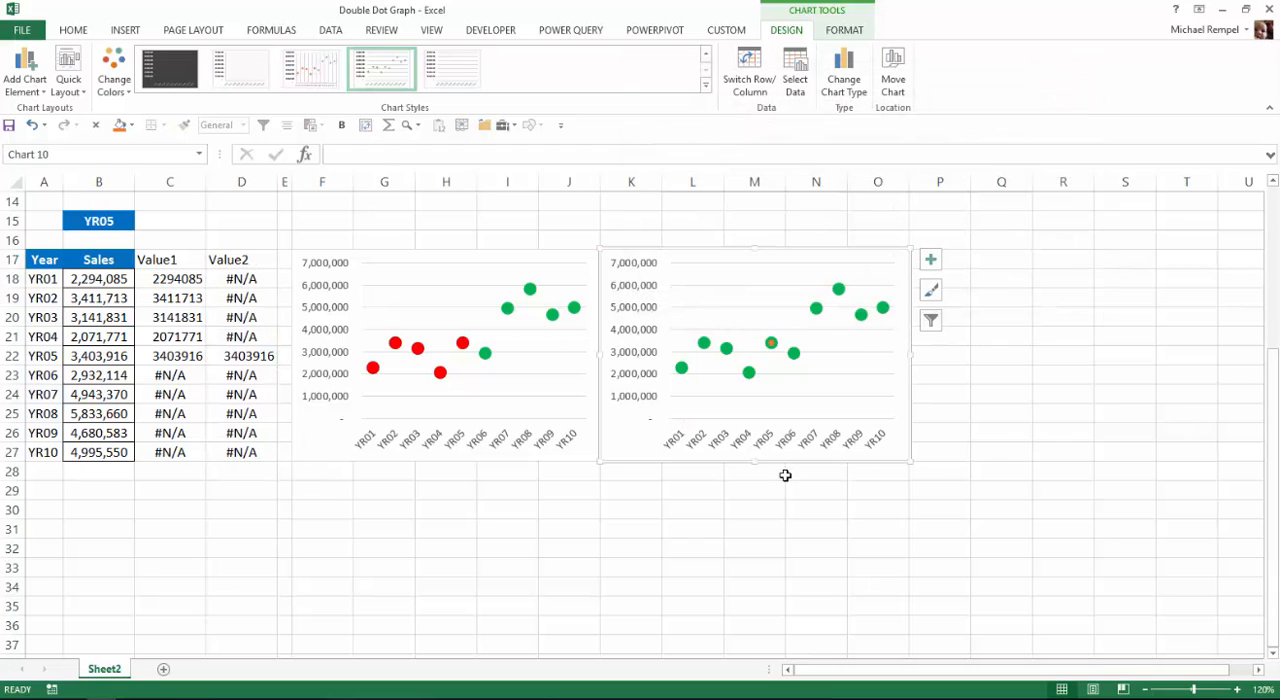
pyautogui.moveTo(770, 344)
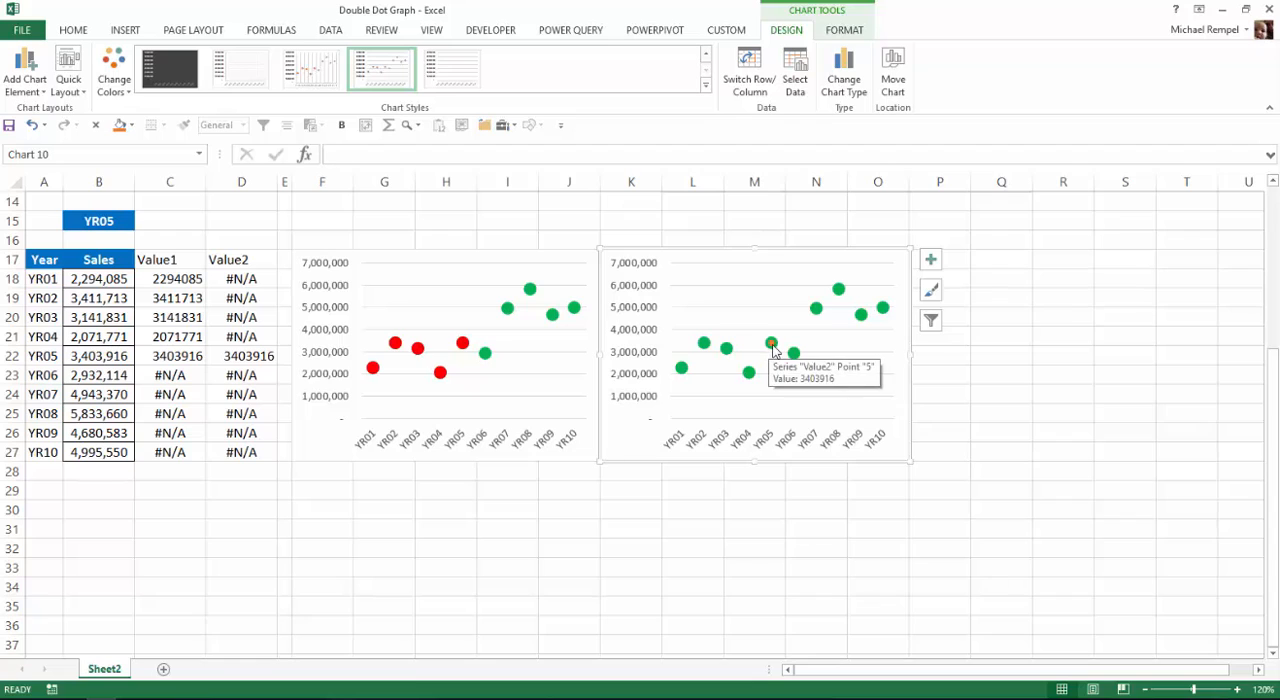
# - Format the Value2 series marker as a built-in style, size 10, with a solid red fill
pyautogui.rightClick(770, 344)
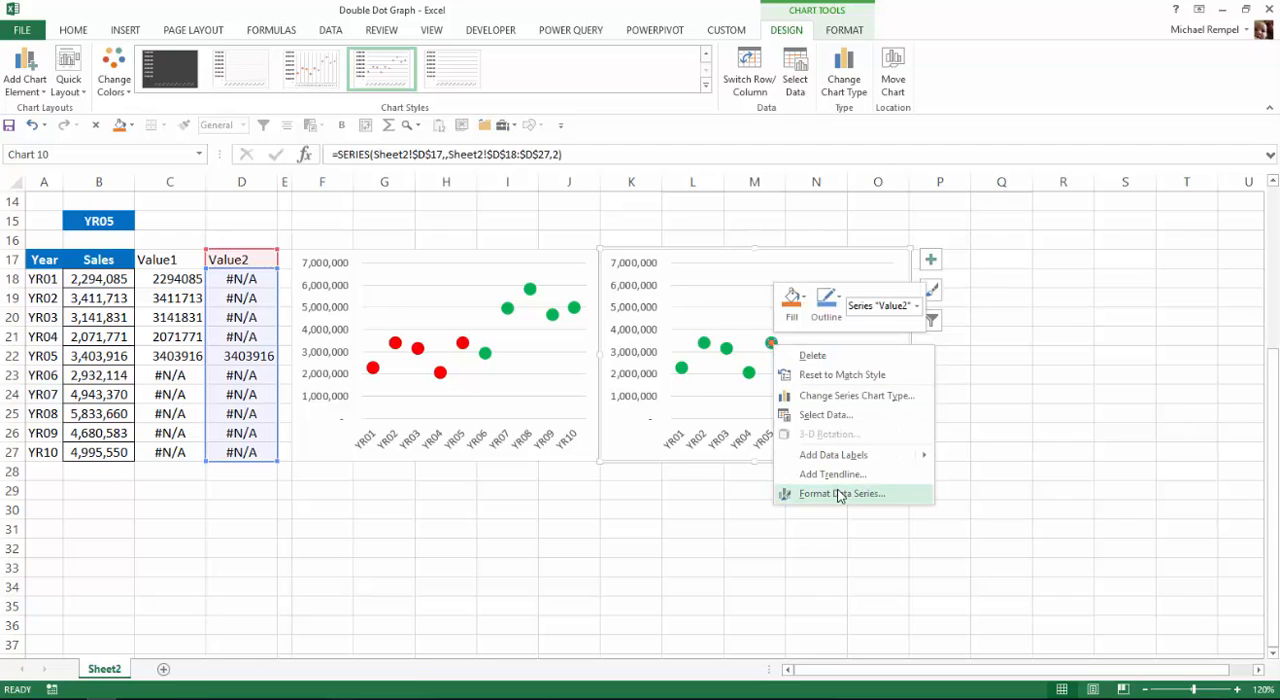
pyautogui.click(838, 494)
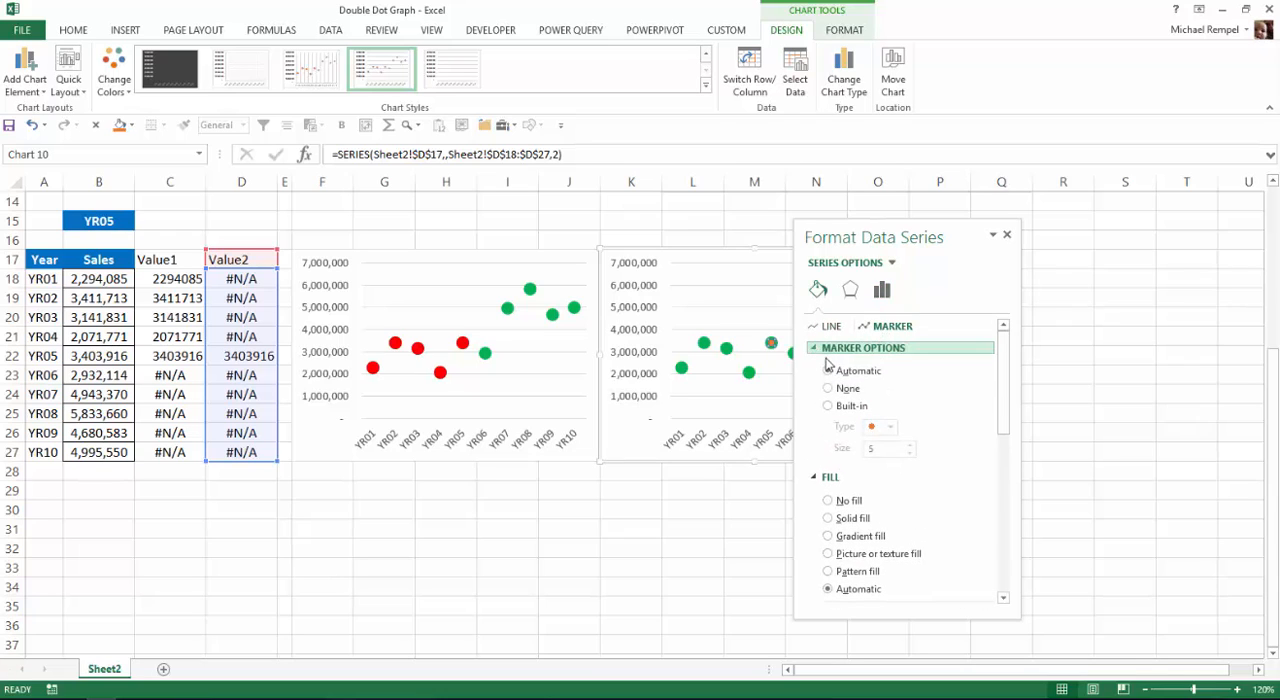
pyautogui.click(828, 406)
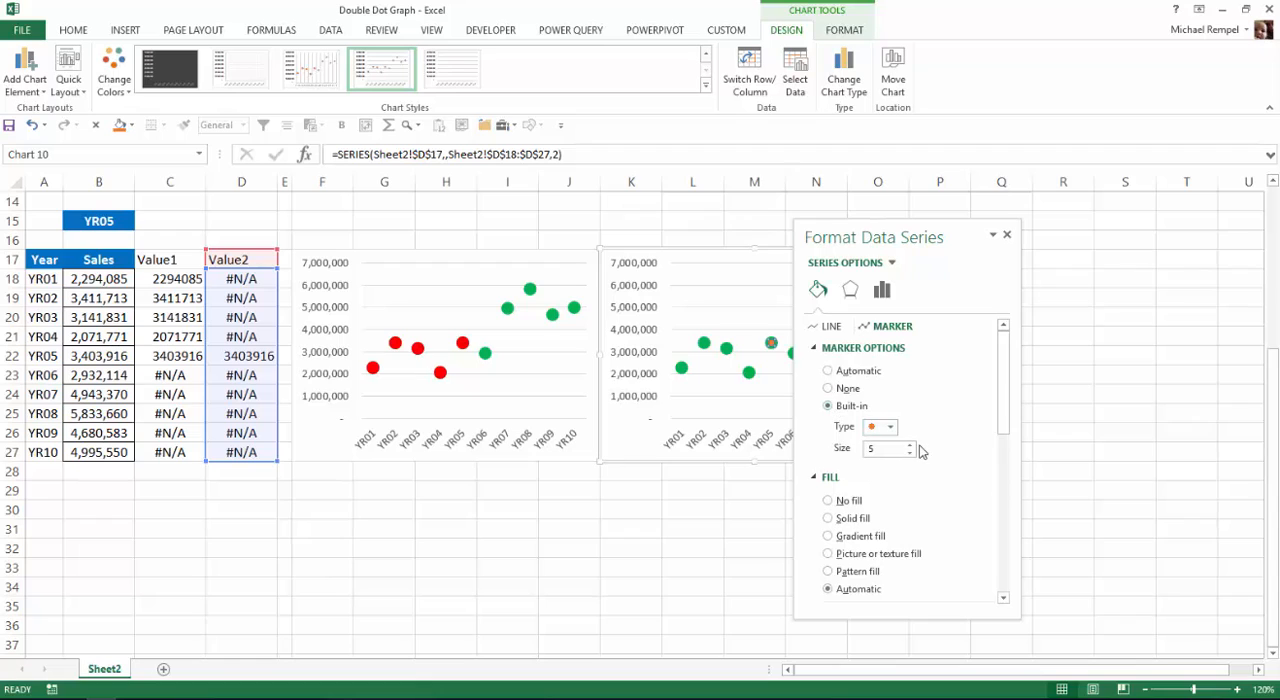
pyautogui.click(908, 444)
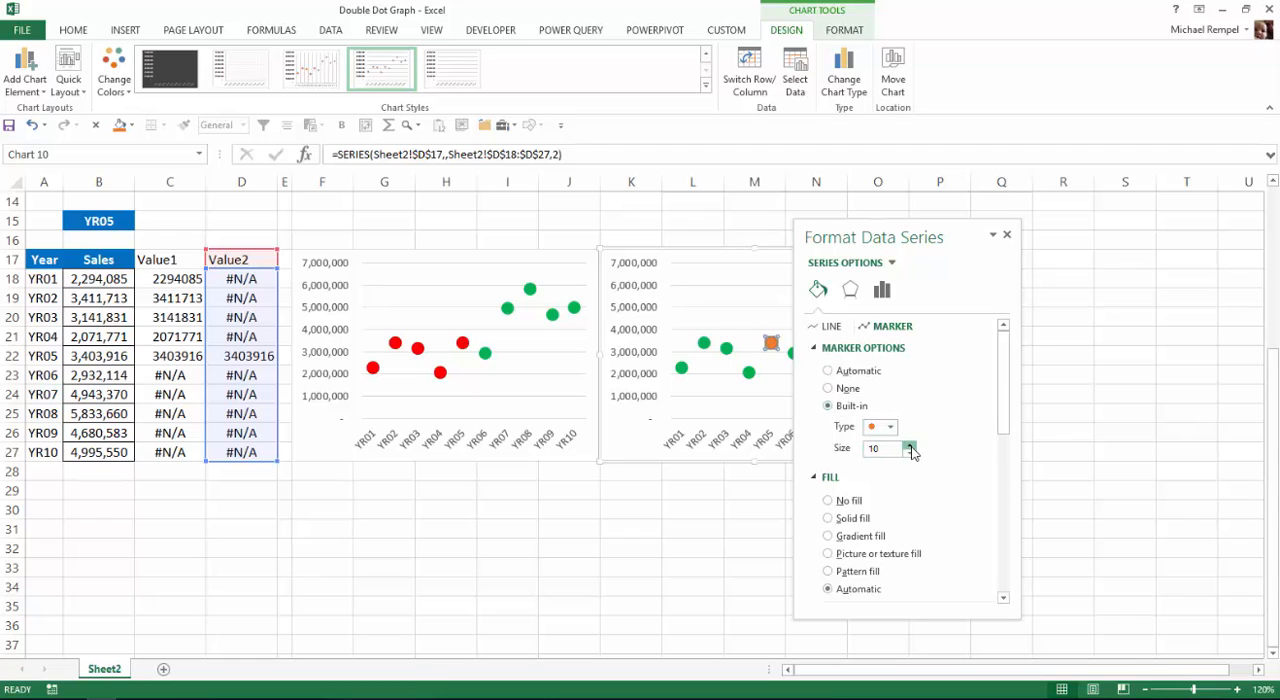
pyautogui.scroll(-3)
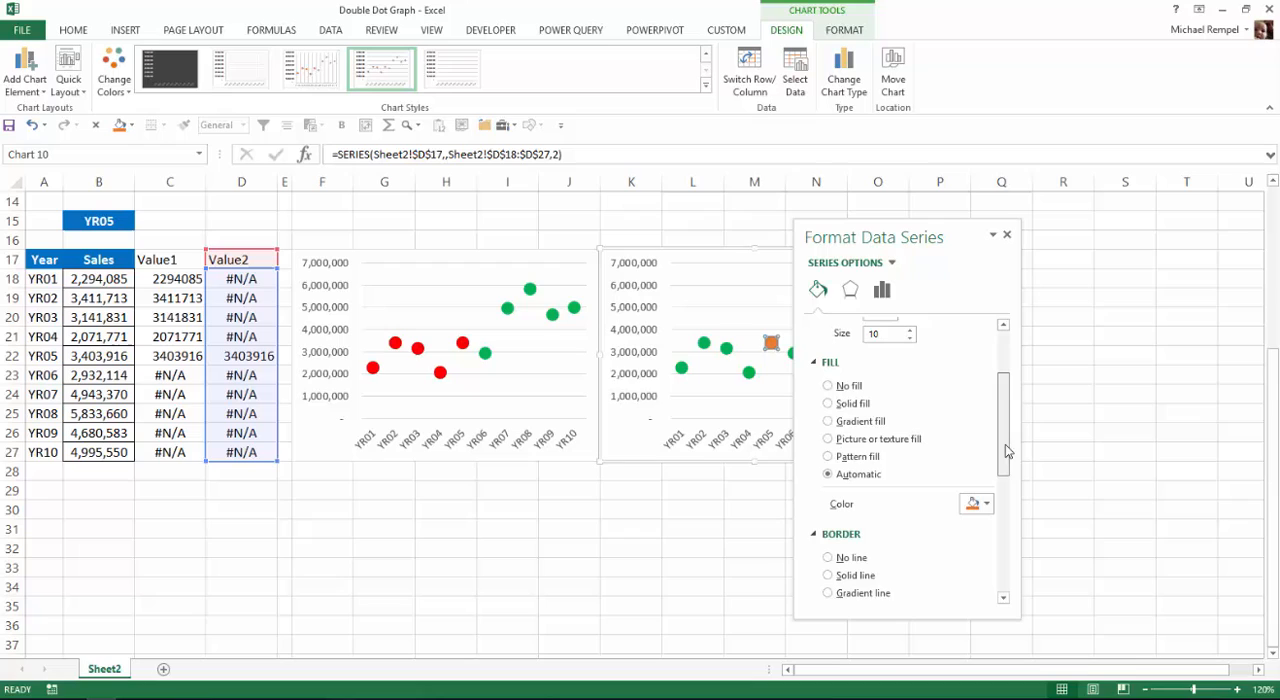
pyautogui.click(828, 404)
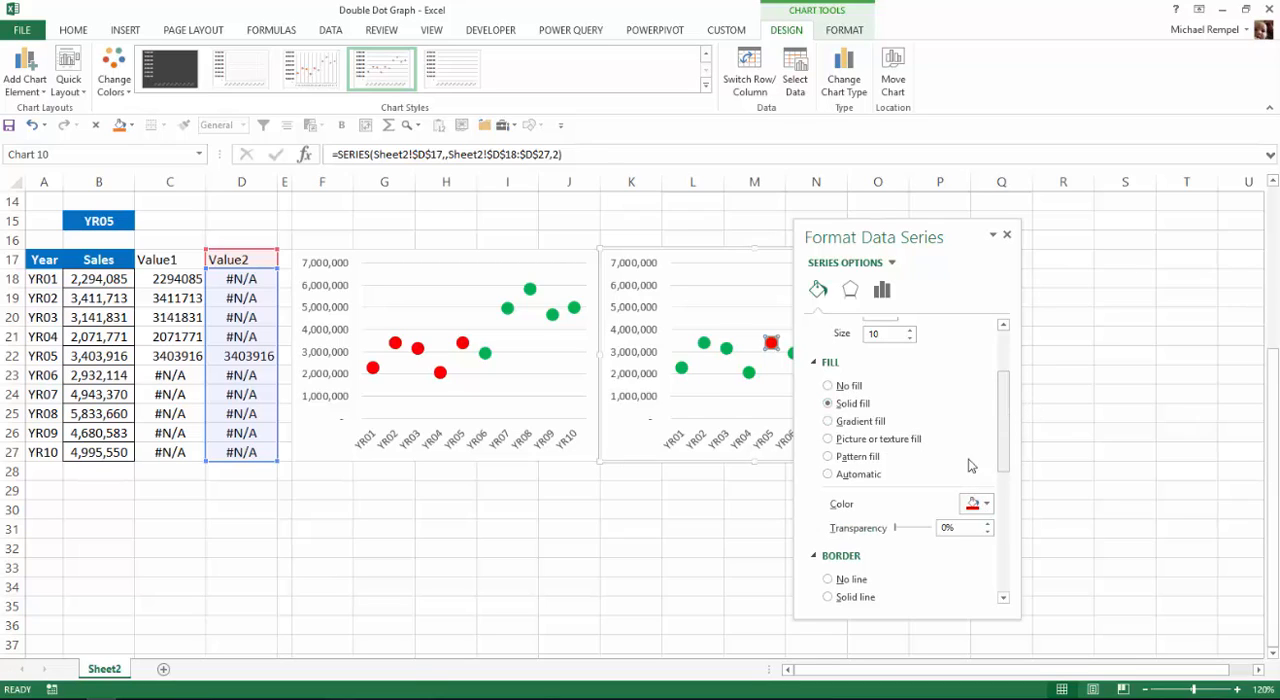
pyautogui.click(828, 580)
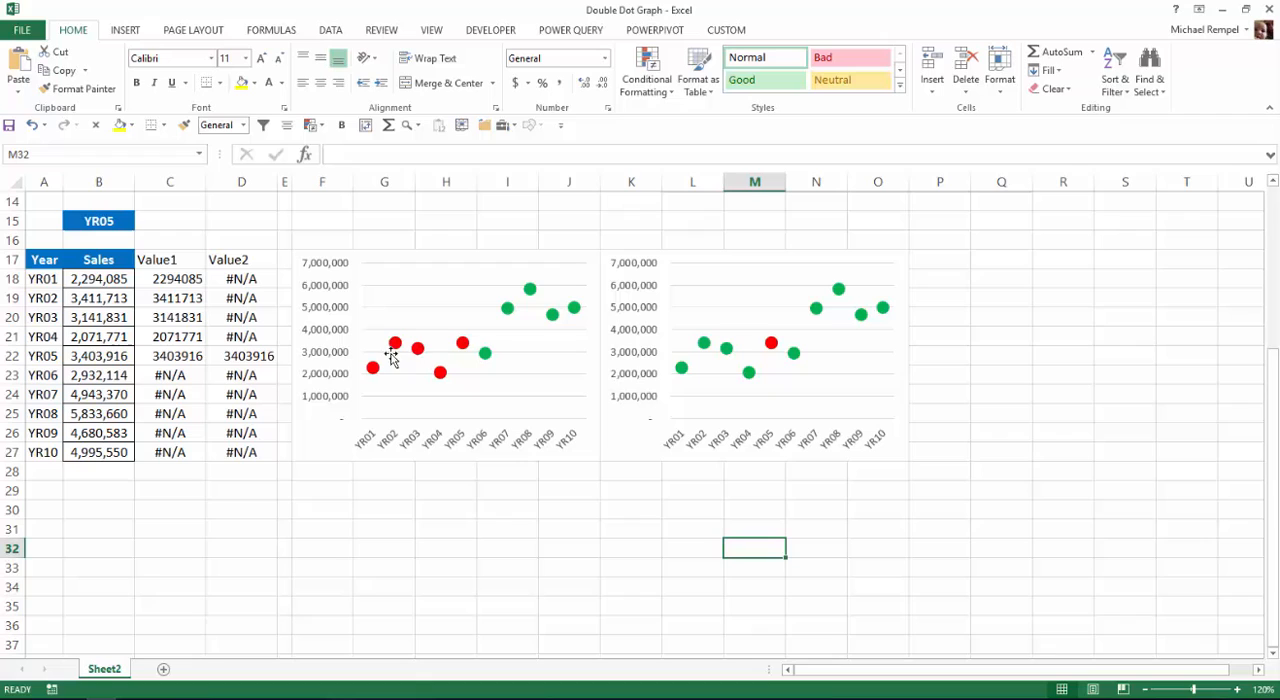
pyautogui.moveTo(724, 348)
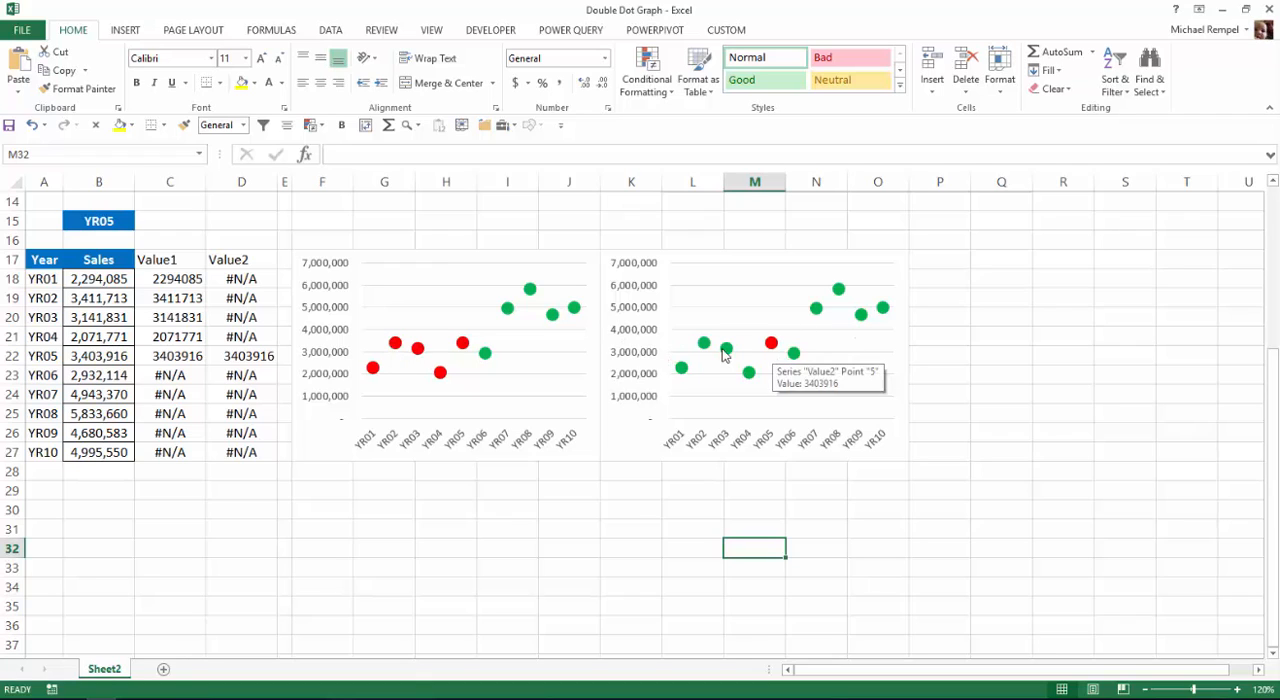
# - Pick YR09 from the B15 dropdown so both charts' red markers move to YR09
pyautogui.click(98, 220)
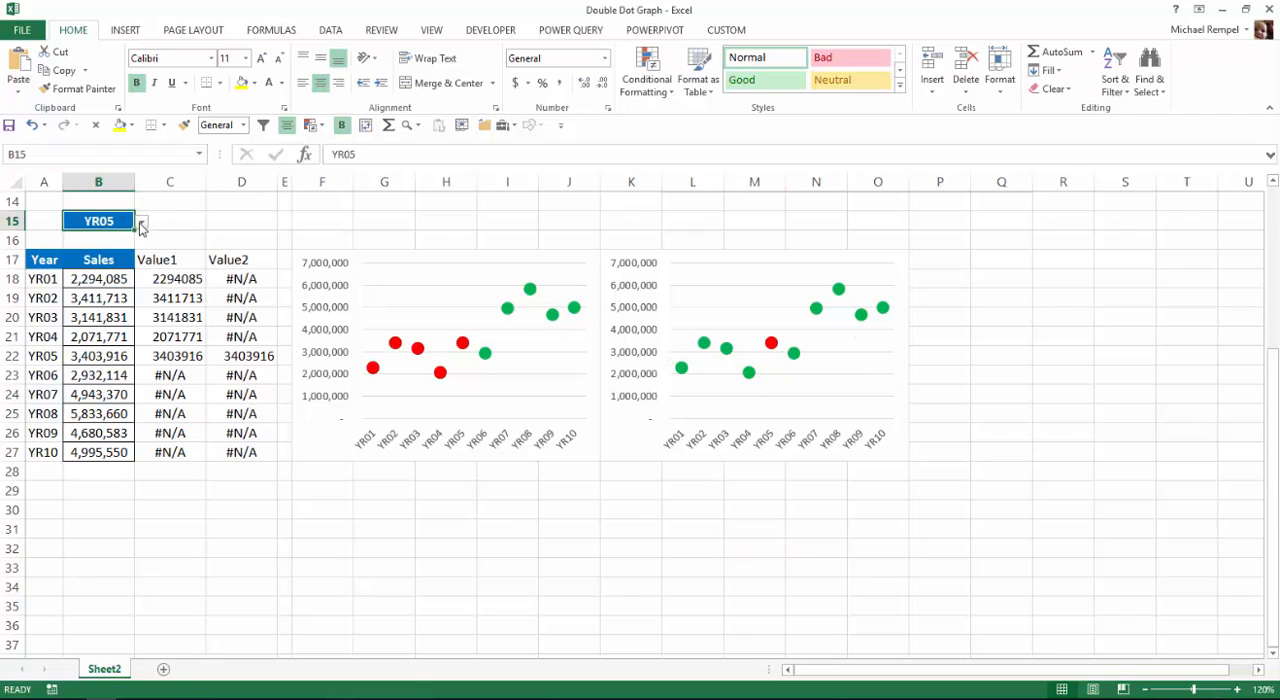
pyautogui.click(140, 220)
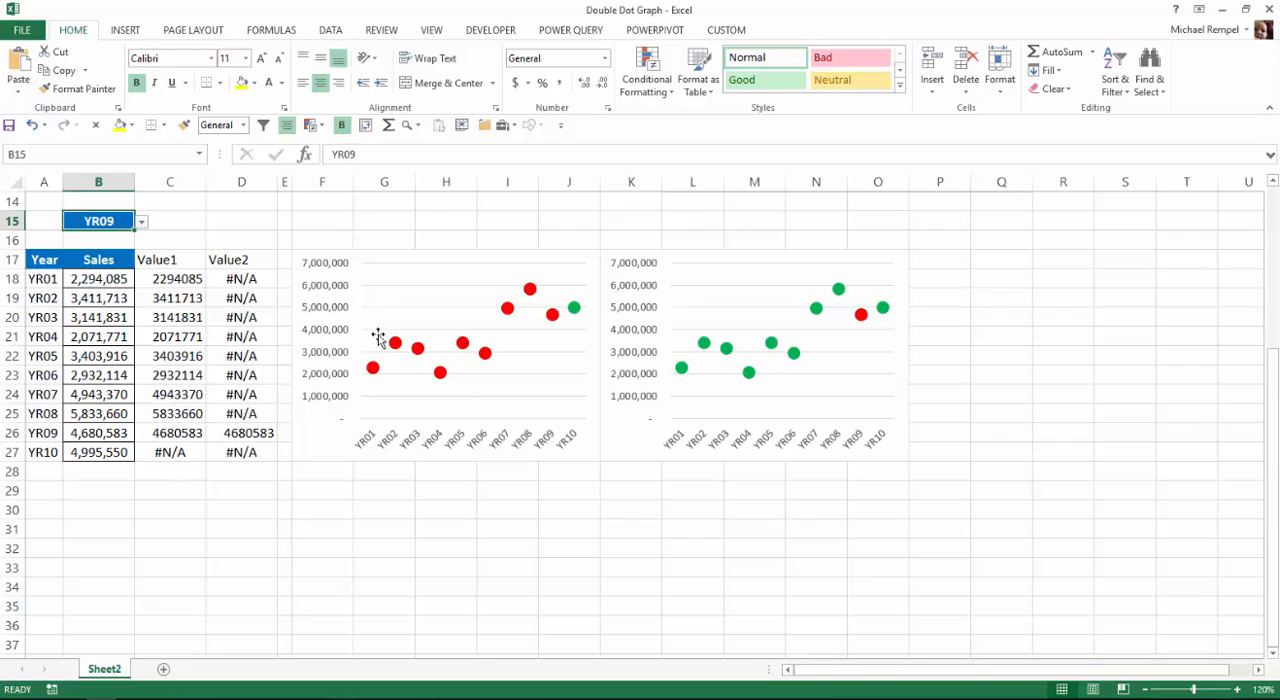
pyautogui.moveTo(552, 316)
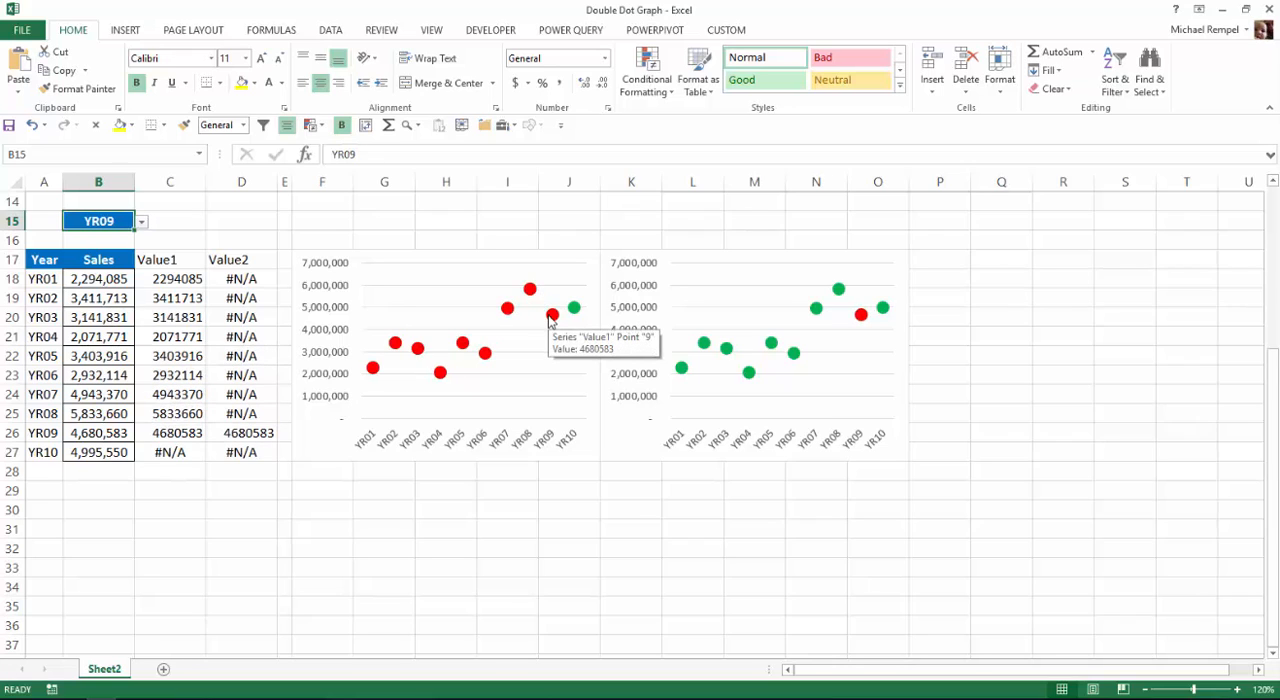
pyautogui.moveTo(864, 324)
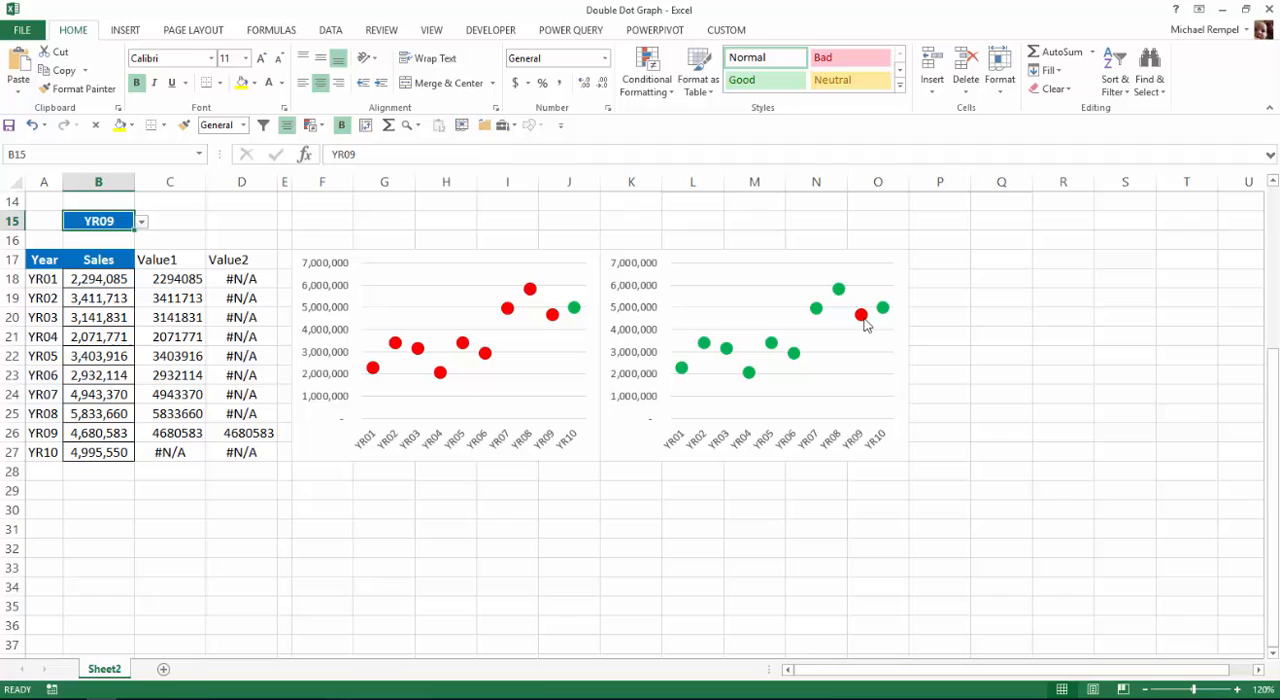
pyautogui.moveTo(568, 648)
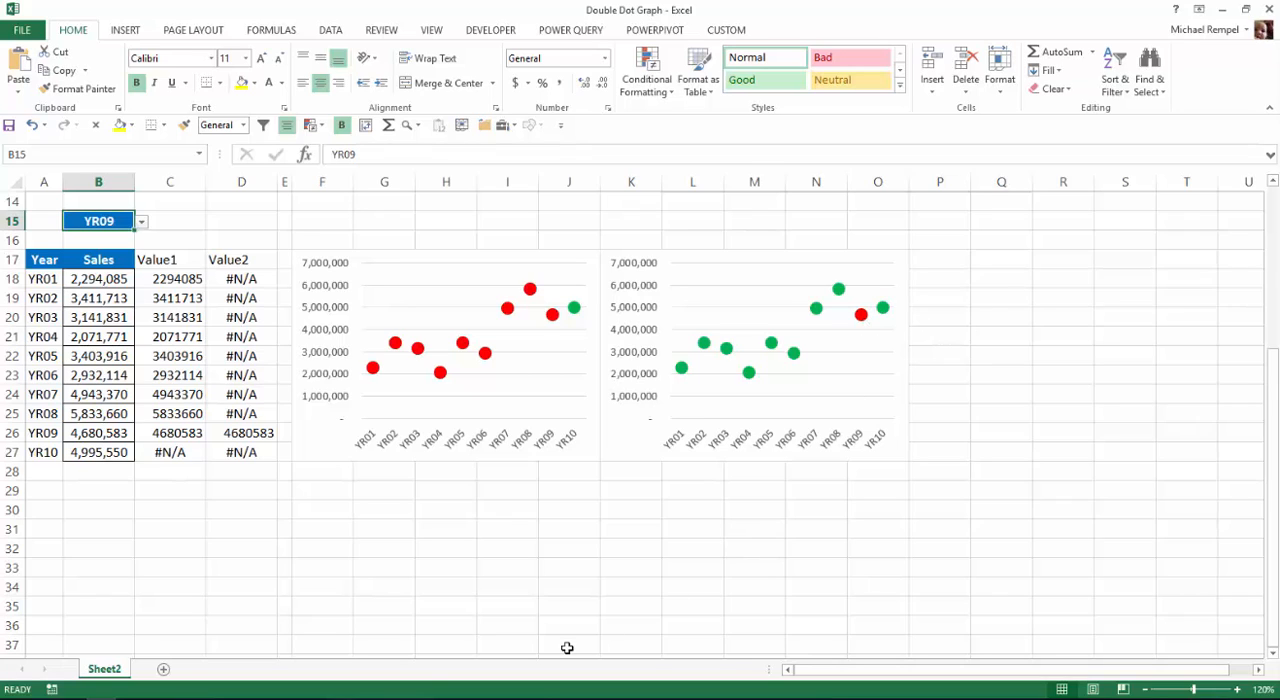
pyautogui.moveTo(220, 560)
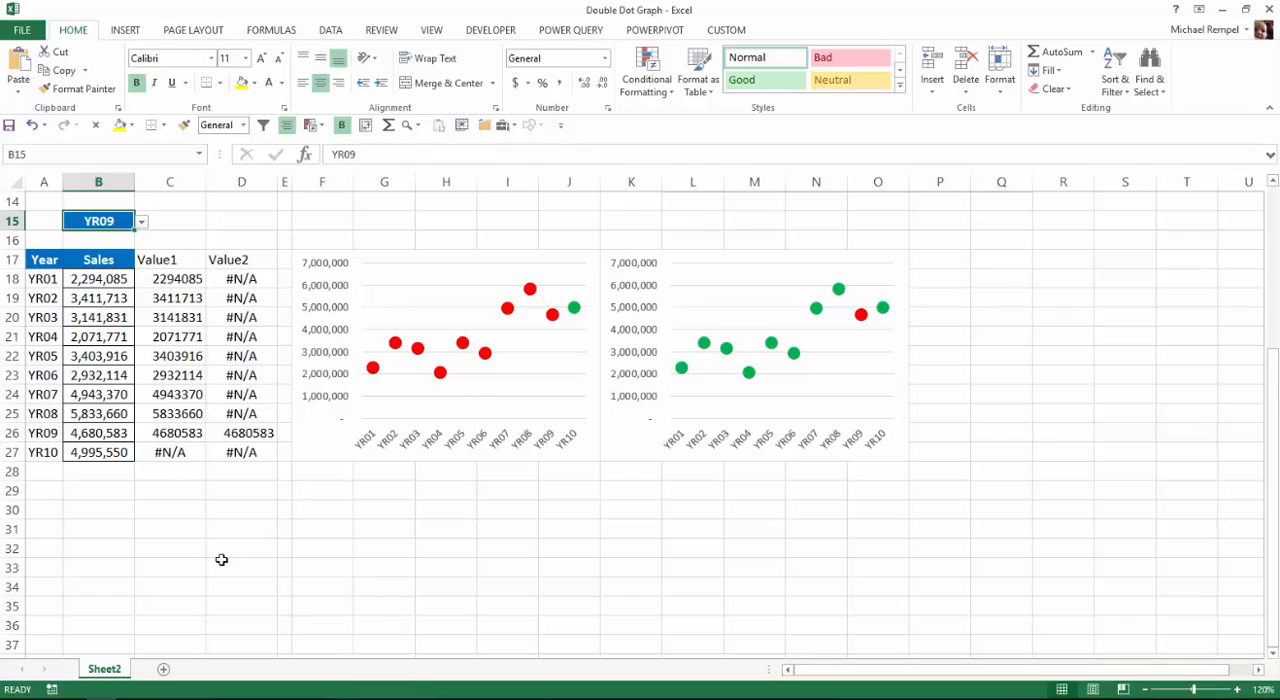
# - Finish the IF formula in C18 comparing each year to B15 and confirm it
pyautogui.click(170, 278)
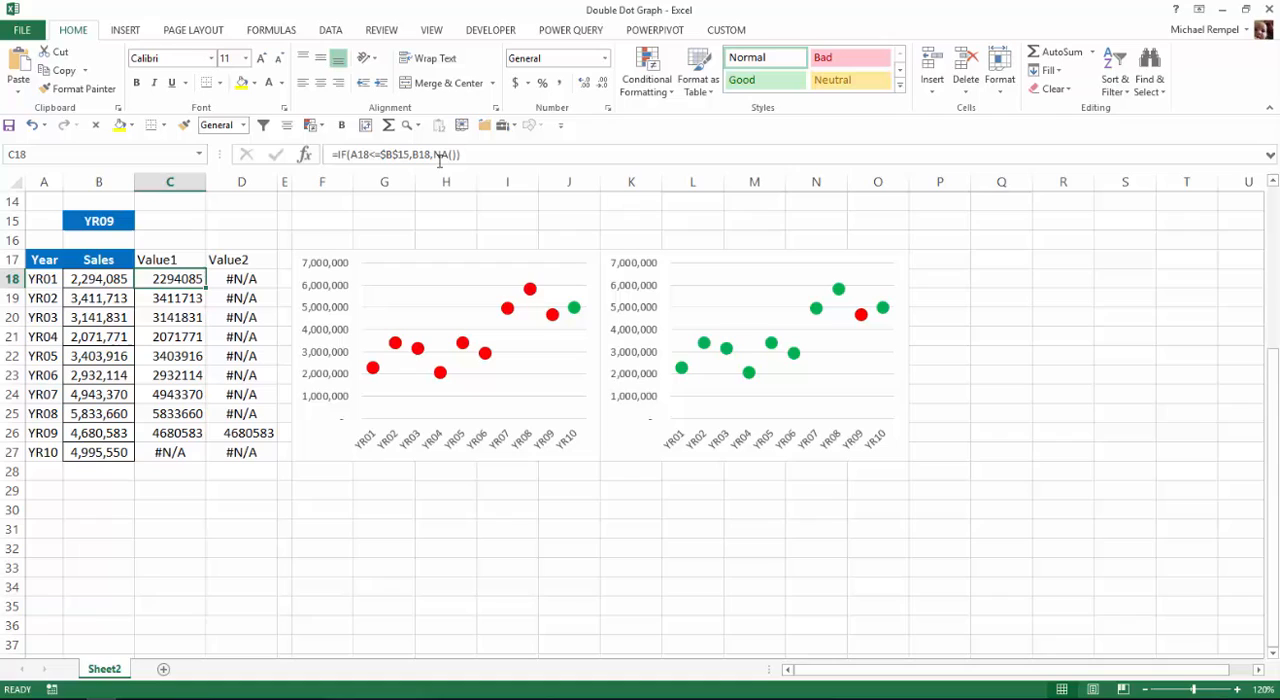
pyautogui.moveTo(444, 170)
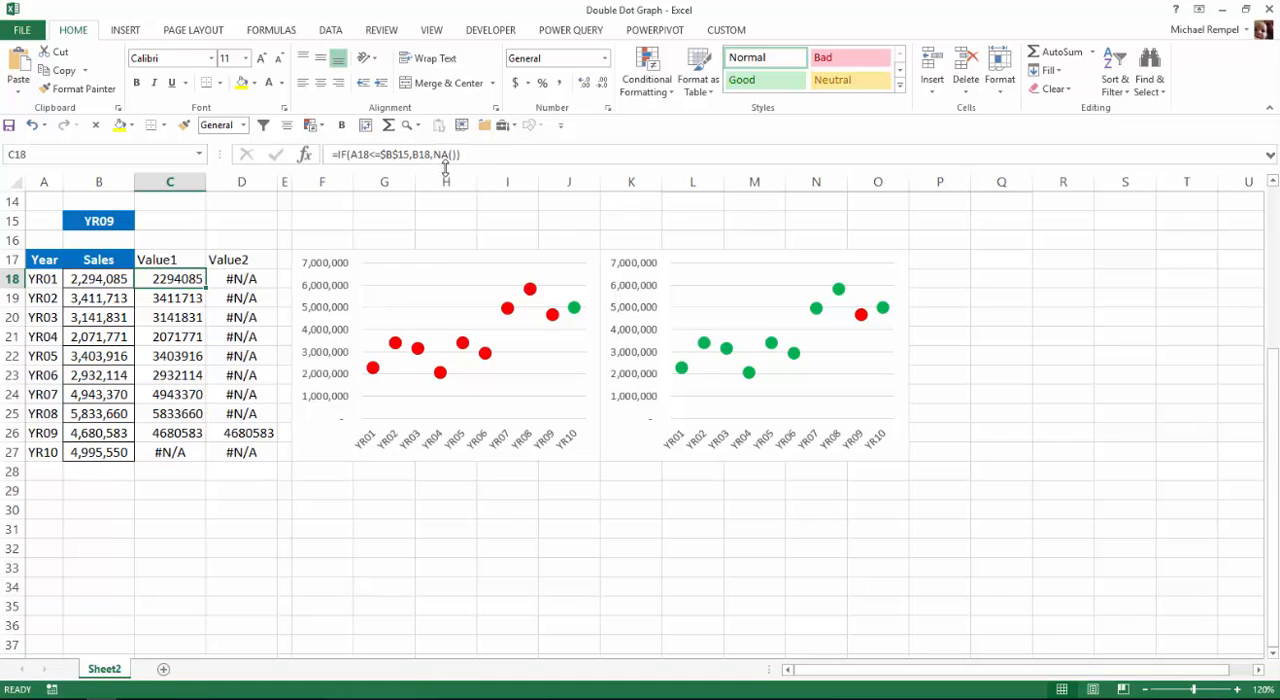
pyautogui.moveTo(456, 156)
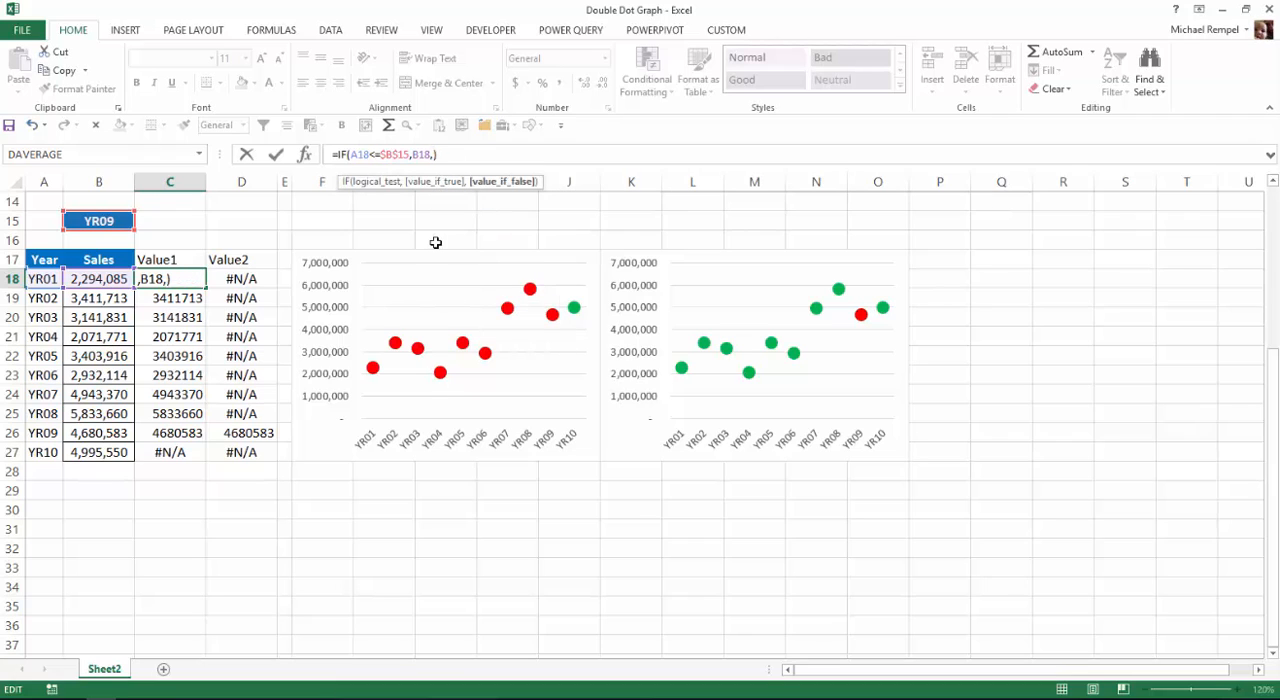
pyautogui.press('Enter')
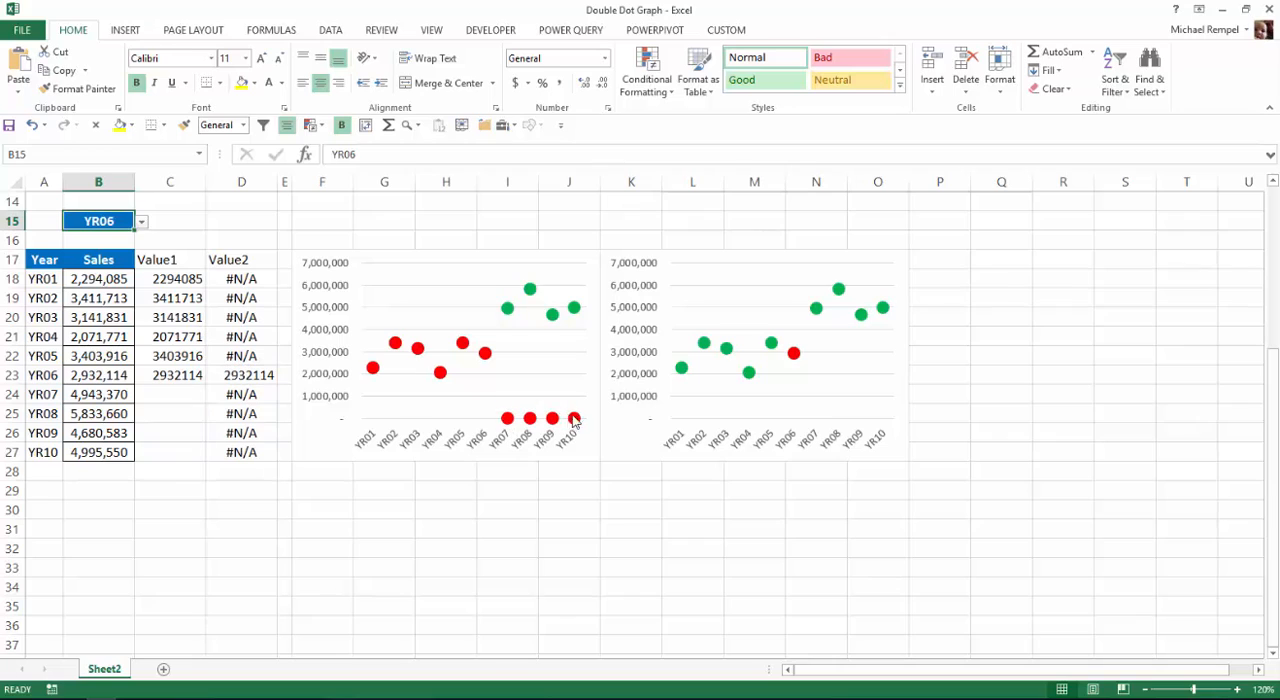
pyautogui.moveTo(572, 416)
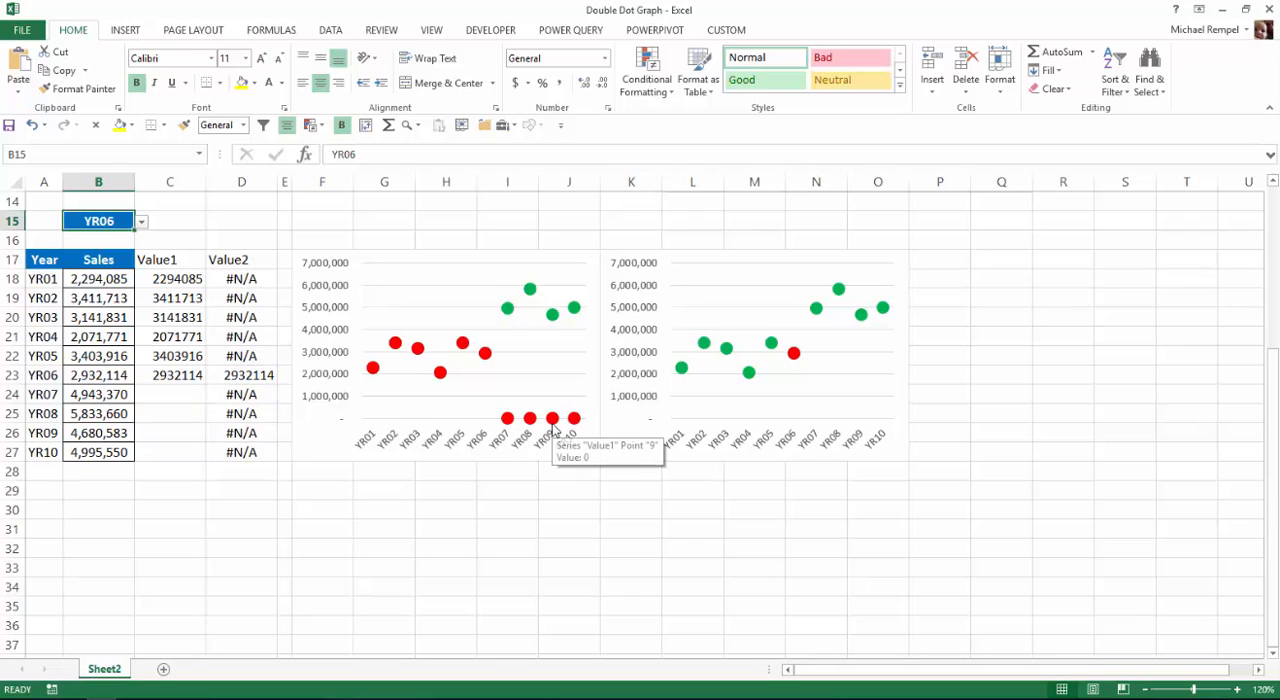
pyautogui.moveTo(228, 452)
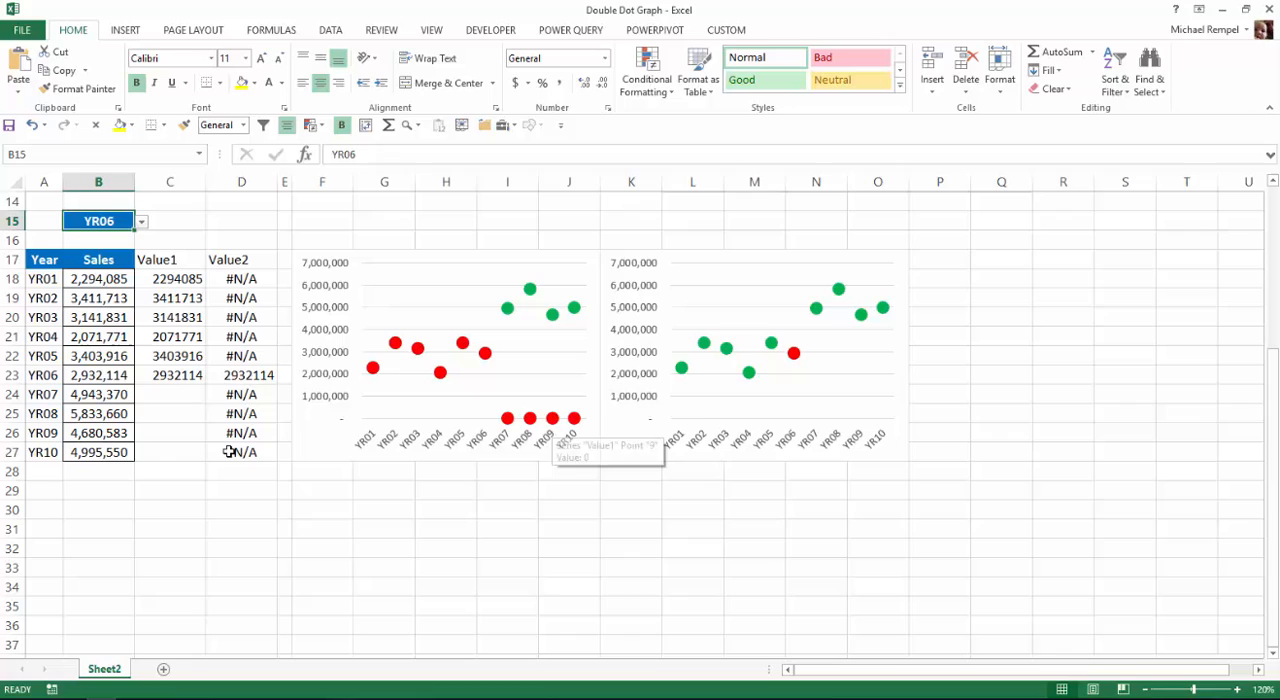
pyautogui.moveTo(194, 394)
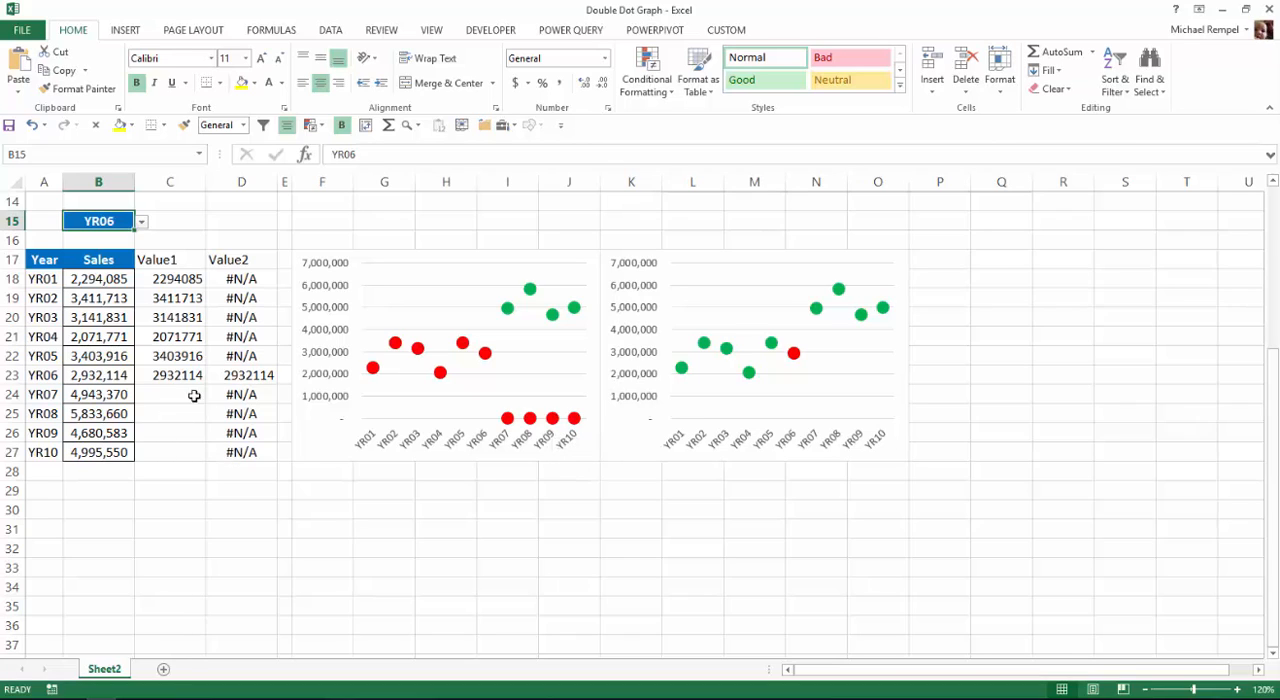
pyautogui.moveTo(176, 278)
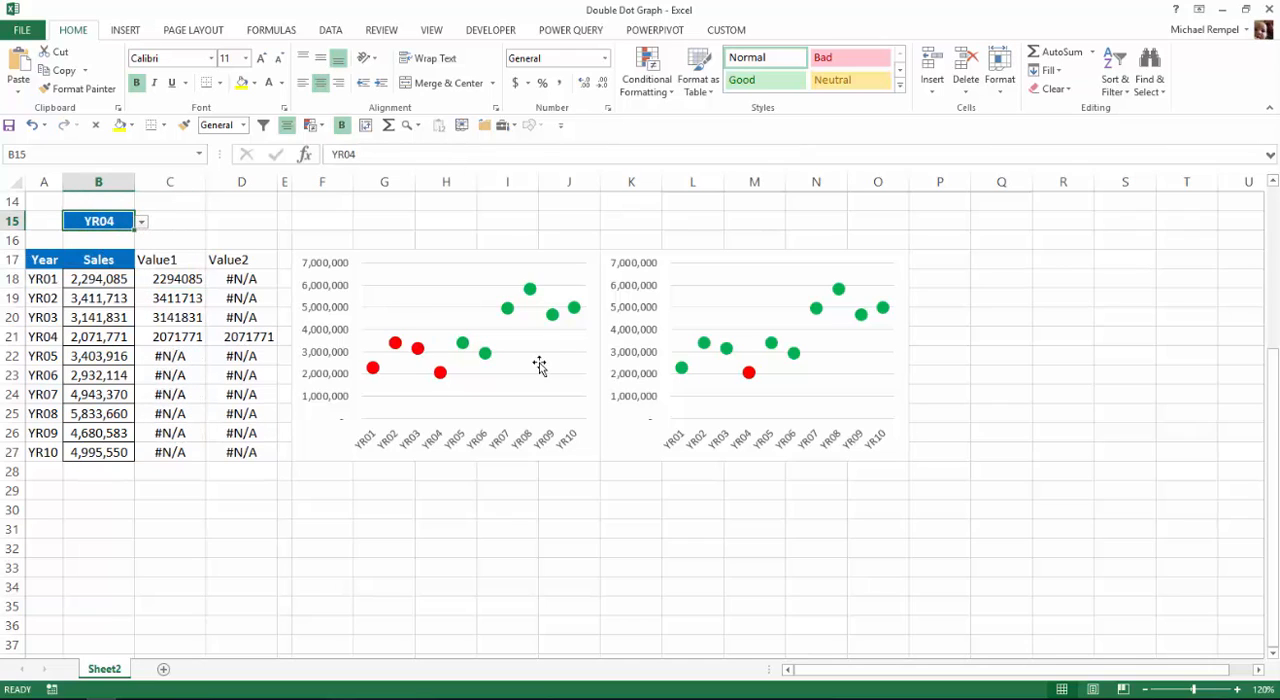
pyautogui.moveTo(536, 364)
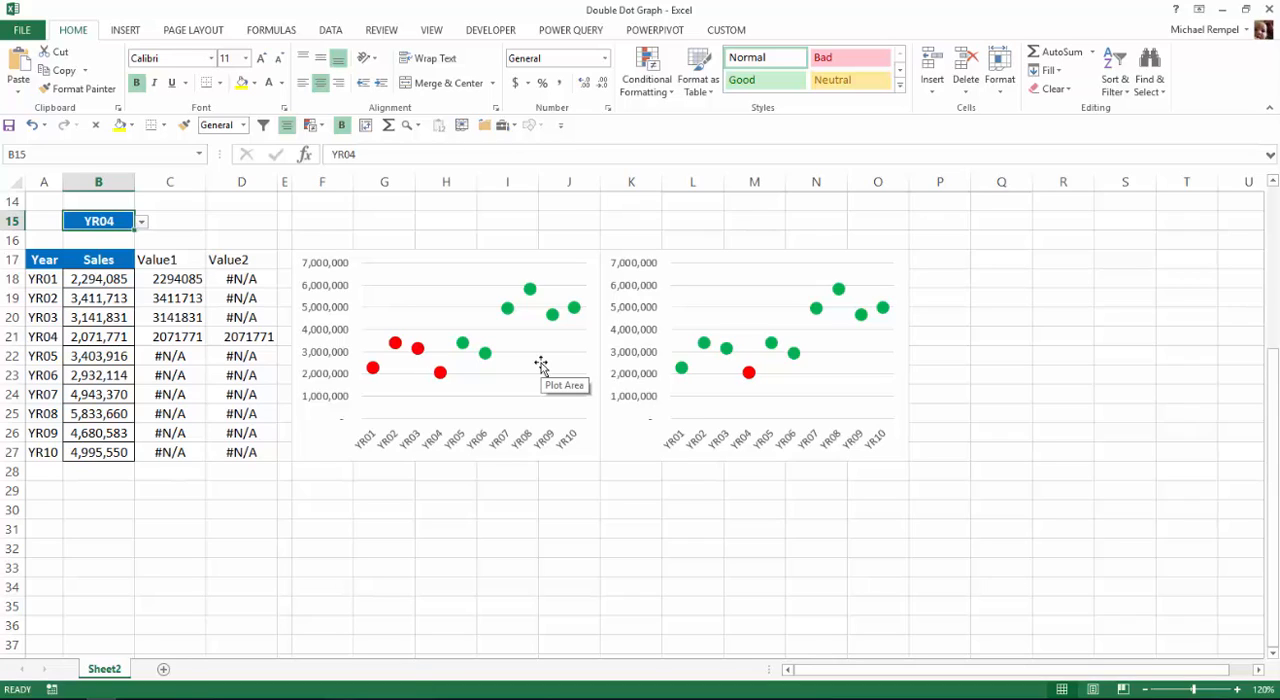
pyautogui.moveTo(204, 328)
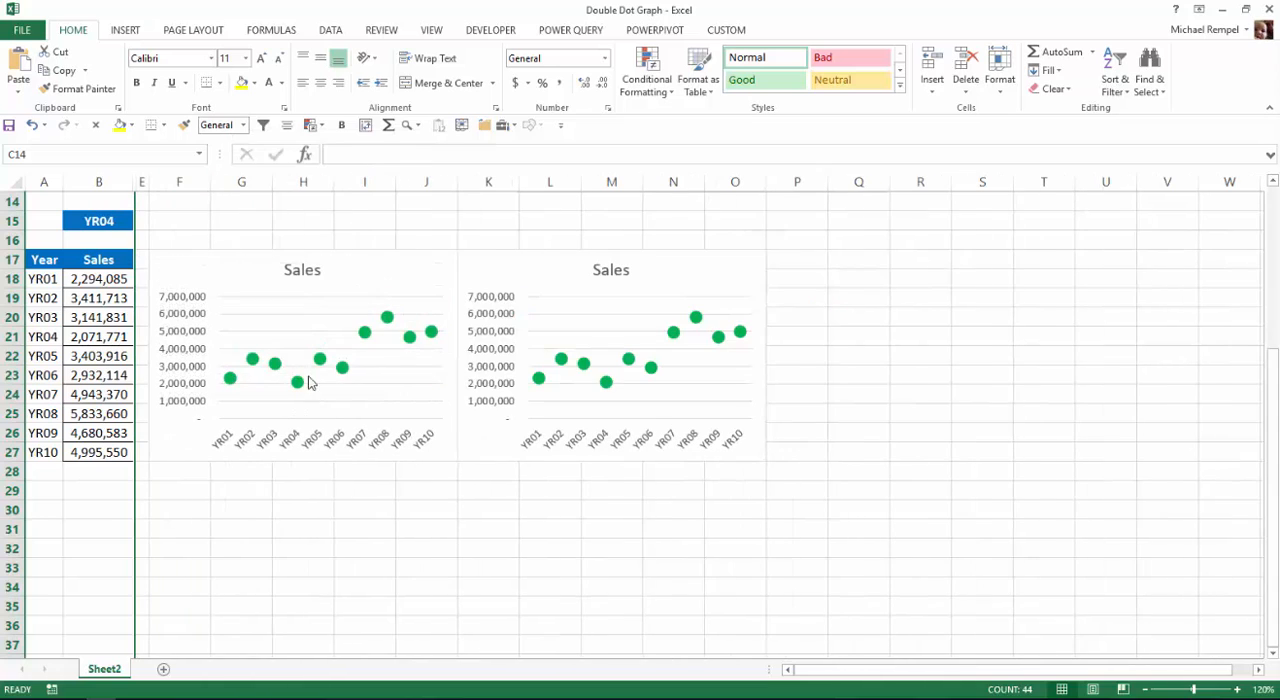
pyautogui.moveTo(180, 400)
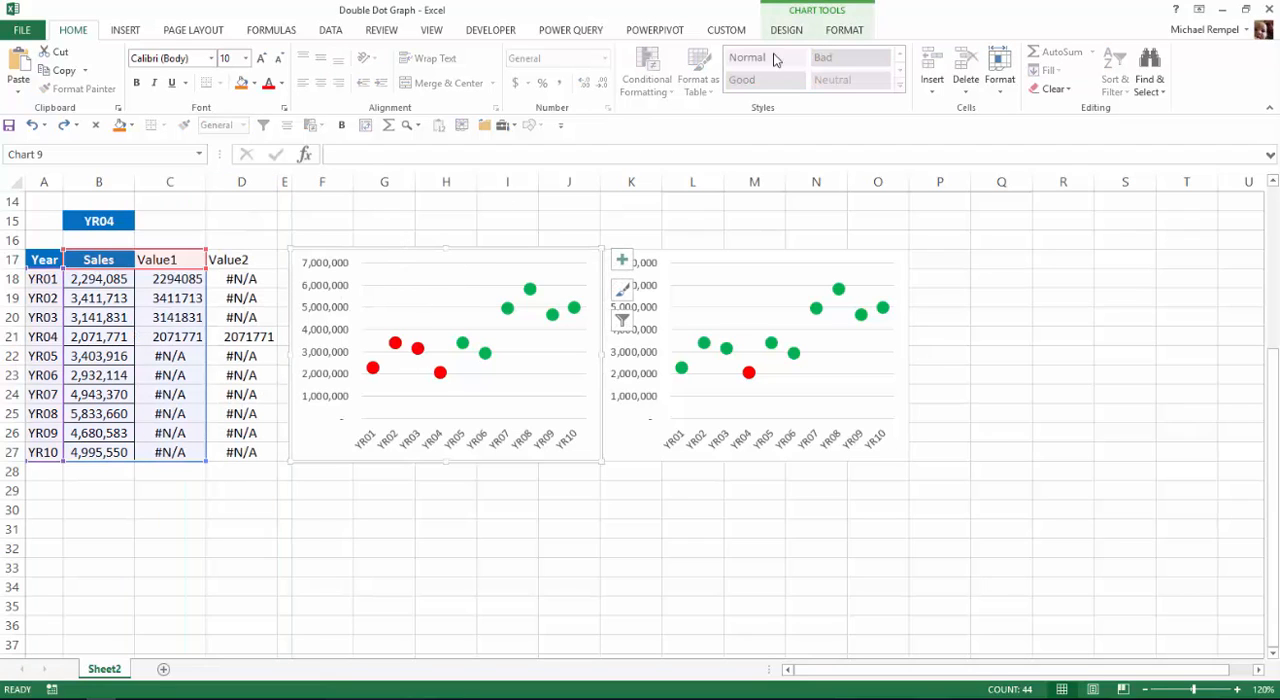
# - Tick 'Show data in hidden rows and columns' in Select Data for the left chart, then for the right chart
pyautogui.click(784, 28)
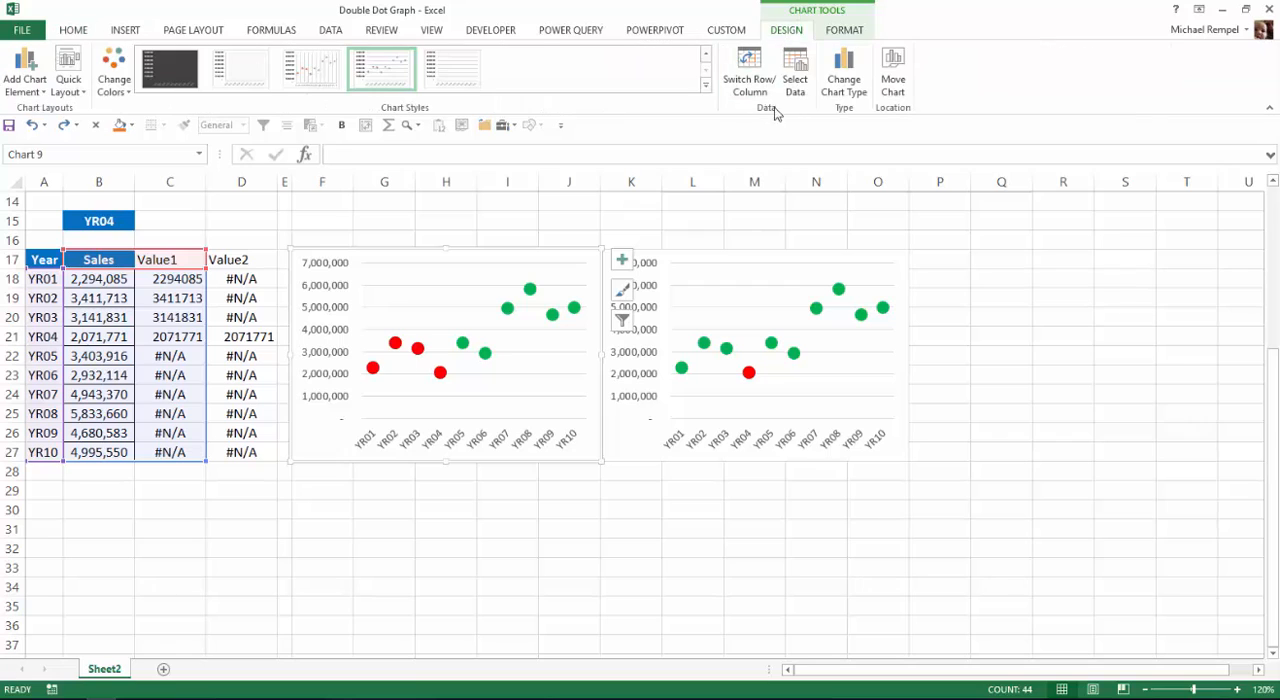
pyautogui.click(794, 70)
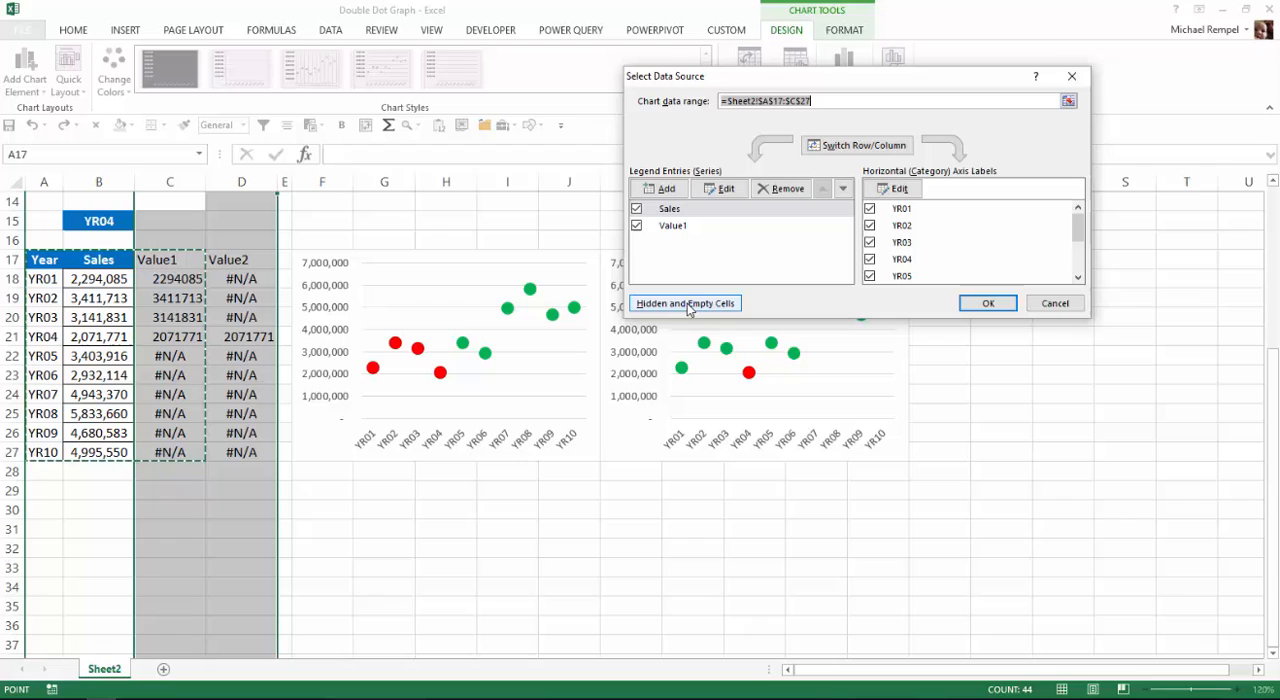
pyautogui.click(684, 304)
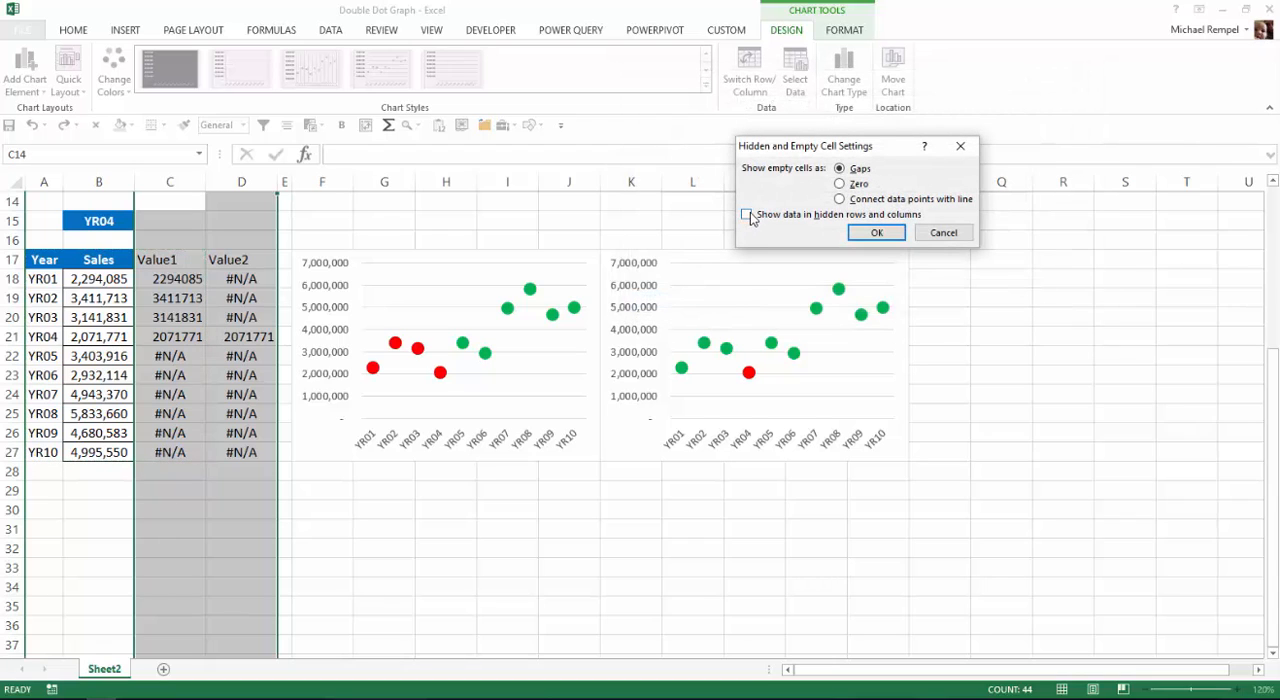
pyautogui.click(744, 214)
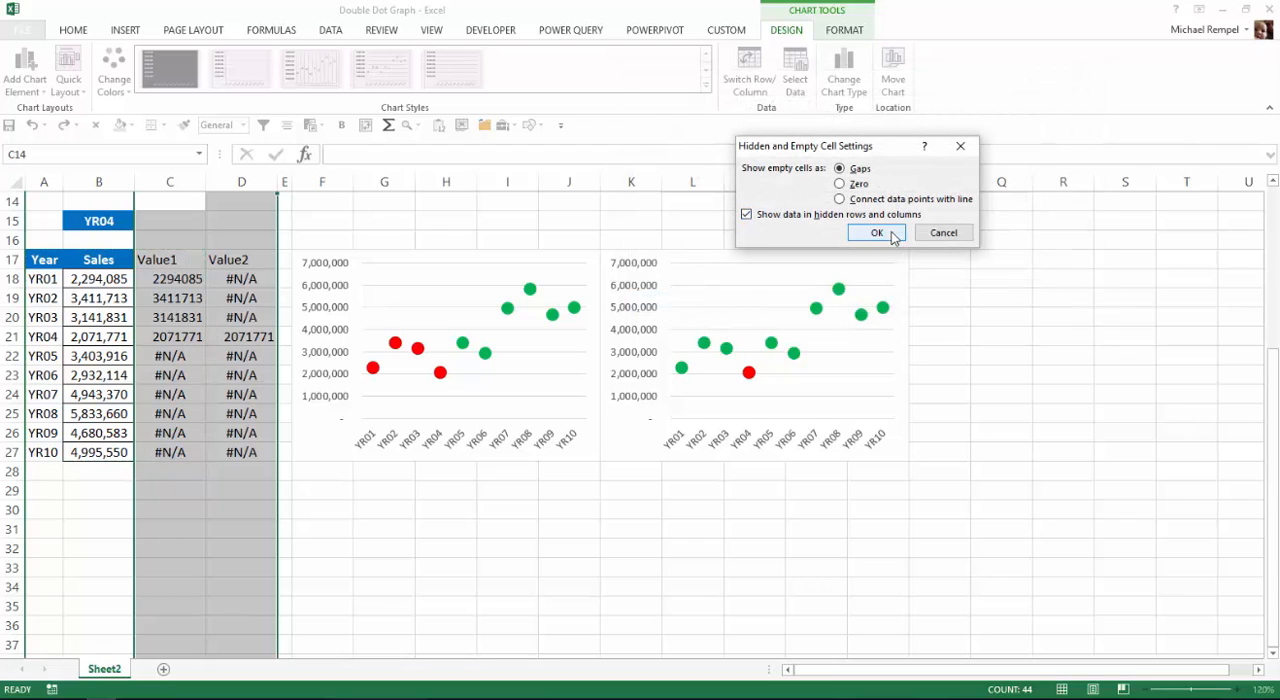
pyautogui.click(876, 232)
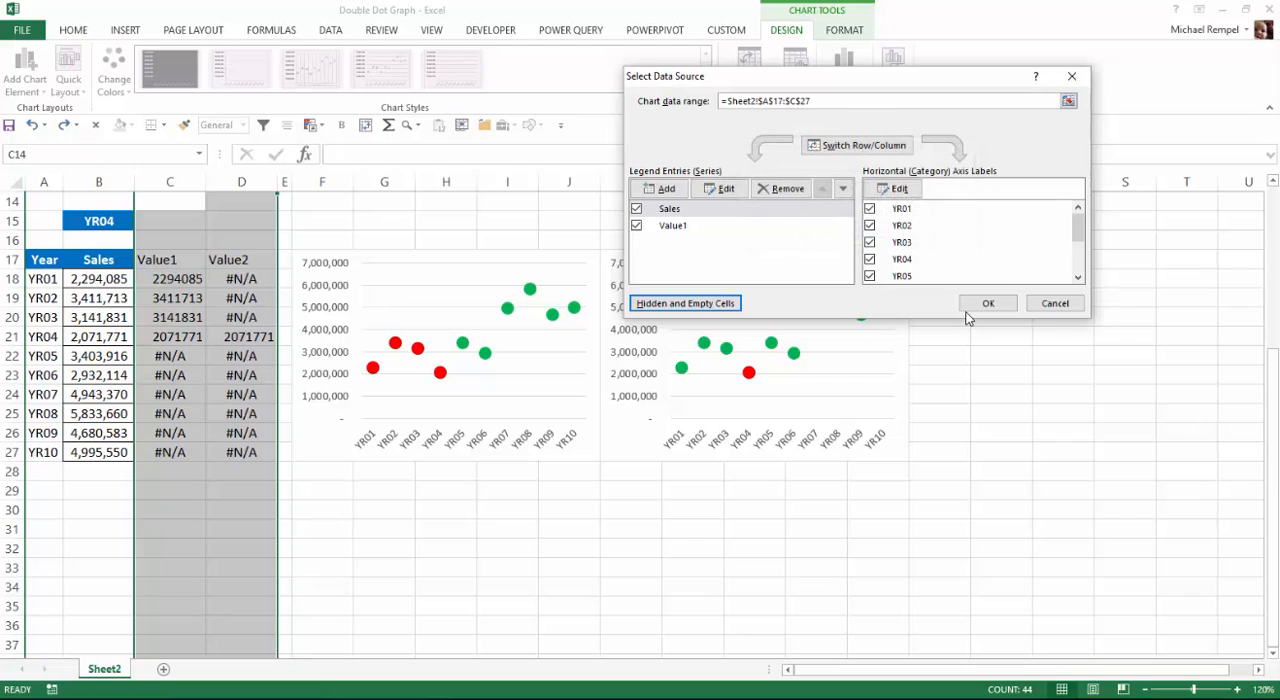
pyautogui.click(988, 304)
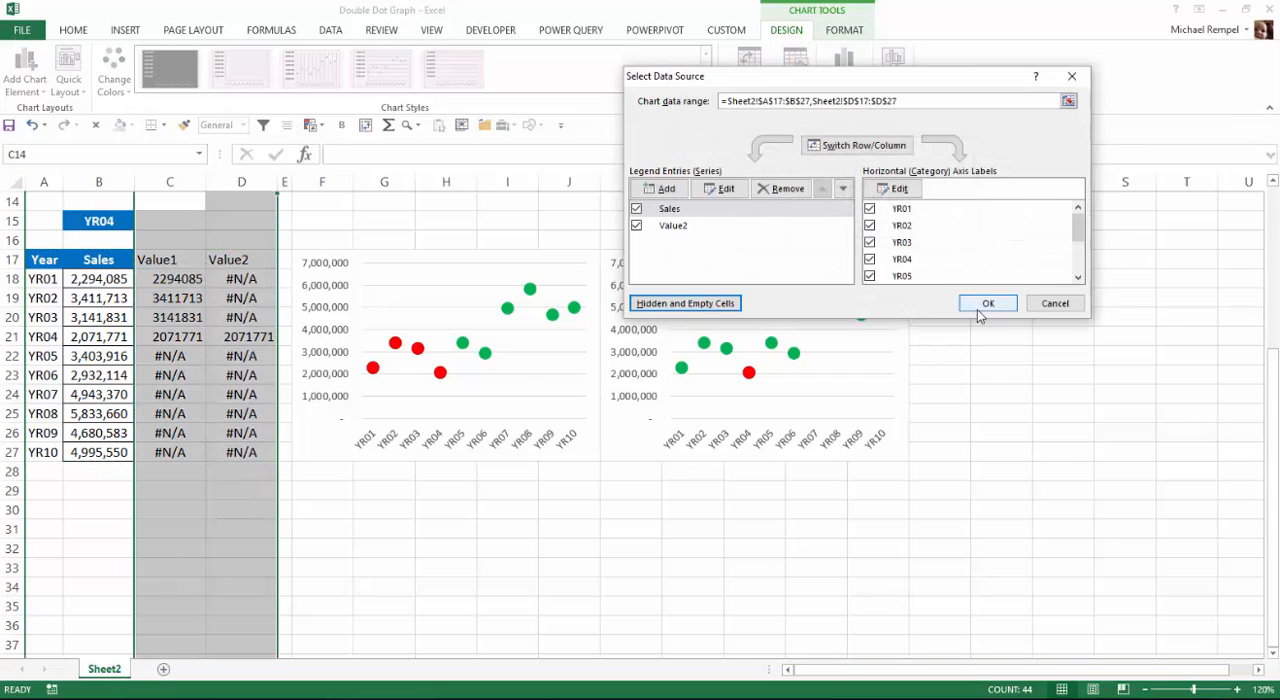
pyautogui.click(988, 304)
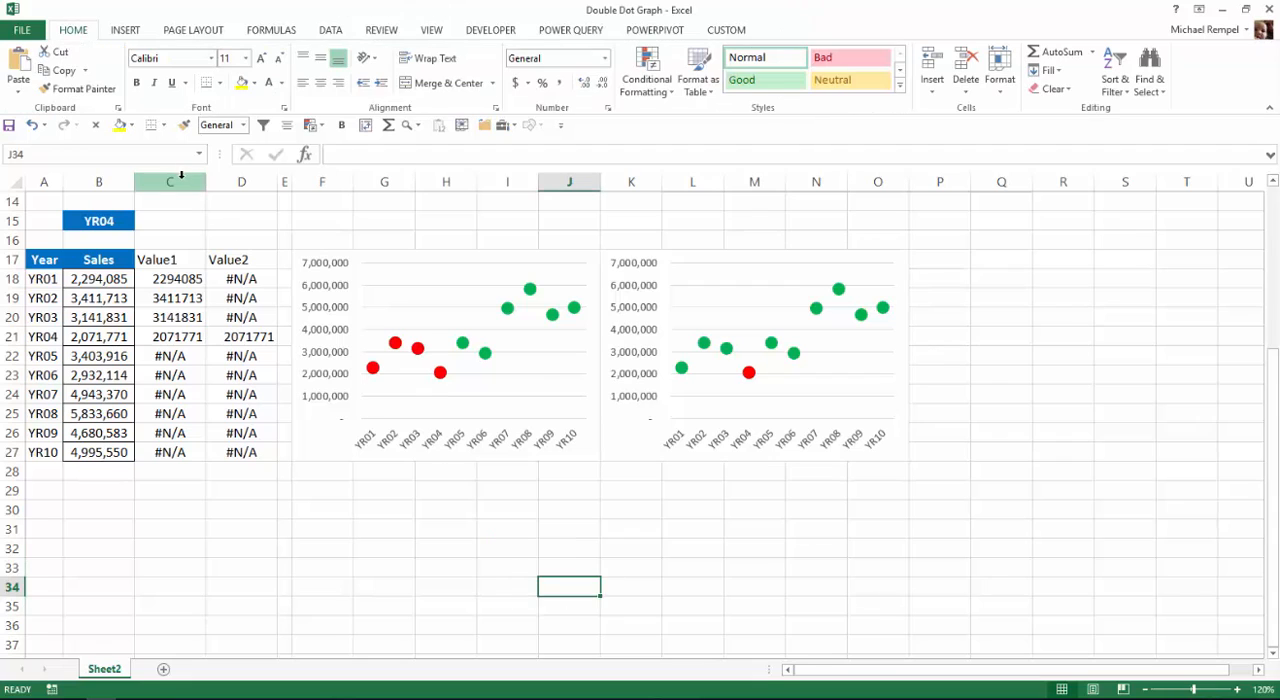
# - Hide helper columns C:D via the header context menu and deselect to an empty cell
pyautogui.rightClick(170, 180)
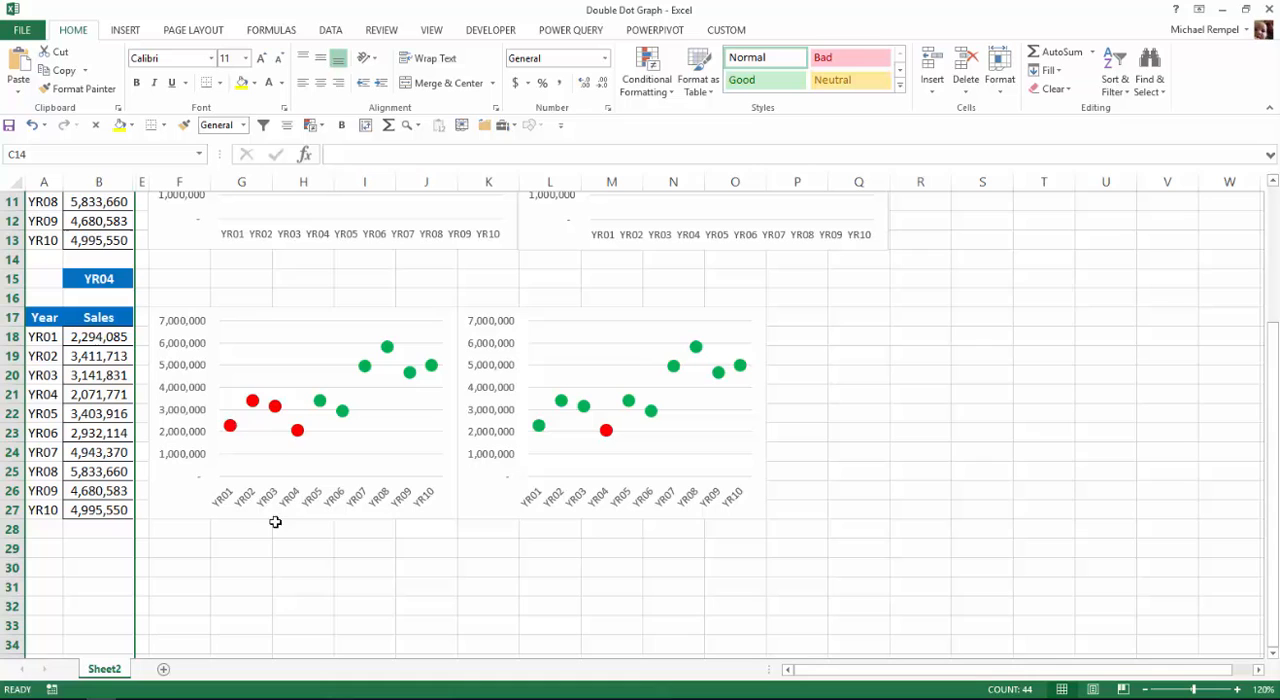
pyautogui.moveTo(1266, 666)
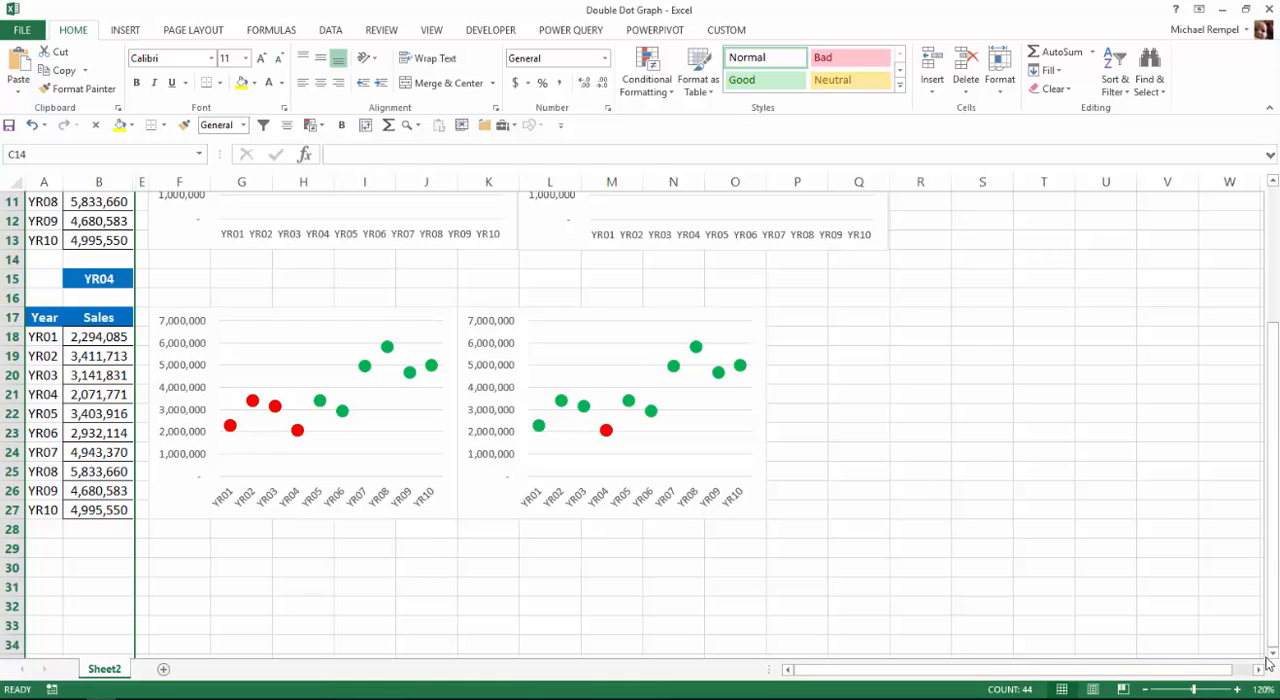
pyautogui.scroll(-3)
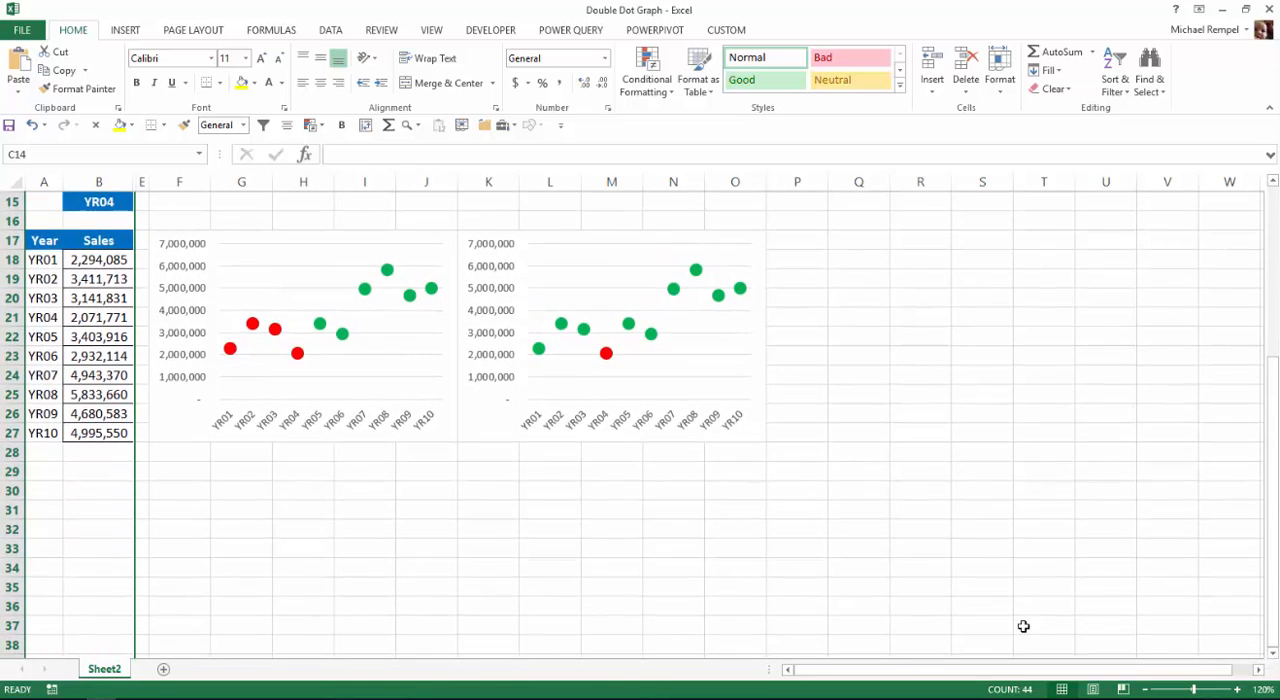
pyautogui.click(548, 568)
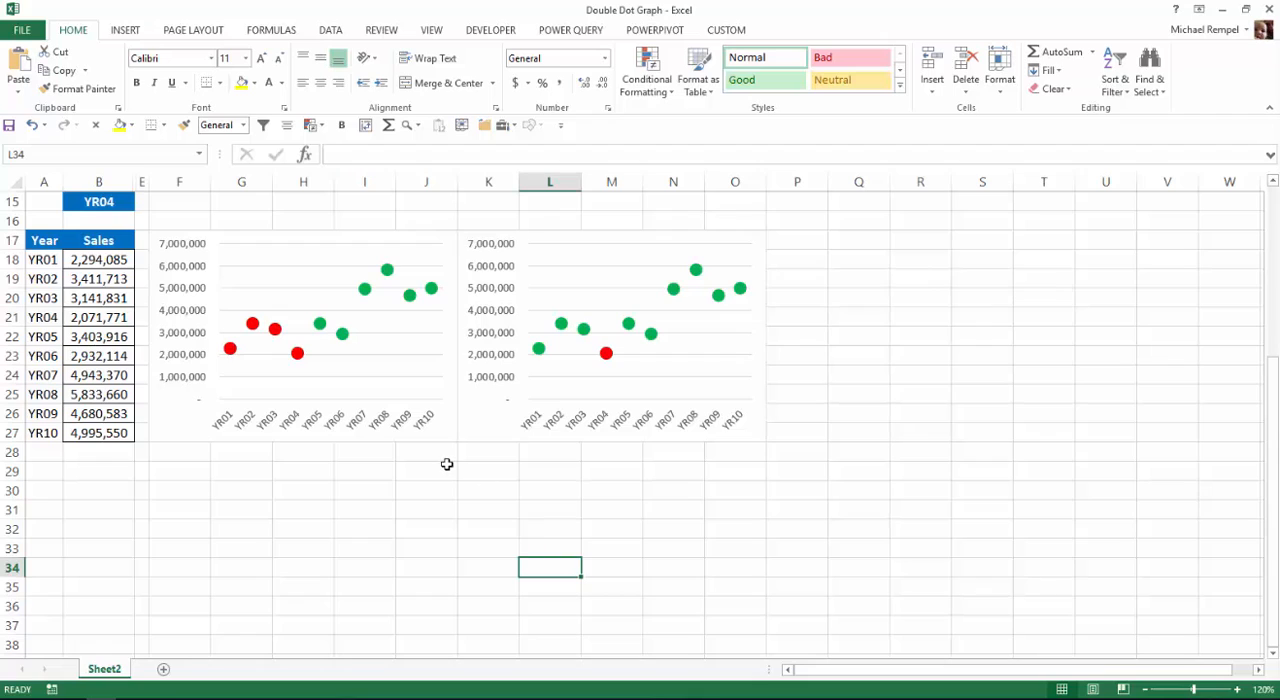
pyautogui.moveTo(372, 242)
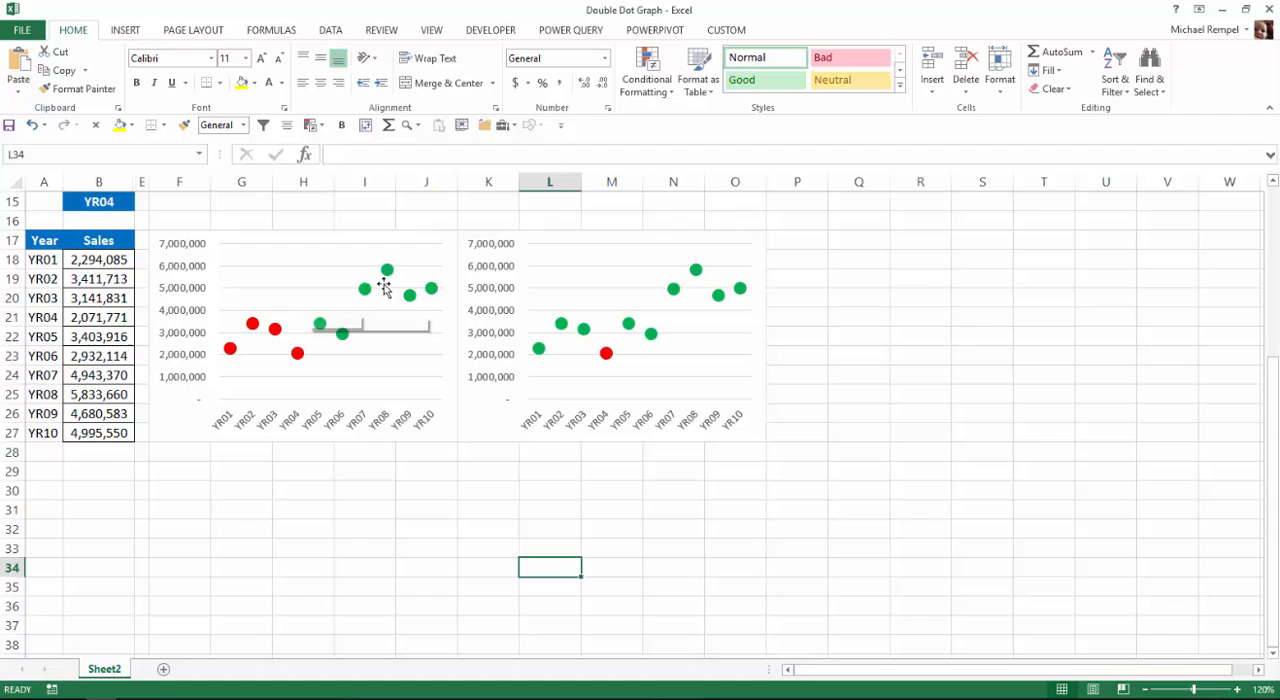
pyautogui.moveTo(192, 300)
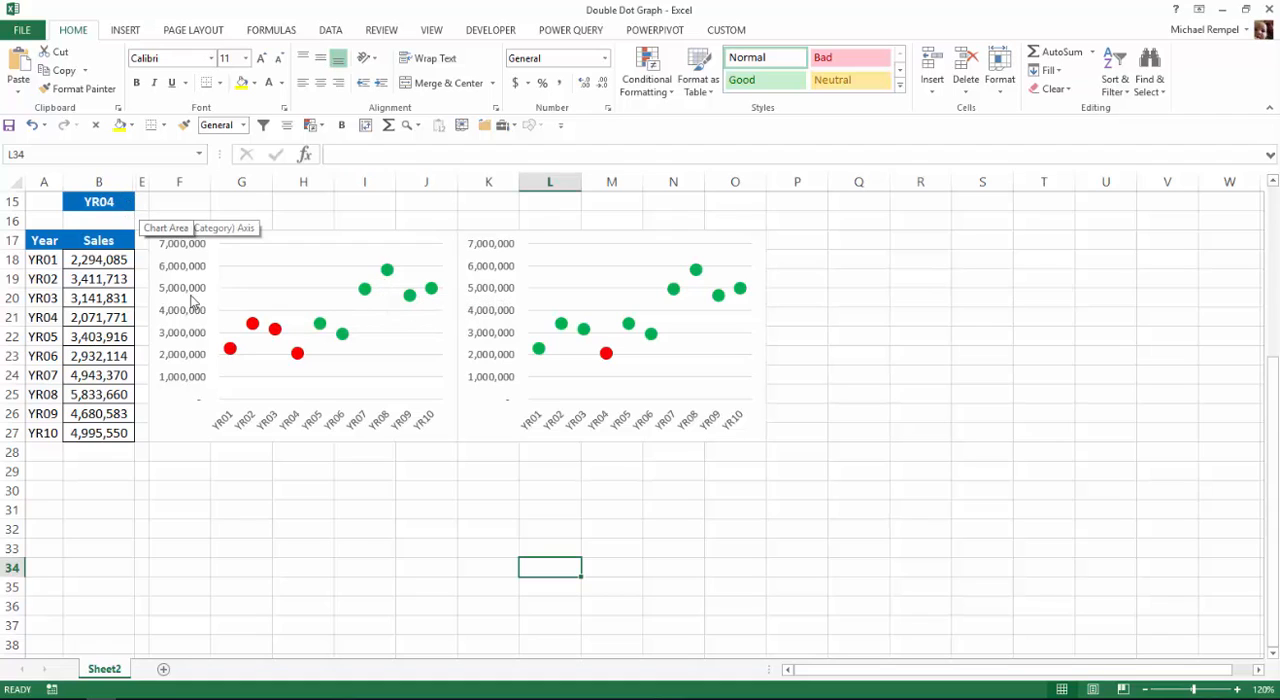
pyautogui.moveTo(512, 524)
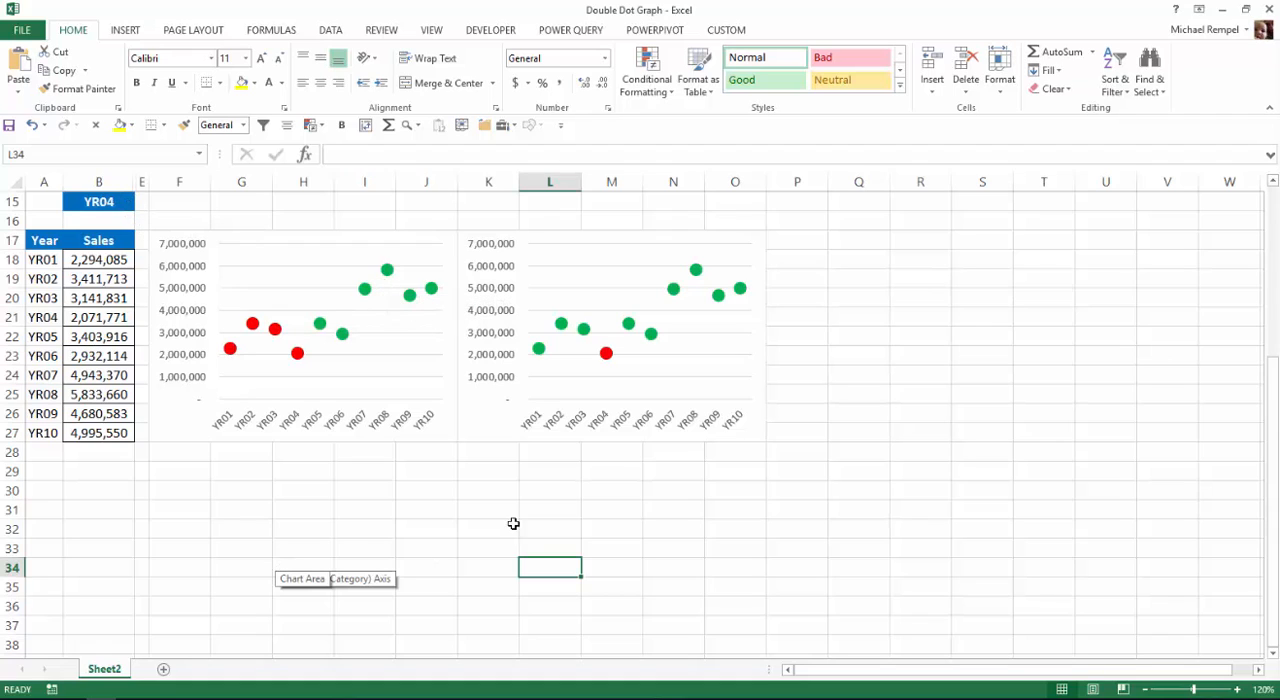
pyautogui.moveTo(816, 242)
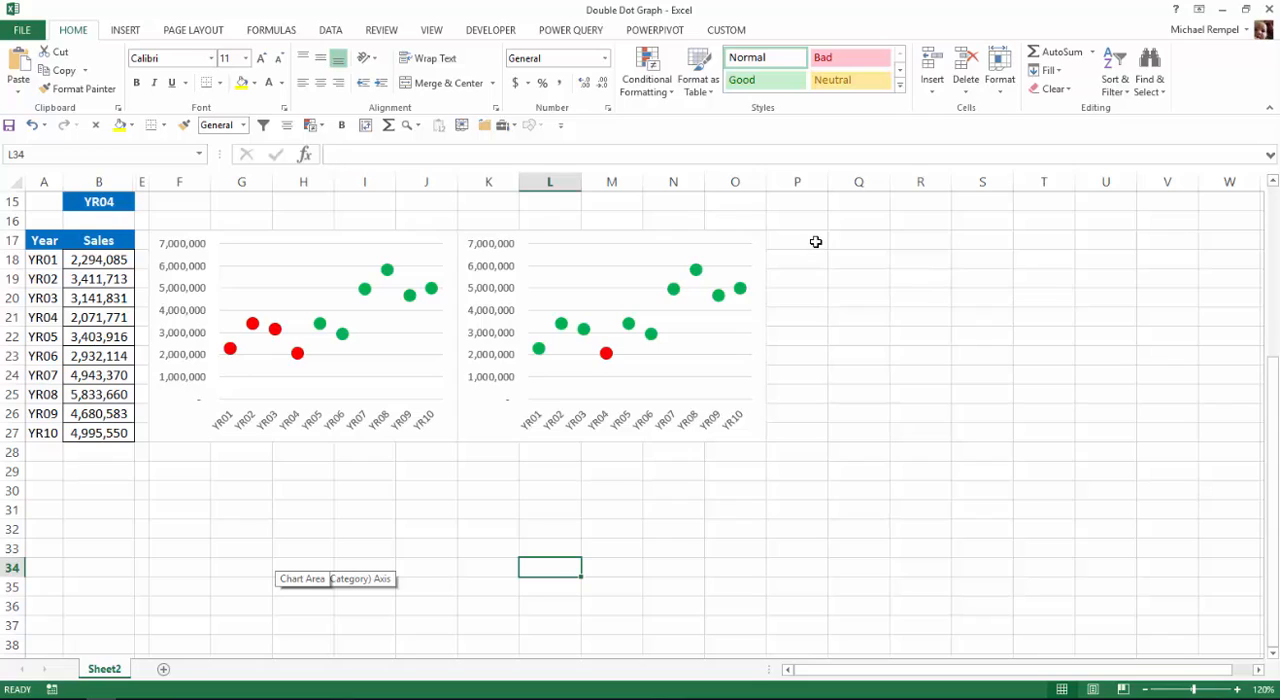
# - Enter ="Sales Through "&B15 in cell P17 to build the first chart label
pyautogui.click(816, 240)
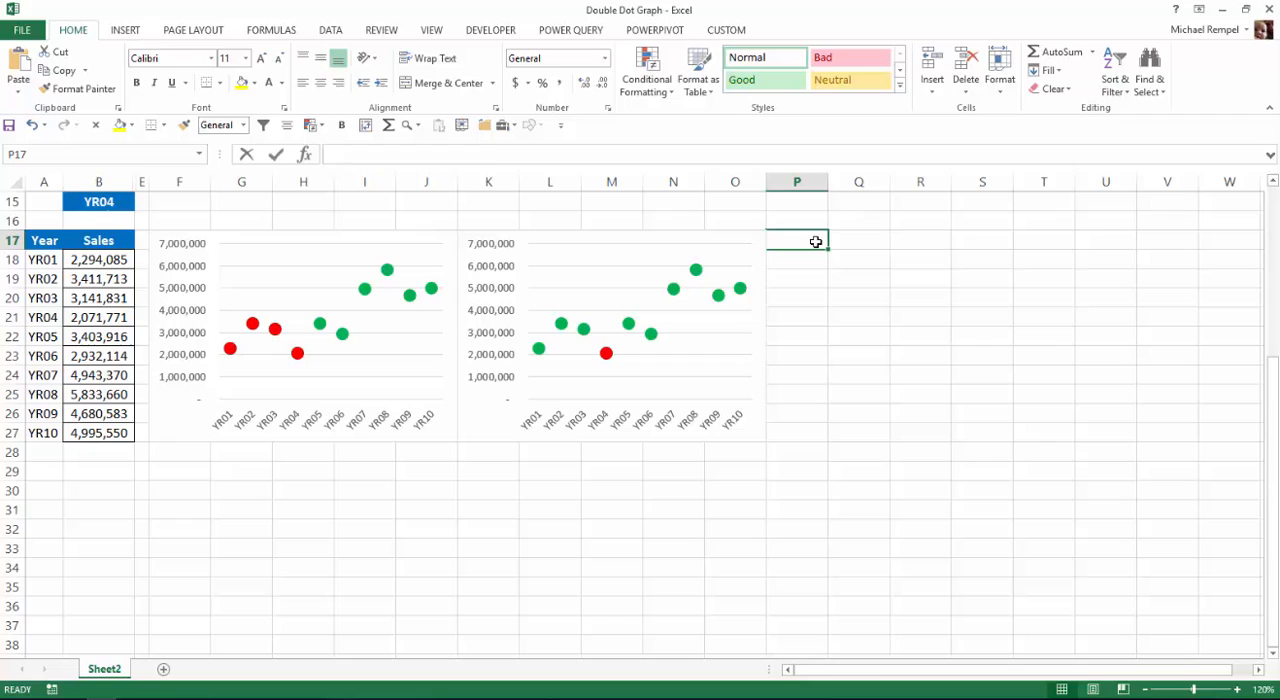
pyautogui.write('="Sales')
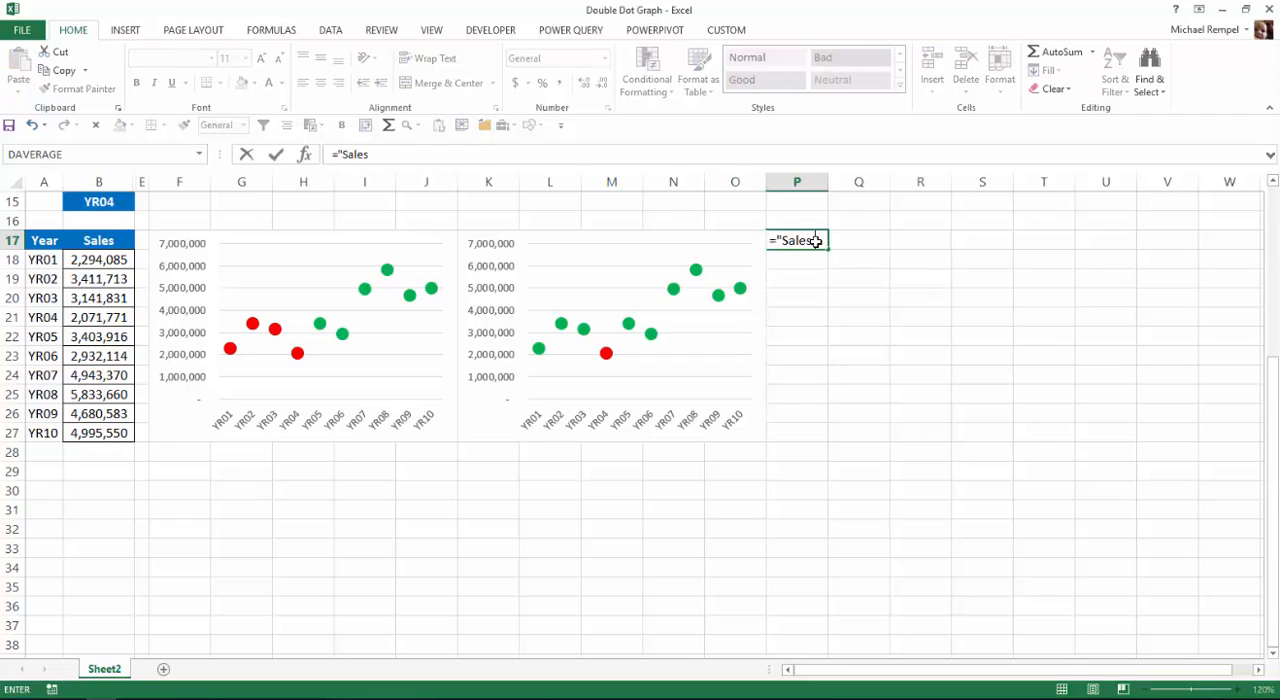
pyautogui.write('Through')
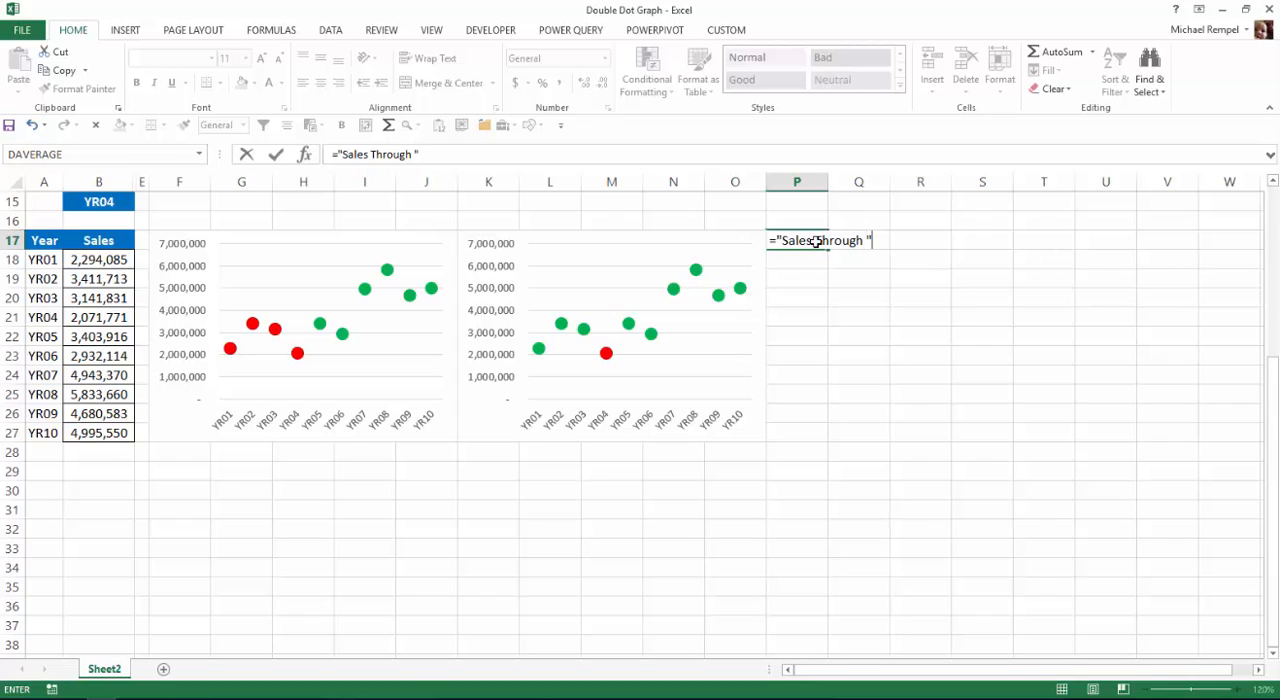
pyautogui.moveTo(1064, 320)
pyautogui.write('&')
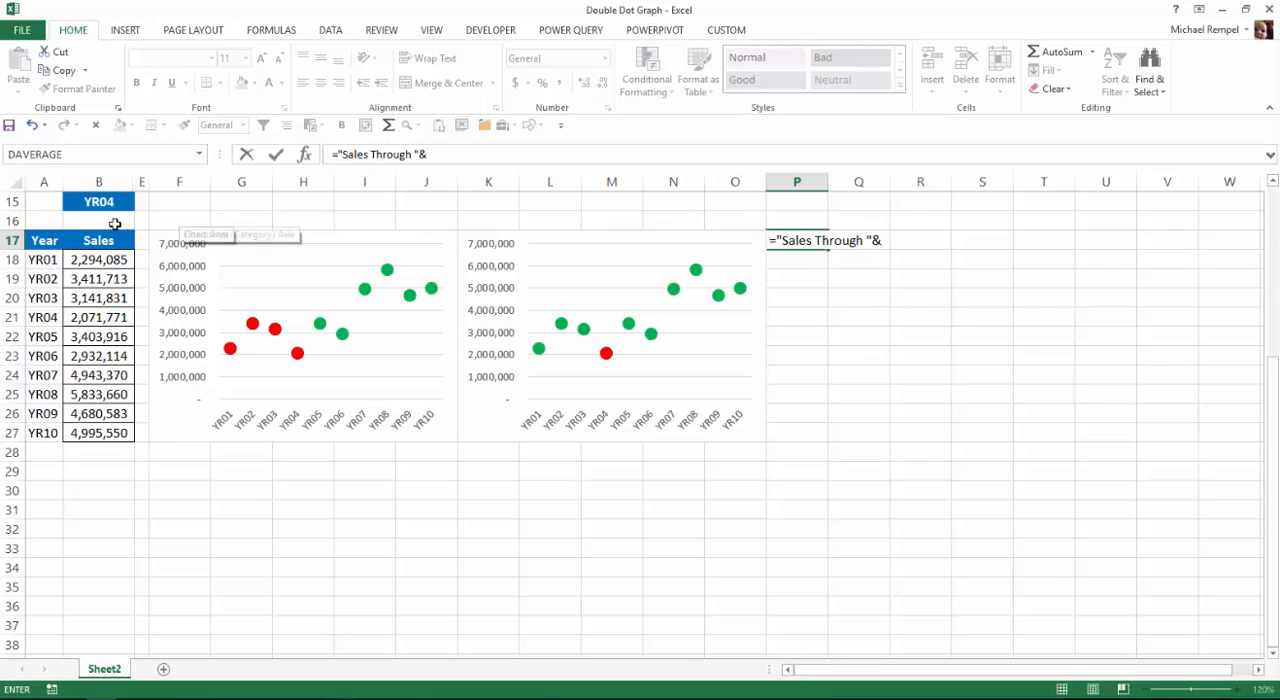
pyautogui.click(98, 200)
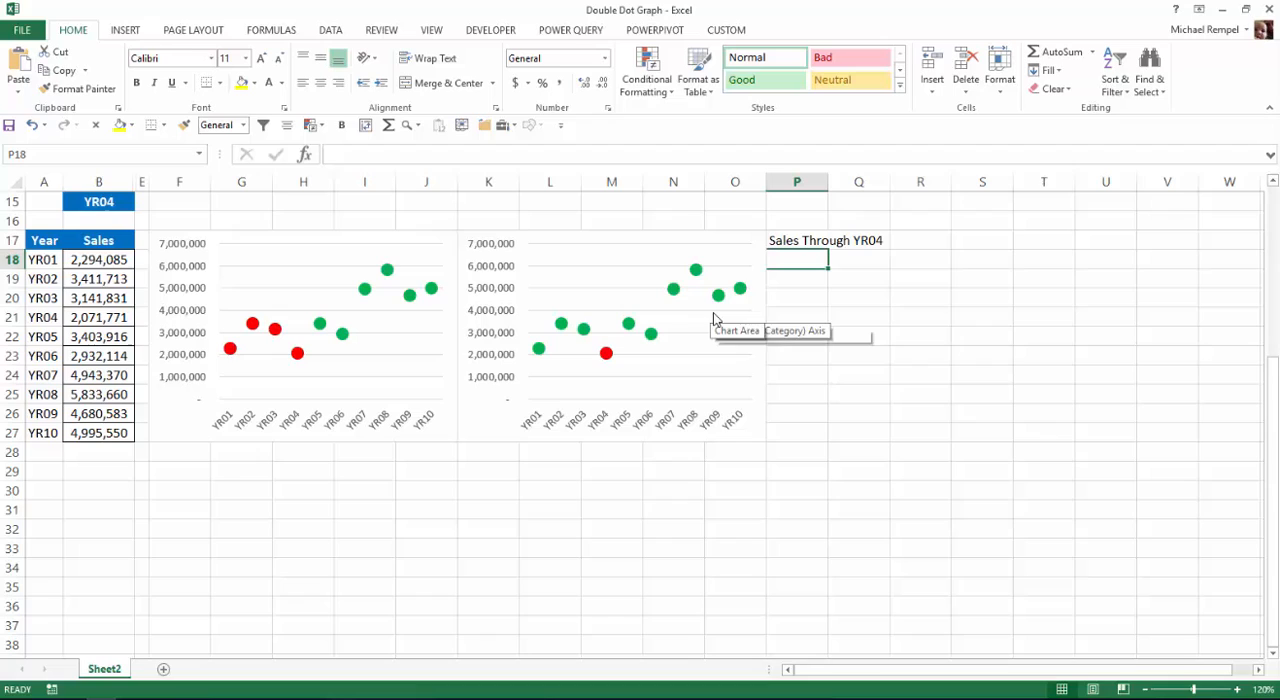
pyautogui.moveTo(716, 318)
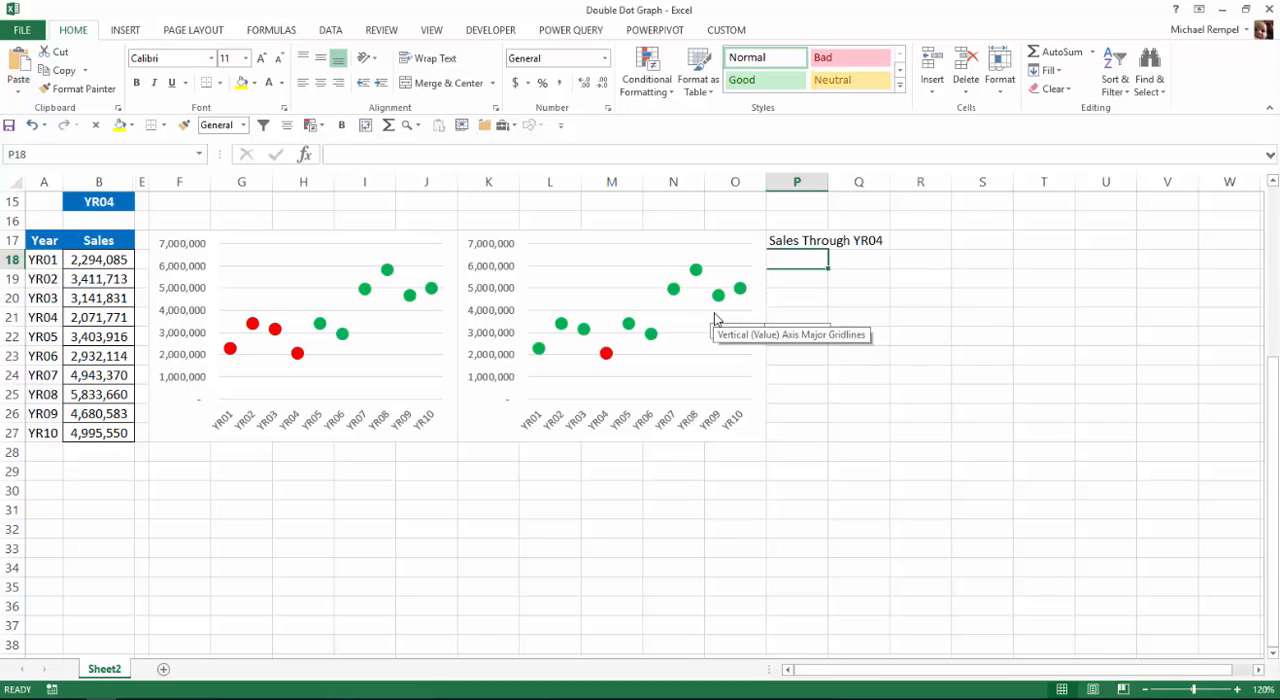
# - Enter ="Sales For "&B15 in cell P18 for the second chart label
pyautogui.write('="')
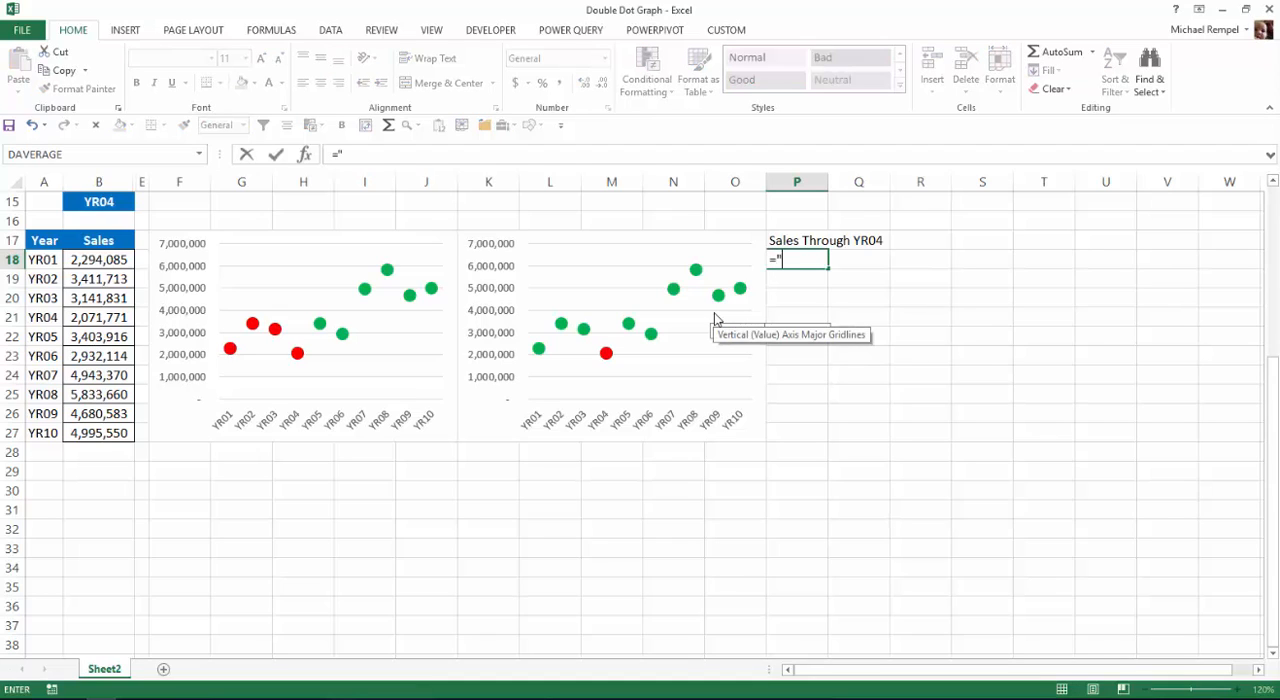
pyautogui.write('Sales For')
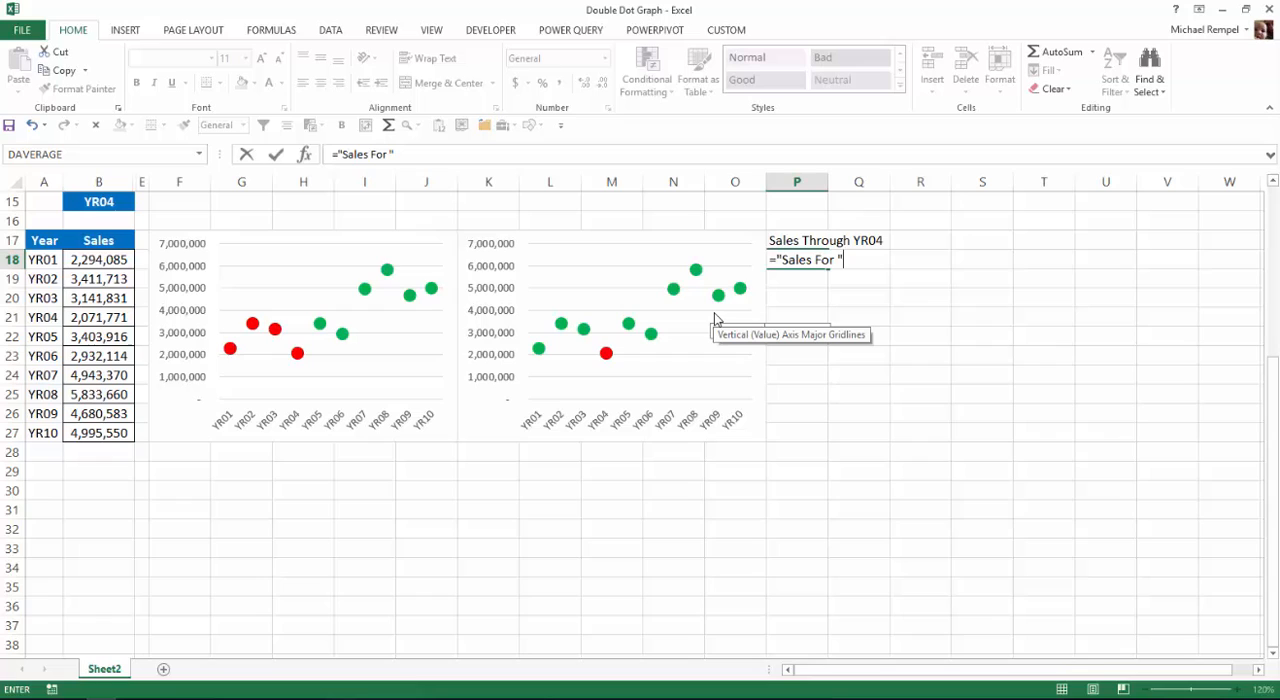
pyautogui.write('&')
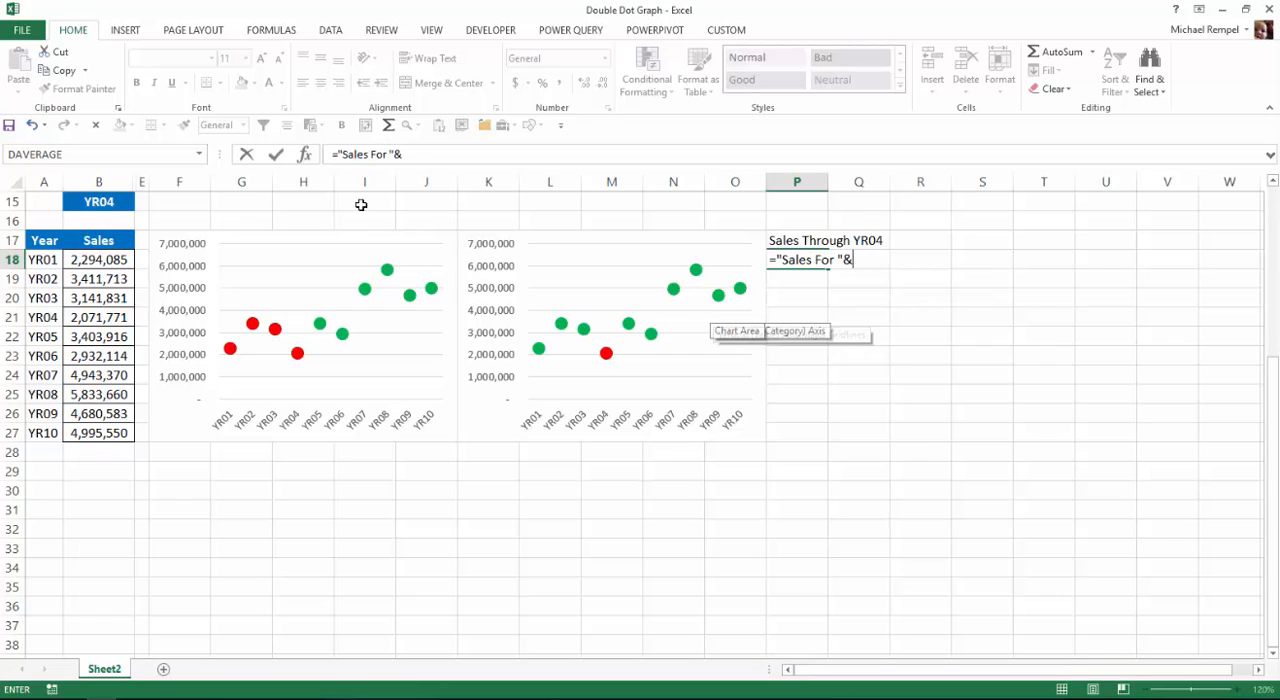
pyautogui.click(96, 202)
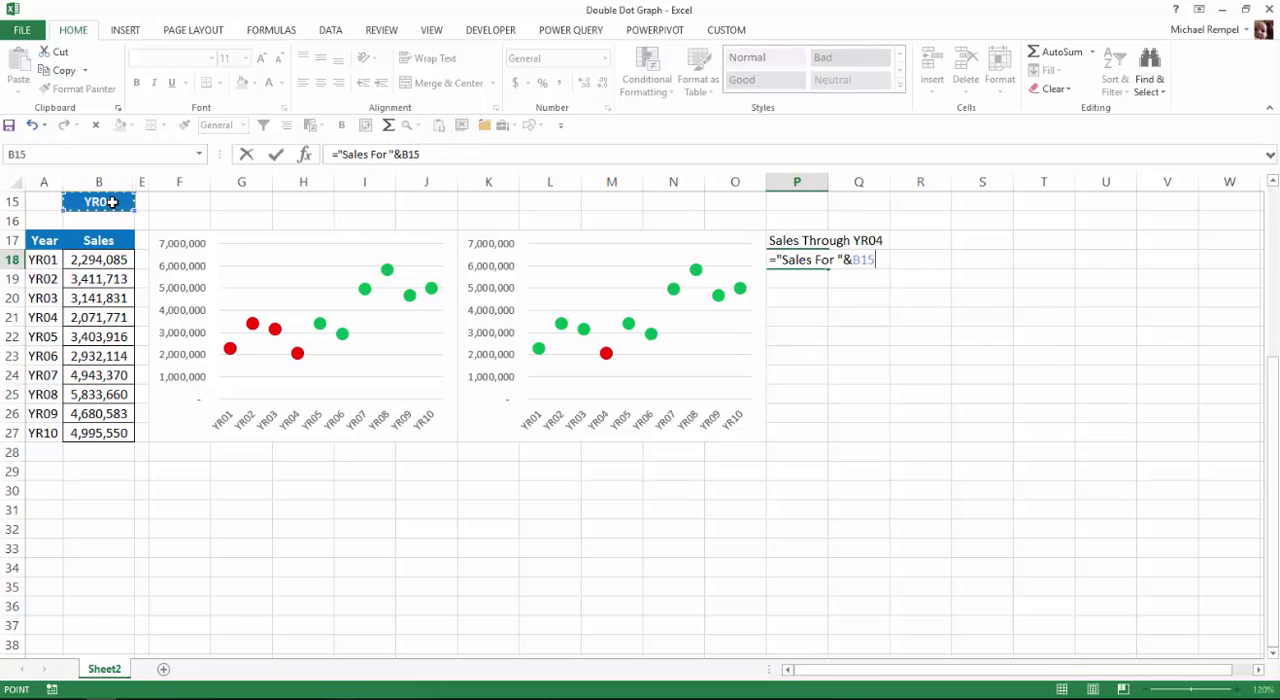
pyautogui.press('Enter')
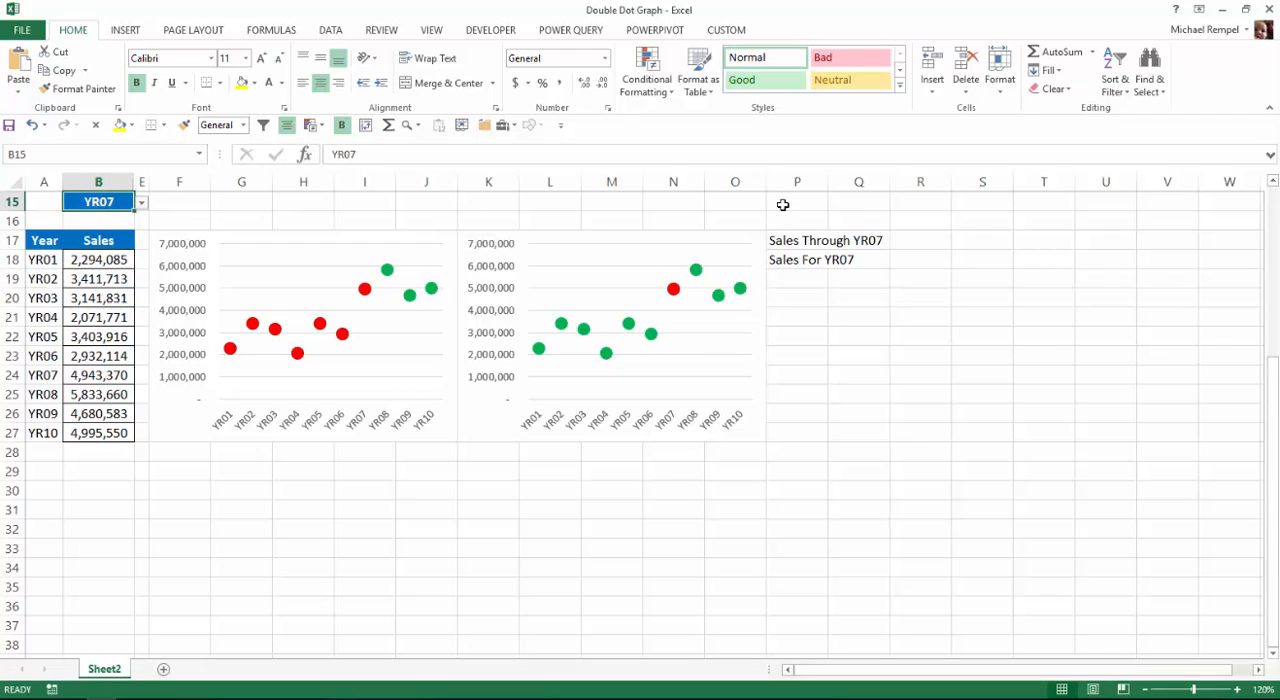
pyautogui.moveTo(504, 560)
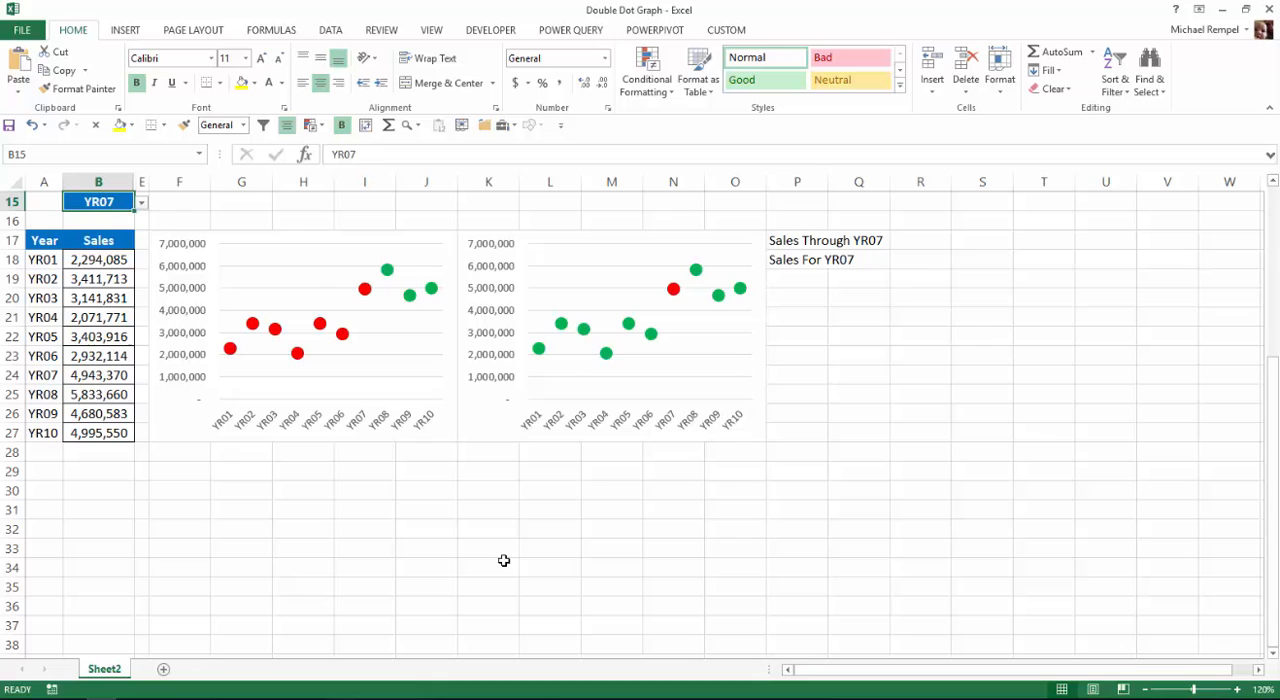
# - Add a chart title to the left chart and link it to =Sheet2!$P$17, reading Sales Through YR07
pyautogui.click(320, 240)
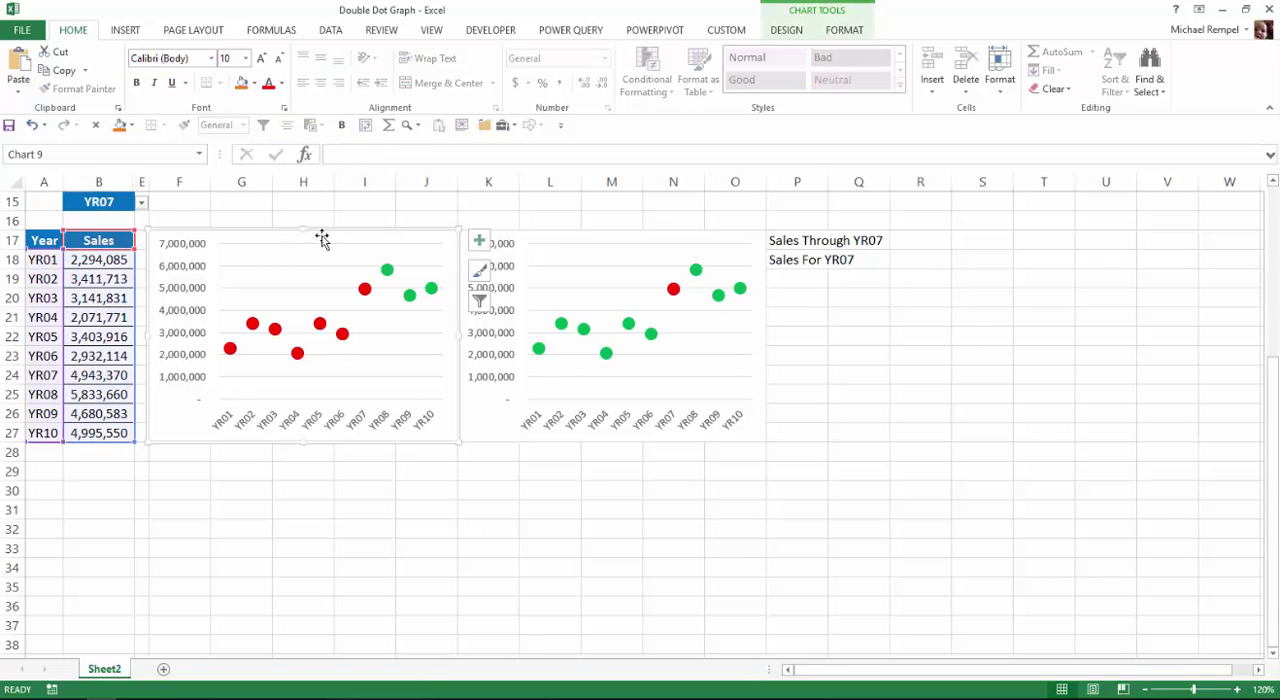
pyautogui.click(480, 240)
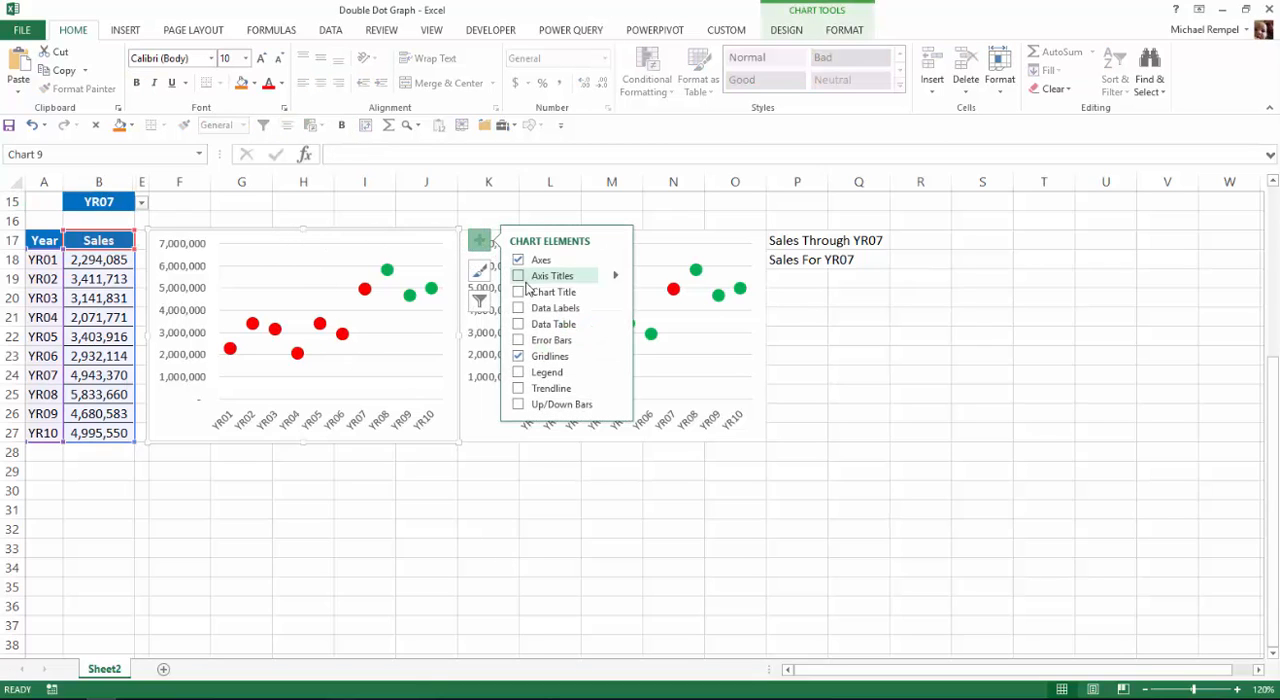
pyautogui.click(518, 292)
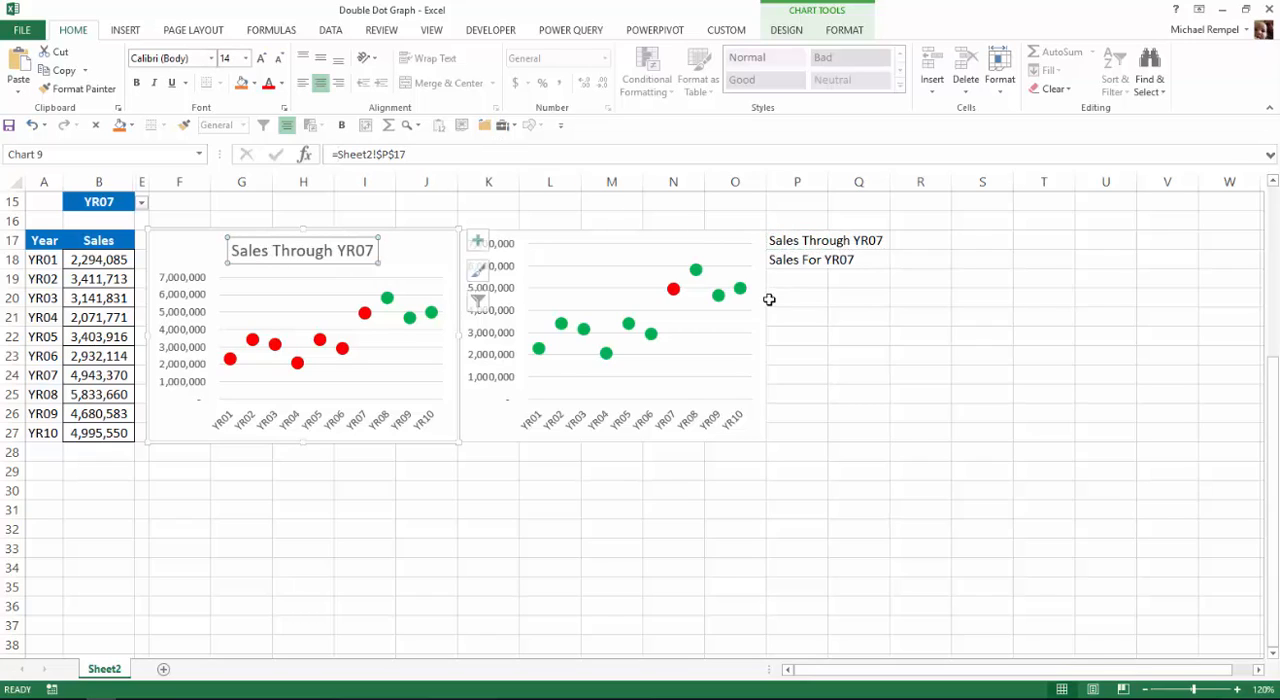
pyautogui.moveTo(398, 420)
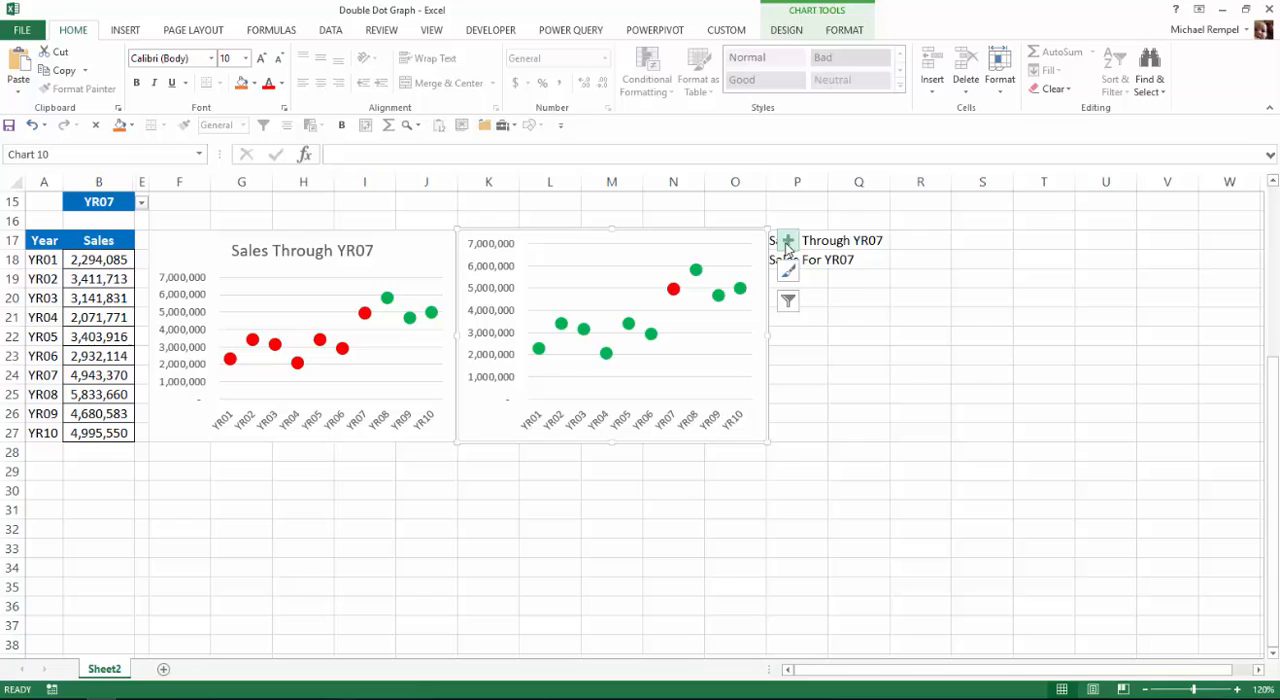
# - Add a chart title to the right chart and link it to =Sheet2!$P$18, reading Sales For YR07
pyautogui.click(788, 240)
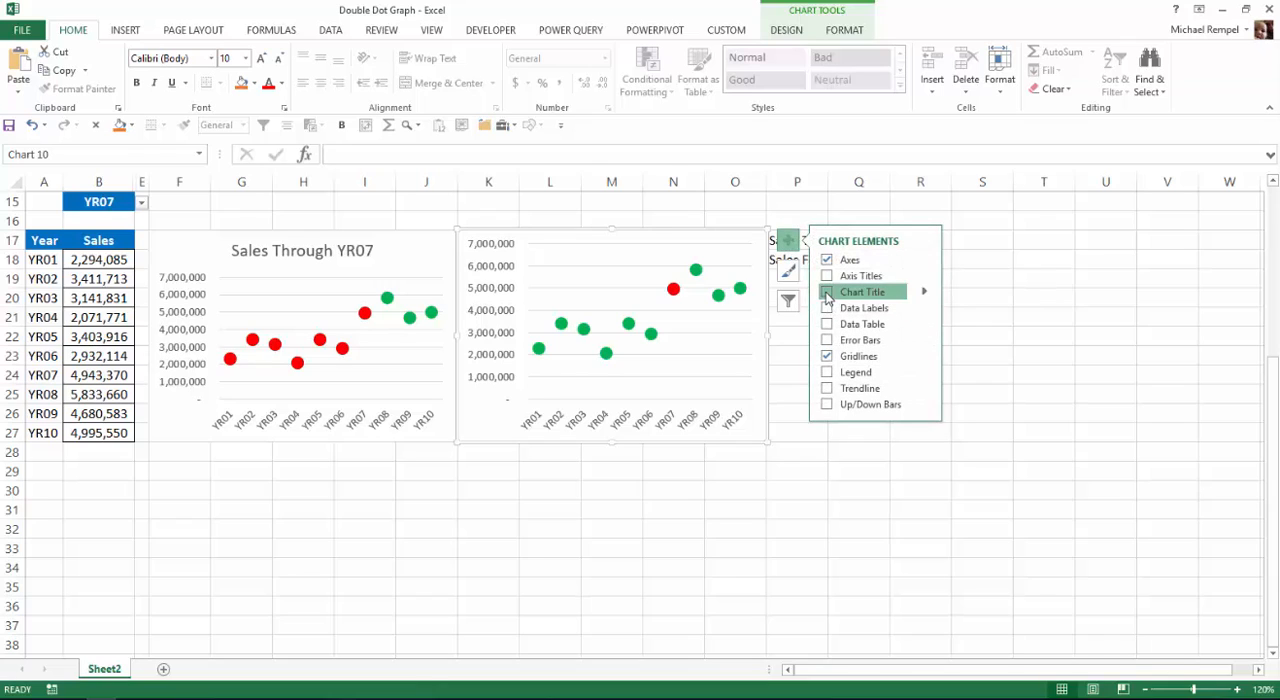
pyautogui.click(826, 292)
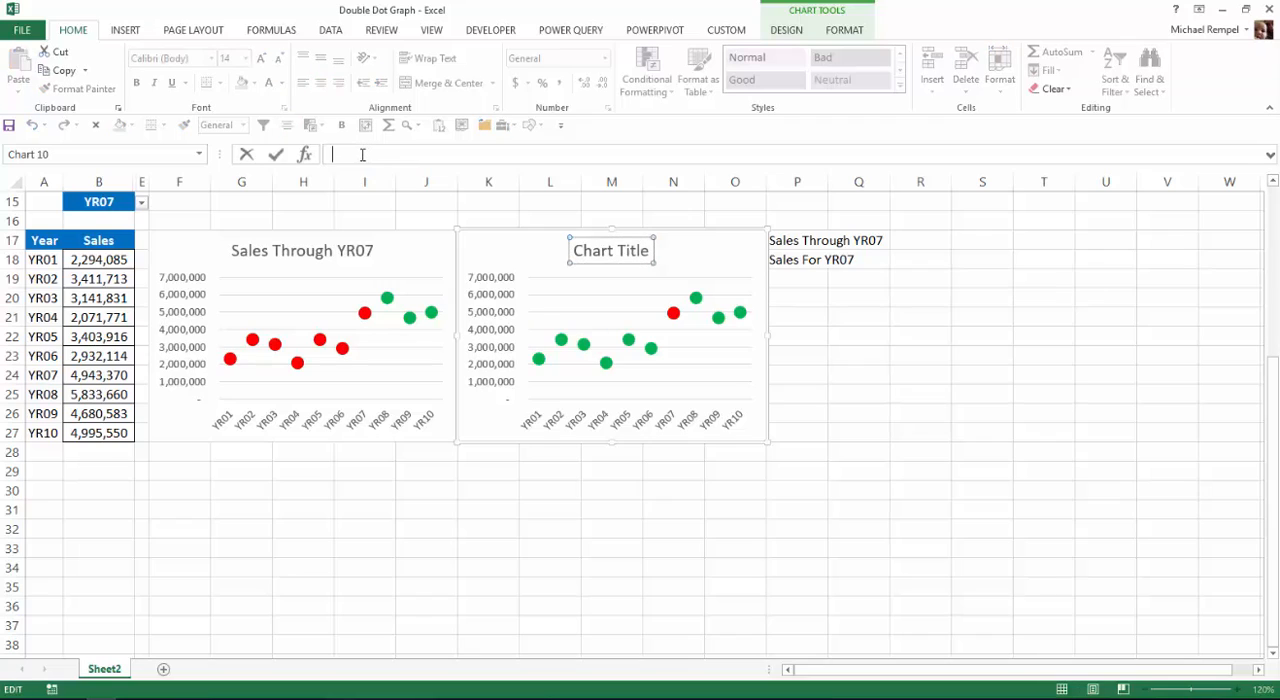
pyautogui.click(782, 260)
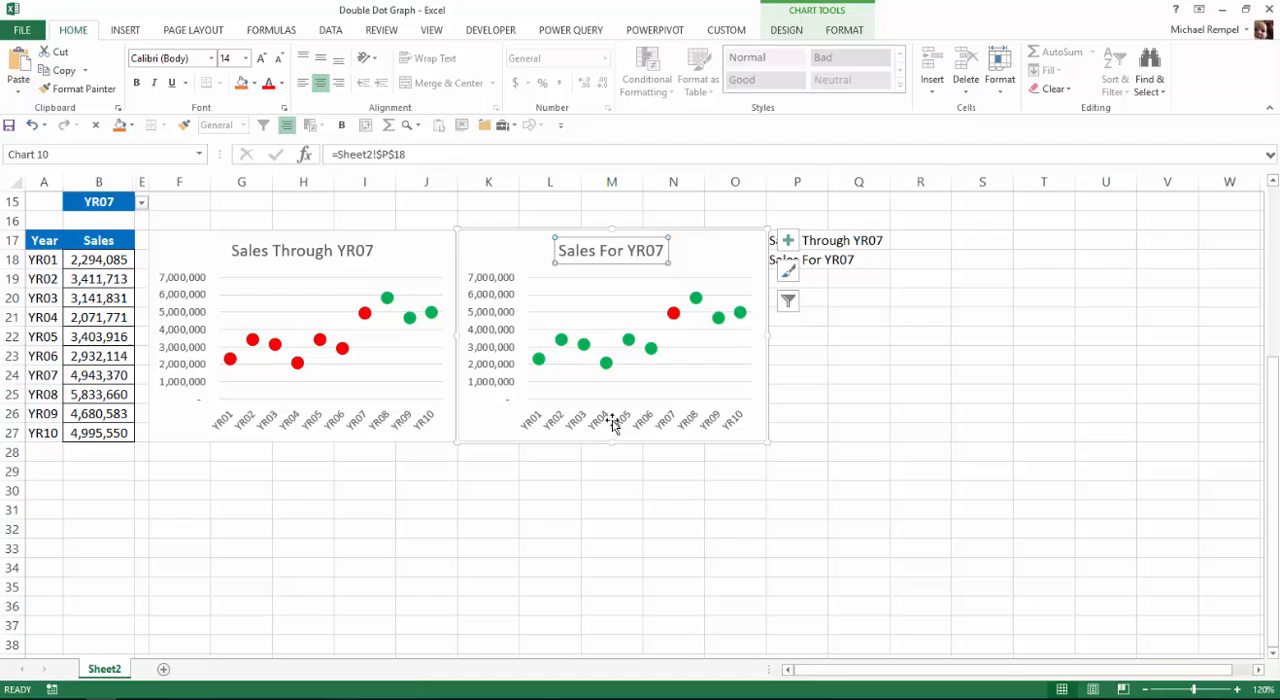
pyautogui.click(548, 508)
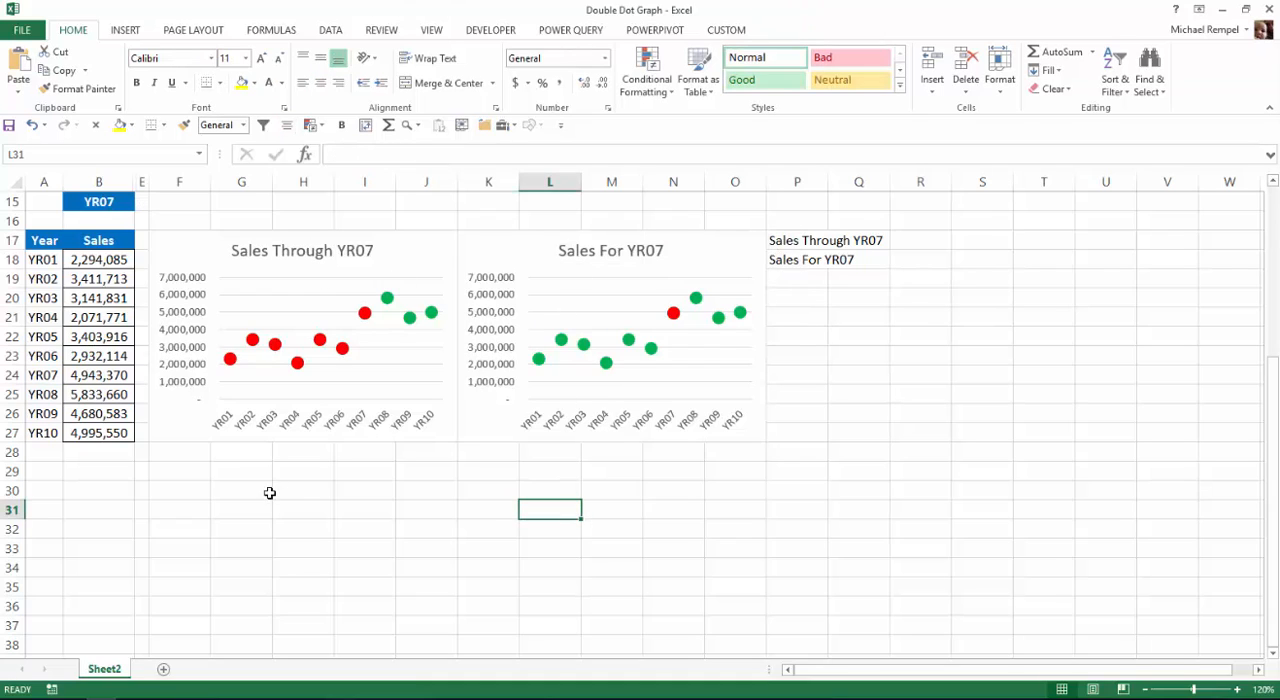
pyautogui.click(96, 202)
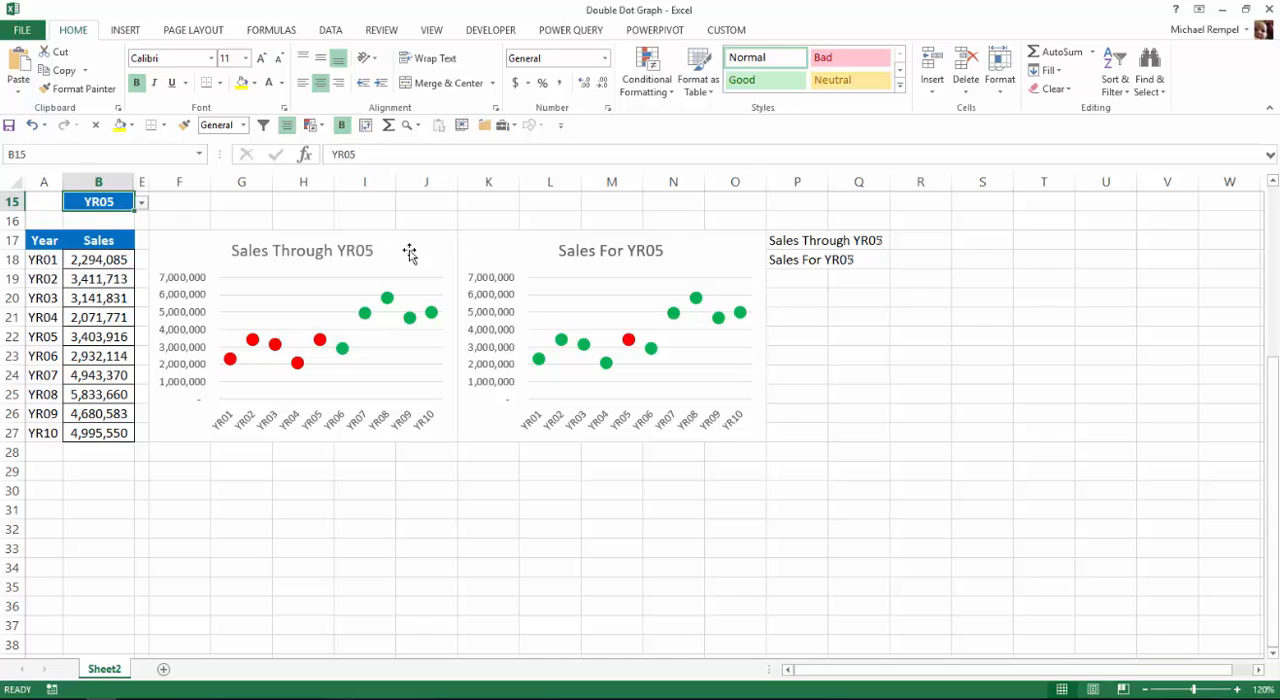
pyautogui.moveTo(232, 360)
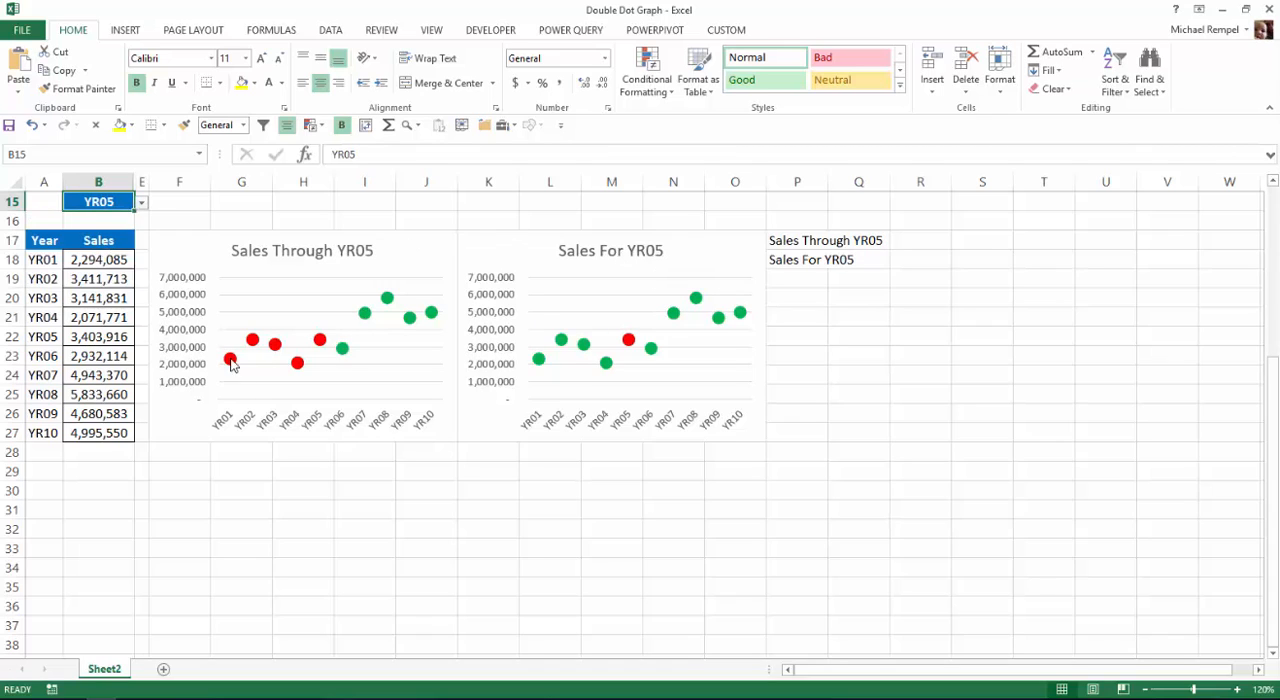
pyautogui.moveTo(234, 372)
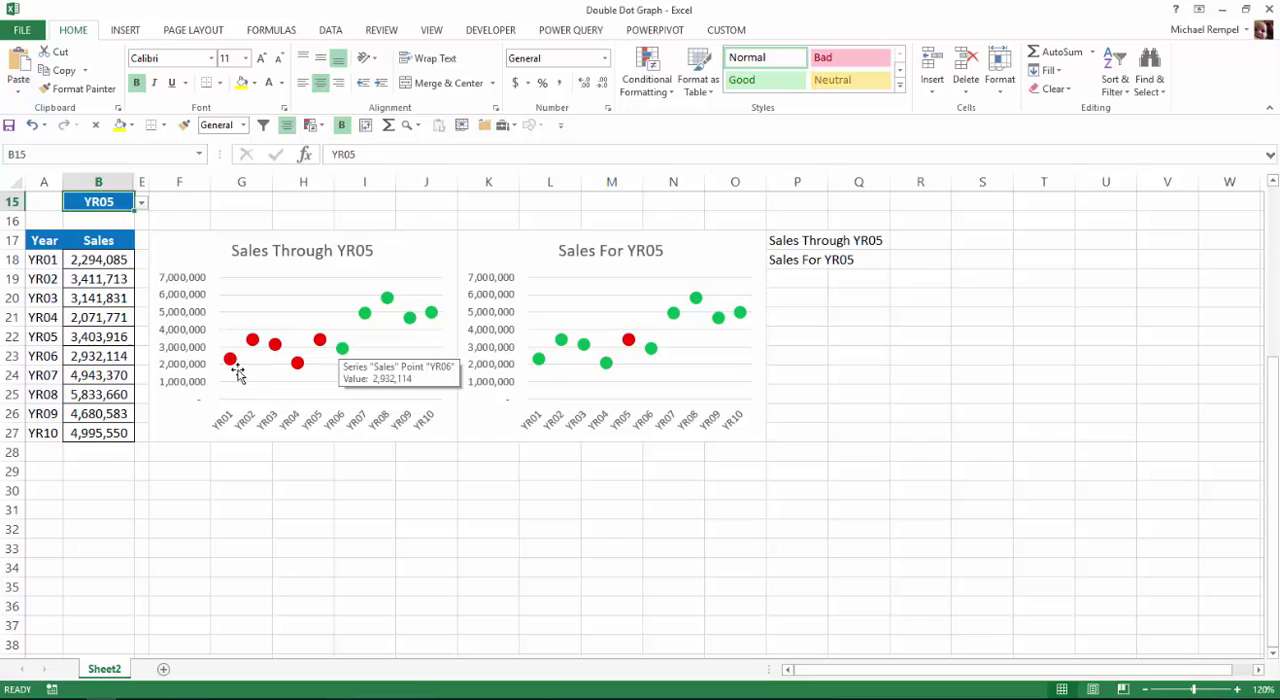
pyautogui.moveTo(340, 340)
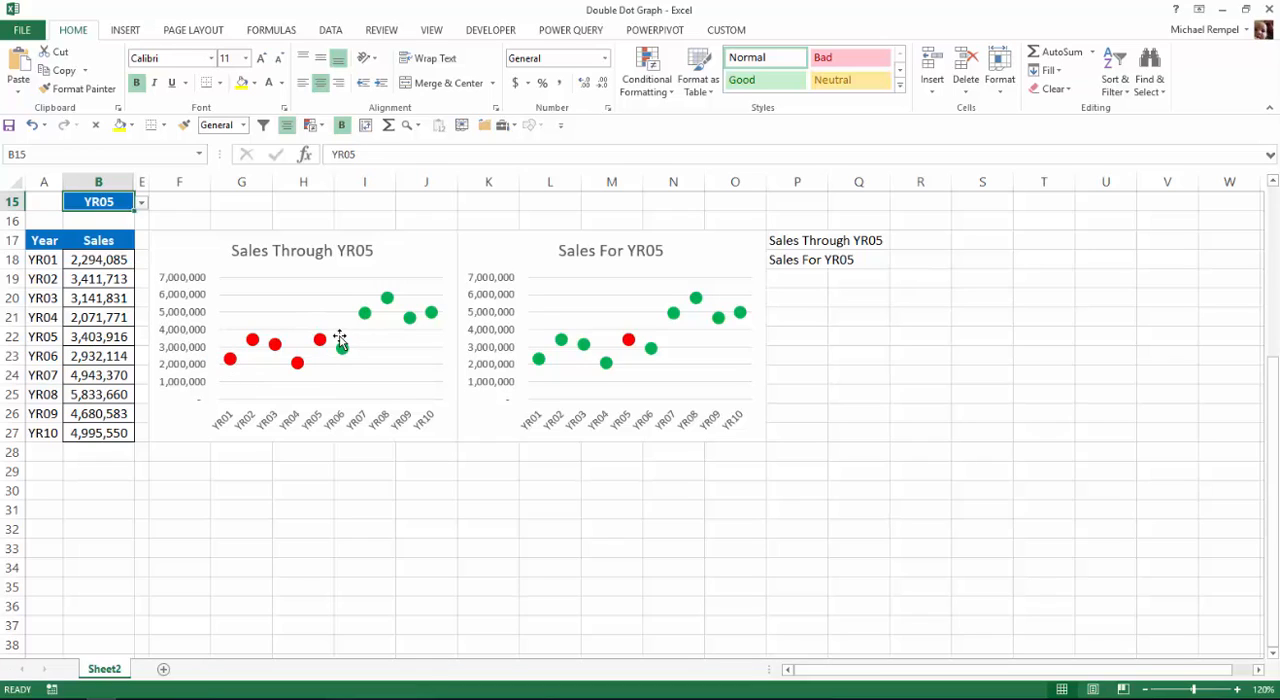
pyautogui.moveTo(868, 382)
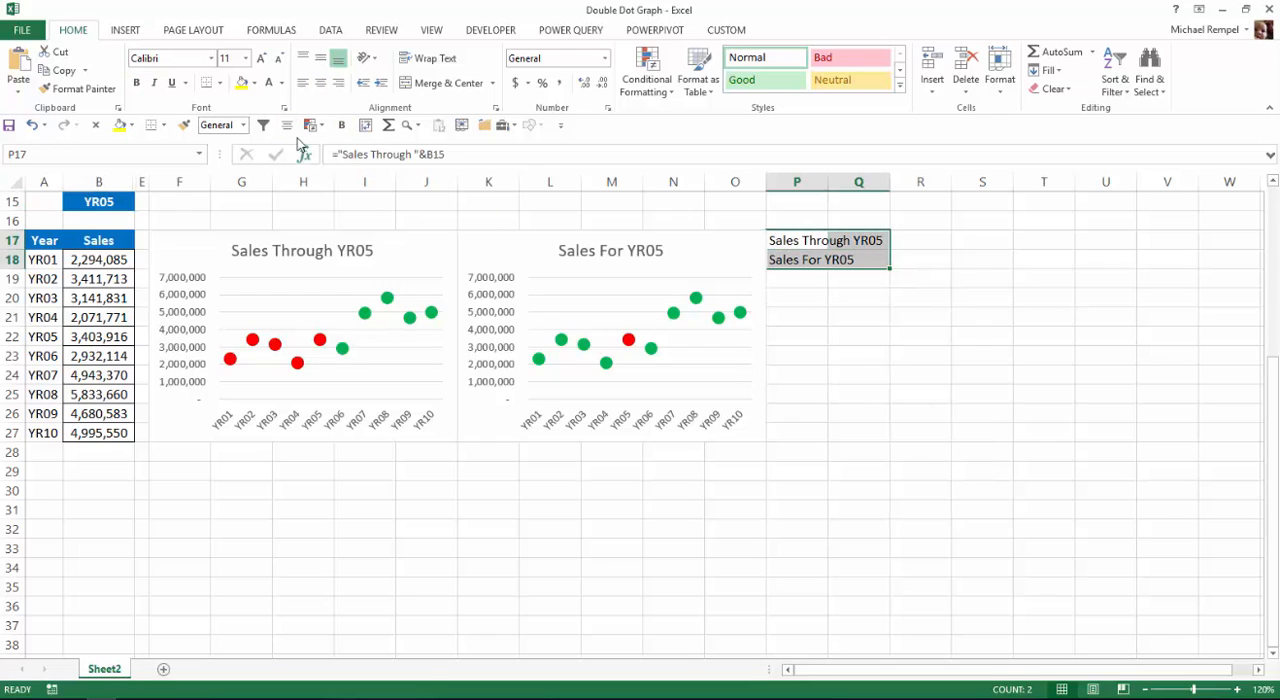
pyautogui.click(284, 82)
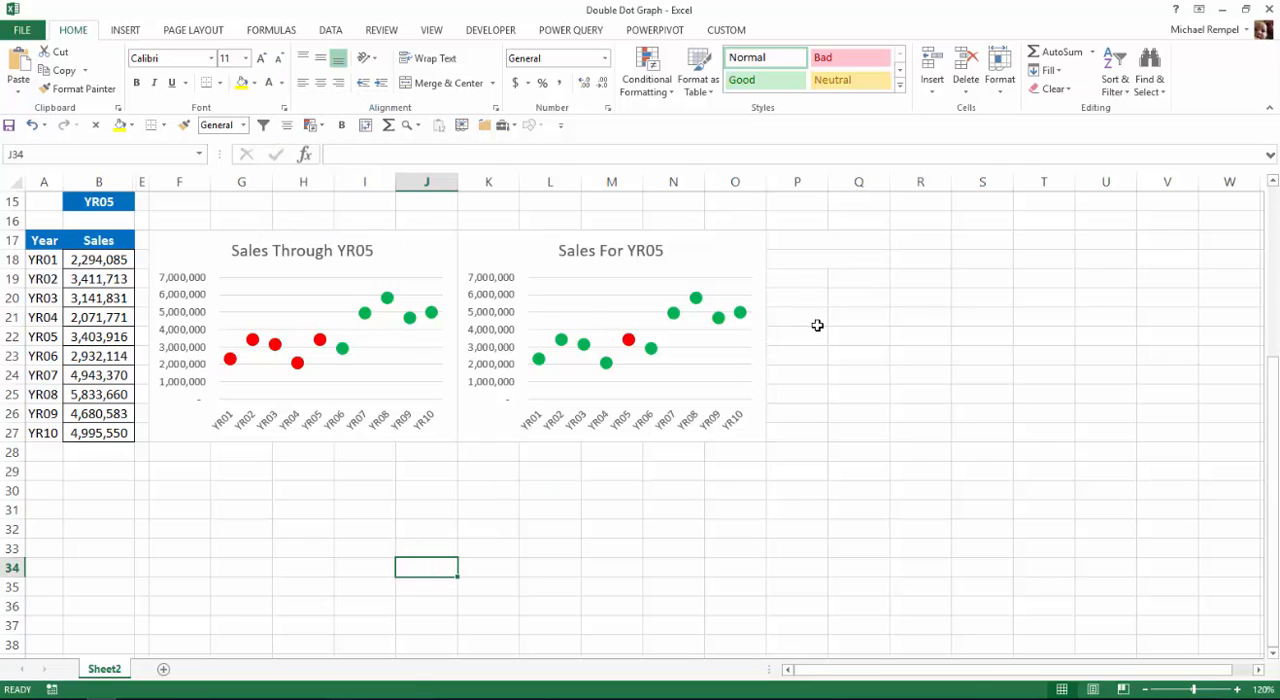
pyautogui.moveTo(772, 324)
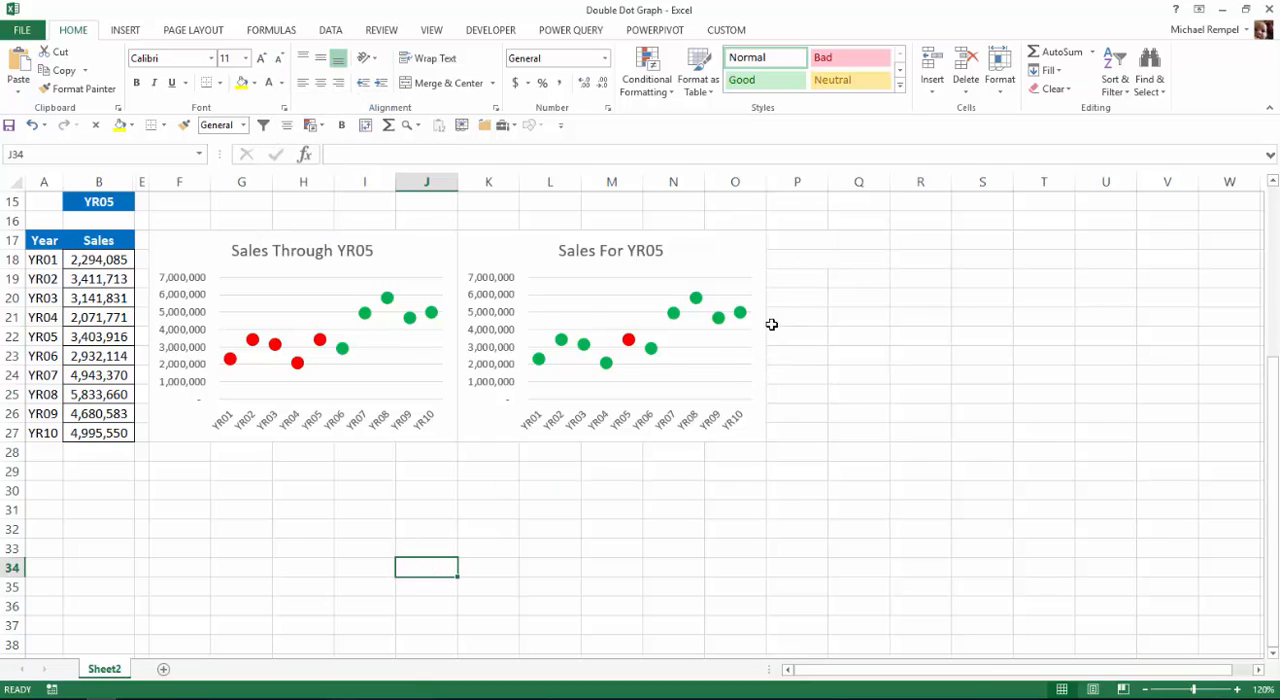
pyautogui.moveTo(470, 490)
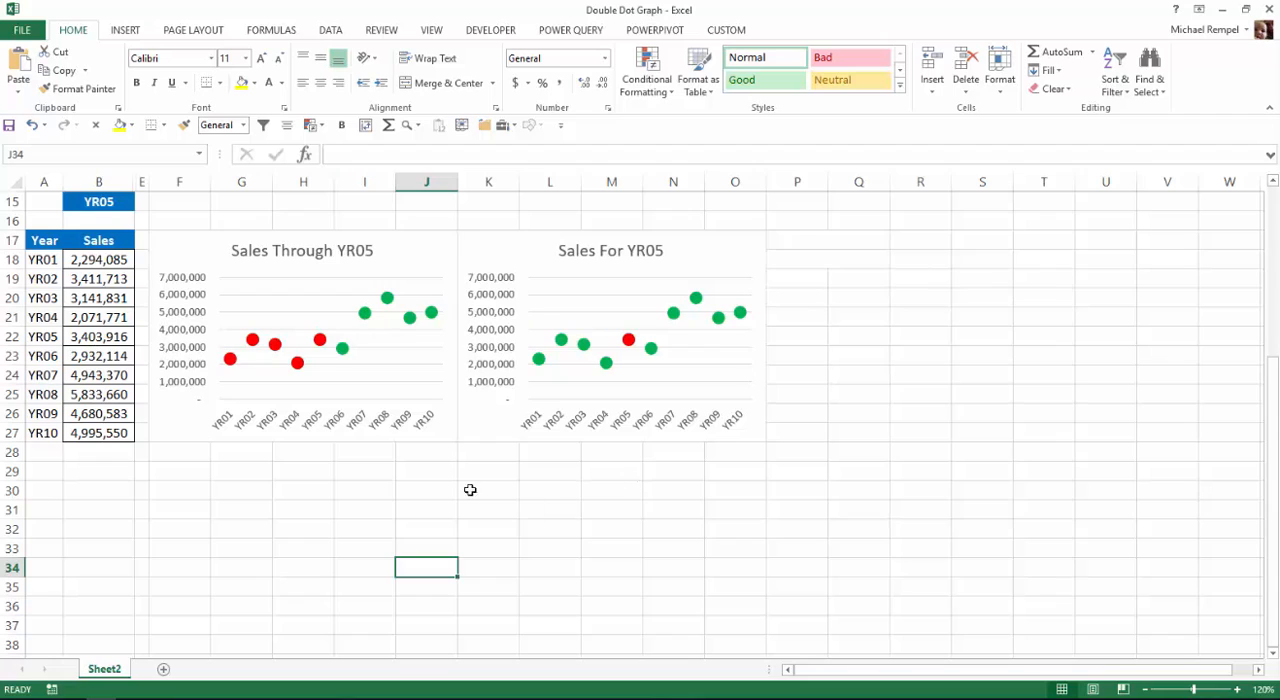
pyautogui.click(96, 202)
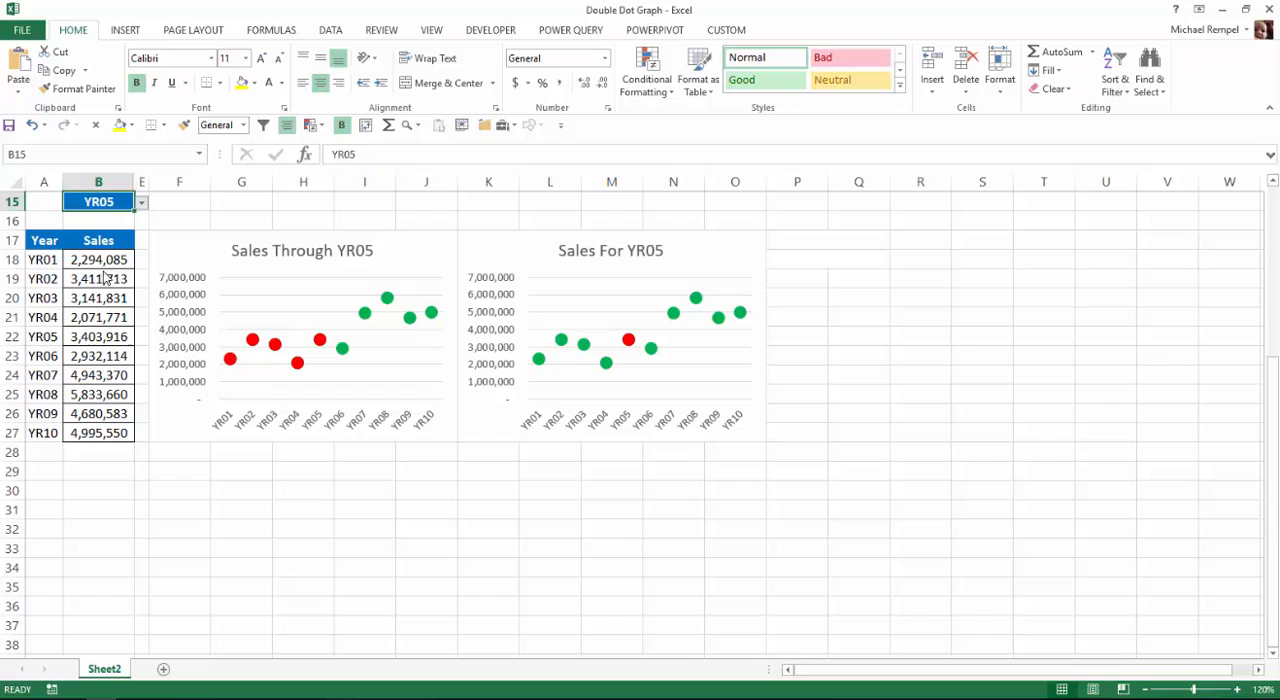
pyautogui.write('YR07')
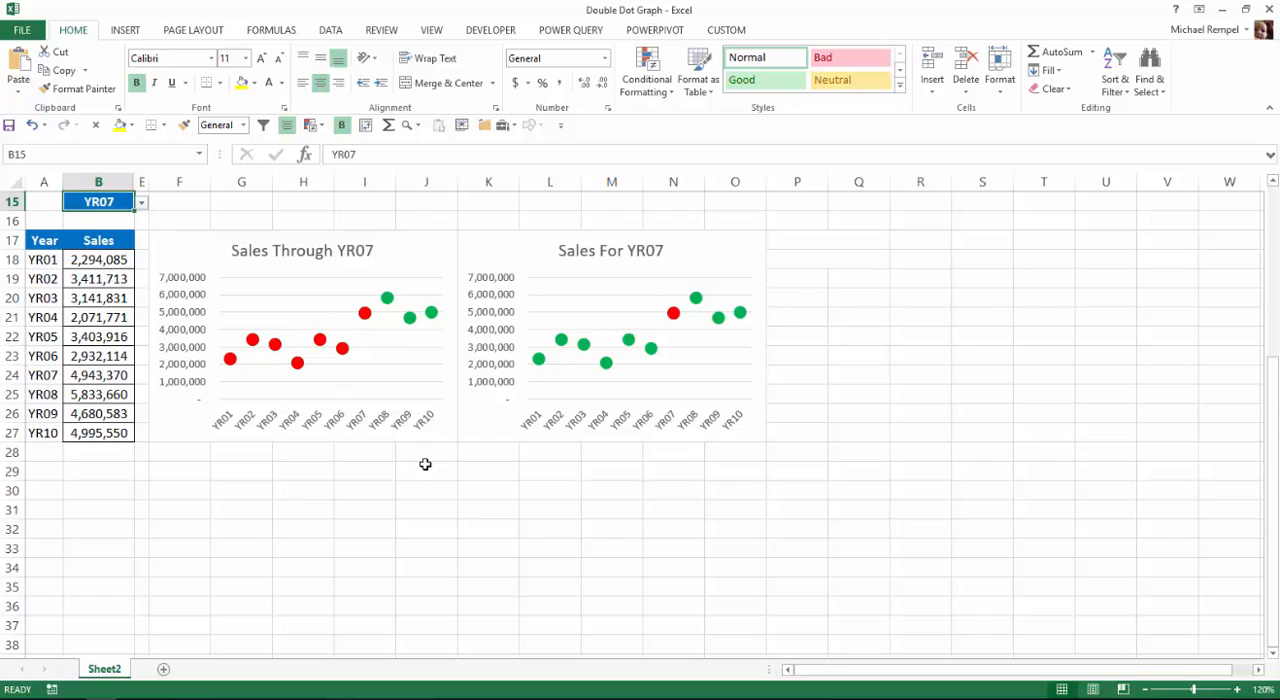
pyautogui.moveTo(424, 464)
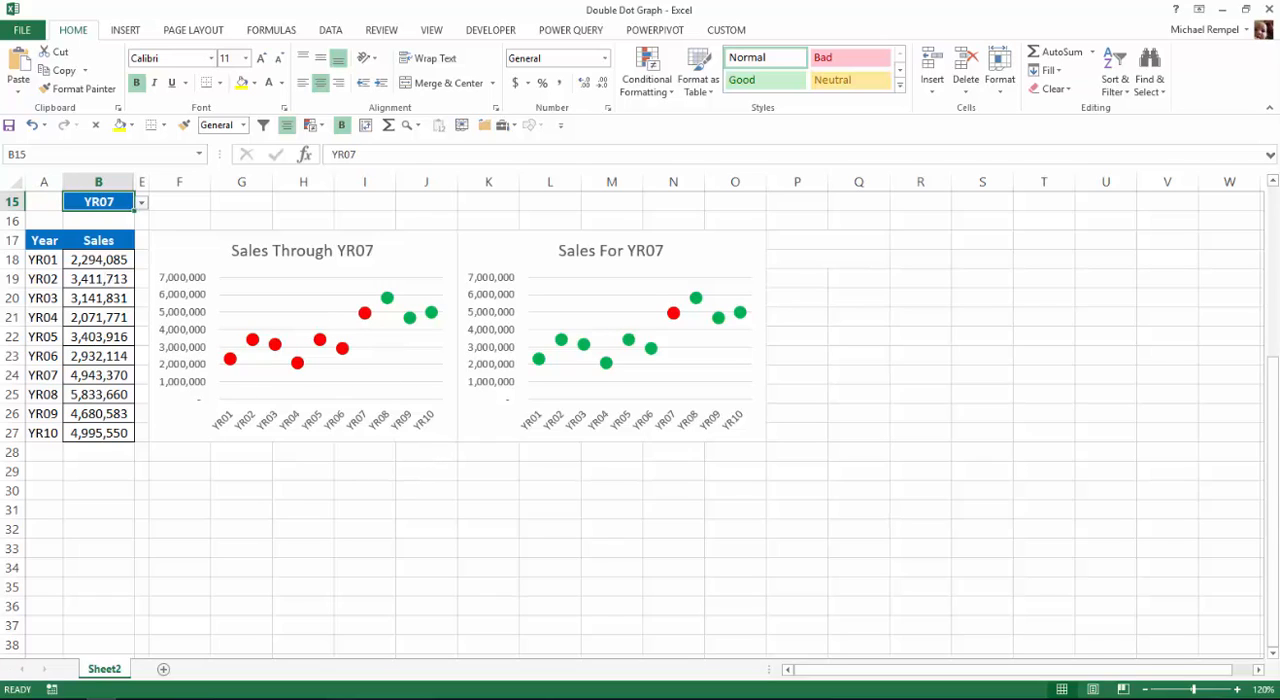